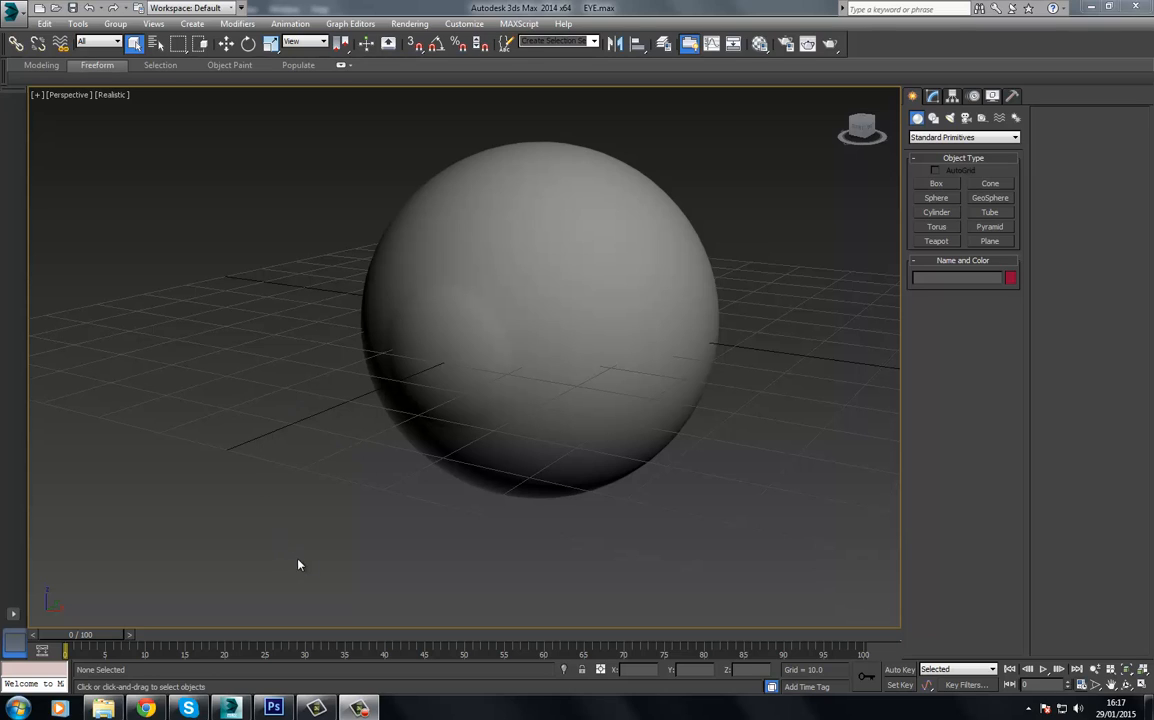
{"action": "mouse_move", "coordinate": [310, 420]}
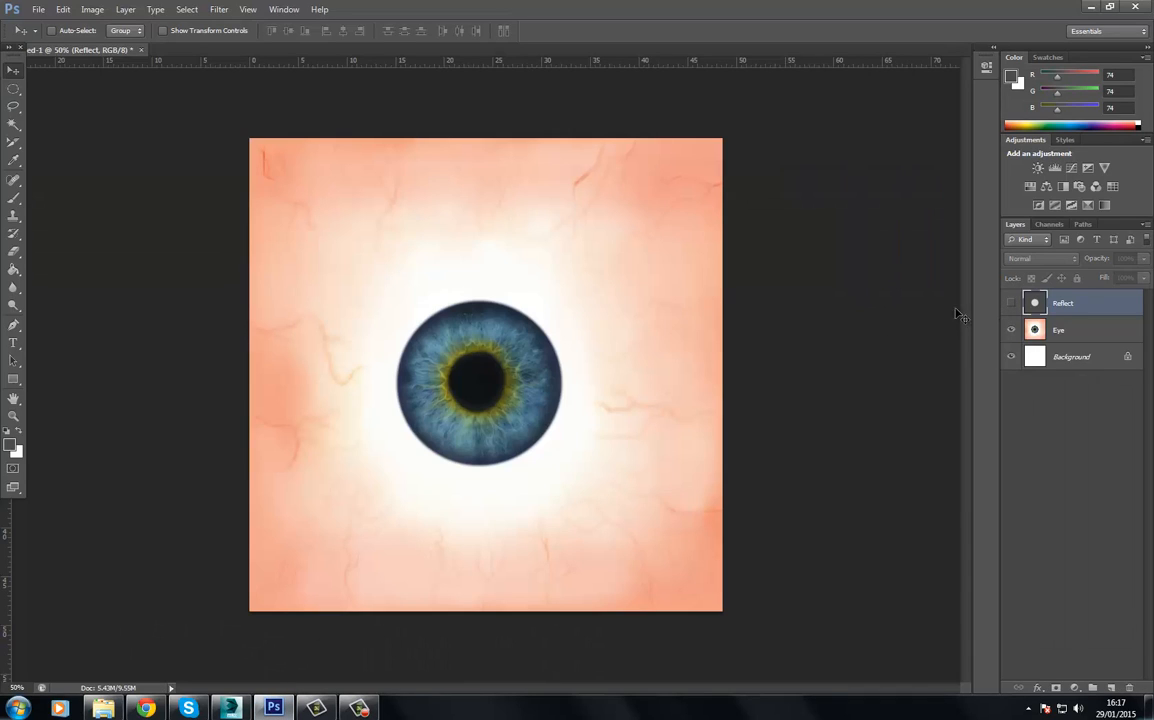
{"action": "mouse_move", "coordinate": [496, 268]}
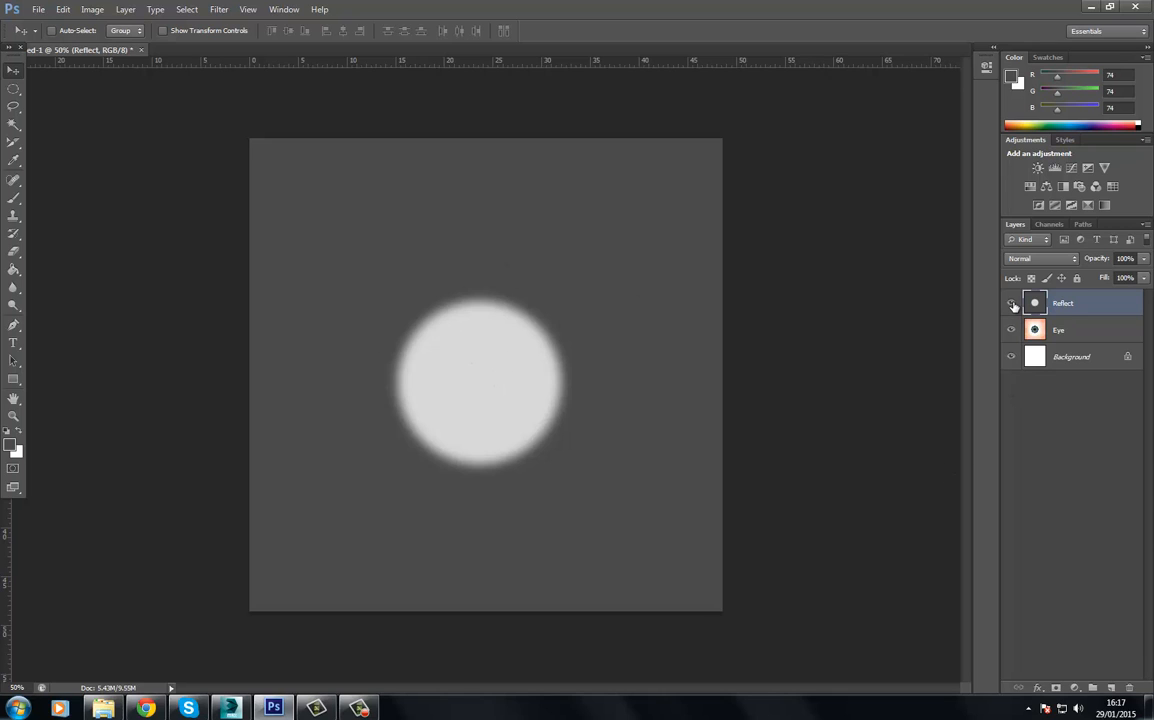
{"action": "mouse_move", "coordinate": [966, 300]}
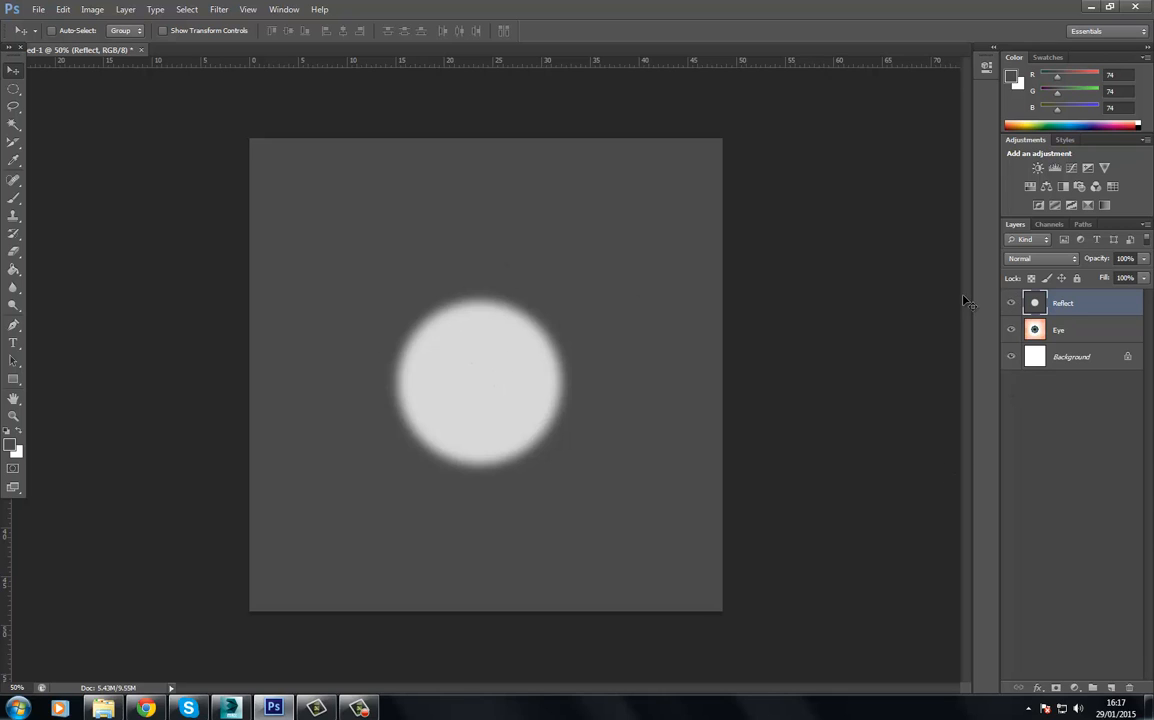
{"action": "mouse_move", "coordinate": [238, 696]}
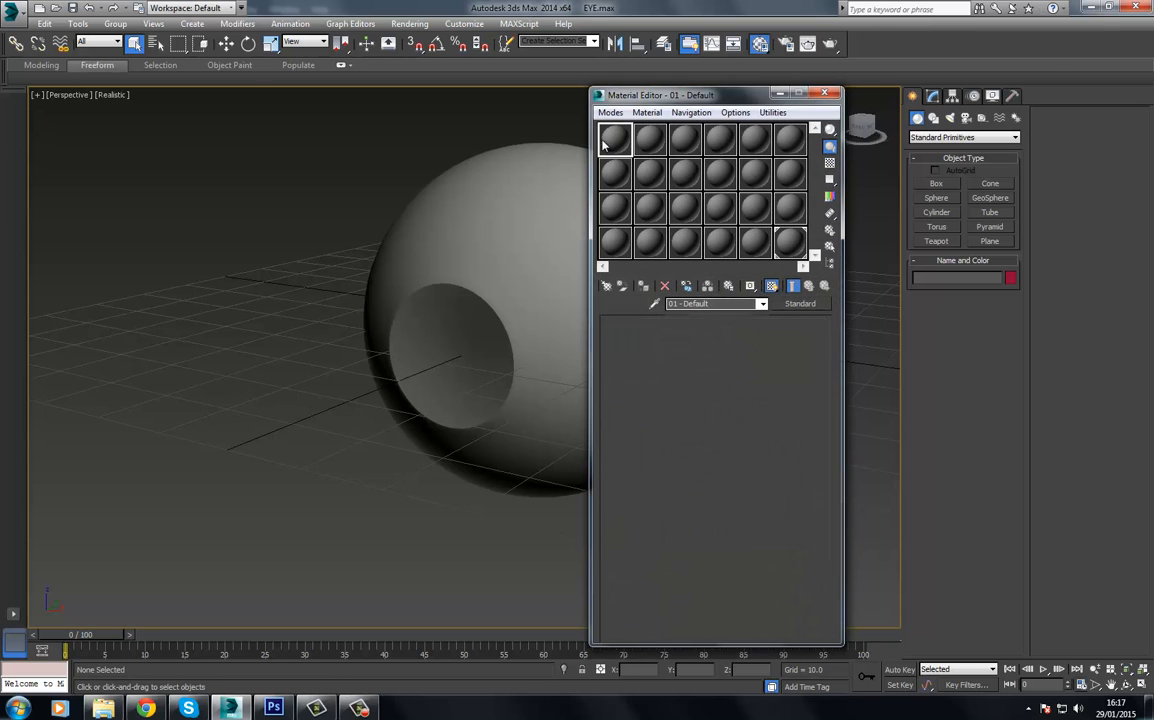
Load Eye_Diffuse.tga as the diffuse map and assign the material to the Eye_Center disc, shown shaded
{"action": "left_click", "coordinate": [800, 304]}
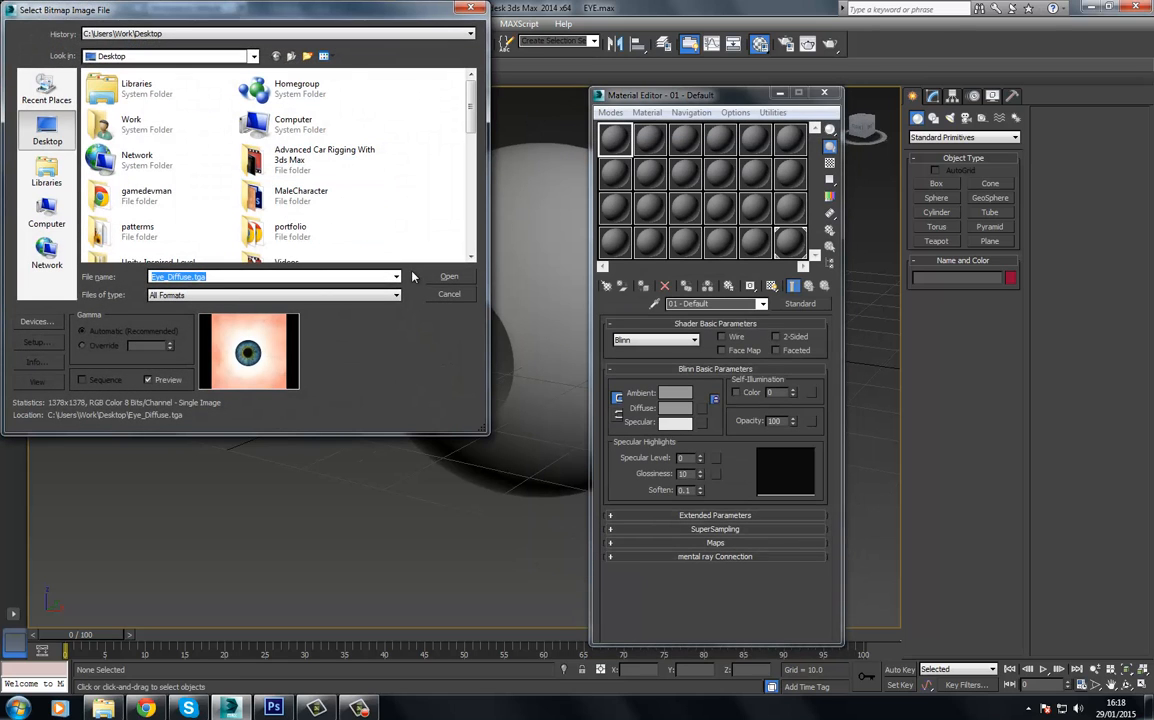
{"action": "left_click", "coordinate": [448, 276]}
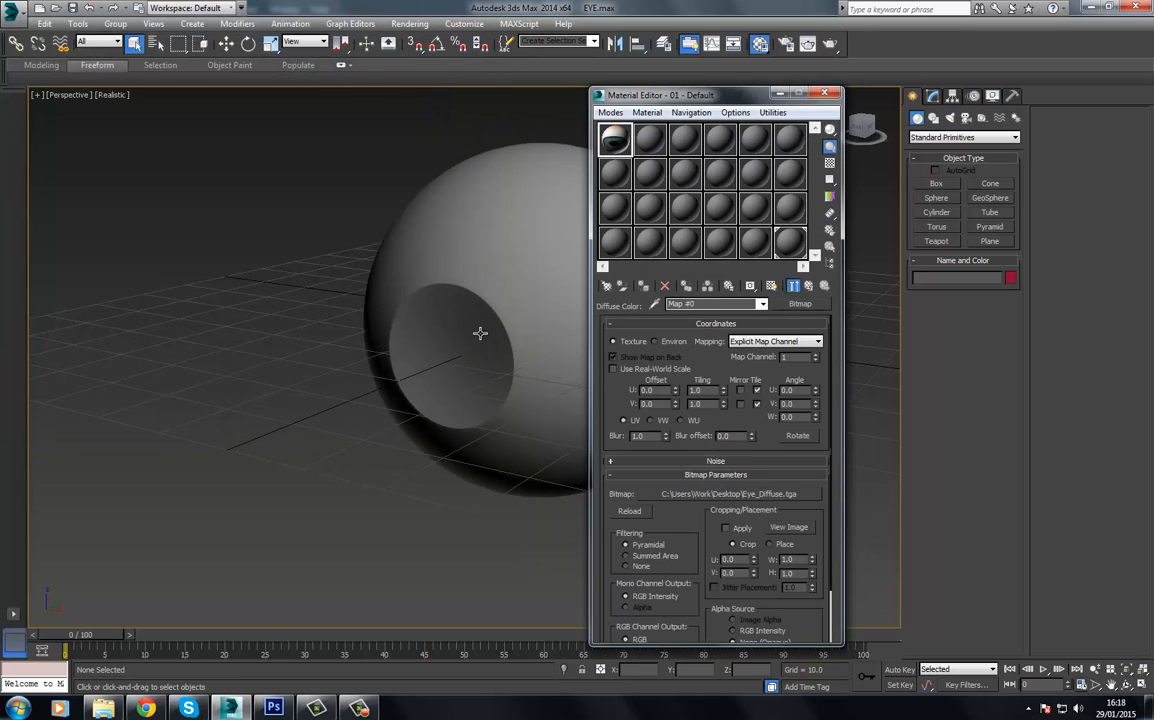
{"action": "left_click", "coordinate": [450, 340]}
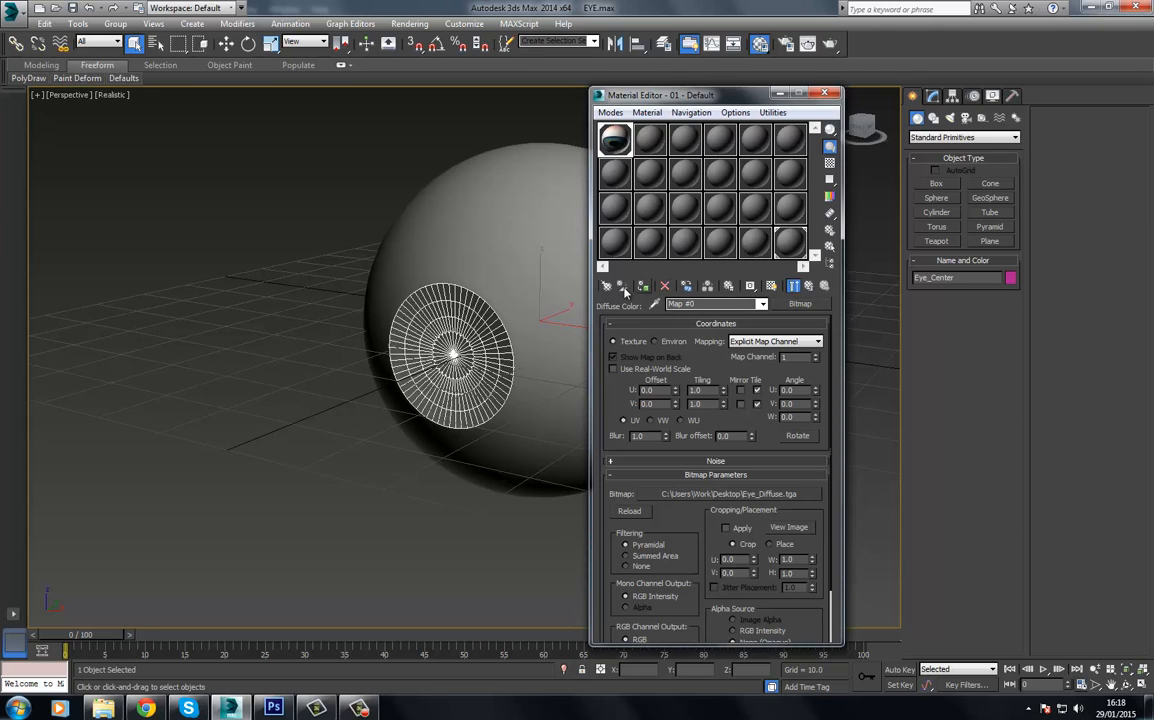
{"action": "left_click", "coordinate": [772, 286]}
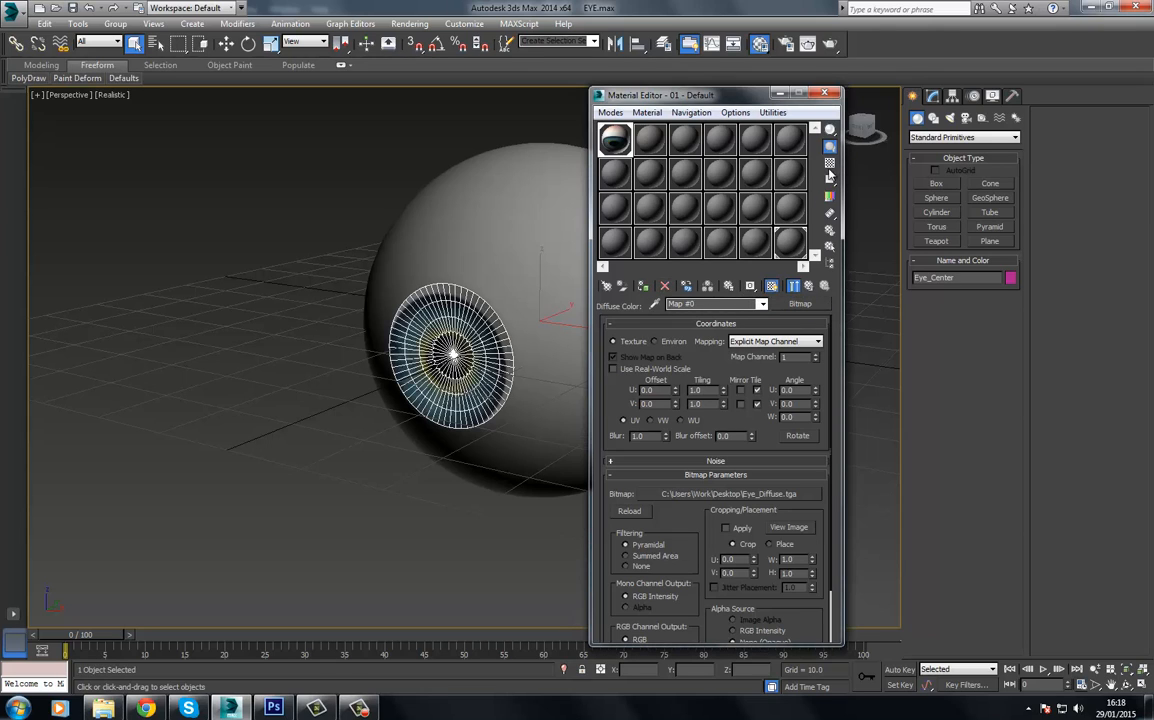
{"action": "left_click", "coordinate": [824, 94]}
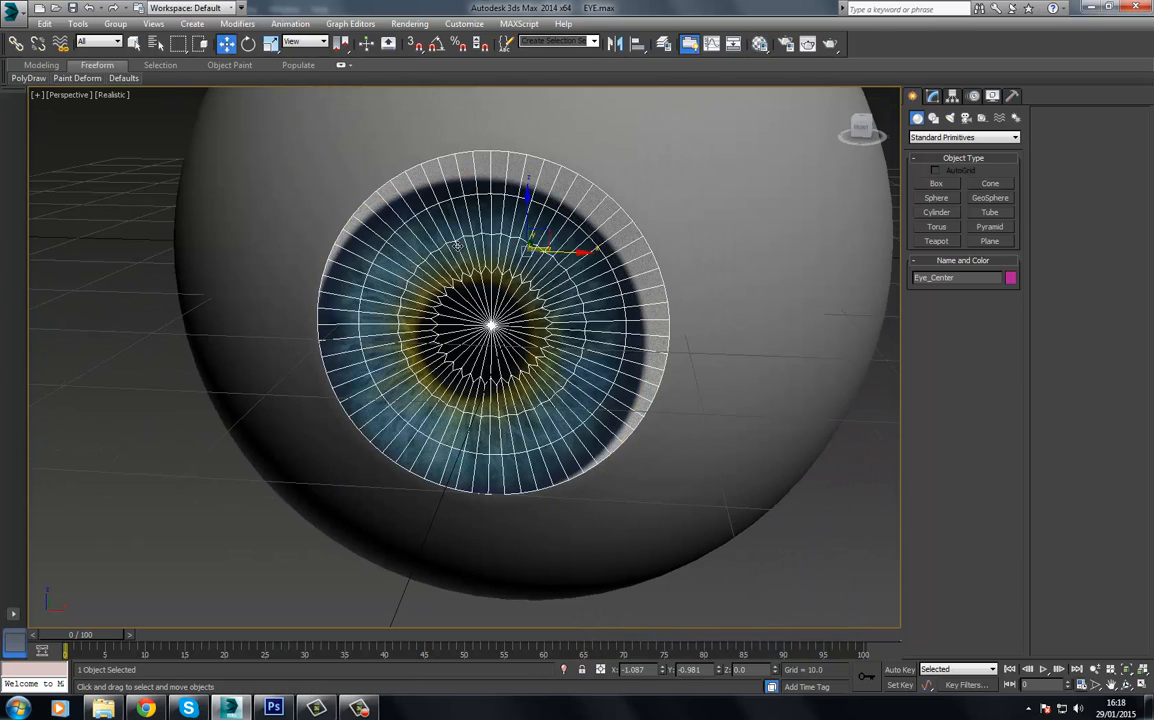
Add UVW Map and Unwrap UVW to the disc and adjust its UVs over the iris texture
{"action": "left_click", "coordinate": [932, 96]}
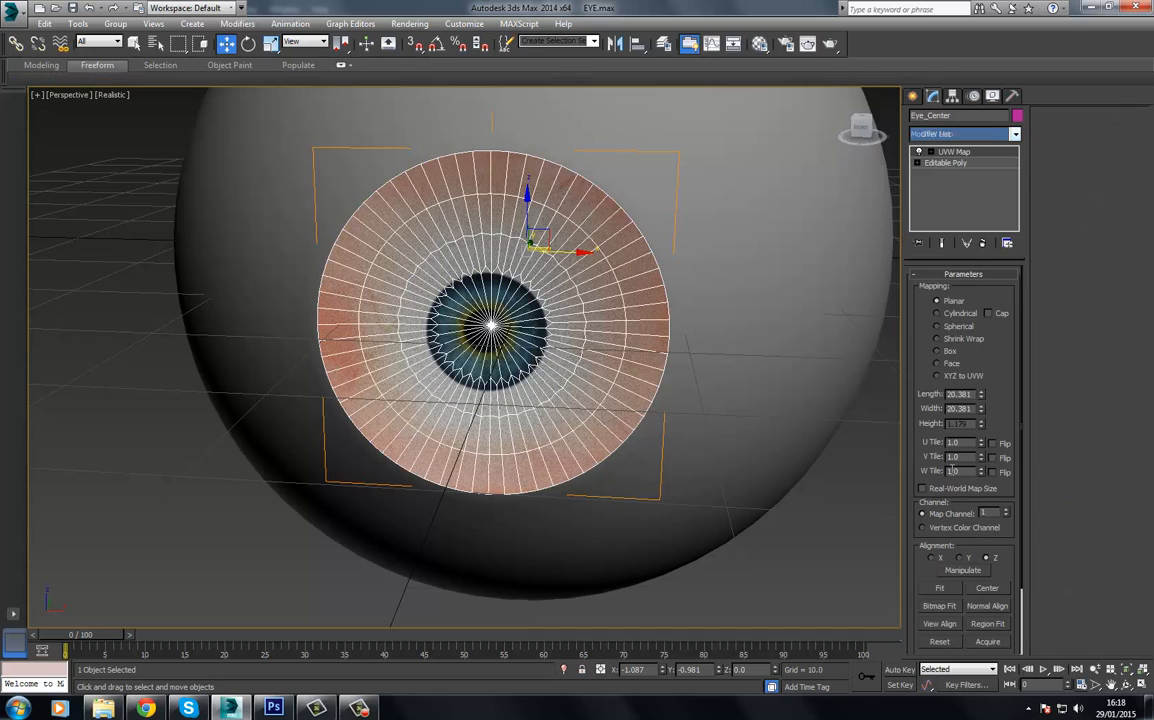
{"action": "left_click", "coordinate": [946, 164]}
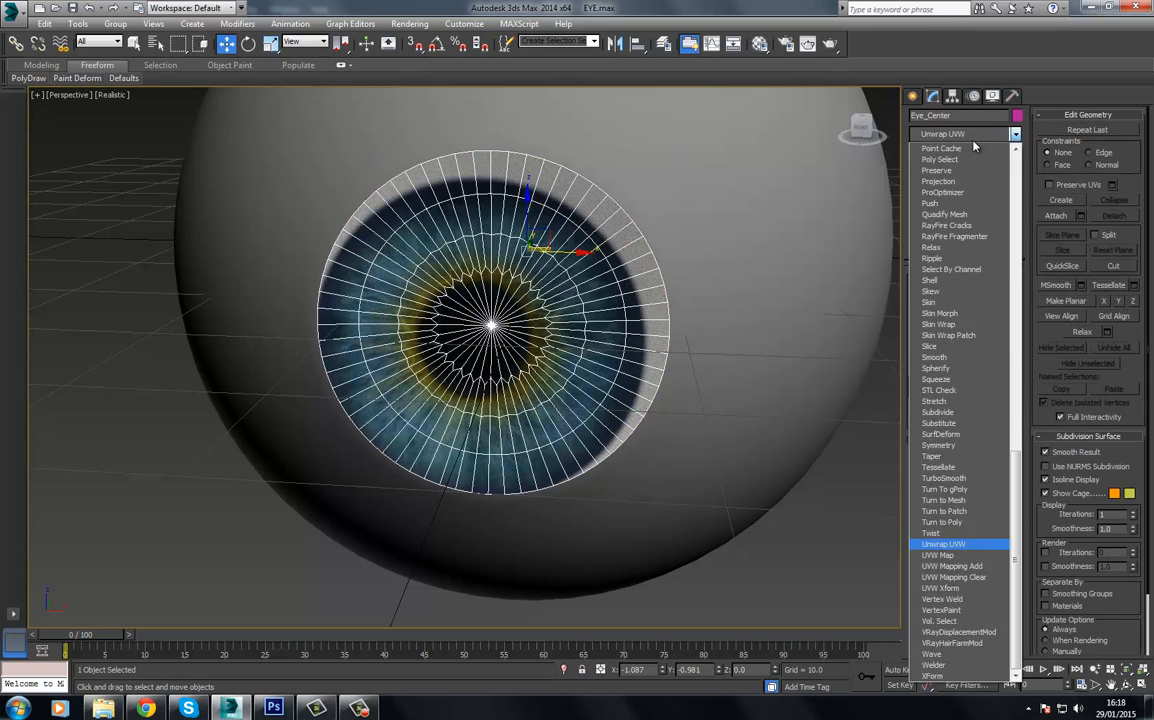
{"action": "mouse_move", "coordinate": [976, 544]}
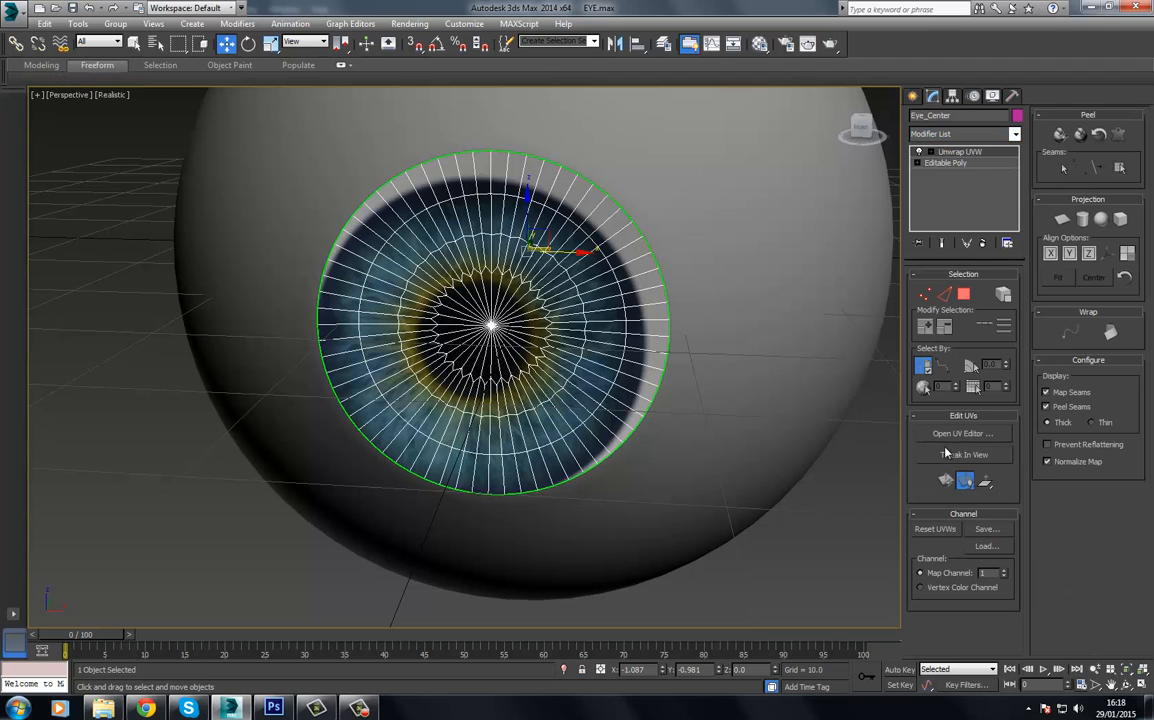
{"action": "left_click", "coordinate": [962, 432]}
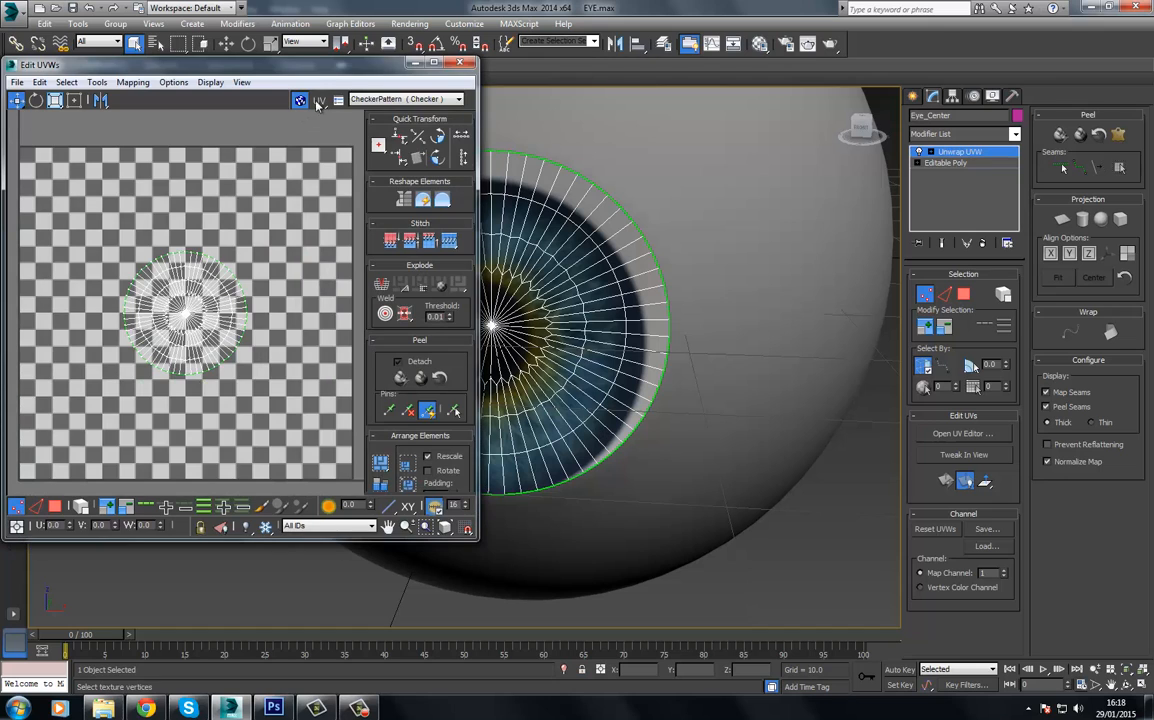
{"action": "left_click", "coordinate": [458, 100]}
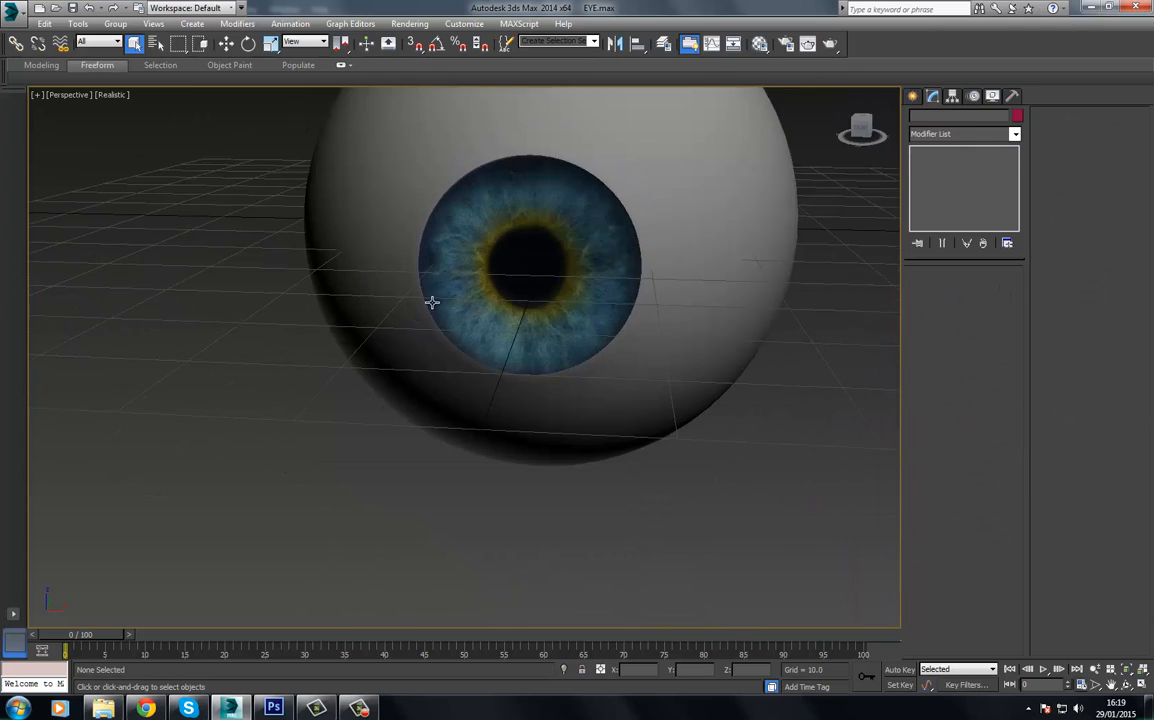
Orbit around the textured eyeball to check it from the side
{"action": "left_click_drag", "start_coordinate": [432, 304], "coordinate": [486, 304]}
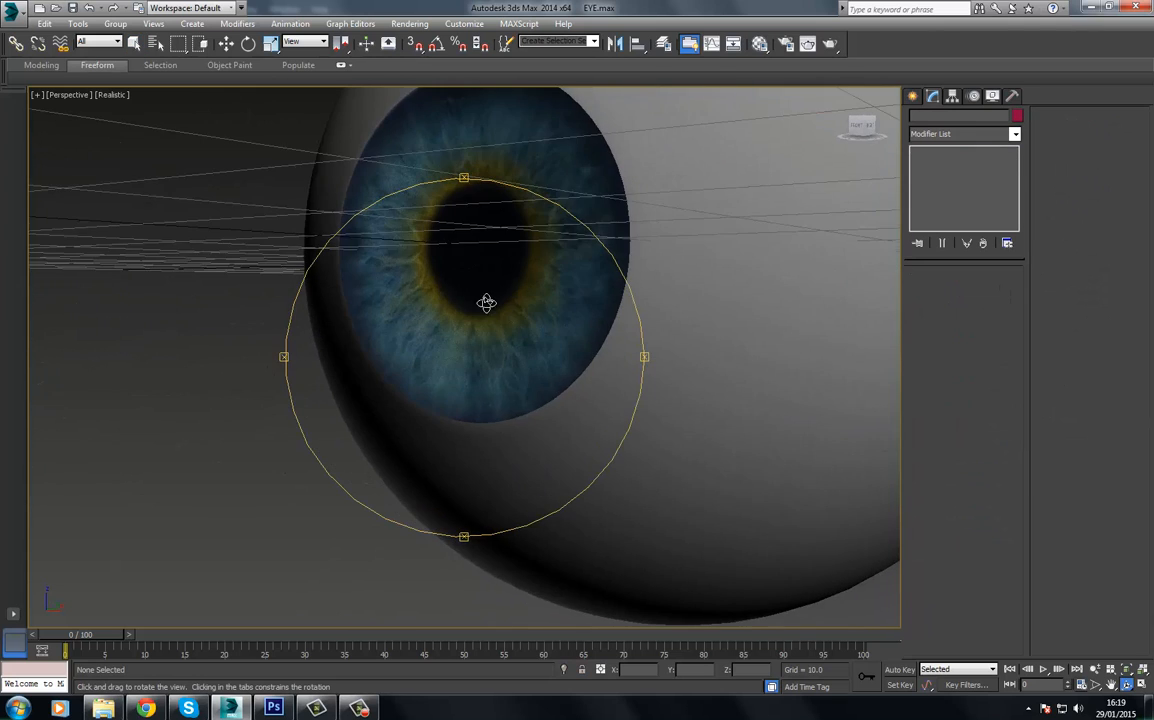
{"action": "left_click_drag", "start_coordinate": [488, 304], "coordinate": [408, 308]}
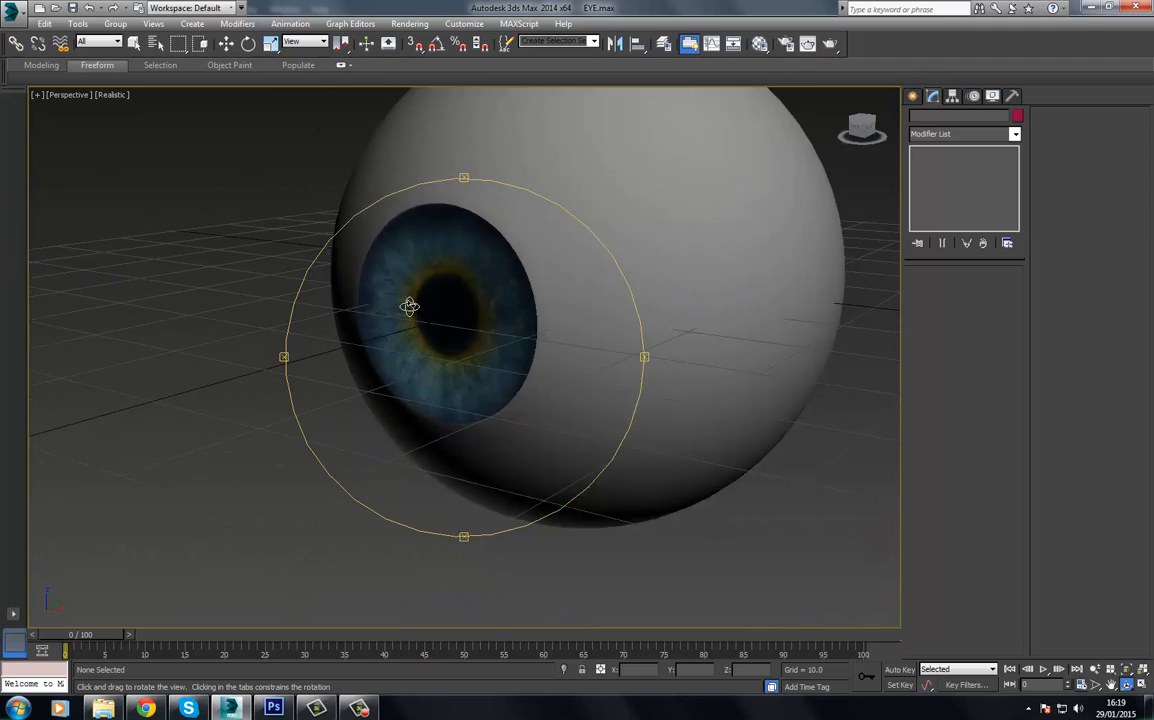
{"action": "left_click_drag", "start_coordinate": [410, 308], "coordinate": [376, 308]}
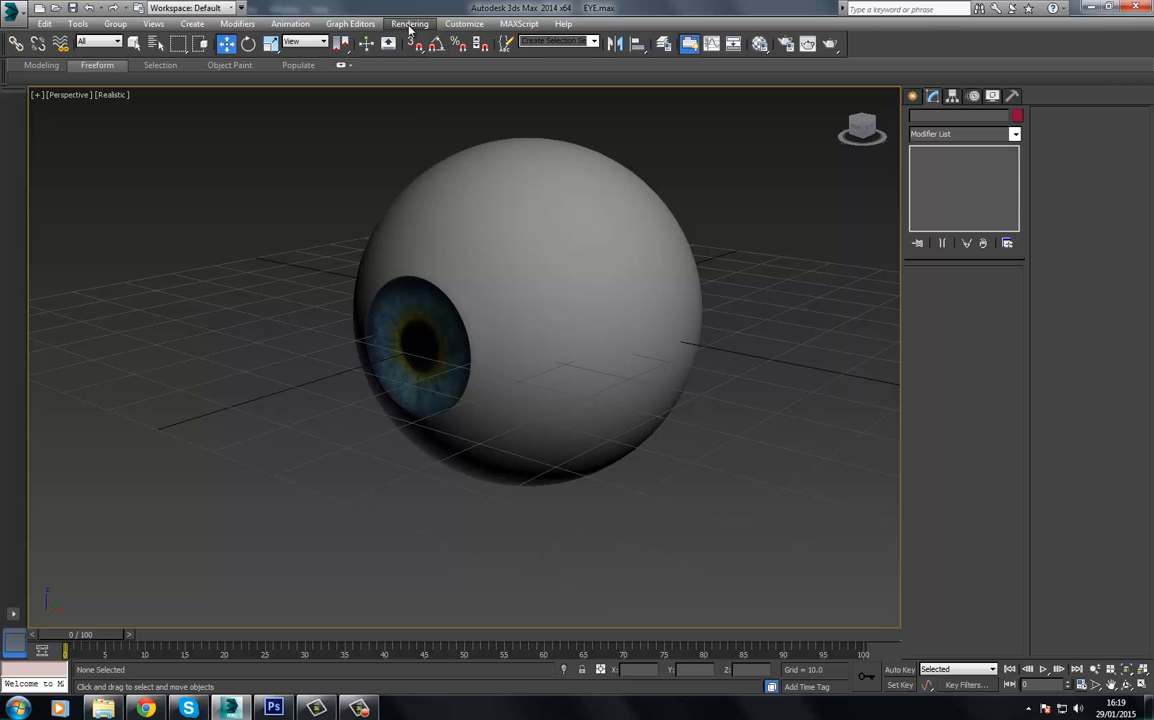
In Render Setup, assign NVIDIA mental ray as the production renderer
{"action": "left_click", "coordinate": [410, 24]}
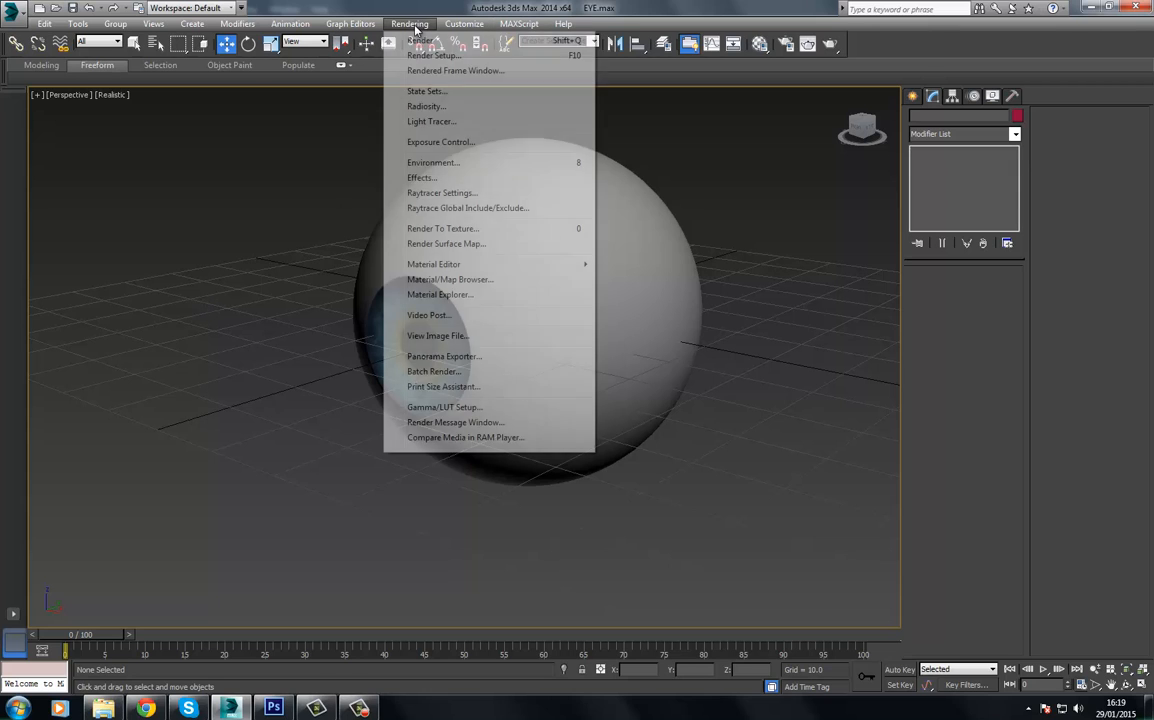
{"action": "left_click", "coordinate": [432, 56]}
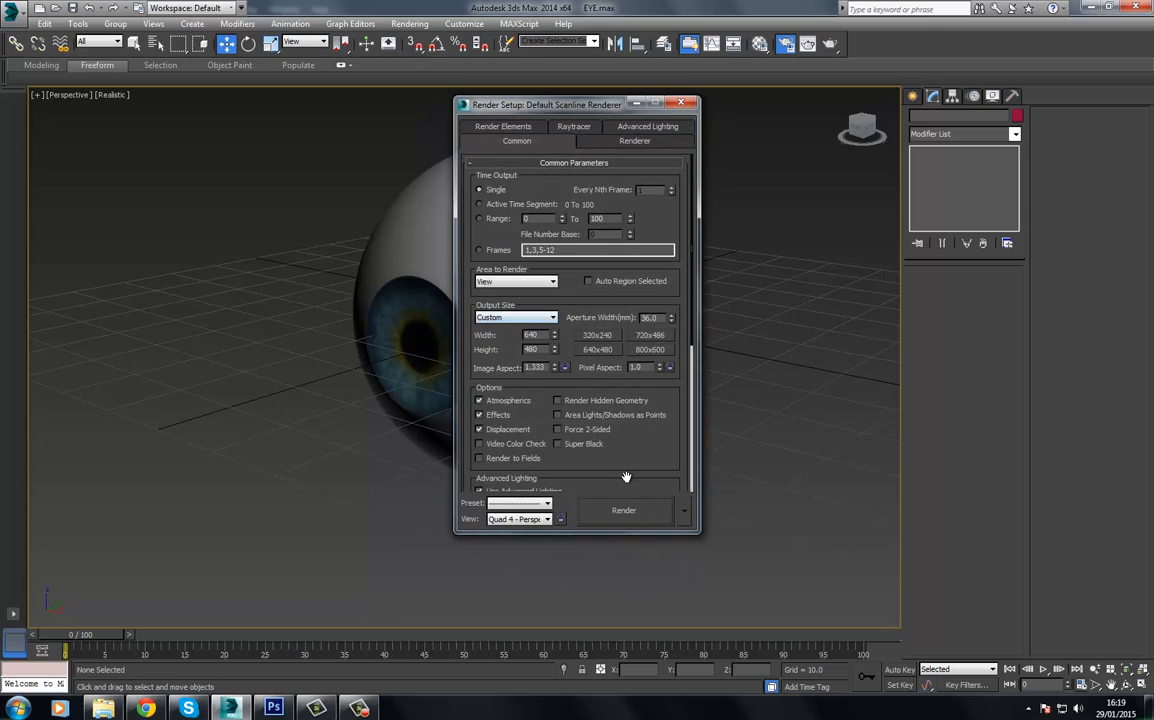
{"action": "scroll", "scroll_direction": "down", "scroll_amount": 3}
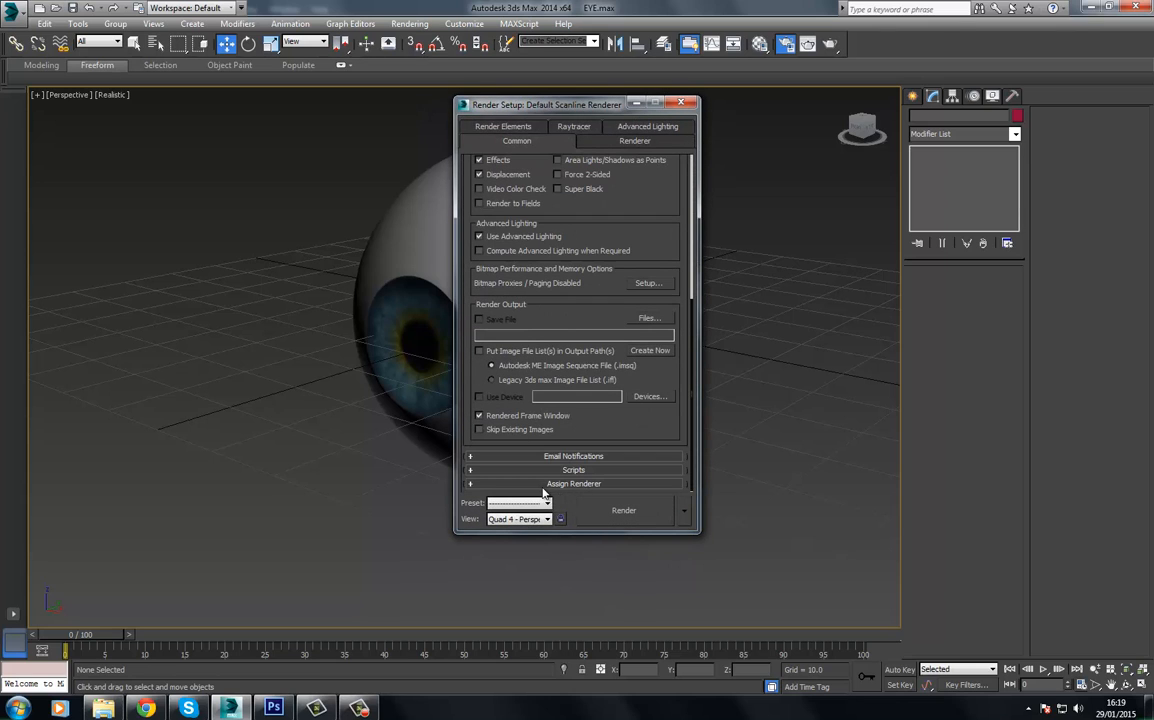
{"action": "left_click", "coordinate": [574, 482]}
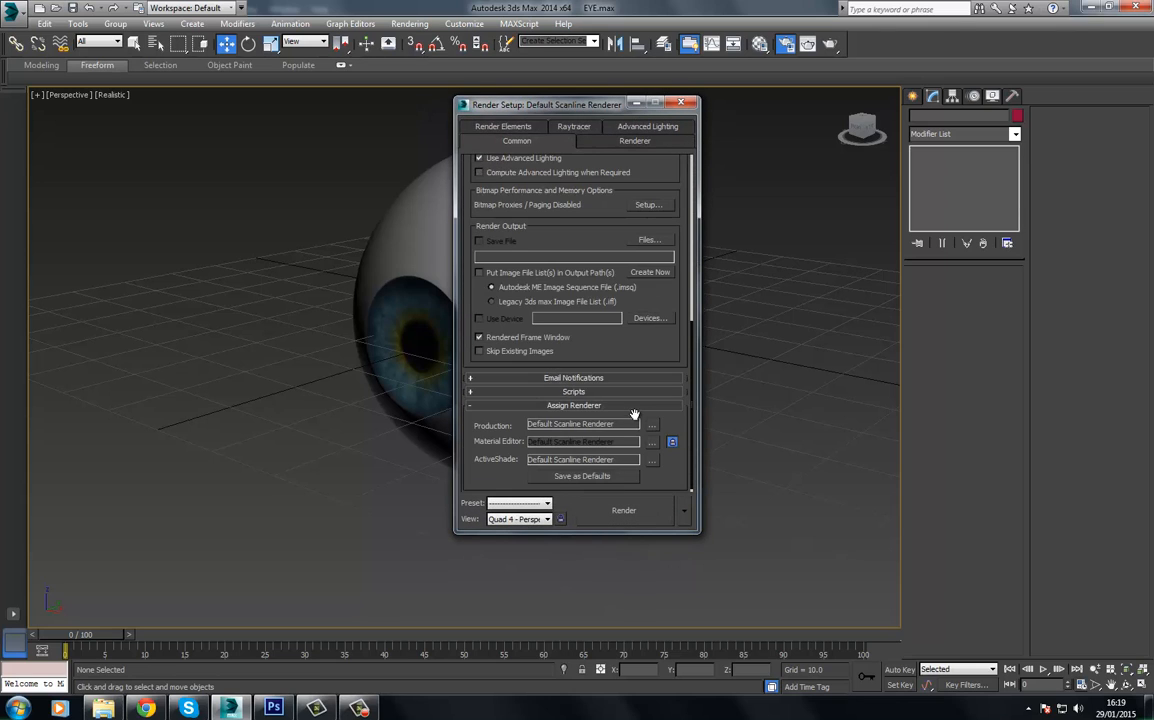
{"action": "left_click", "coordinate": [652, 424]}
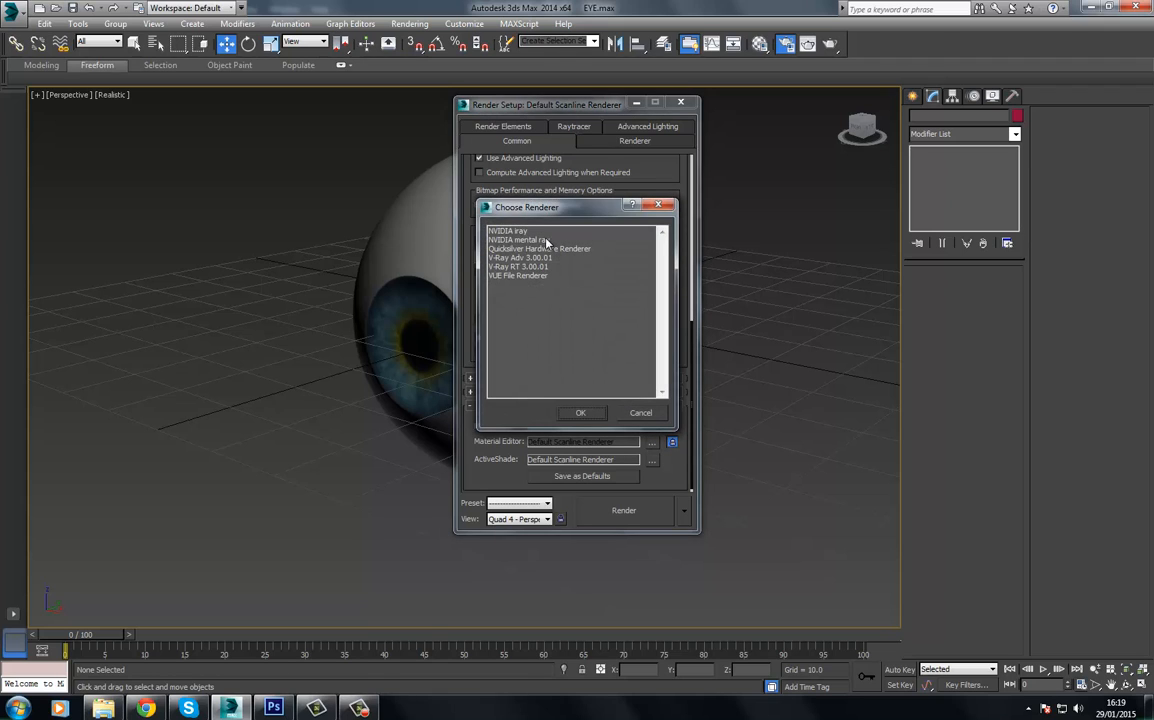
{"action": "left_click", "coordinate": [580, 412]}
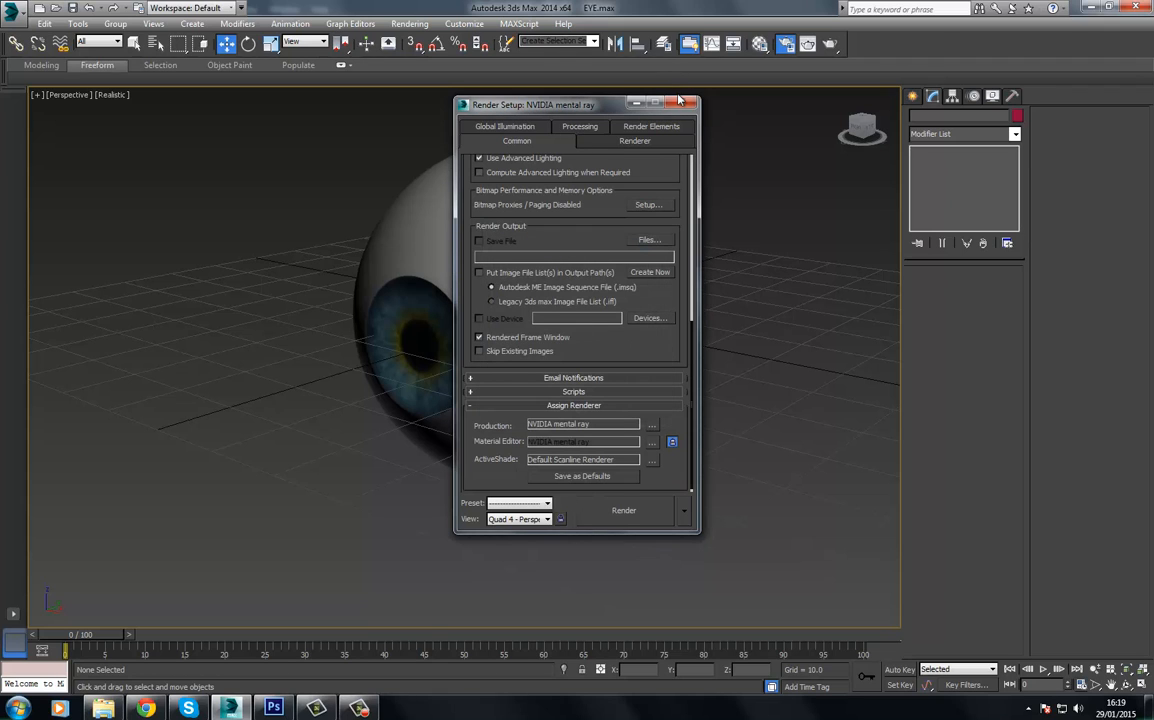
{"action": "left_click", "coordinate": [684, 104]}
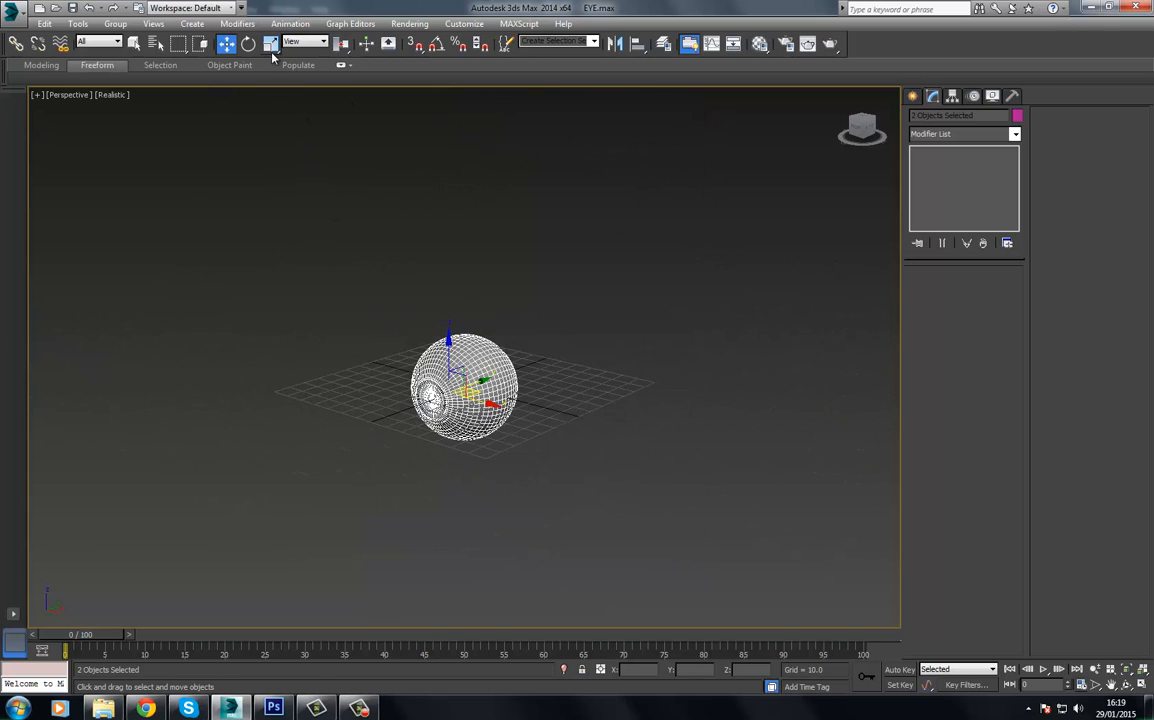
Switch to Uniform Scale, then confirm Metric millimetres in Units Setup
{"action": "left_click", "coordinate": [272, 44]}
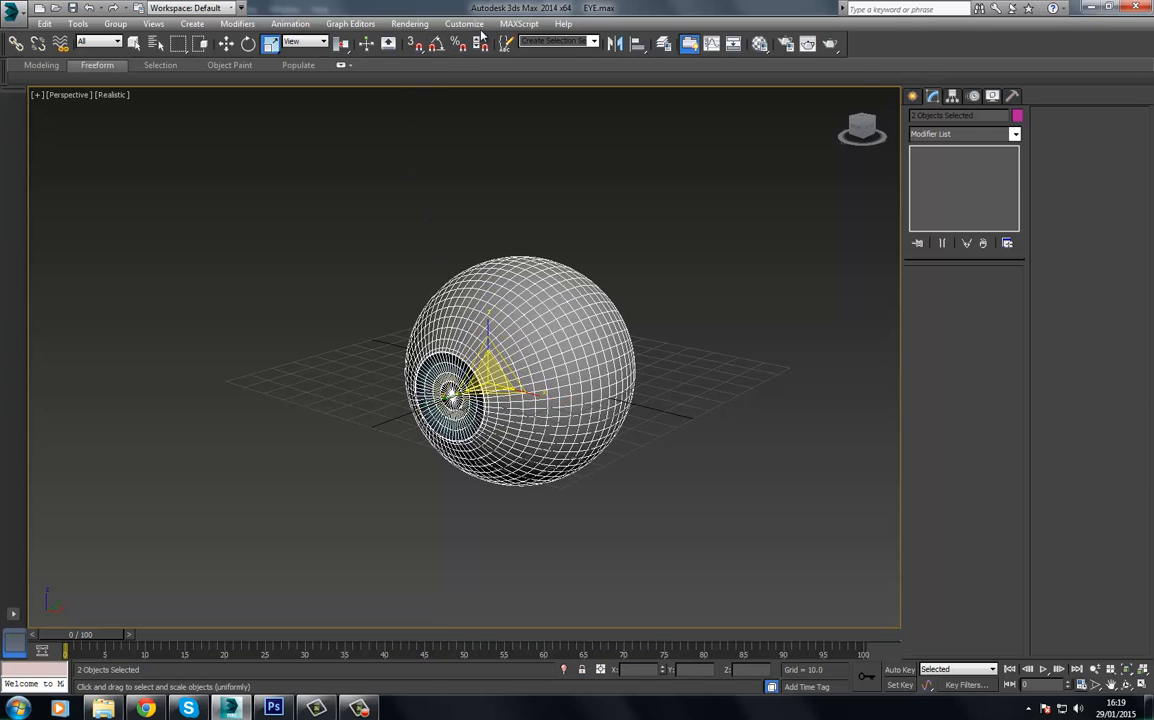
{"action": "left_click", "coordinate": [408, 24]}
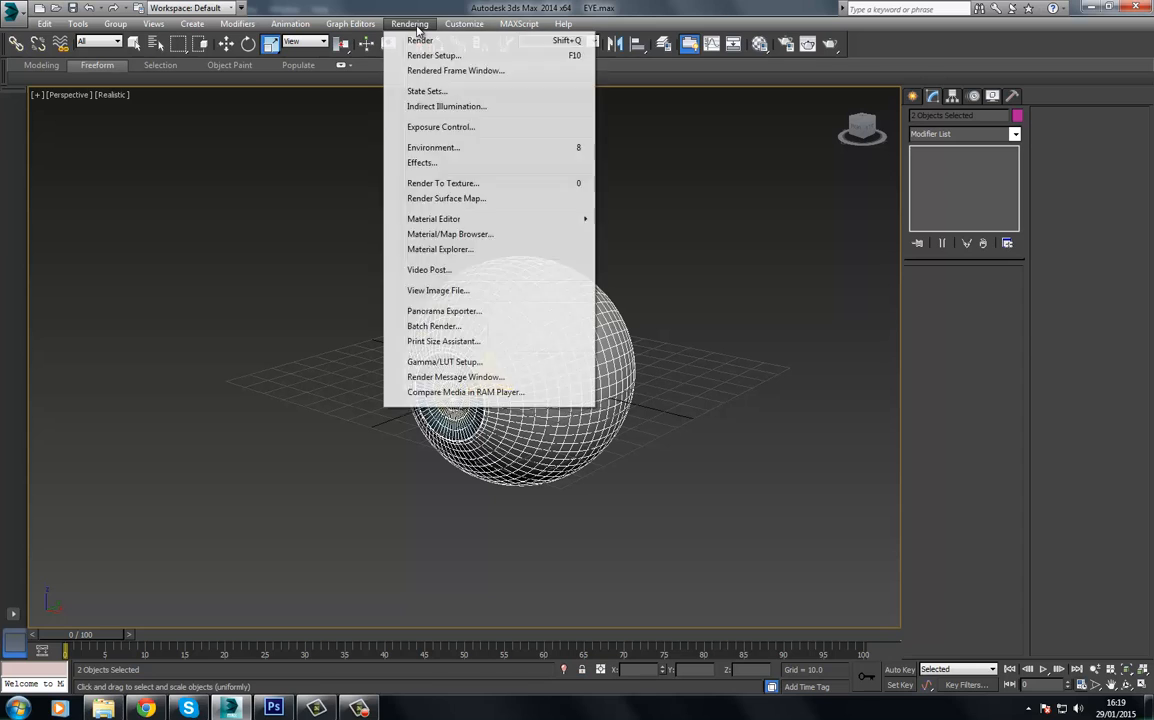
{"action": "left_click", "coordinate": [464, 24]}
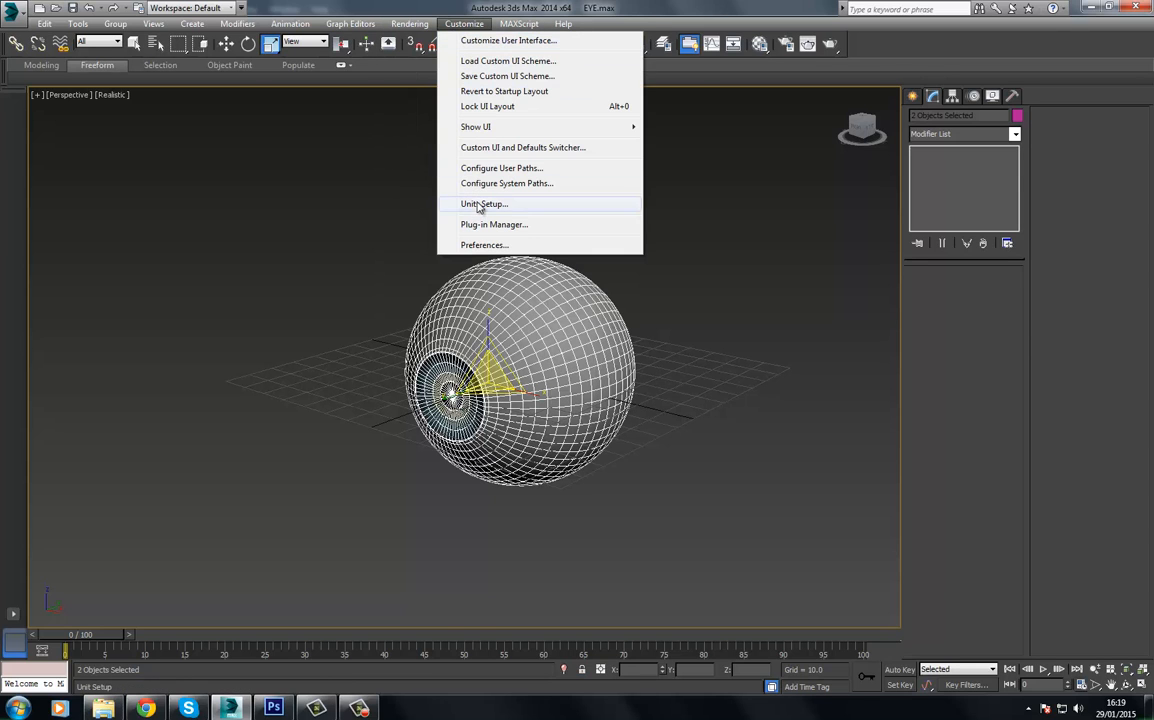
{"action": "left_click", "coordinate": [484, 204]}
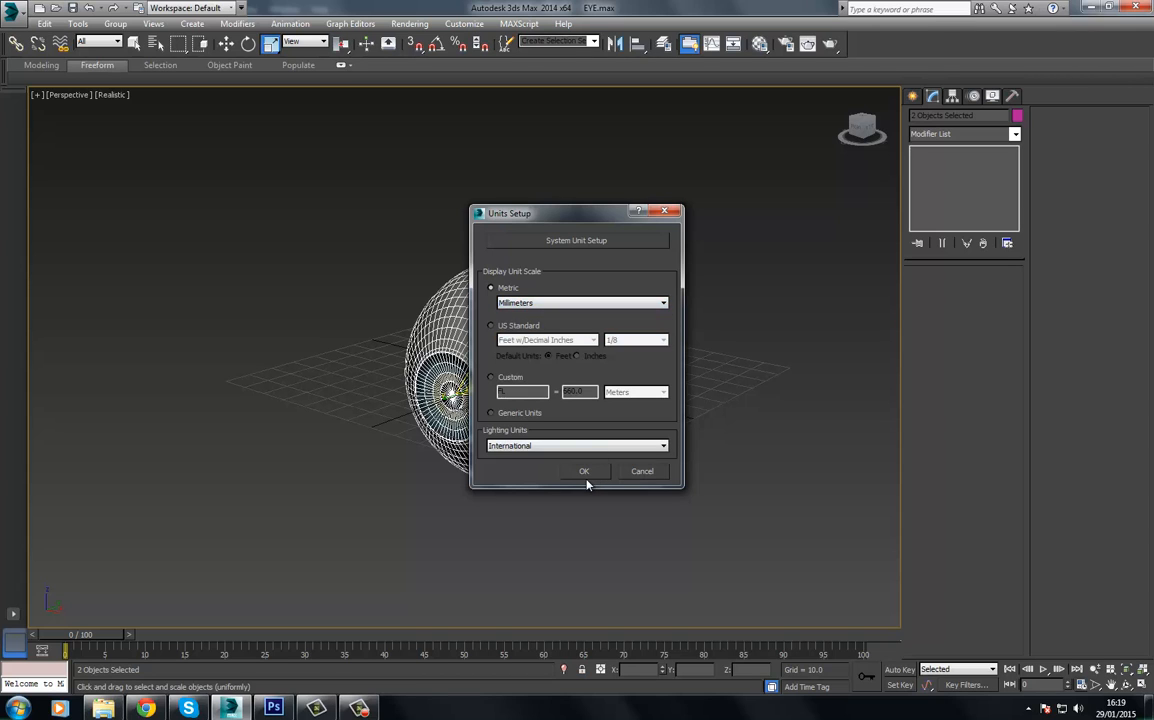
{"action": "left_click", "coordinate": [584, 472]}
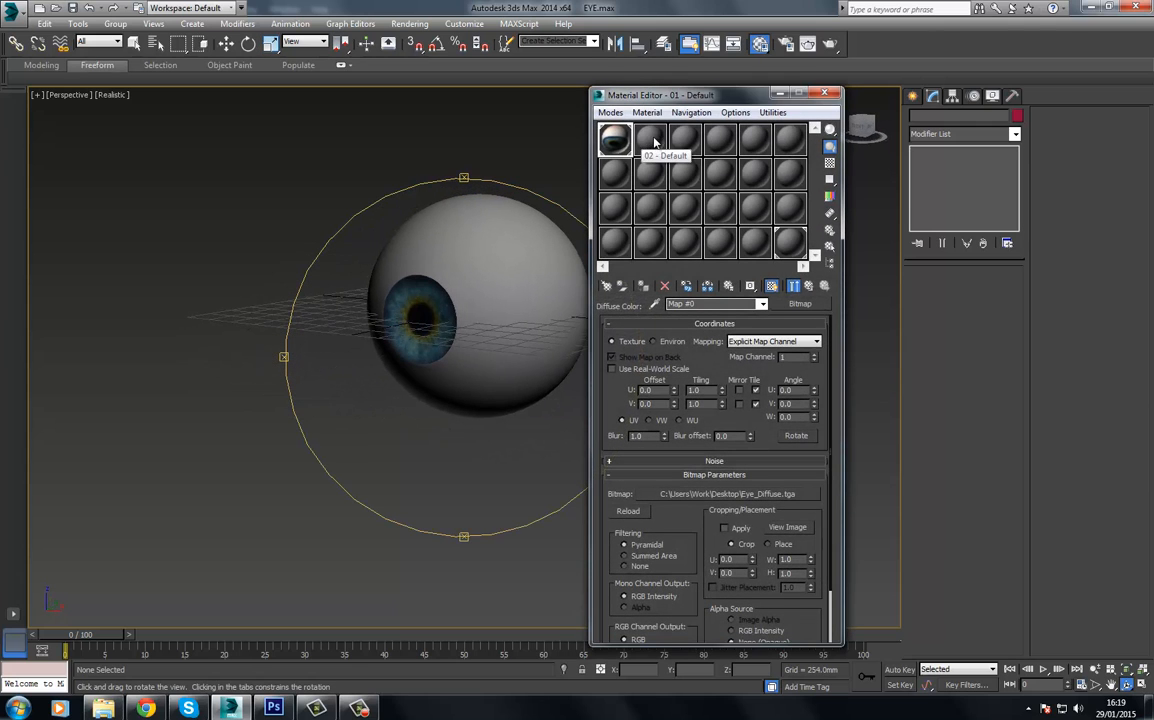
Add a planar UVW Map modifier on the outer eyeball sphere
{"action": "left_click", "coordinate": [648, 138]}
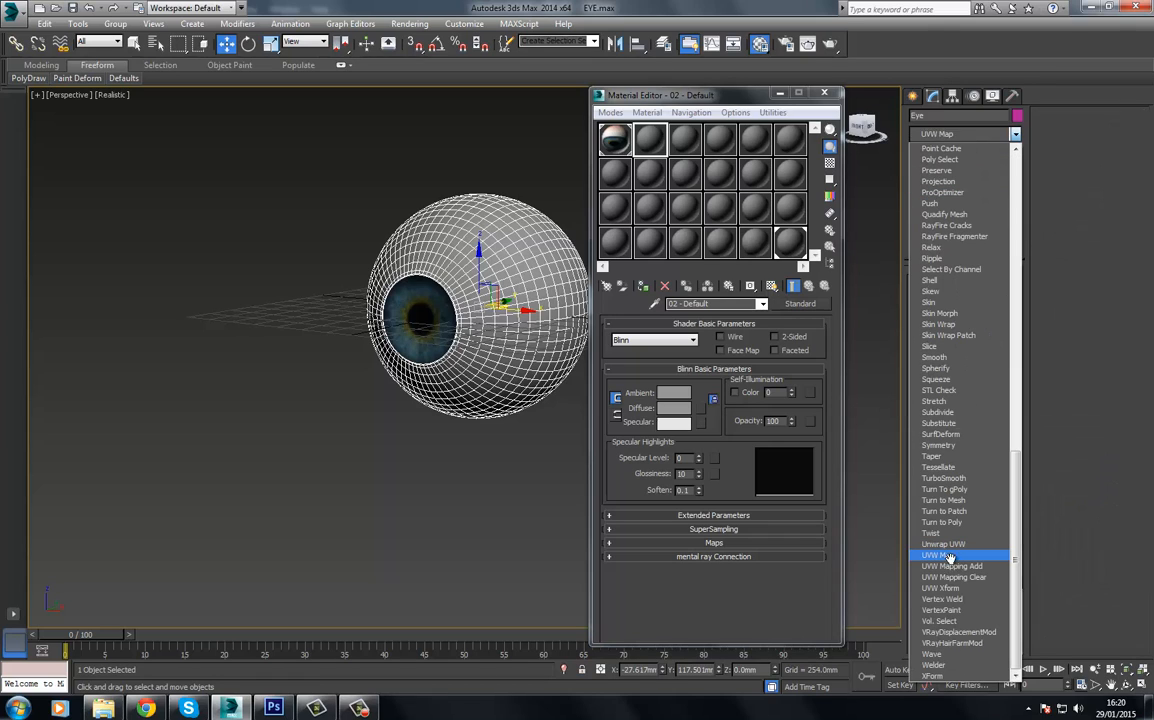
{"action": "left_click", "coordinate": [944, 556]}
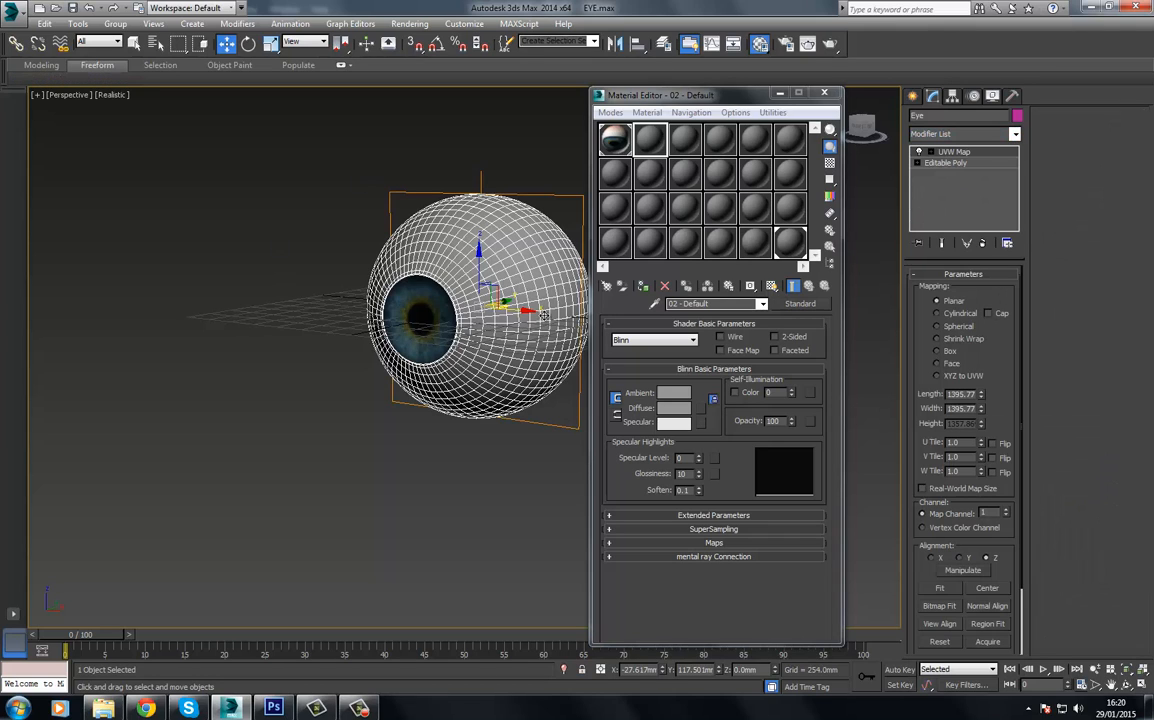
{"action": "mouse_move", "coordinate": [498, 160]}
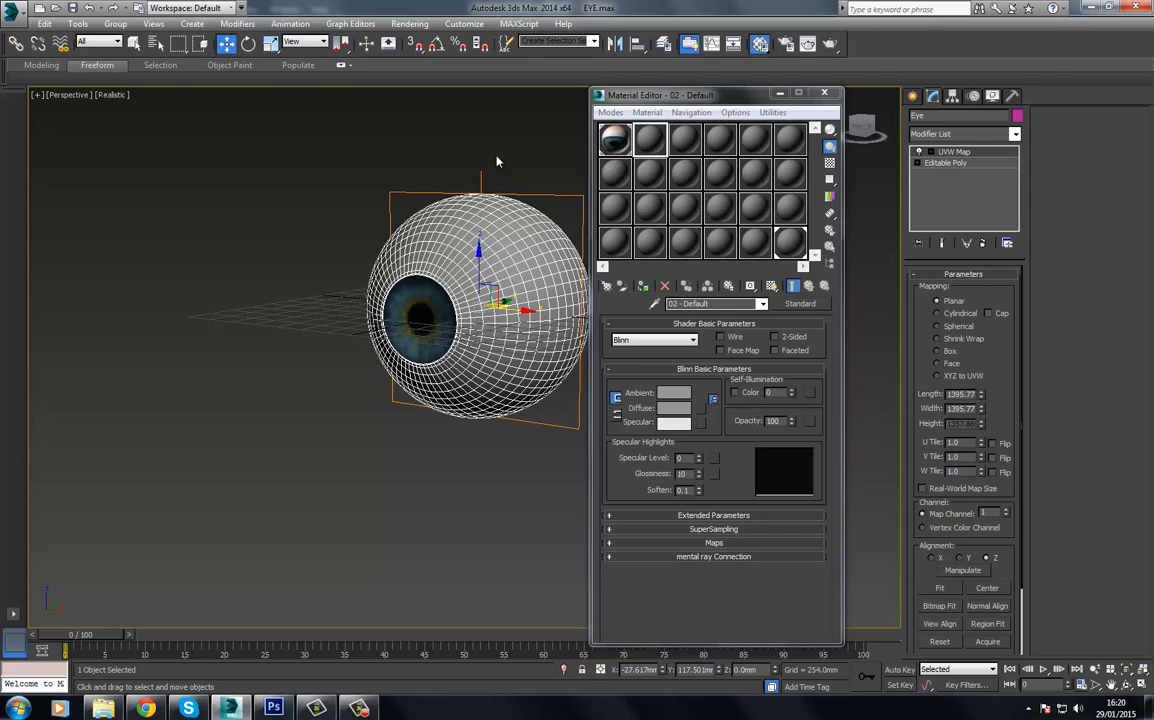
{"action": "mouse_move", "coordinate": [376, 176]}
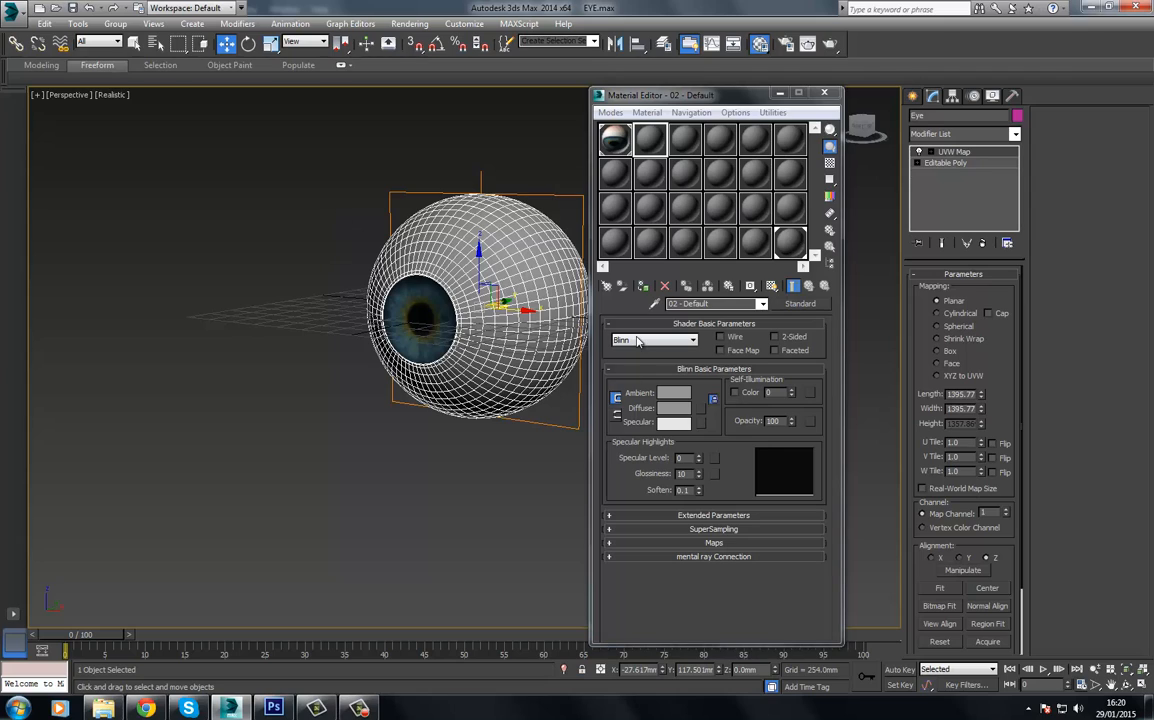
{"action": "mouse_move", "coordinate": [648, 144]}
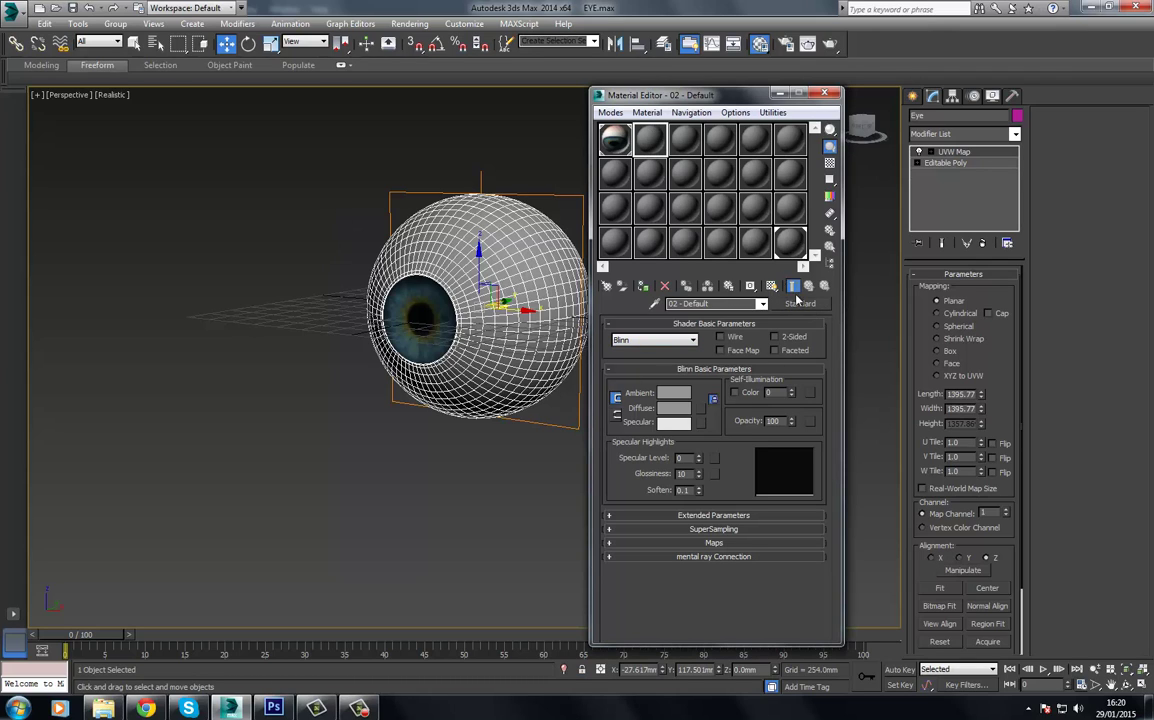
Change the material to SSS Fast Material with Eye_Diffuse.tga as the unscattered diffuse bitmap
{"action": "left_click", "coordinate": [800, 304]}
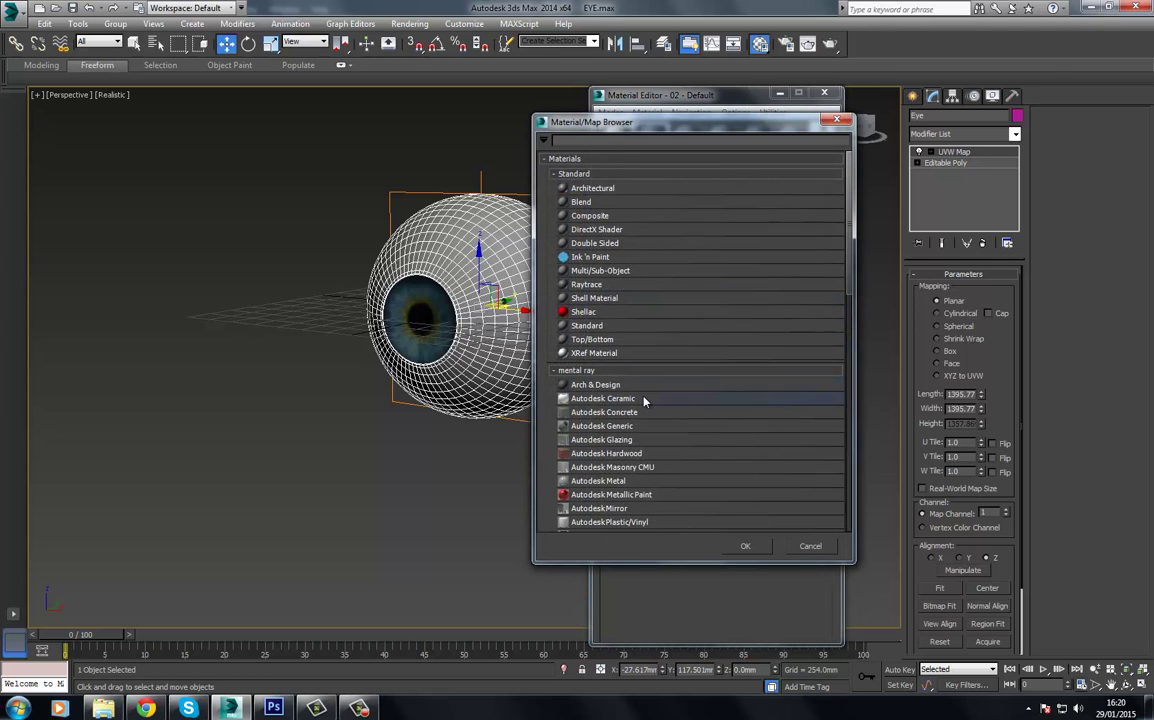
{"action": "scroll", "scroll_direction": "down", "scroll_amount": 3}
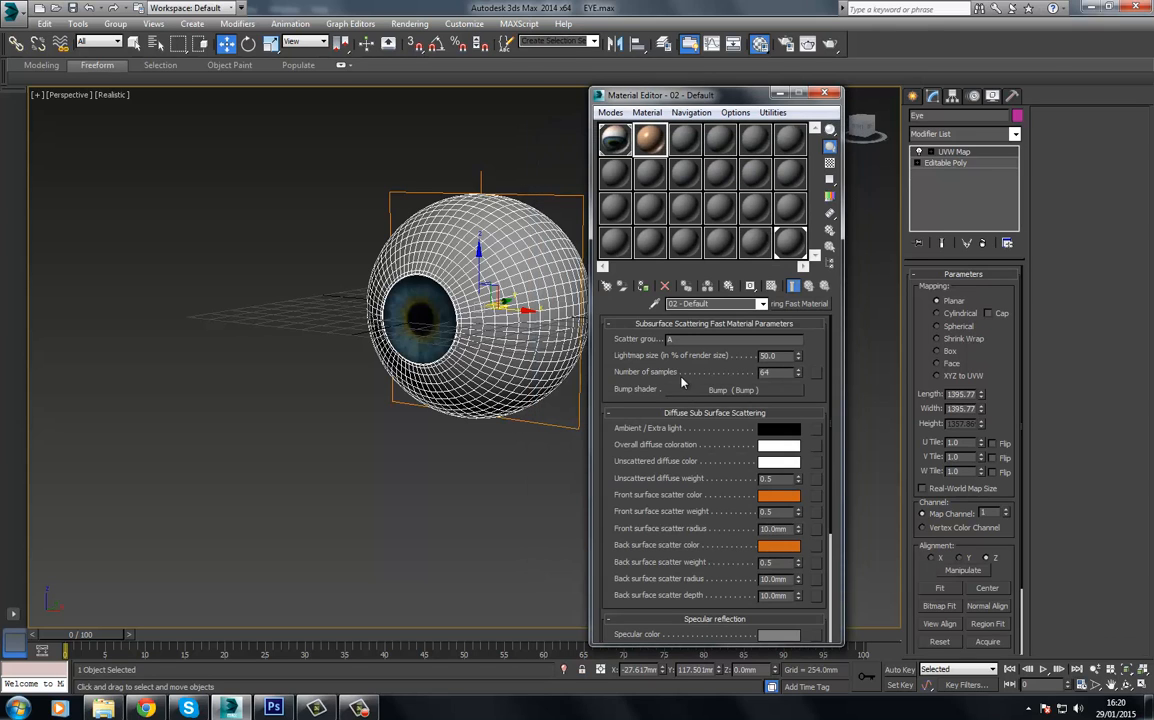
{"action": "mouse_move", "coordinate": [600, 410]}
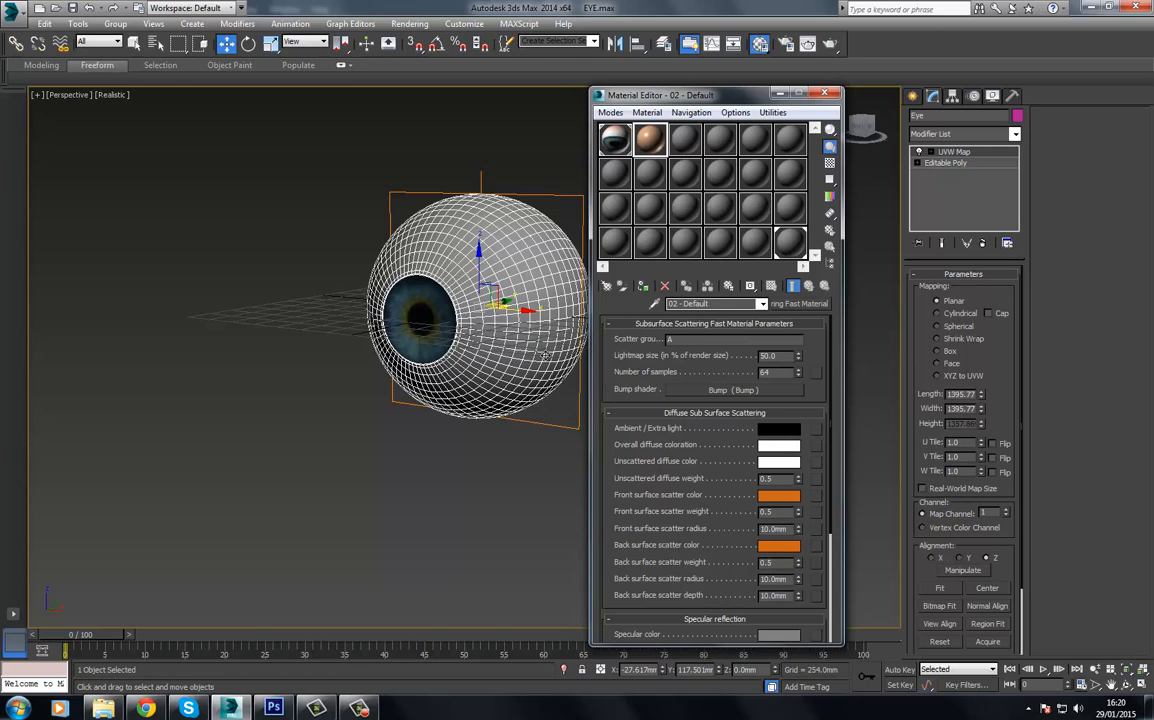
{"action": "mouse_move", "coordinate": [810, 464]}
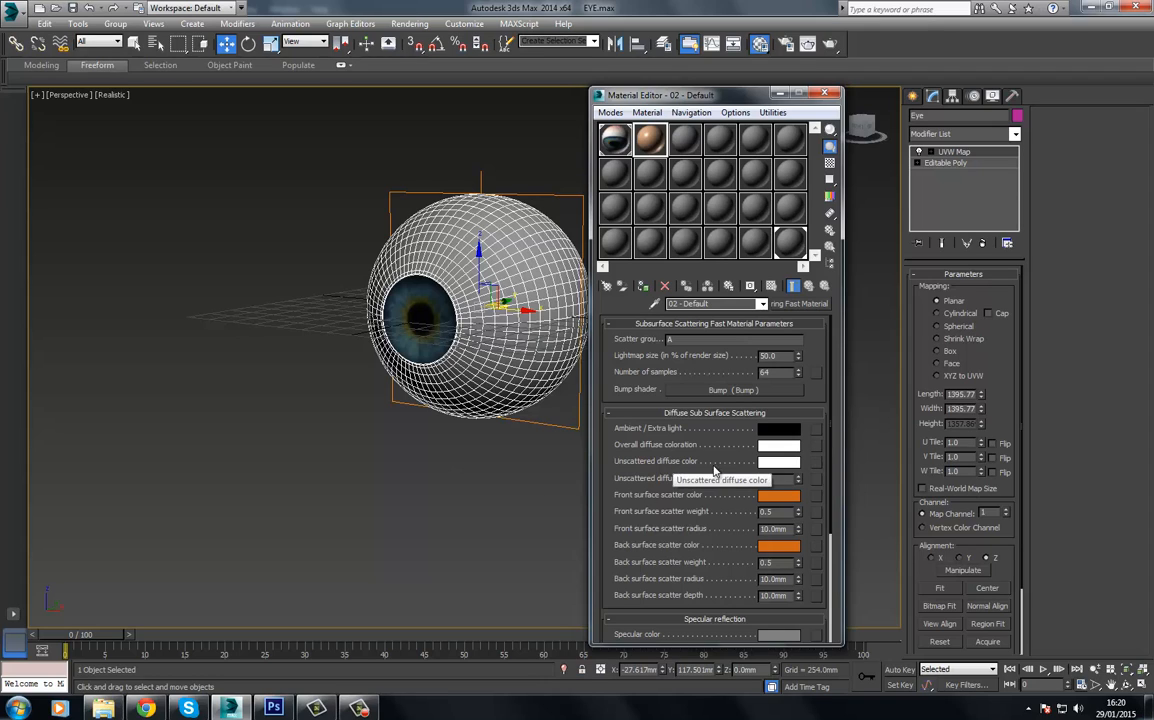
{"action": "mouse_move", "coordinate": [640, 478]}
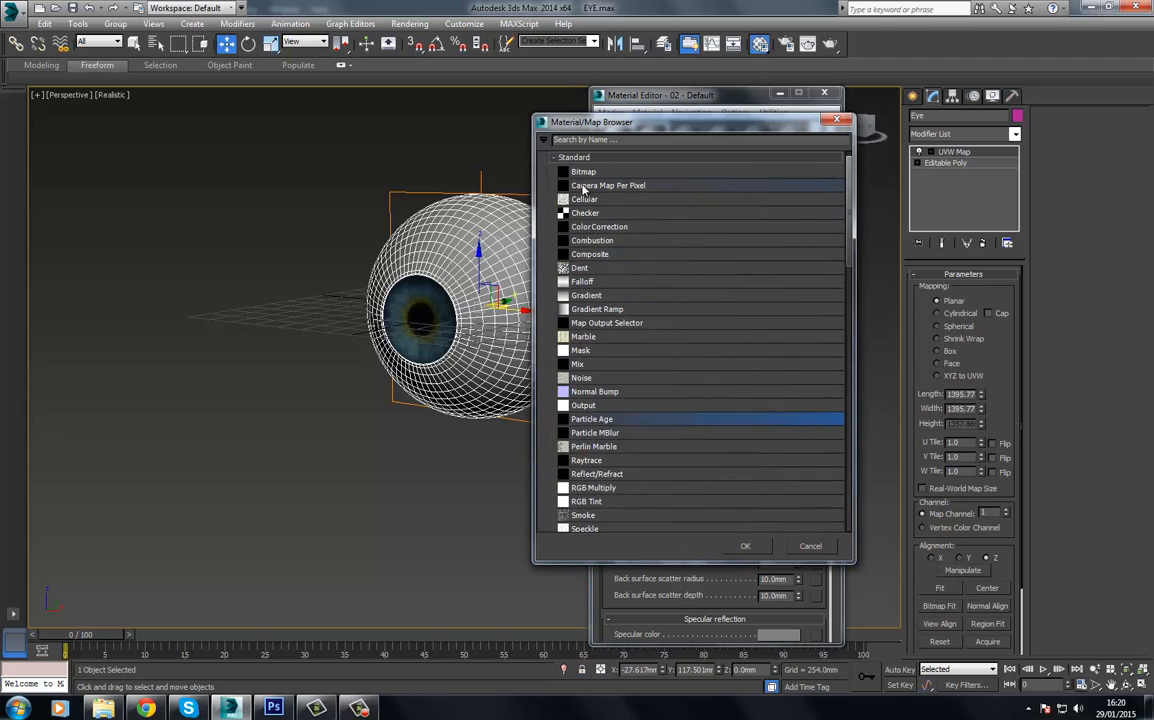
{"action": "left_click", "coordinate": [744, 546]}
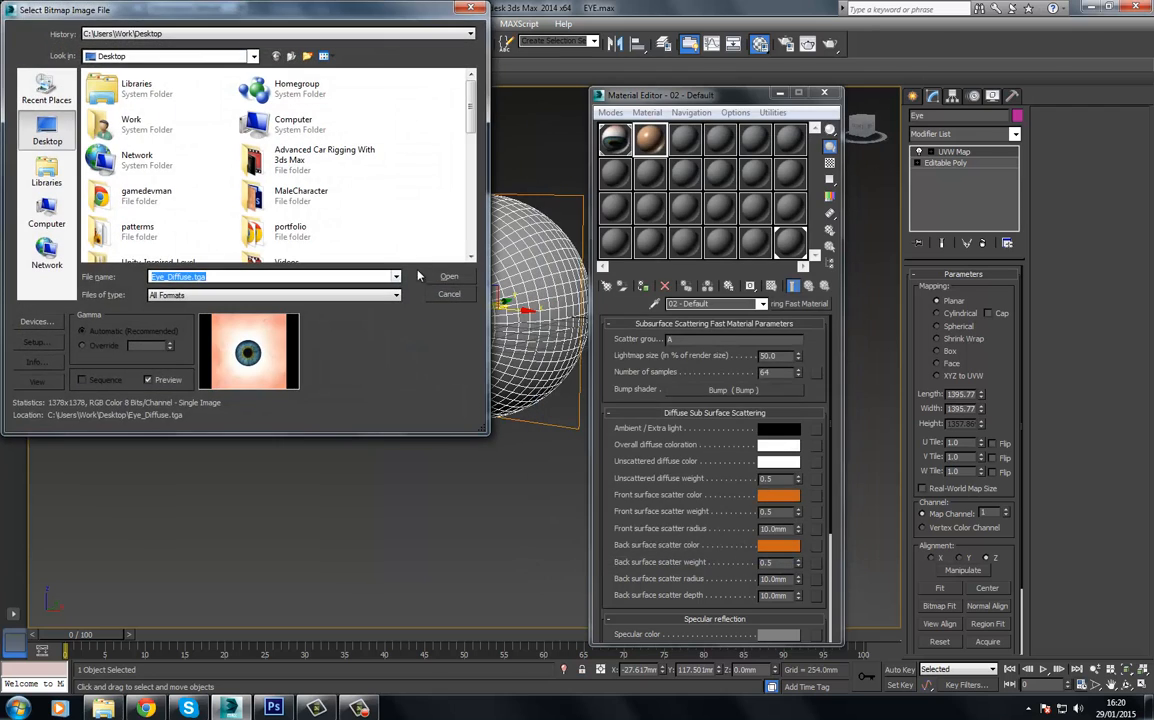
{"action": "left_click", "coordinate": [448, 276]}
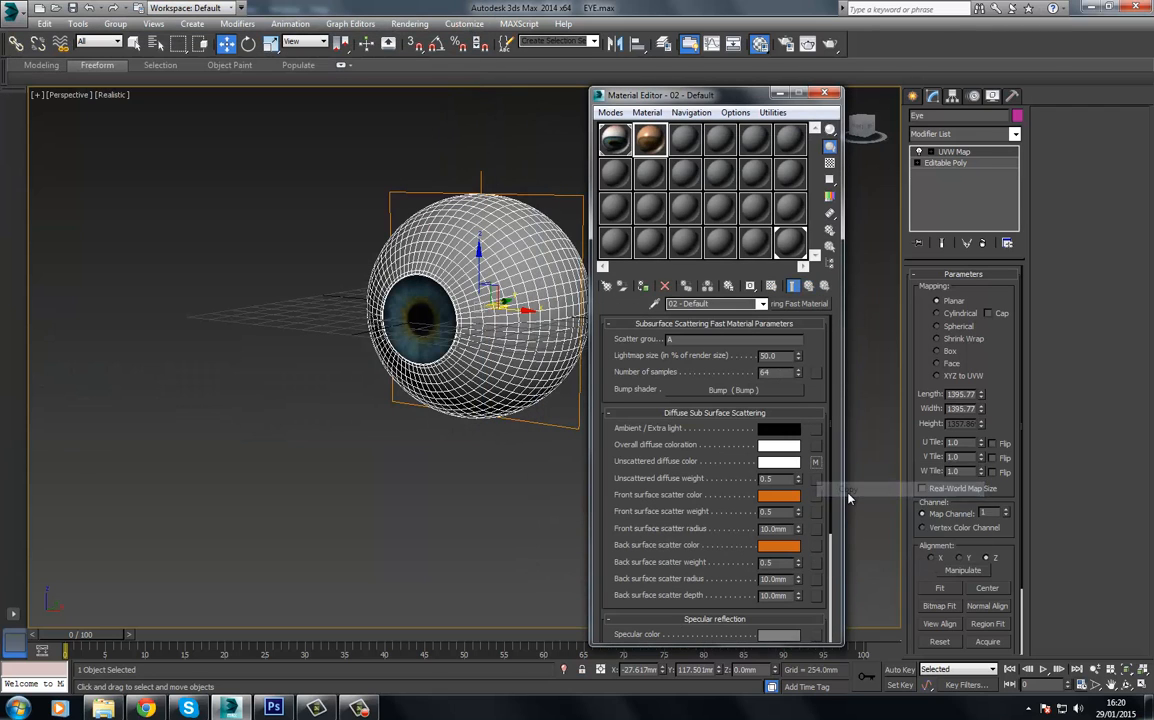
{"action": "right_click", "coordinate": [850, 494]}
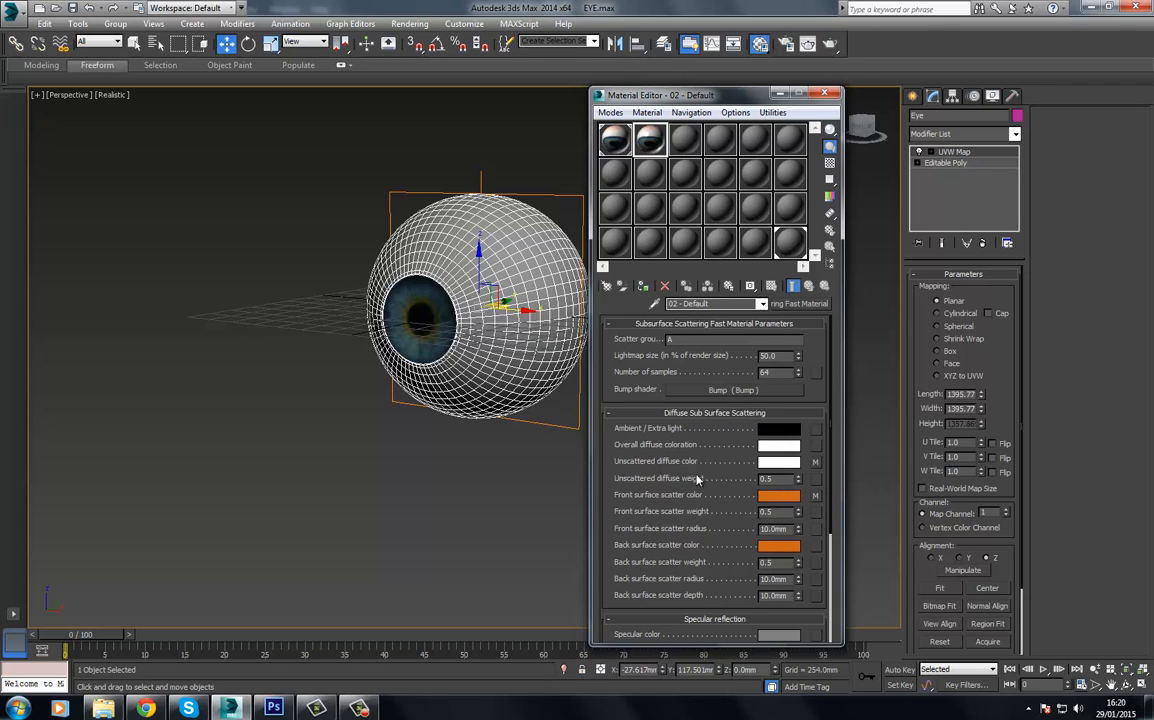
Set the specular colour to black and enable Screen compositing of layers
{"action": "scroll", "scroll_direction": "down", "scroll_amount": 3}
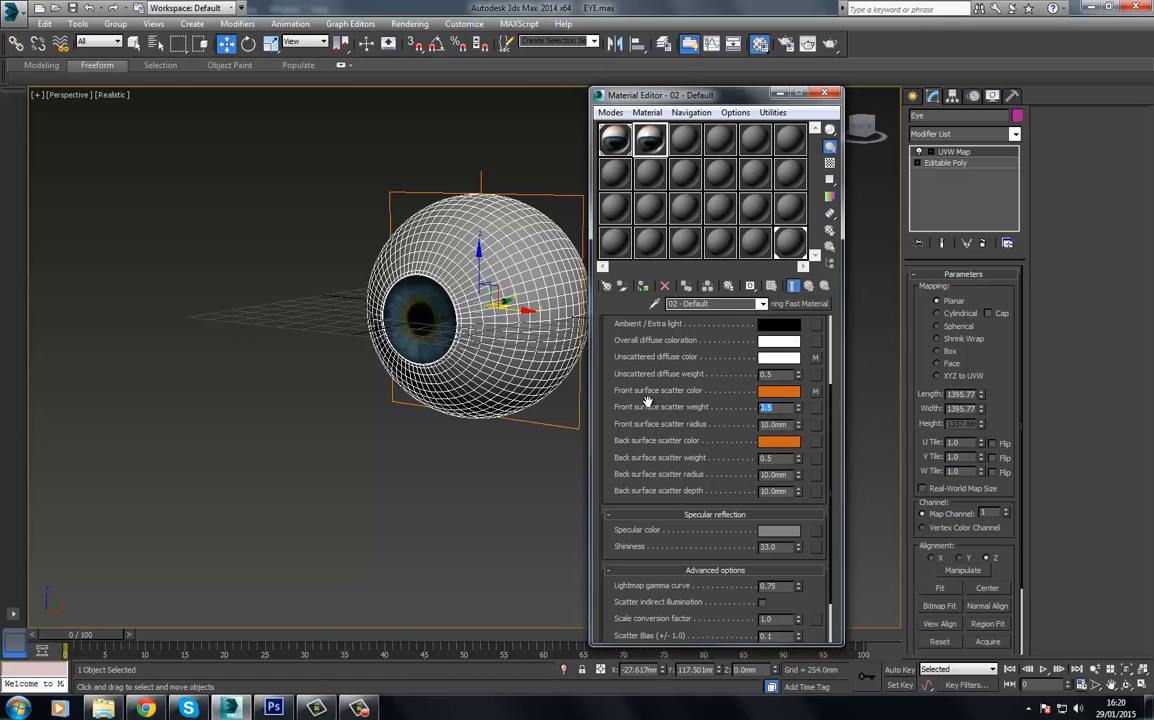
{"action": "mouse_move", "coordinate": [664, 390]}
{"action": "type", "text": "1"}
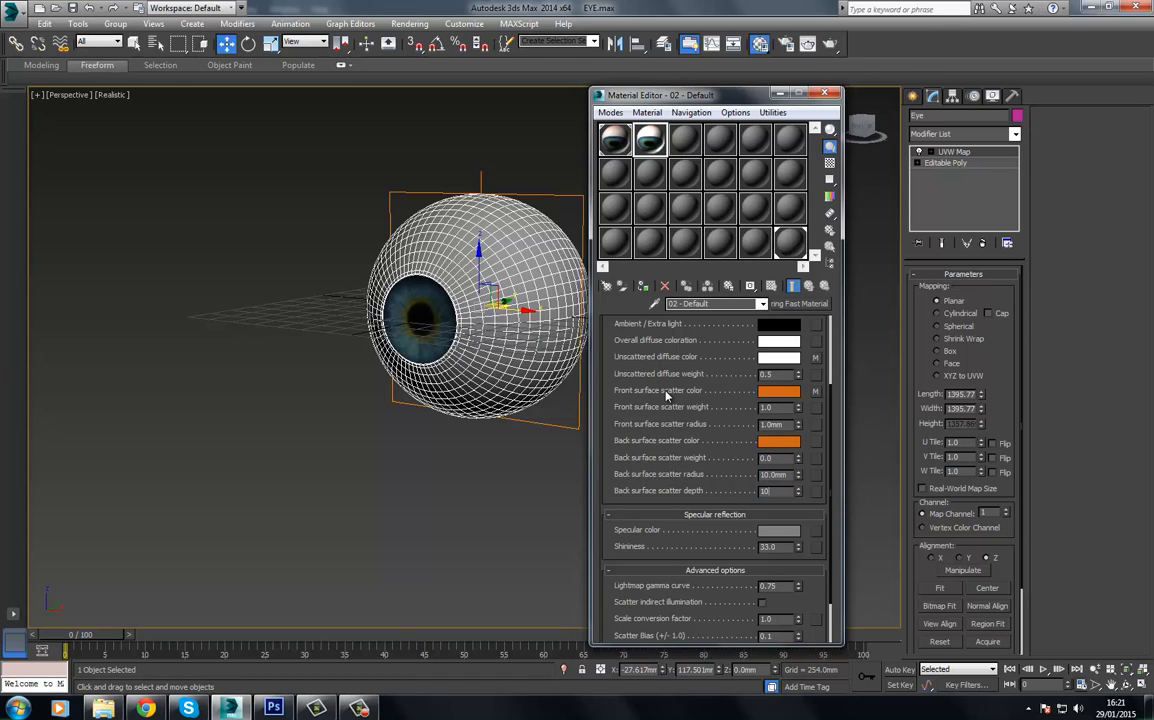
{"action": "mouse_move", "coordinate": [448, 492]}
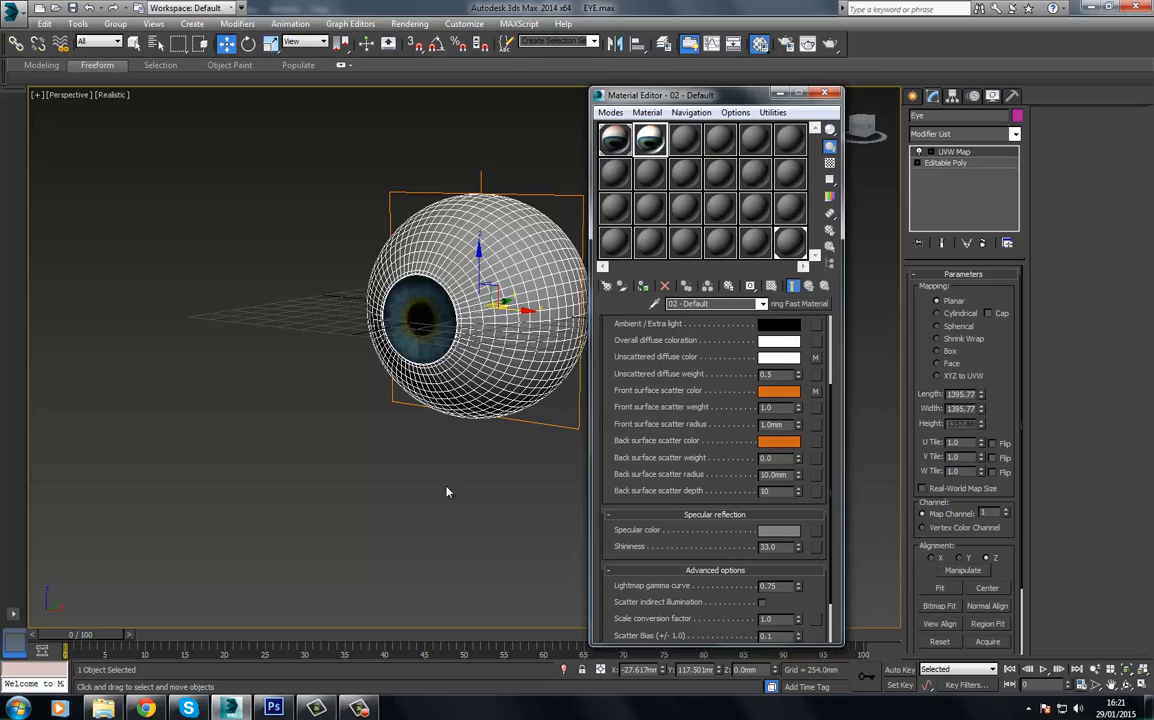
{"action": "scroll", "scroll_direction": "down", "scroll_amount": 3}
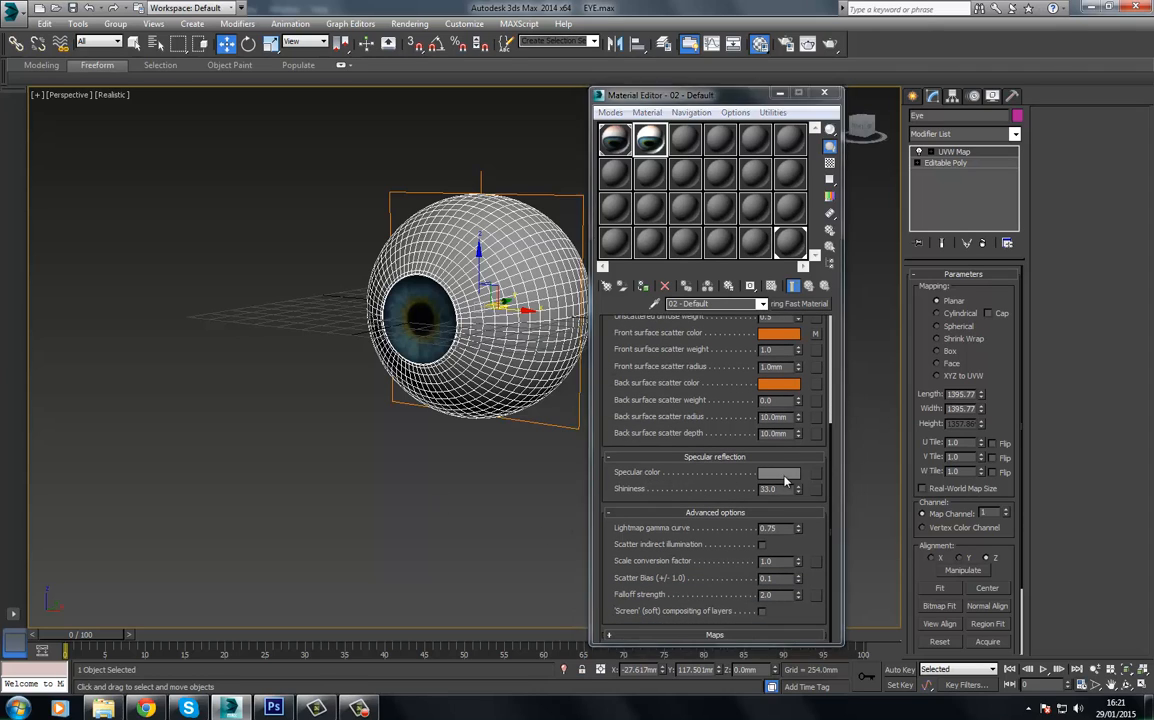
{"action": "left_click", "coordinate": [778, 472]}
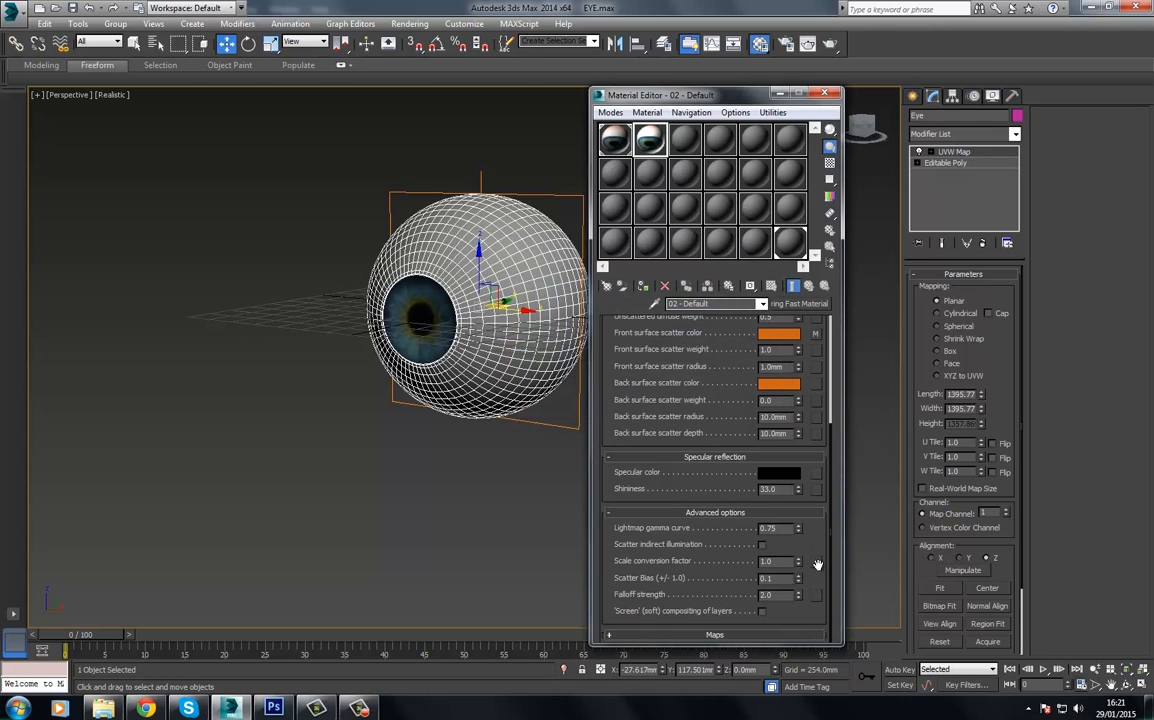
{"action": "left_click", "coordinate": [762, 612]}
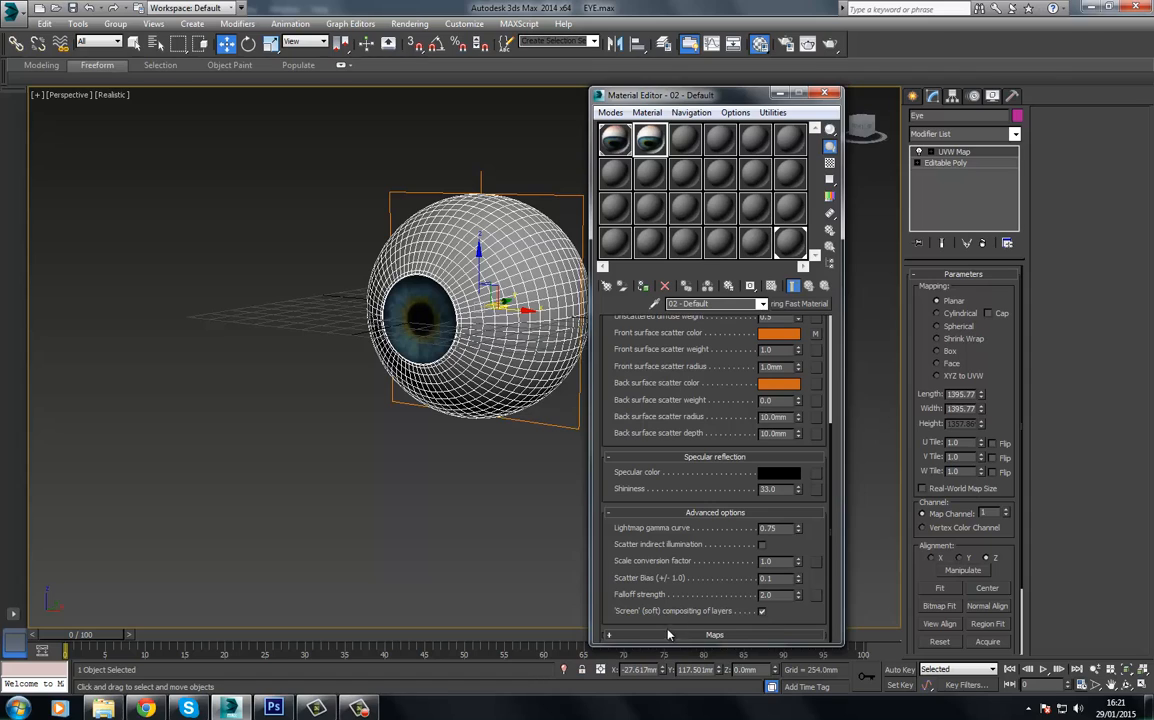
{"action": "mouse_move", "coordinate": [696, 616]}
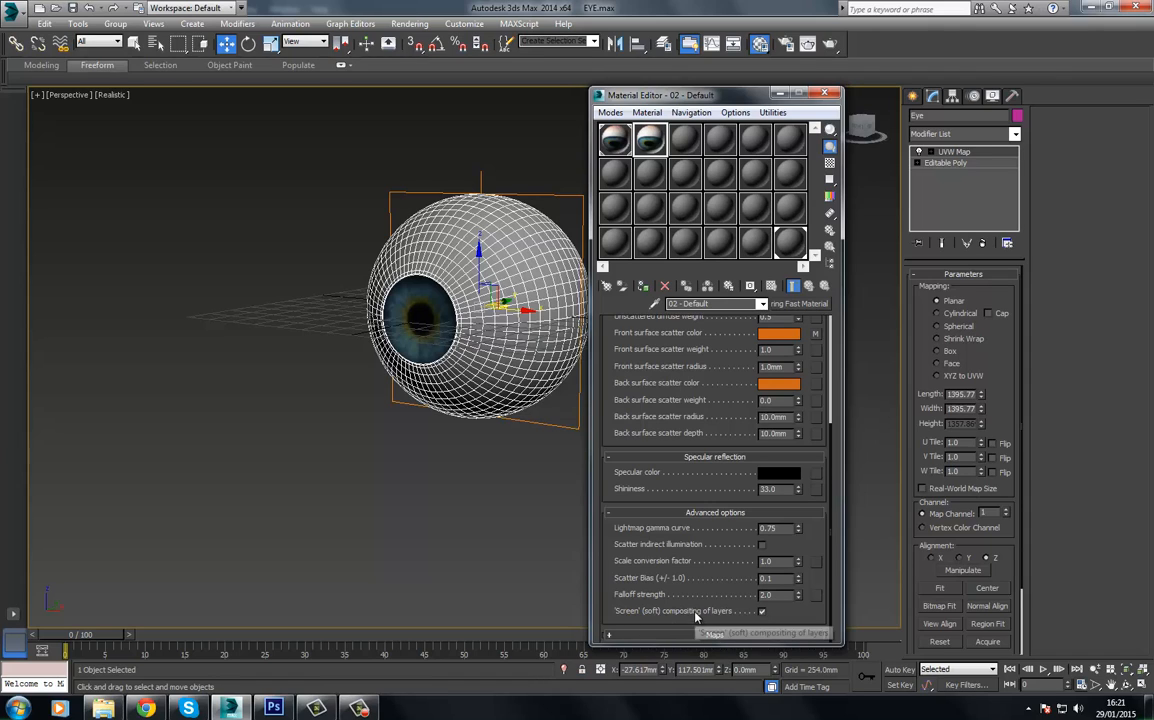
{"action": "mouse_move", "coordinate": [850, 620]}
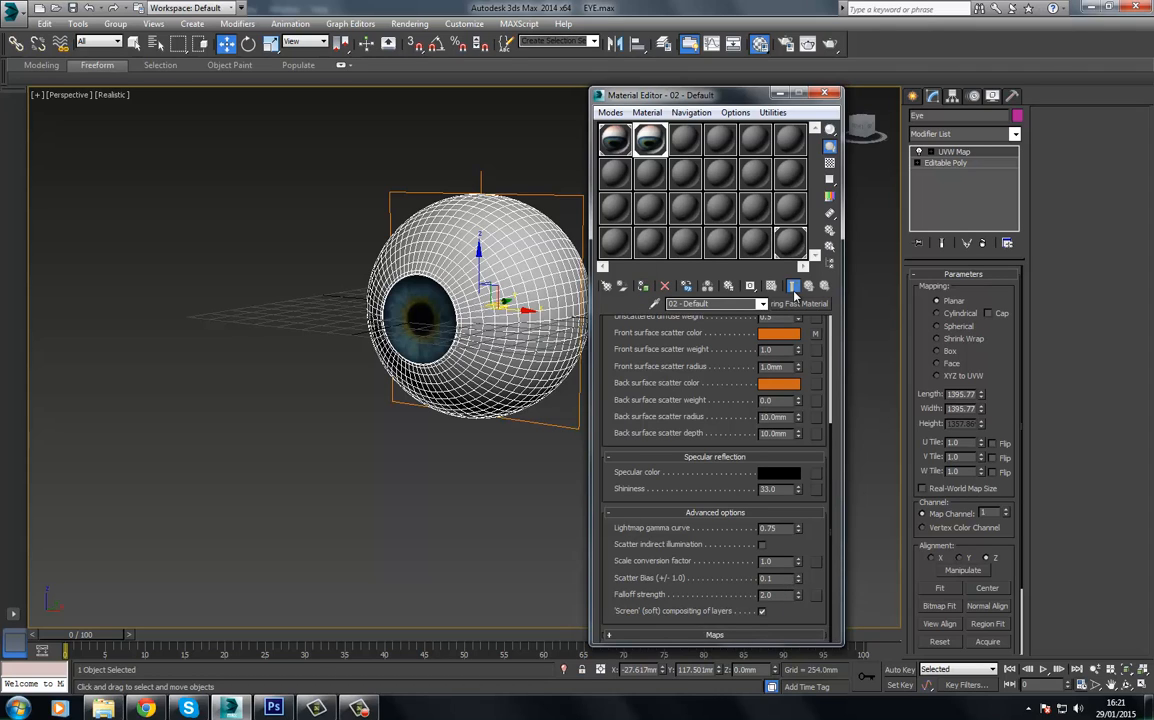
Show the diffuse bitmap shaded in the viewport, return to the parent material and deselect the eyeball
{"action": "scroll", "scroll_direction": "up", "scroll_amount": 3}
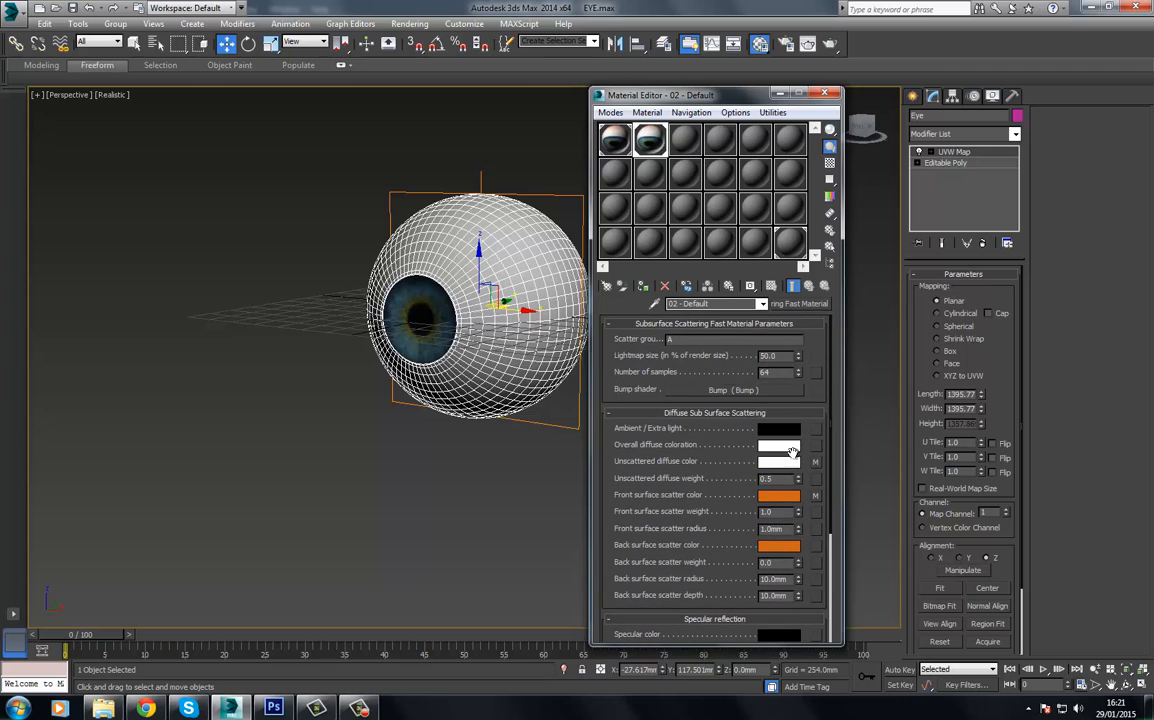
{"action": "left_click", "coordinate": [816, 460]}
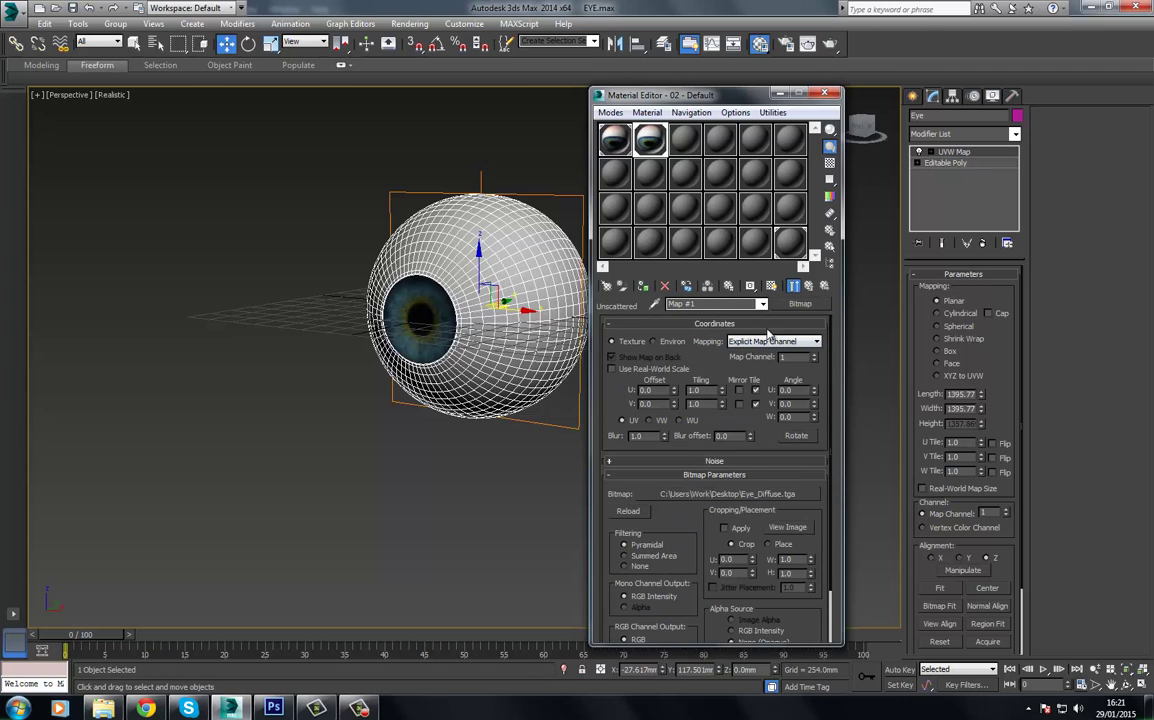
{"action": "left_click", "coordinate": [772, 284]}
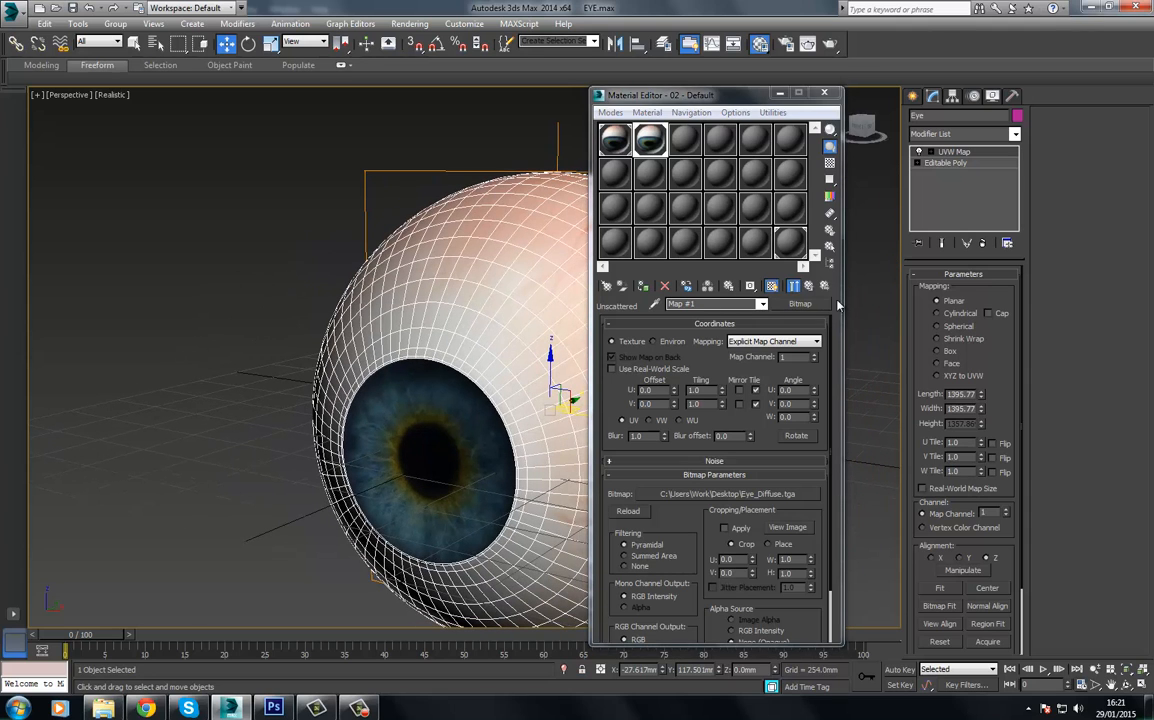
{"action": "left_click", "coordinate": [750, 286]}
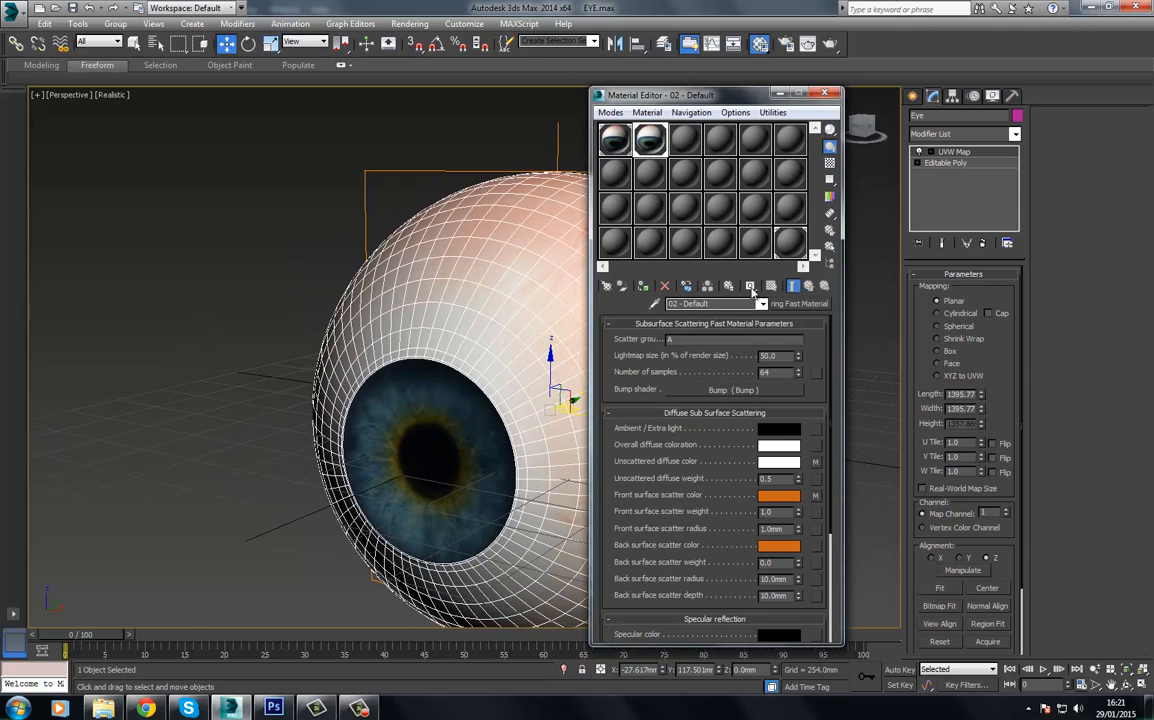
{"action": "left_click", "coordinate": [360, 286]}
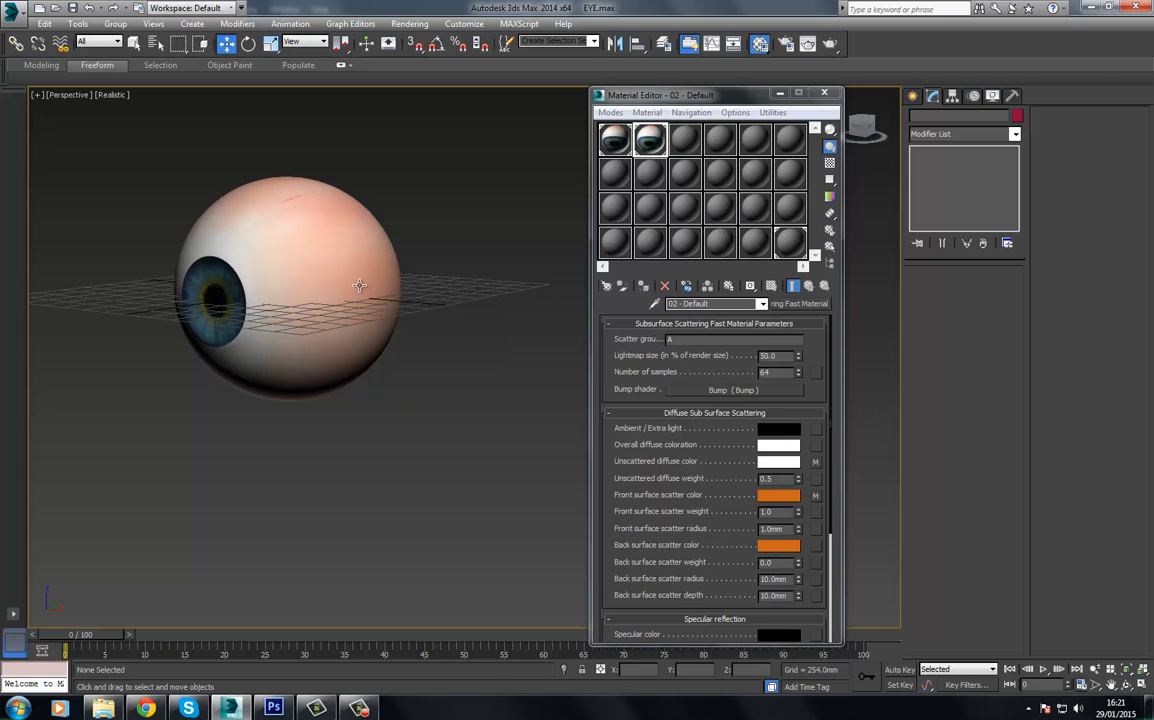
{"action": "mouse_move", "coordinate": [350, 294]}
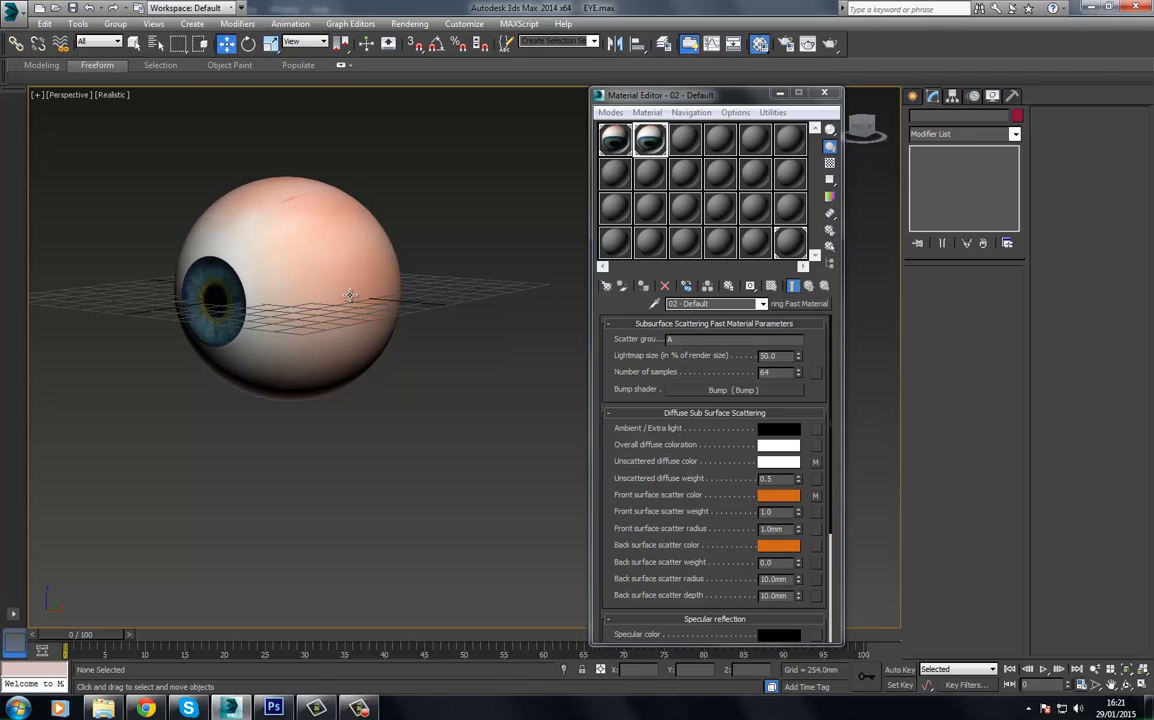
{"action": "left_click_drag", "start_coordinate": [350, 294], "coordinate": [490, 318]}
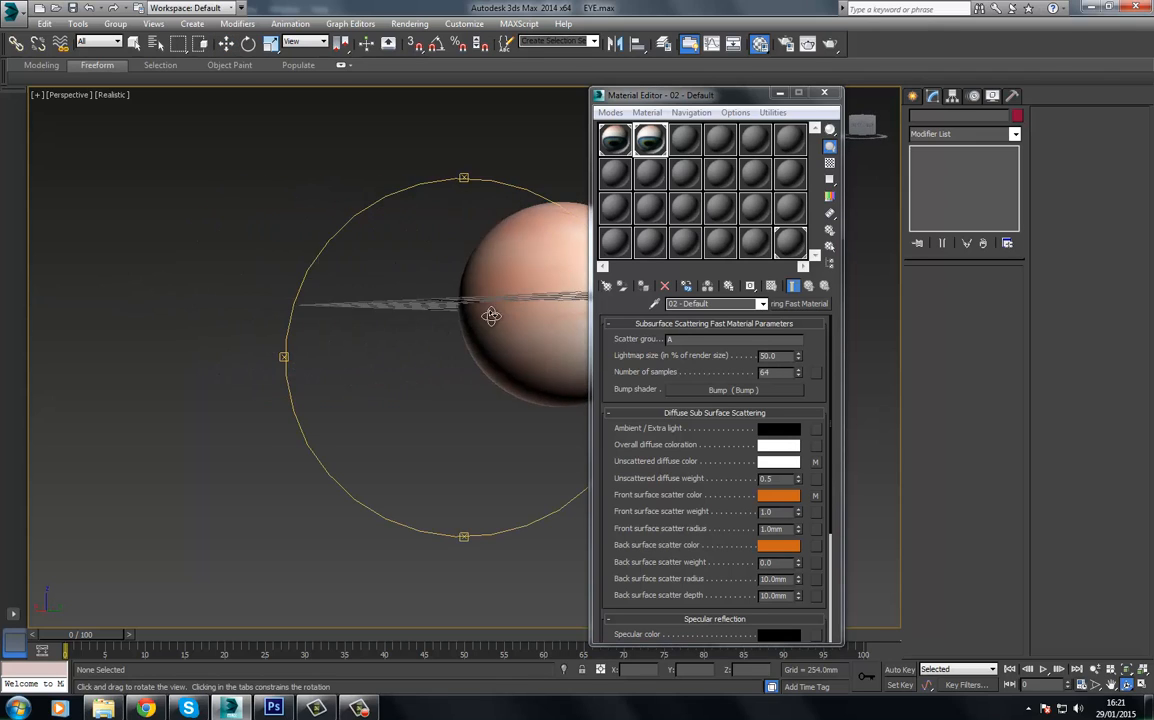
{"action": "left_click_drag", "start_coordinate": [490, 316], "coordinate": [476, 360]}
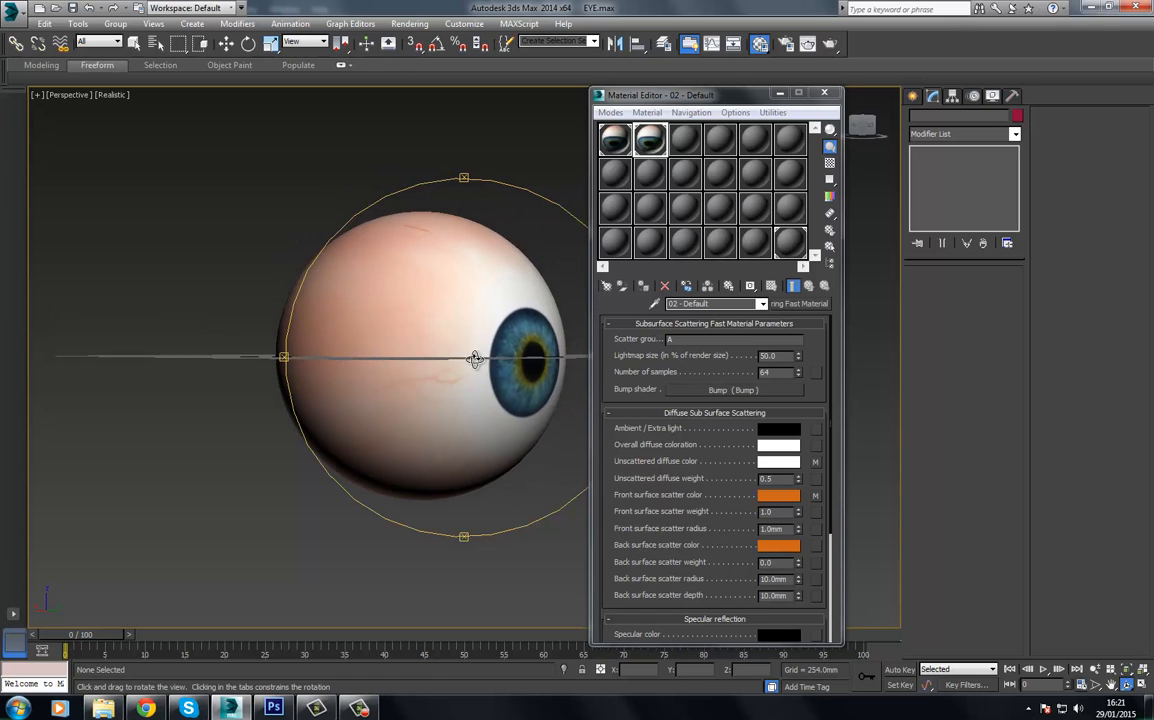
{"action": "left_click_drag", "start_coordinate": [476, 360], "coordinate": [428, 364]}
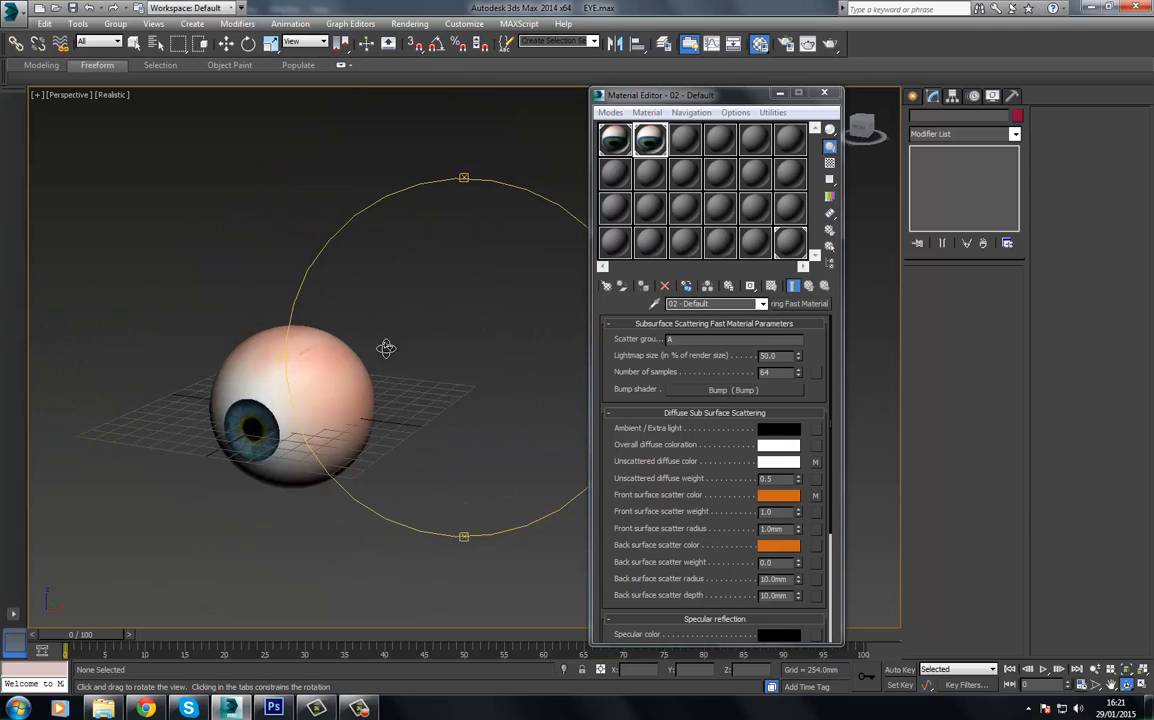
{"action": "left_click_drag", "start_coordinate": [388, 348], "coordinate": [416, 400]}
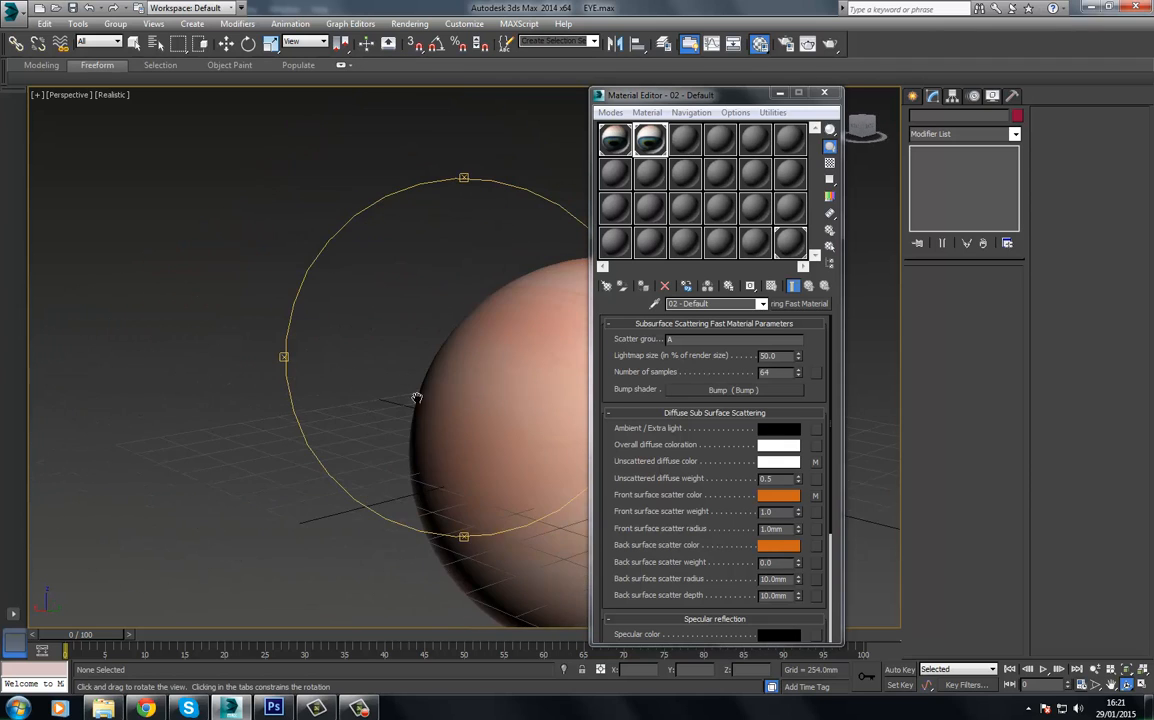
{"action": "left_click_drag", "start_coordinate": [416, 400], "coordinate": [378, 374]}
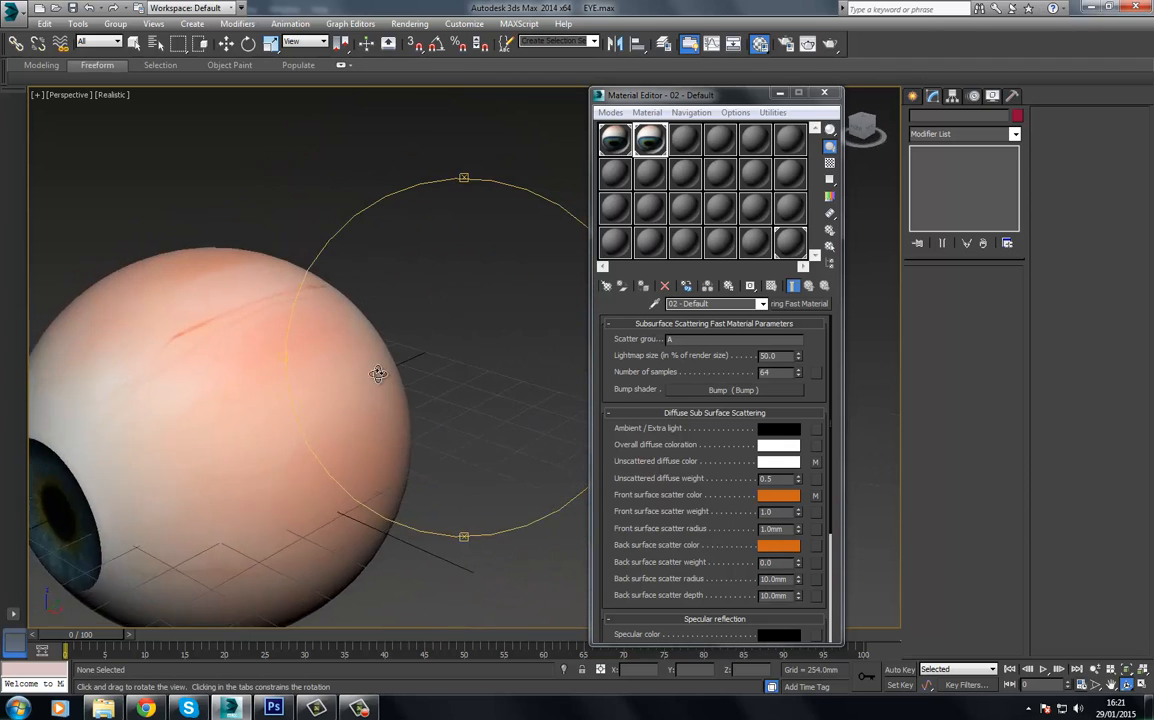
{"action": "left_click_drag", "start_coordinate": [378, 374], "coordinate": [436, 348]}
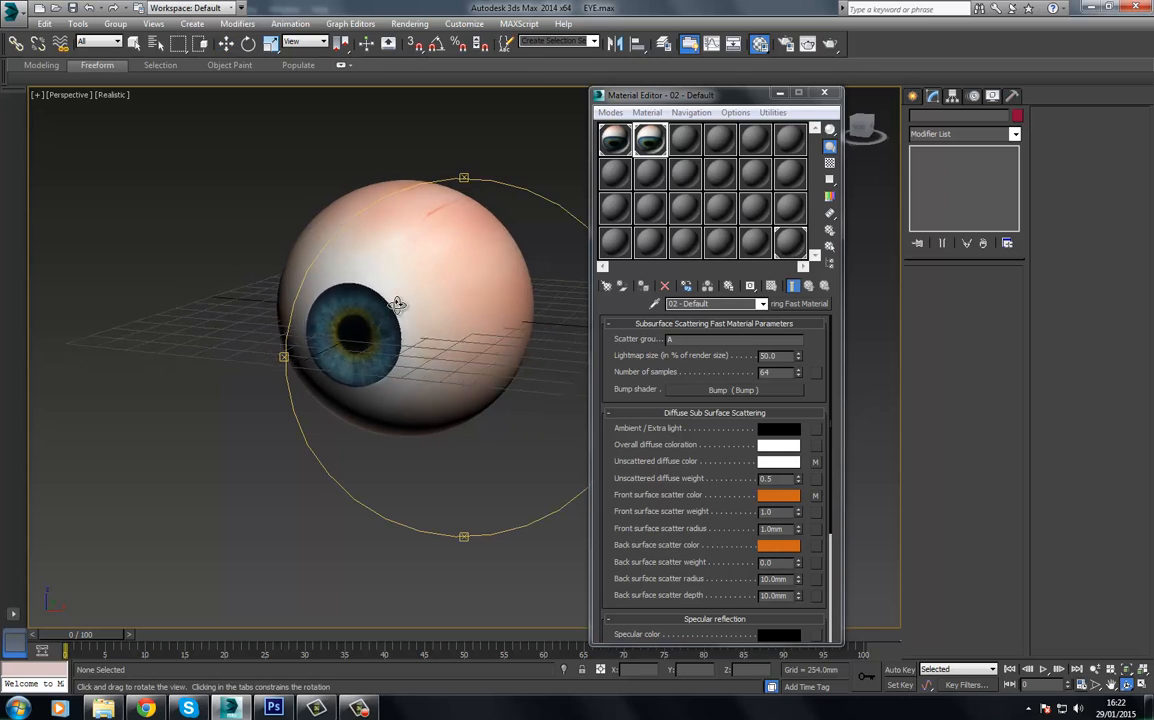
{"action": "left_click_drag", "start_coordinate": [396, 304], "coordinate": [450, 320]}
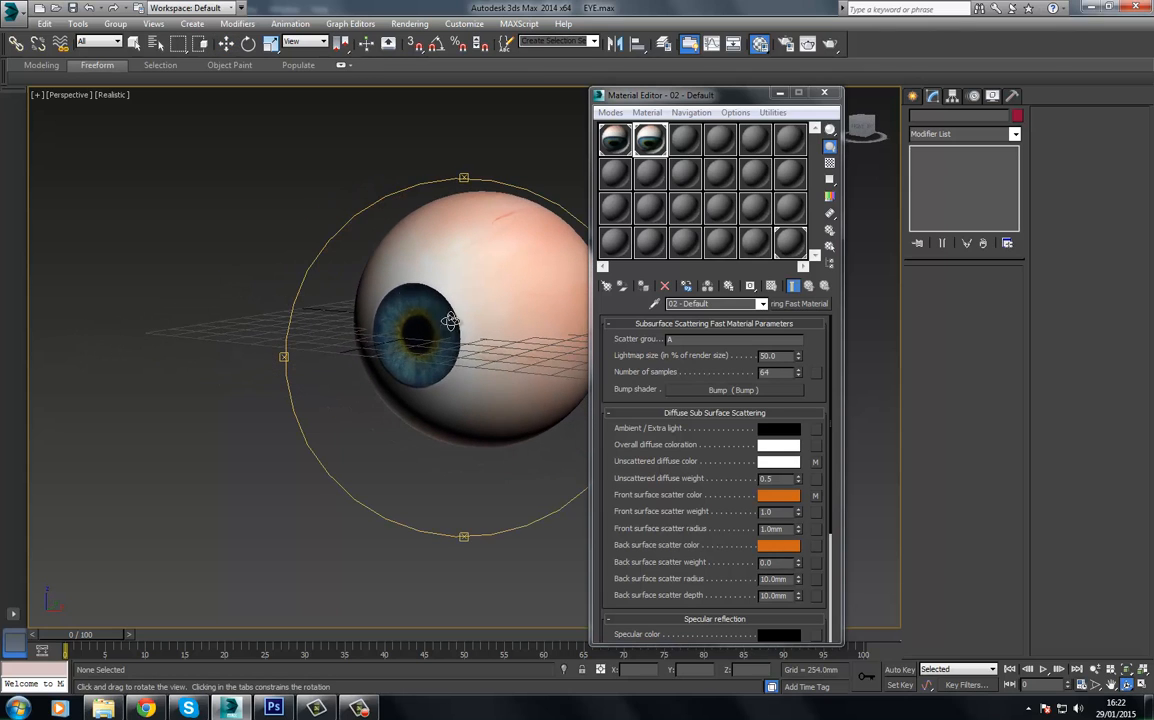
Unhide all objects from the quad menu and select the outer sphere around the eyeball
{"action": "right_click", "coordinate": [450, 320]}
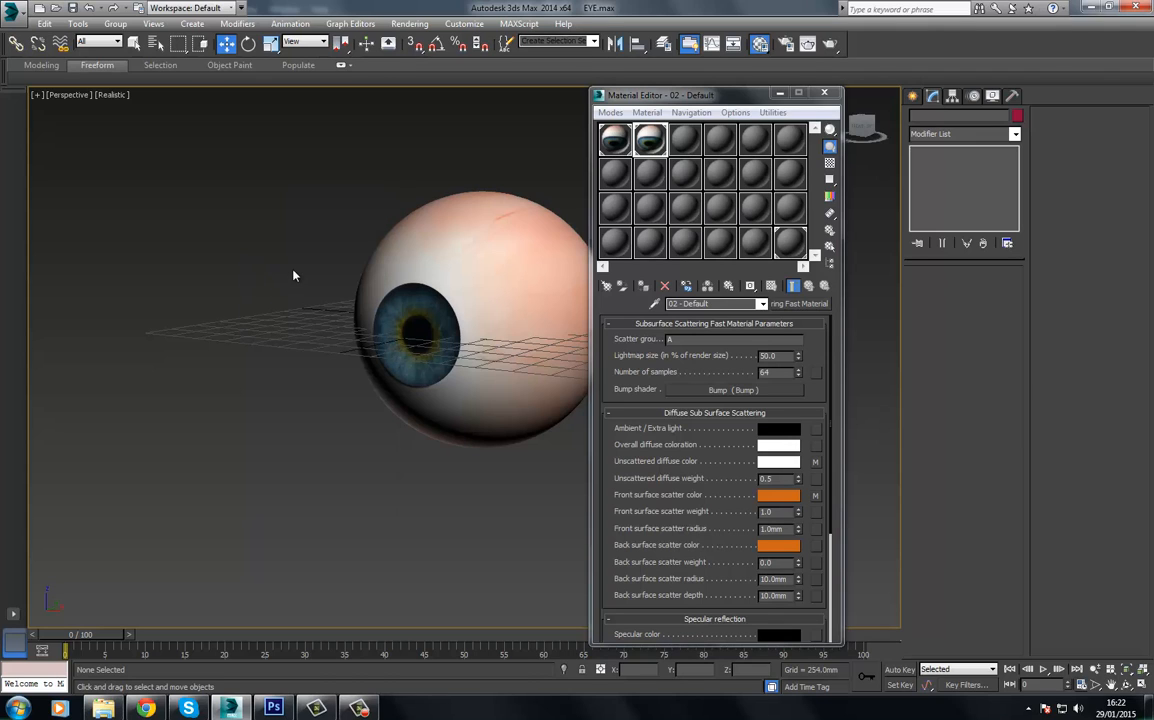
{"action": "right_click", "coordinate": [296, 276]}
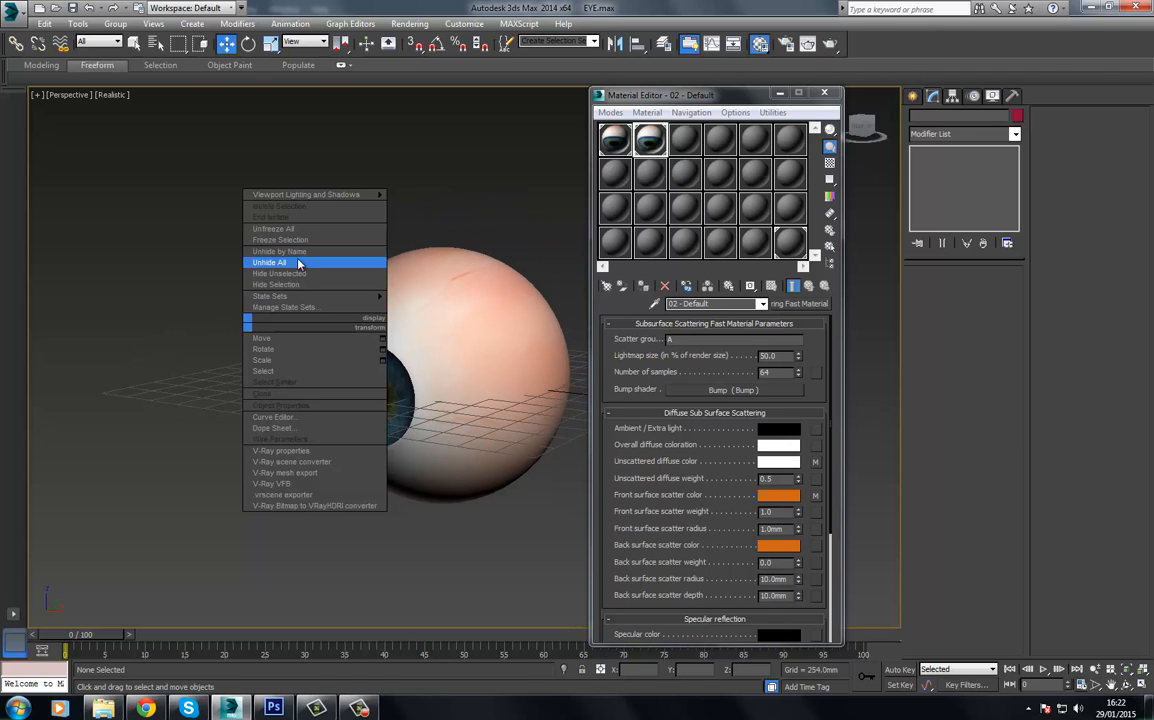
{"action": "left_click", "coordinate": [268, 262]}
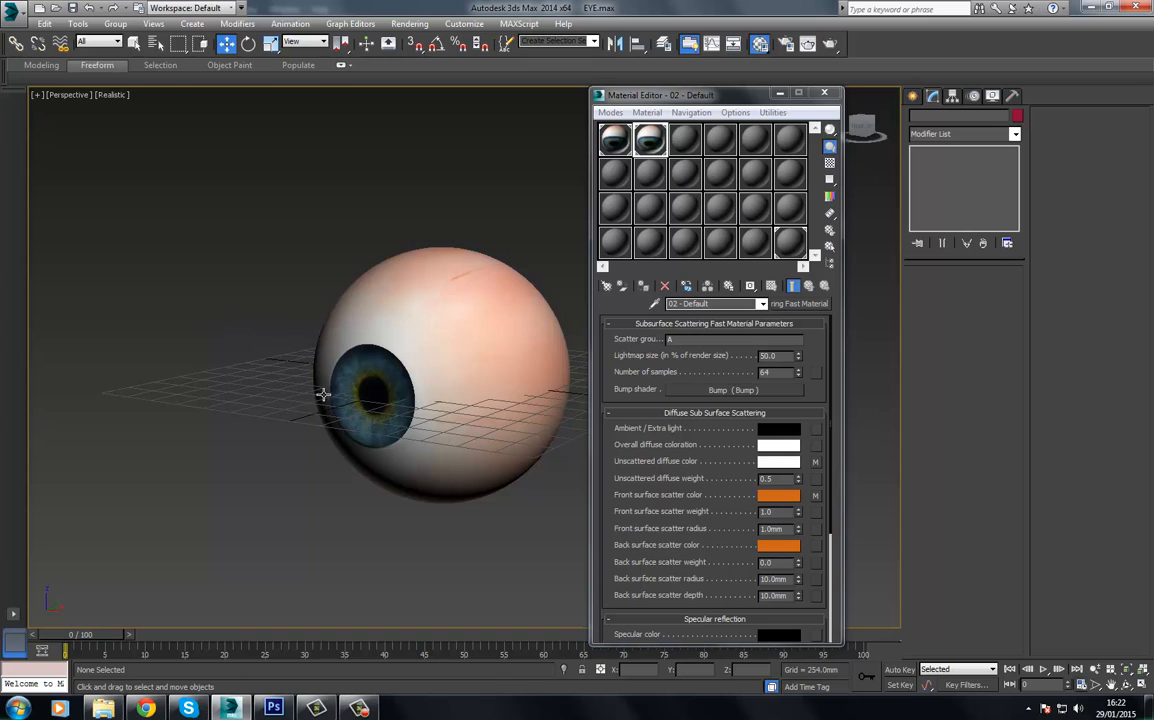
{"action": "right_click", "coordinate": [324, 392]}
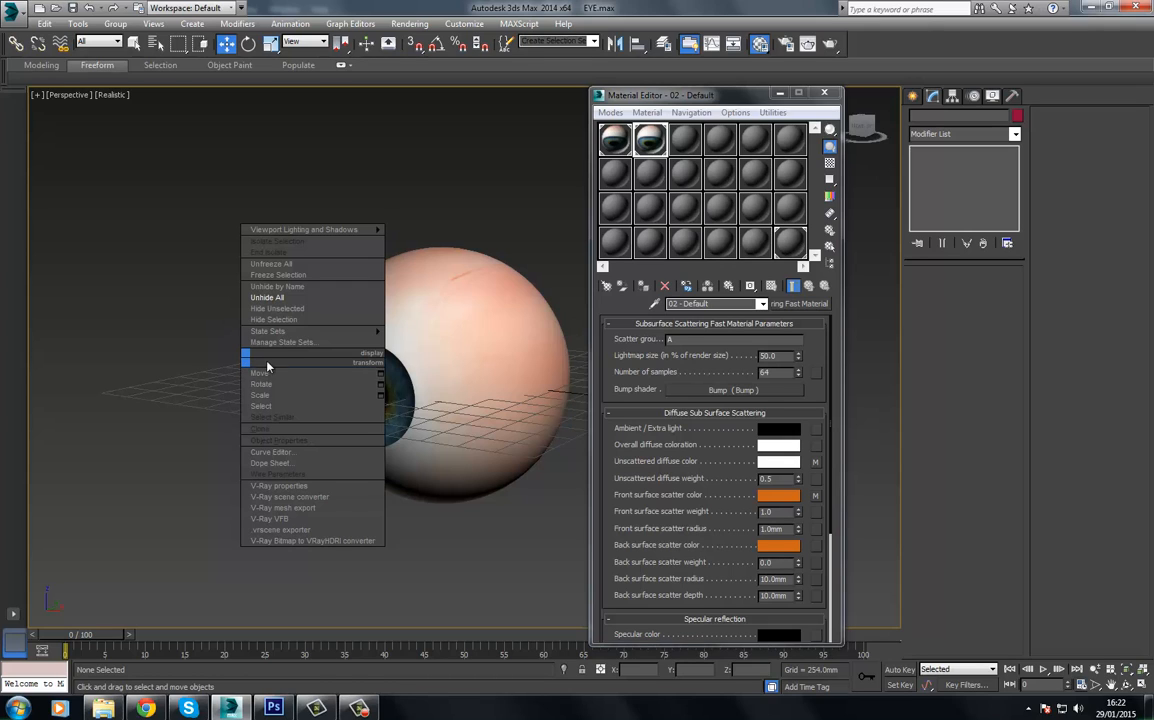
{"action": "mouse_move", "coordinate": [288, 264]}
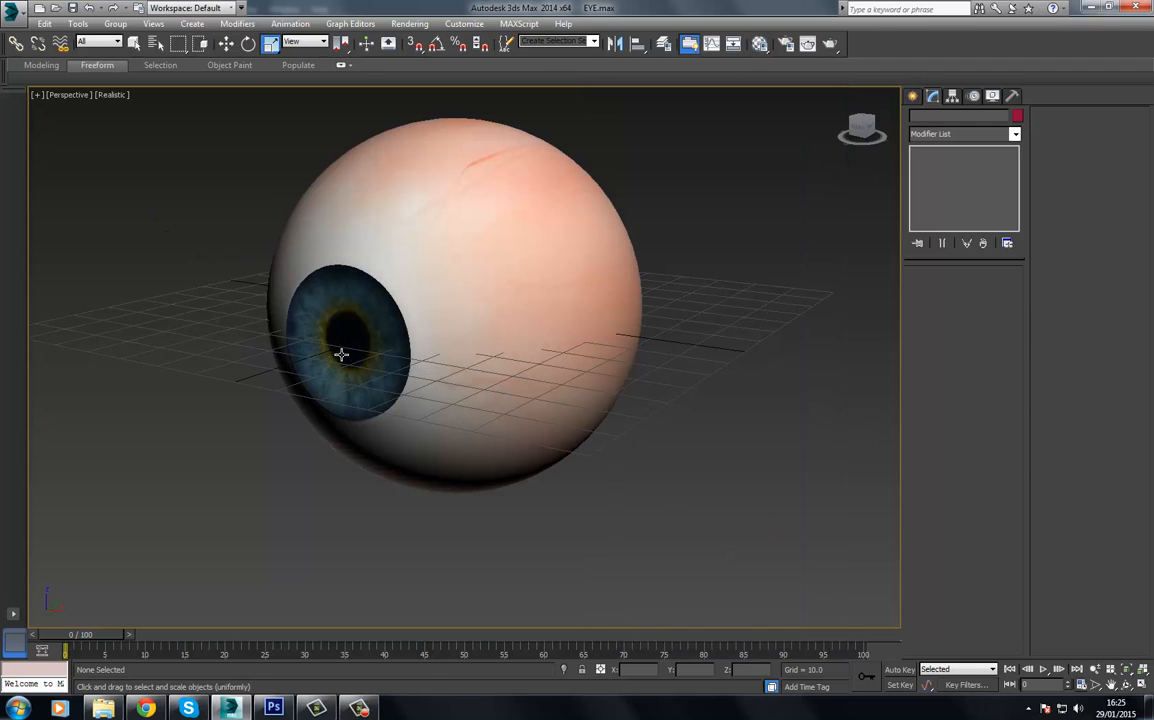
{"action": "left_click_drag", "start_coordinate": [342, 356], "coordinate": [296, 280]}
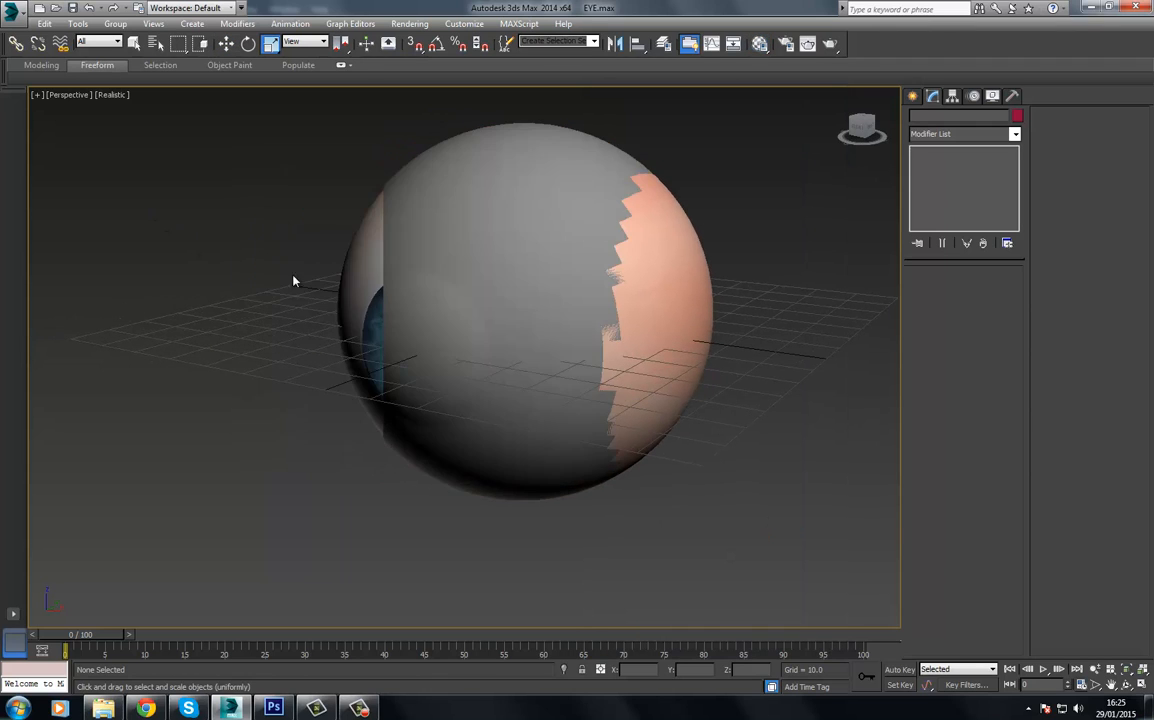
{"action": "left_click", "coordinate": [460, 350]}
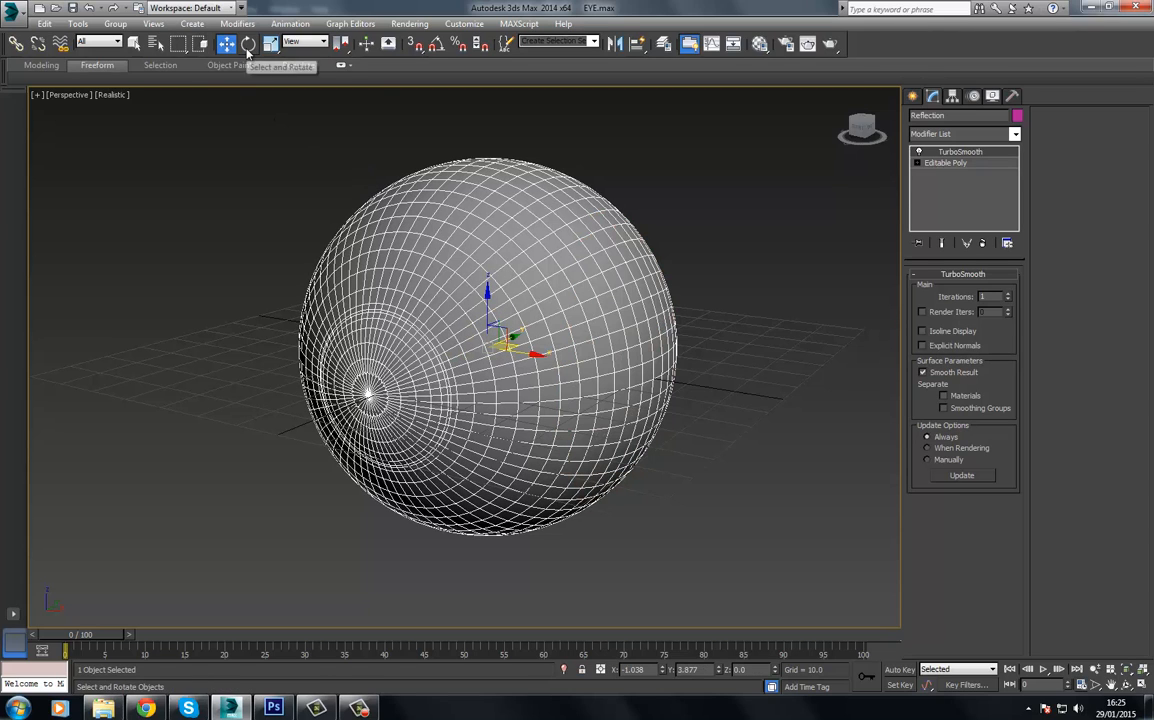
{"action": "left_click", "coordinate": [198, 264]}
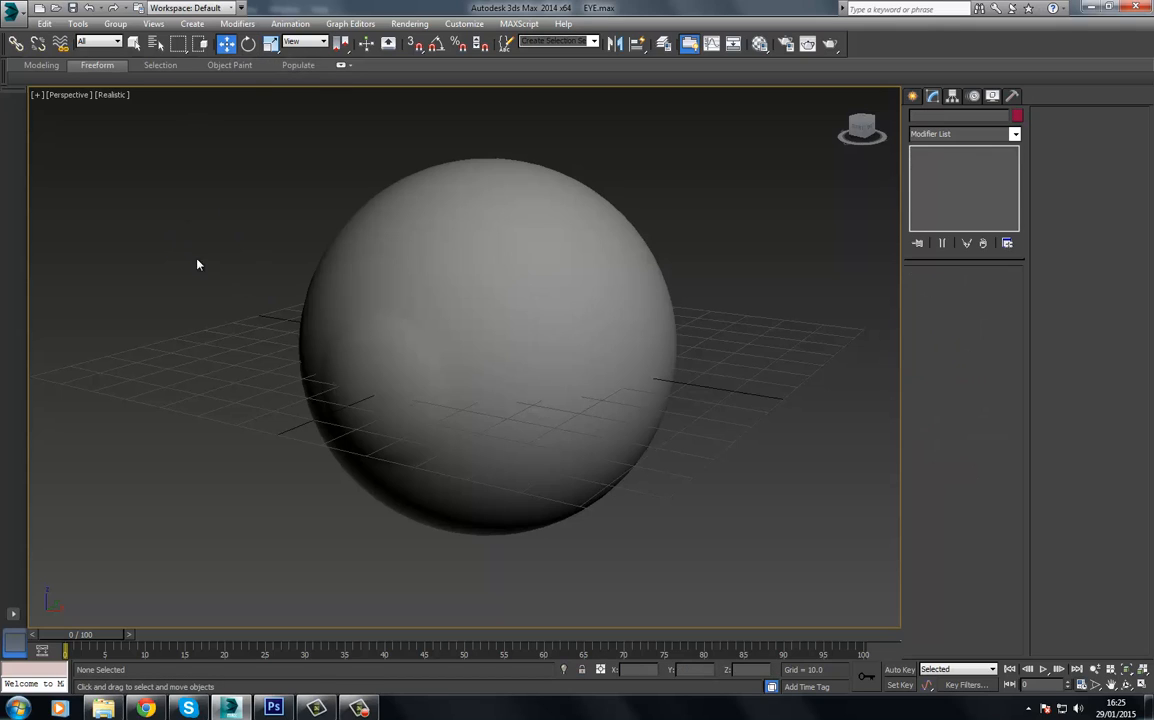
{"action": "mouse_move", "coordinate": [224, 284]}
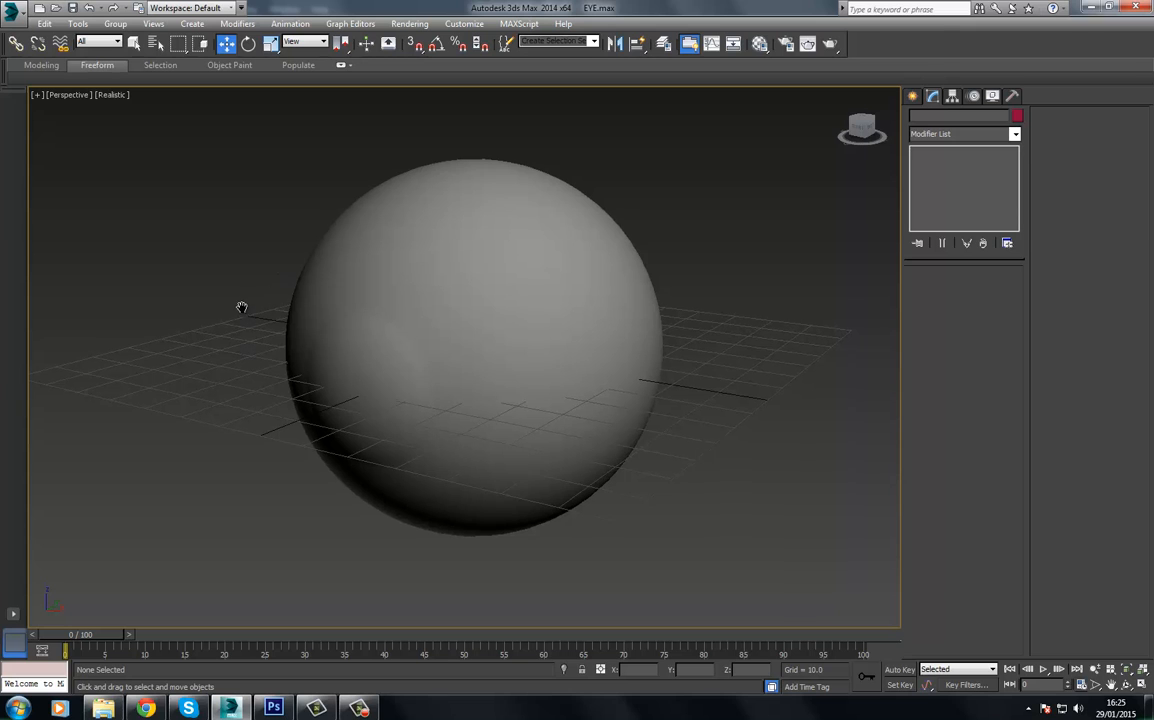
{"action": "left_click_drag", "start_coordinate": [240, 308], "coordinate": [428, 328]}
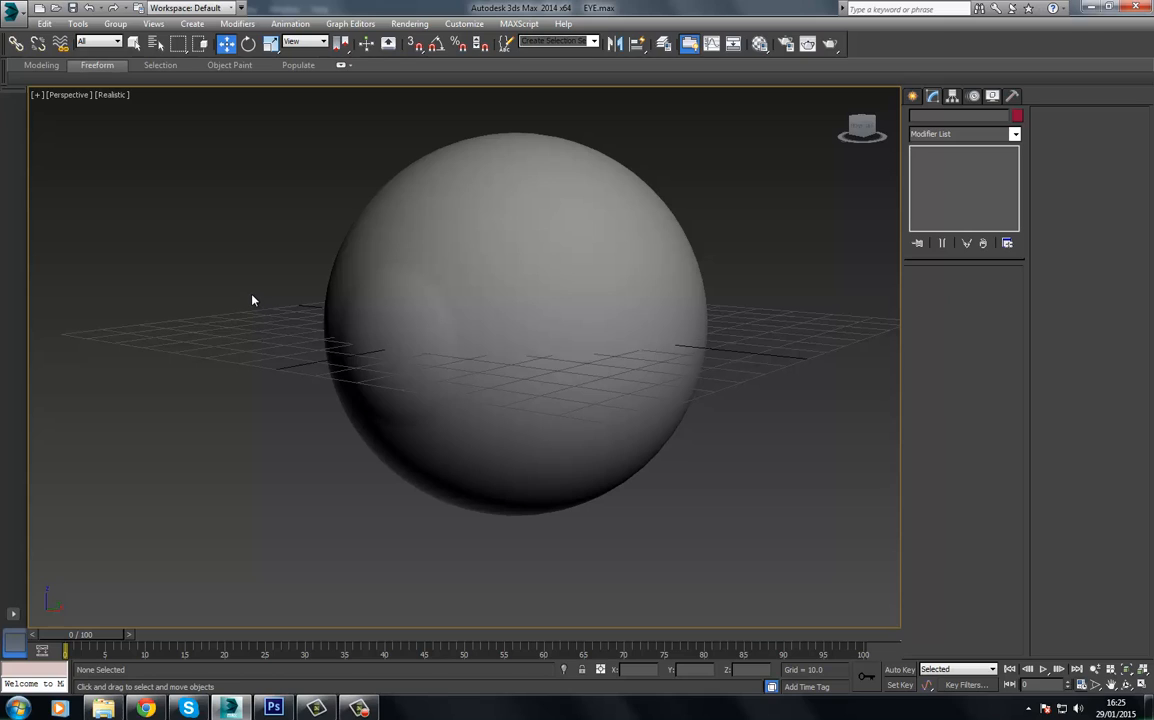
{"action": "mouse_move", "coordinate": [250, 314]}
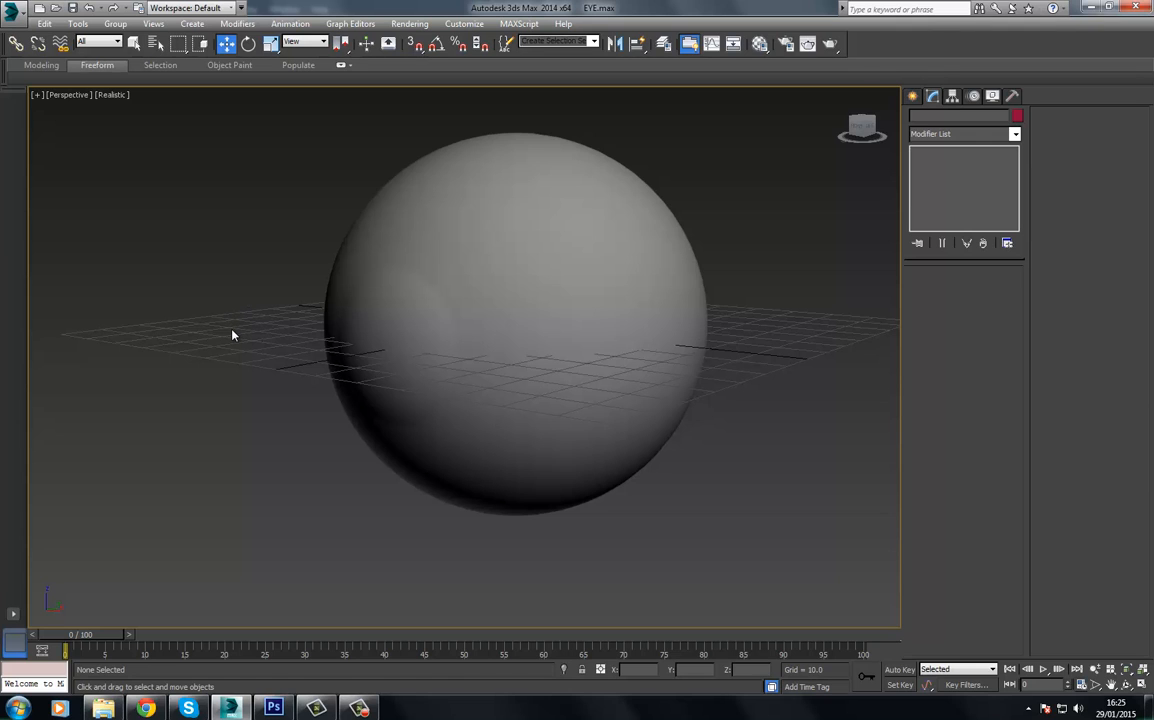
{"action": "left_click", "coordinate": [760, 44]}
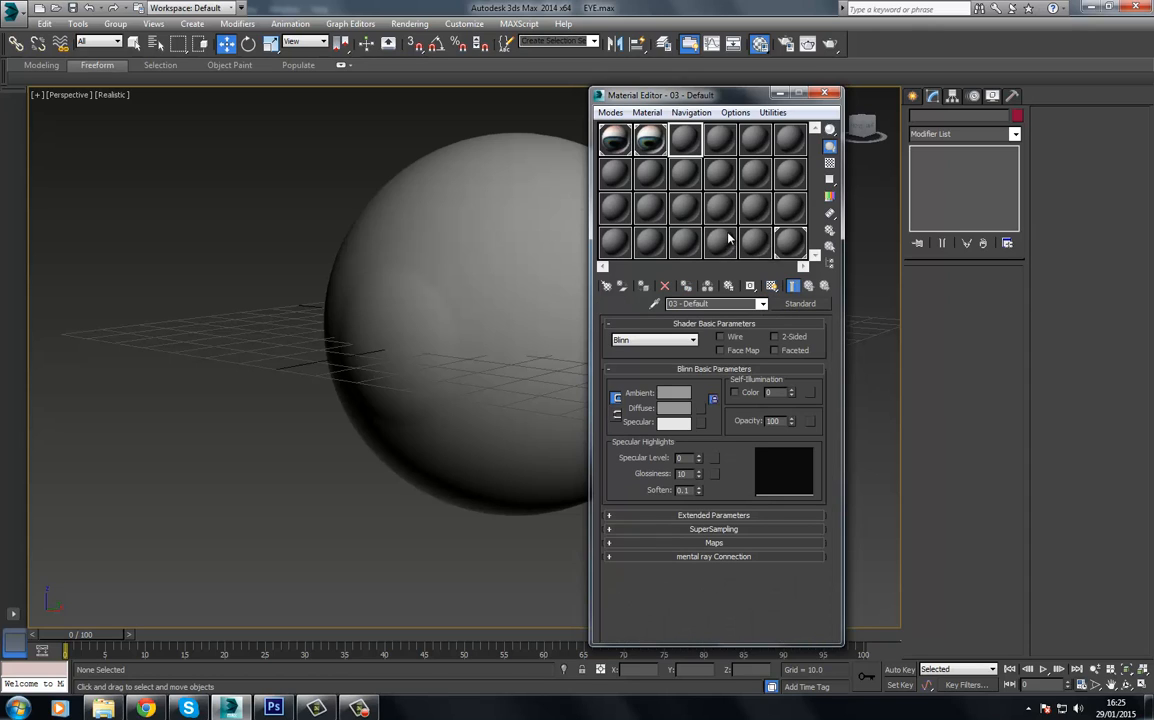
{"action": "mouse_move", "coordinate": [720, 240]}
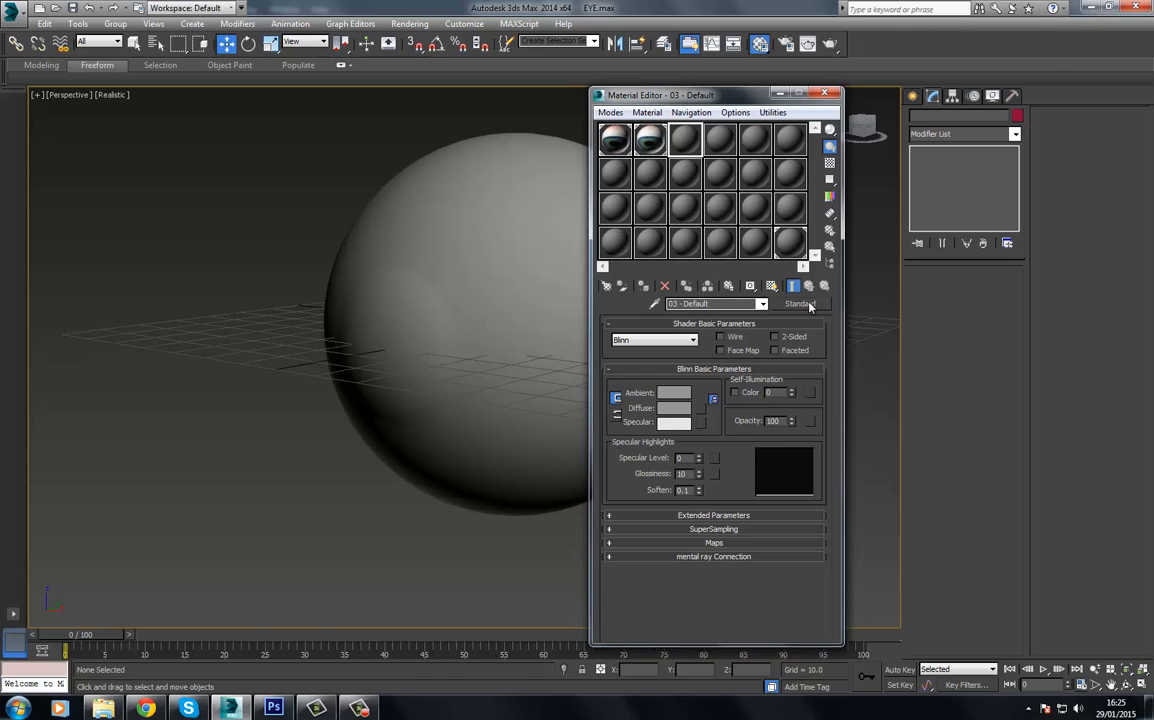
Make the empty slot an Arch & Design material and adjust its Reflectivity
{"action": "left_click", "coordinate": [800, 304]}
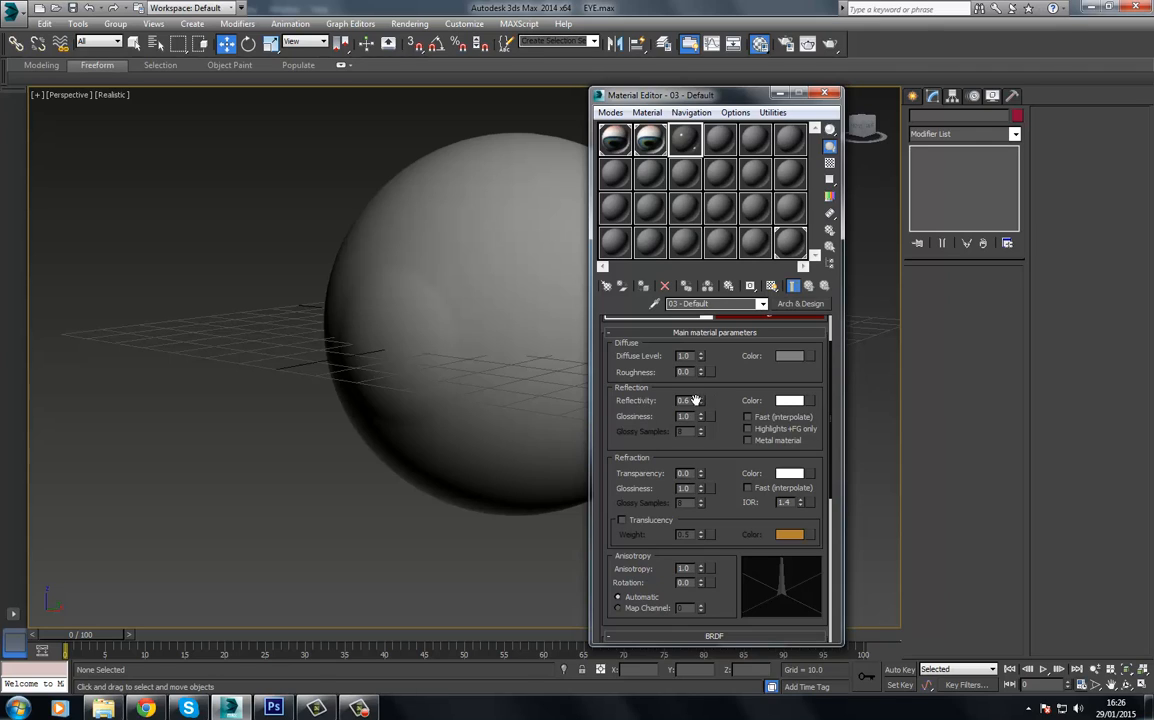
{"action": "triple_click", "coordinate": [684, 400]}
{"action": "type", "text": "1"}
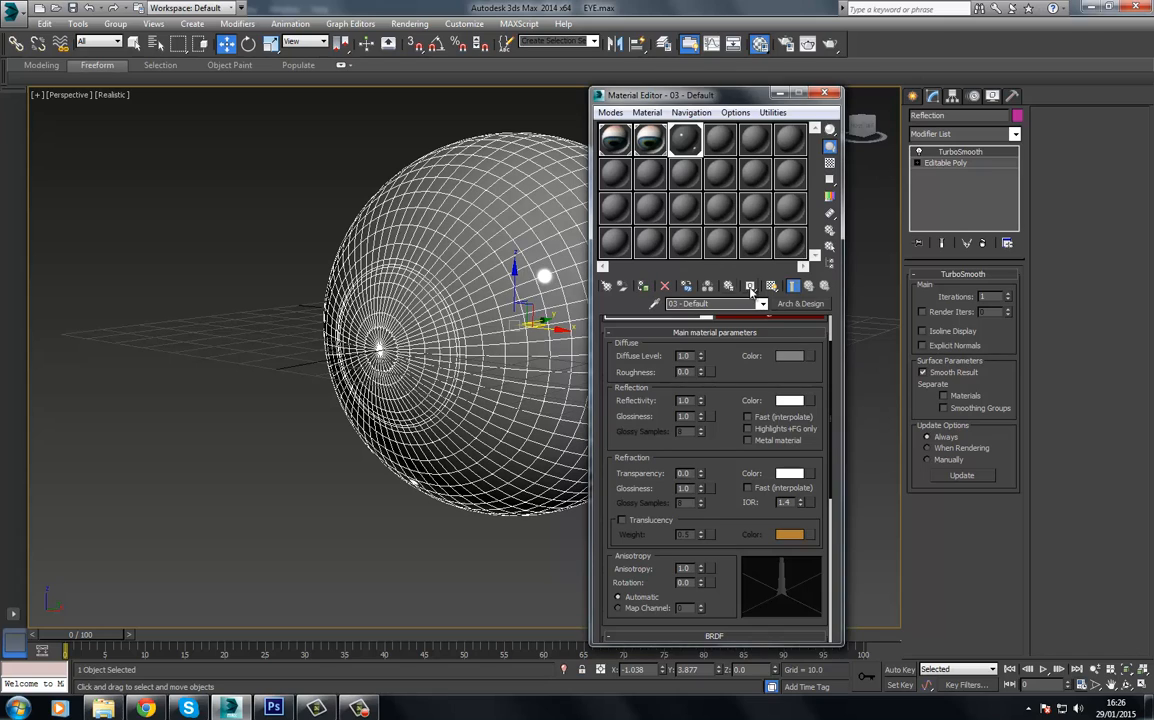
{"action": "mouse_move", "coordinate": [278, 258]}
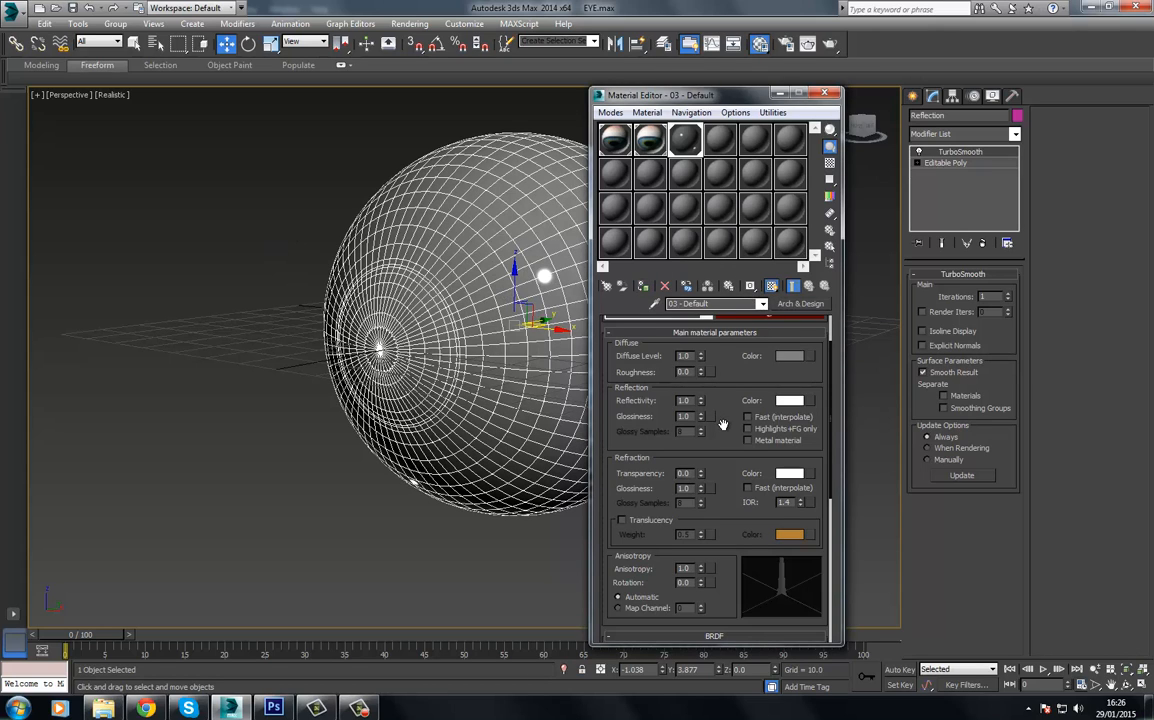
{"action": "scroll", "scroll_direction": "down", "scroll_amount": 3}
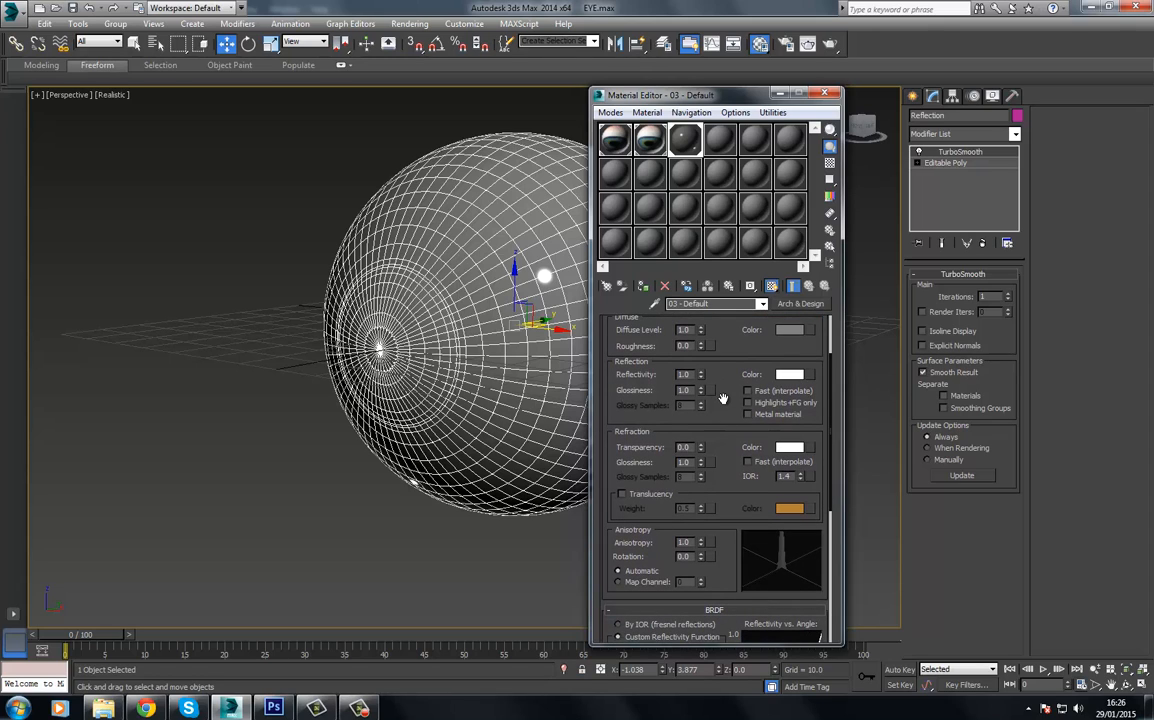
{"action": "scroll", "scroll_direction": "up", "scroll_amount": 3}
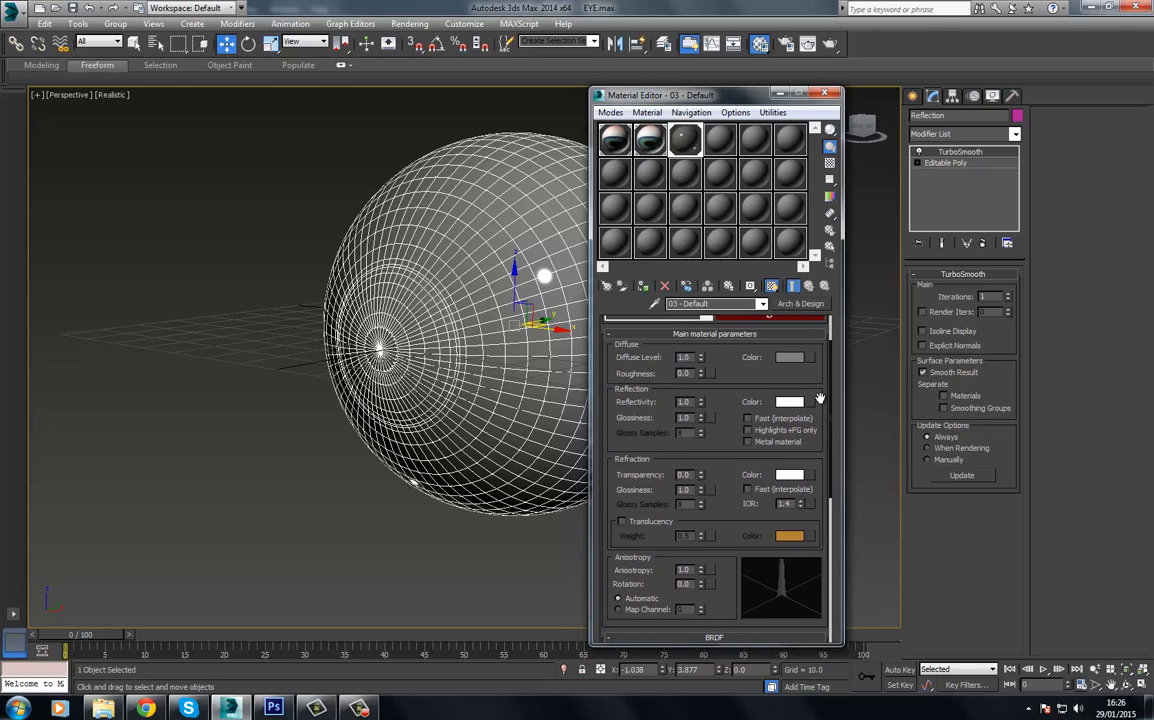
{"action": "mouse_move", "coordinate": [816, 404]}
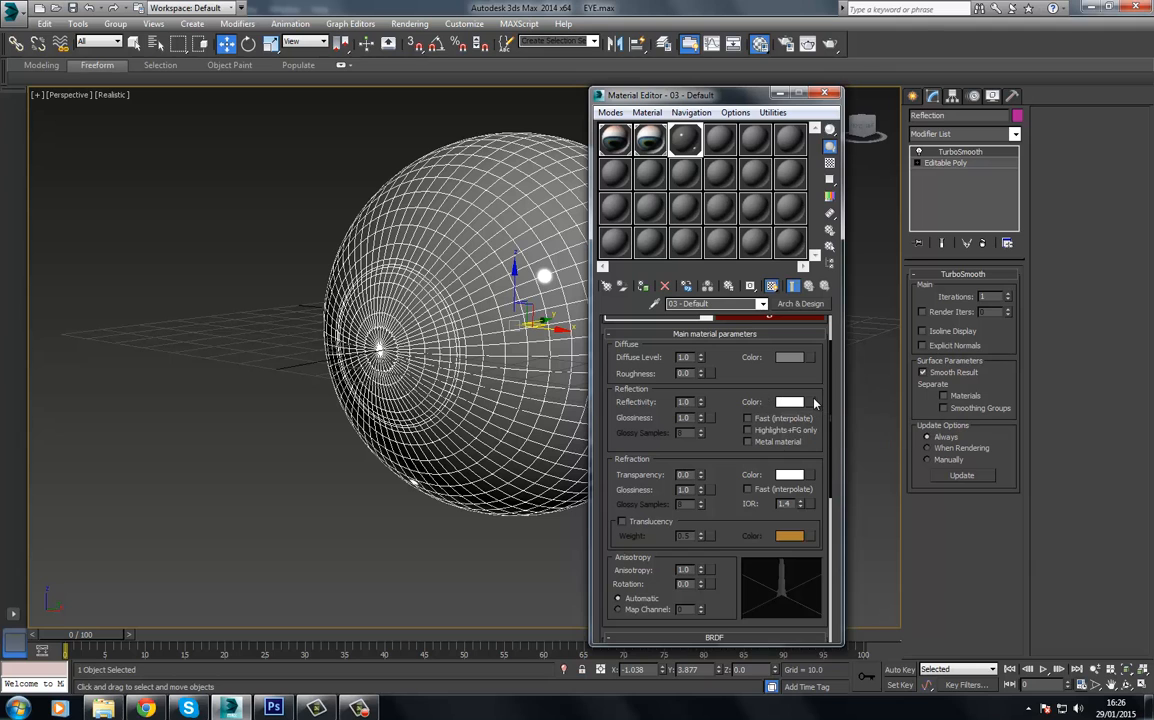
Load Eye_Reflect.tga as the Reflection colour bitmap map
{"action": "left_click", "coordinate": [814, 400]}
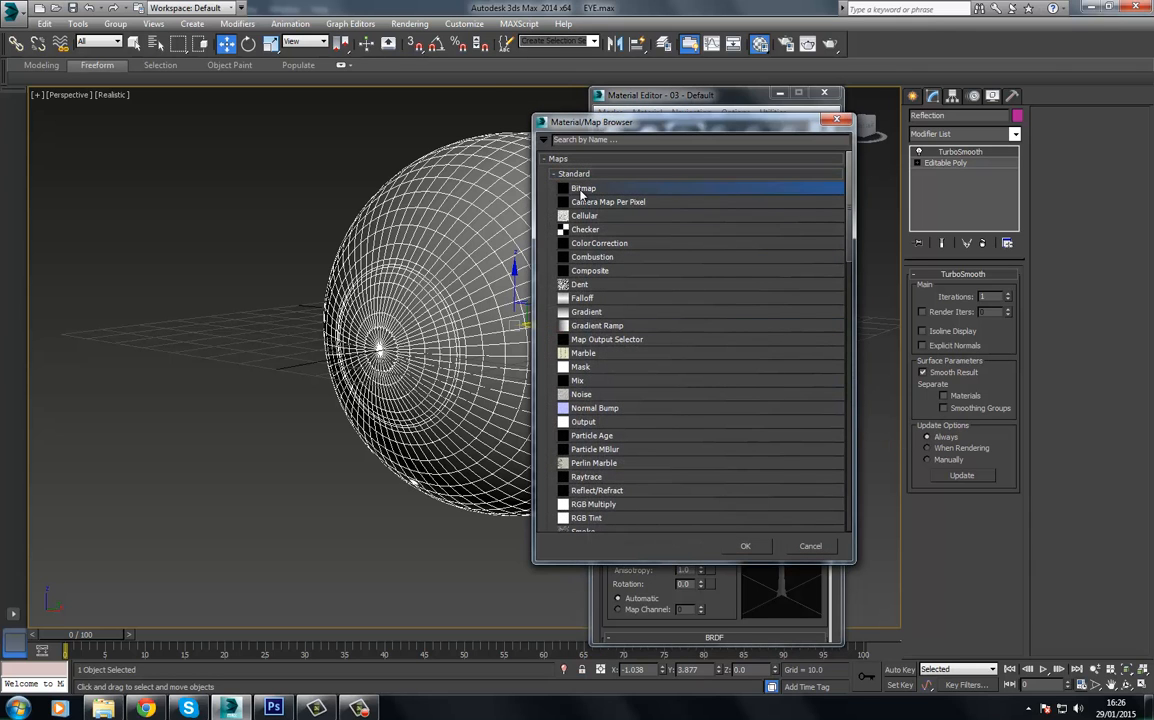
{"action": "double_click", "coordinate": [582, 188]}
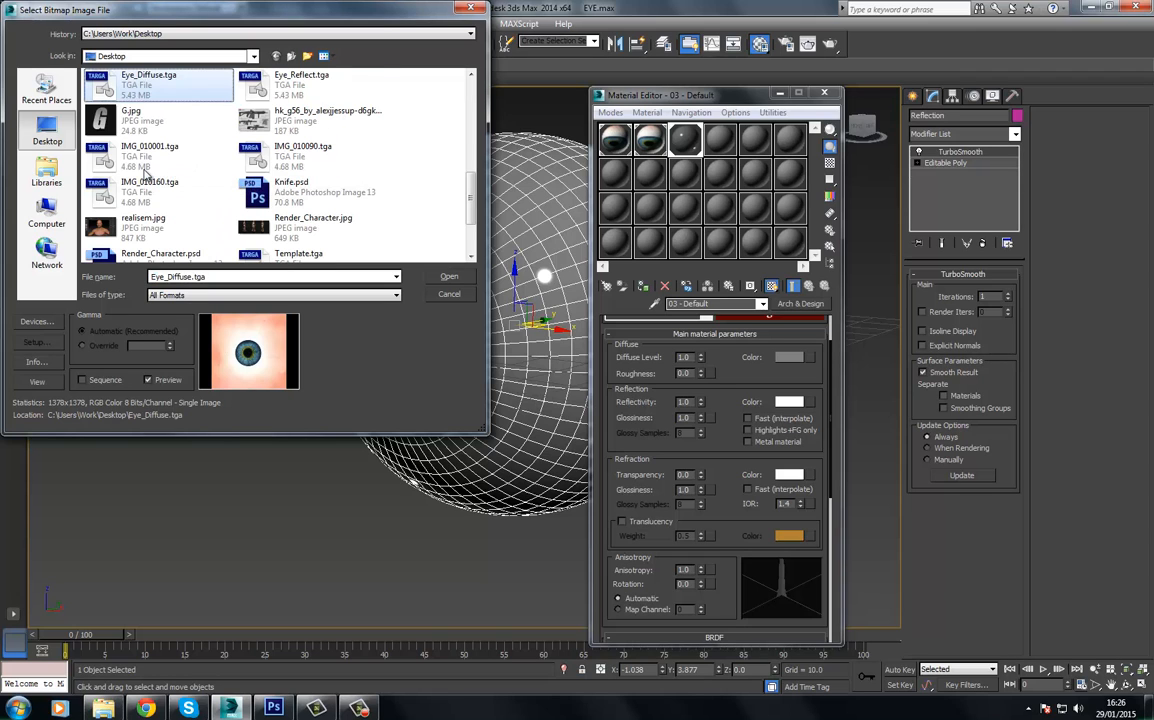
{"action": "left_click", "coordinate": [448, 276]}
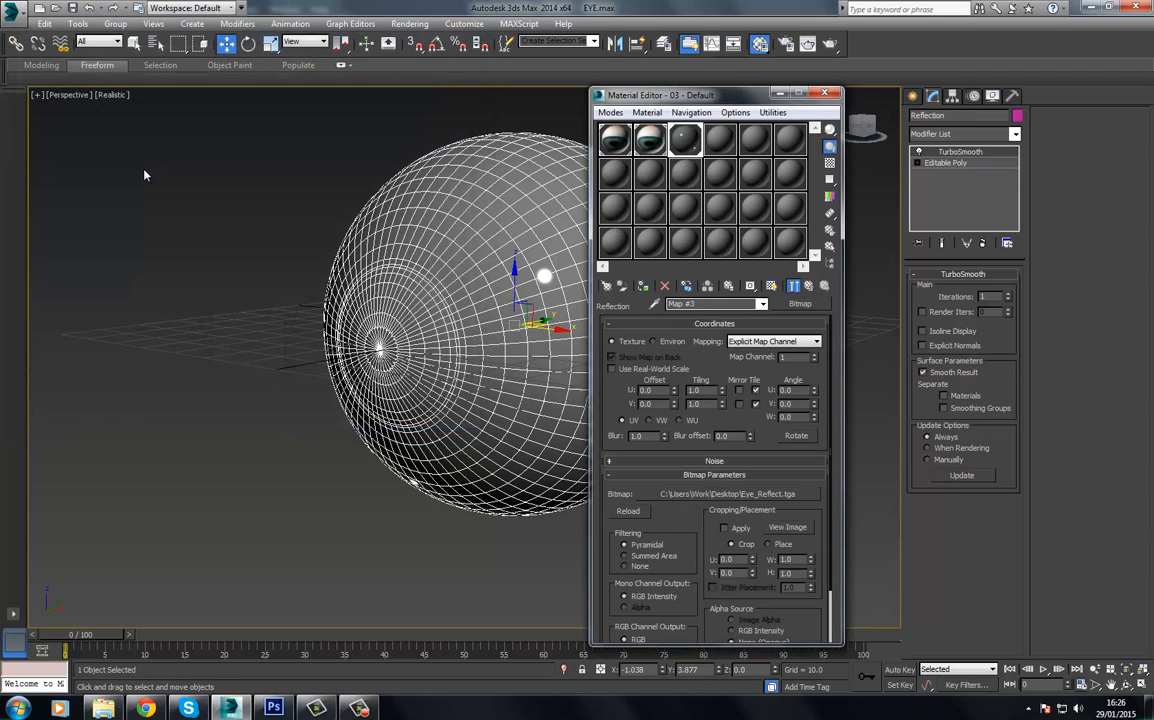
{"action": "mouse_move", "coordinate": [556, 276]}
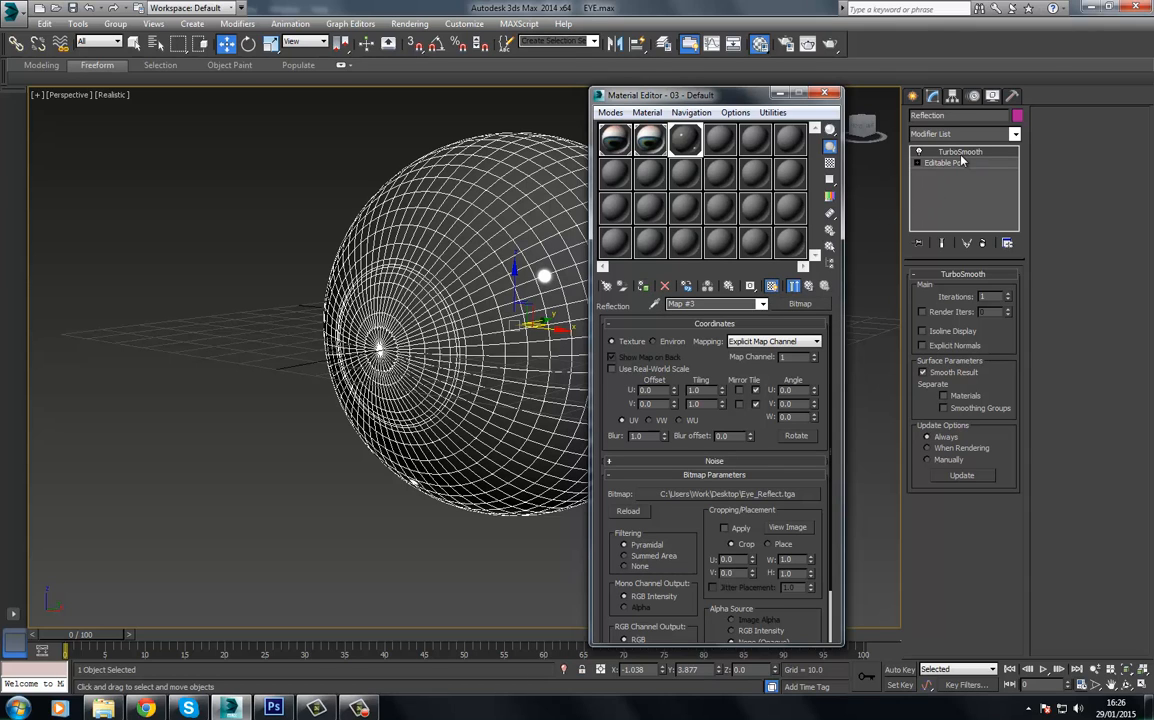
Add a UVW Map modifier to the outer sphere
{"action": "left_click", "coordinate": [1014, 134]}
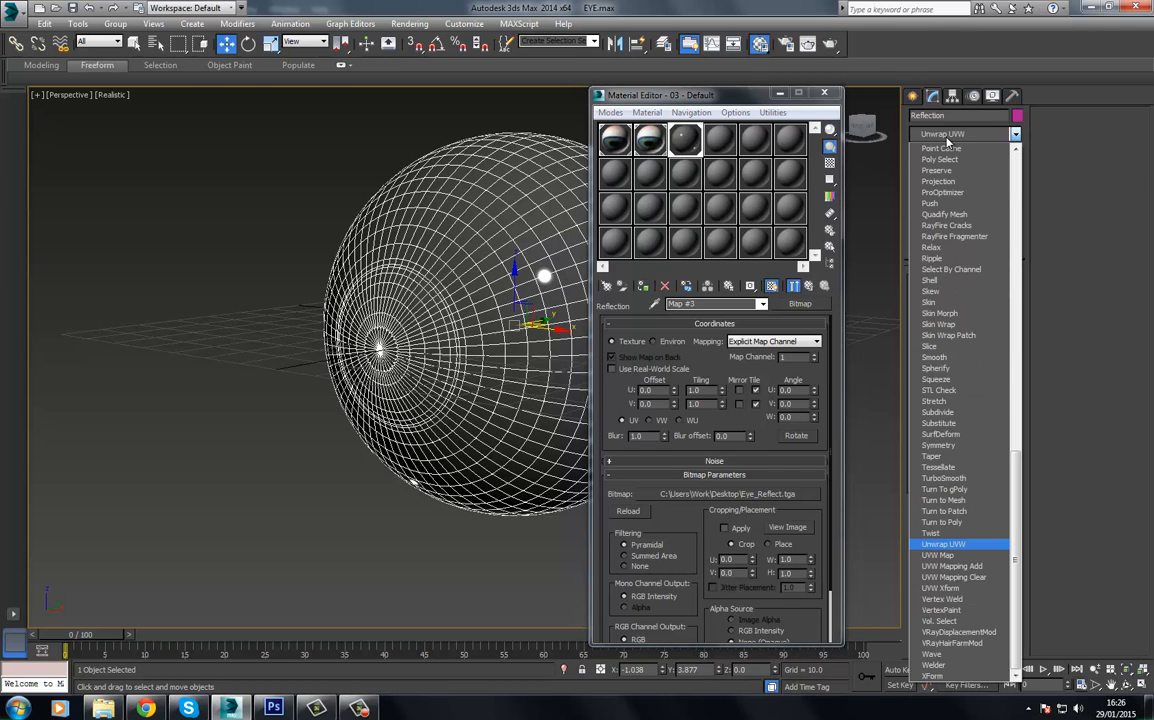
{"action": "left_click", "coordinate": [936, 556]}
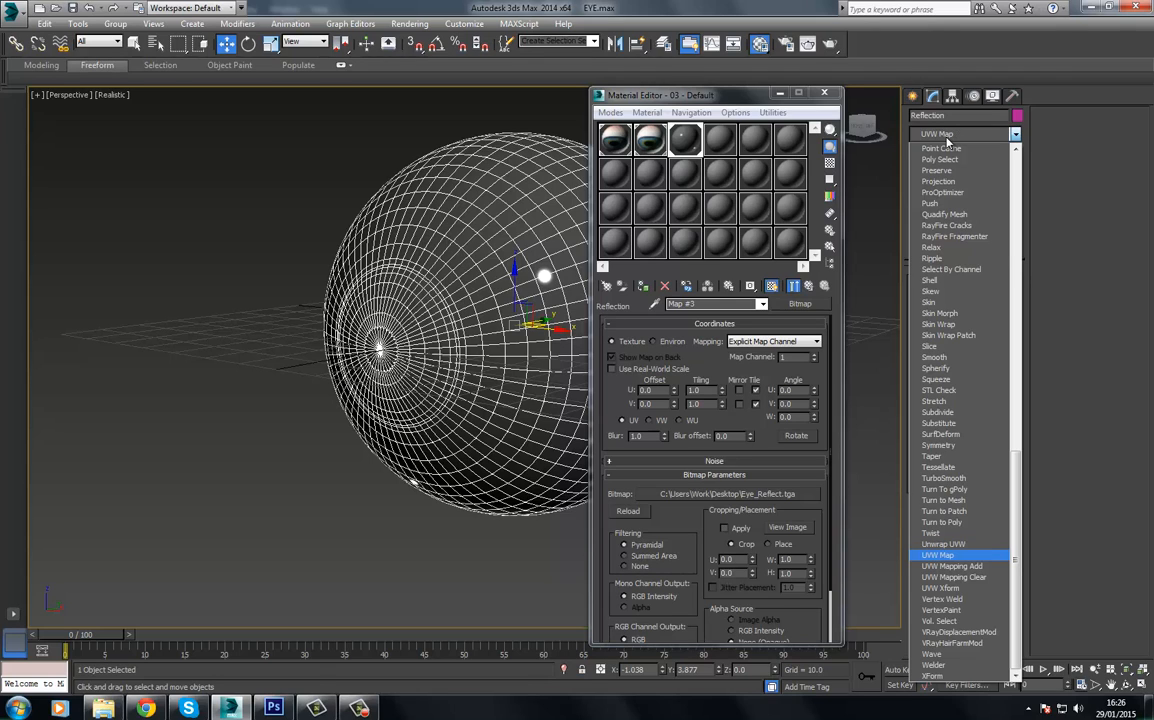
{"action": "left_click", "coordinate": [936, 554]}
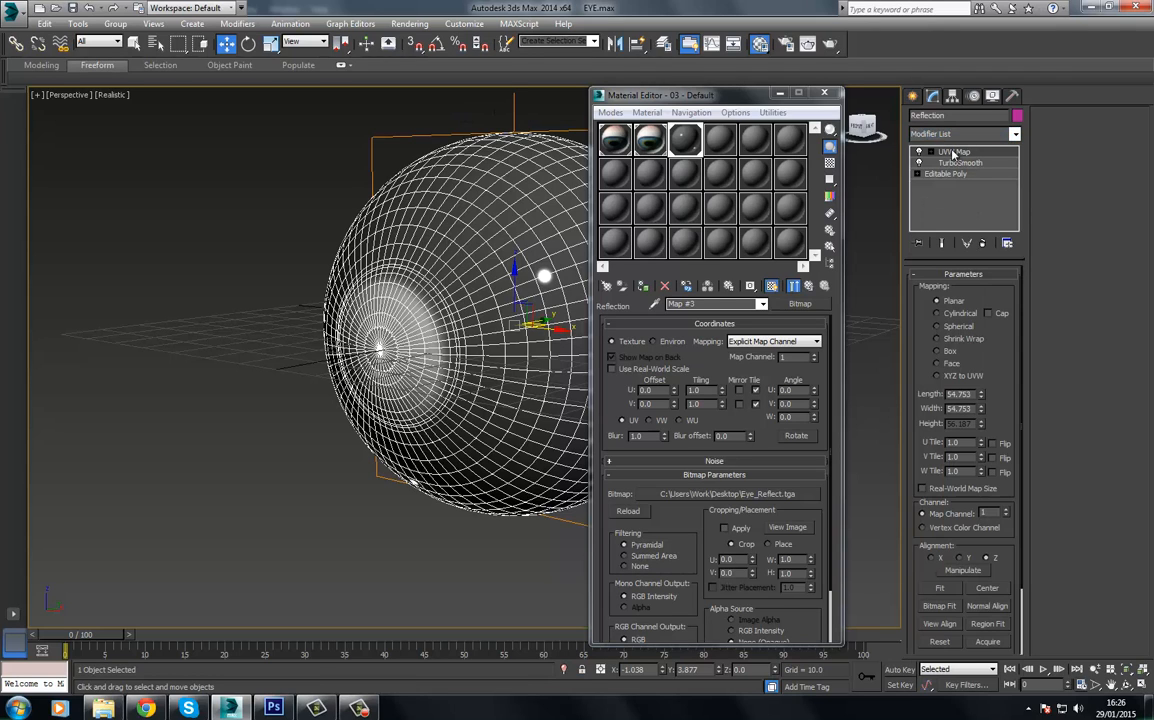
{"action": "left_click", "coordinate": [918, 152]}
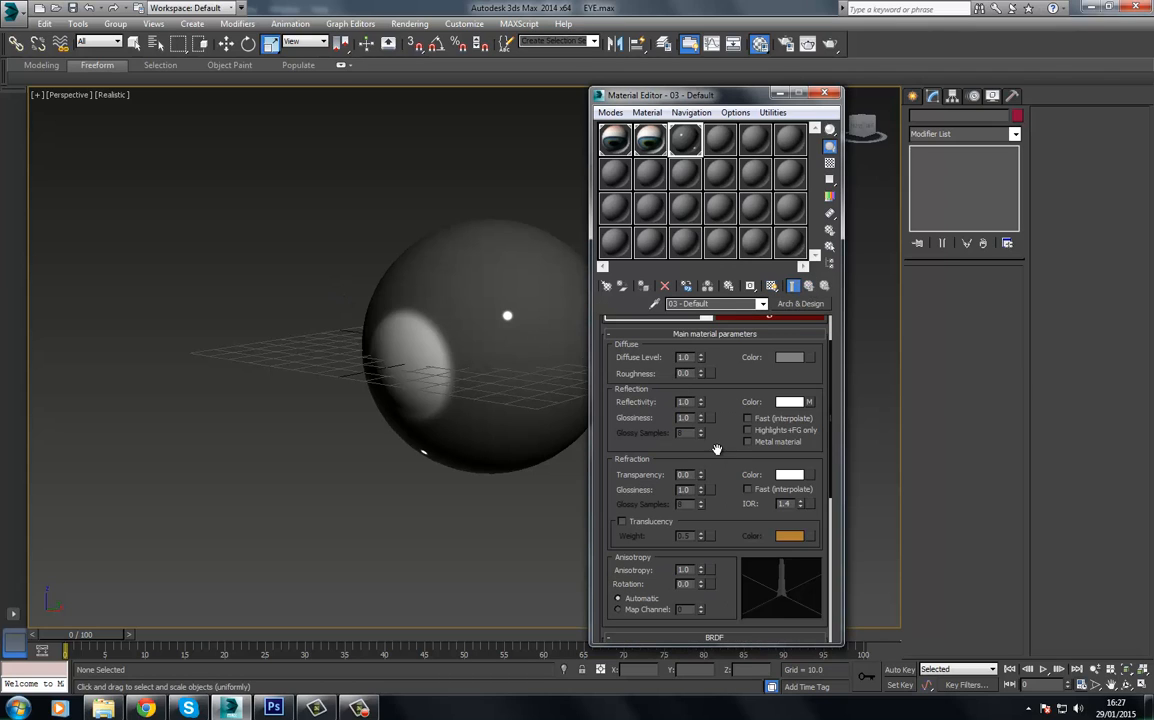
Set the eyeball material's Reflectivity and refraction Glossiness values
{"action": "scroll", "scroll_direction": "down", "scroll_amount": 3}
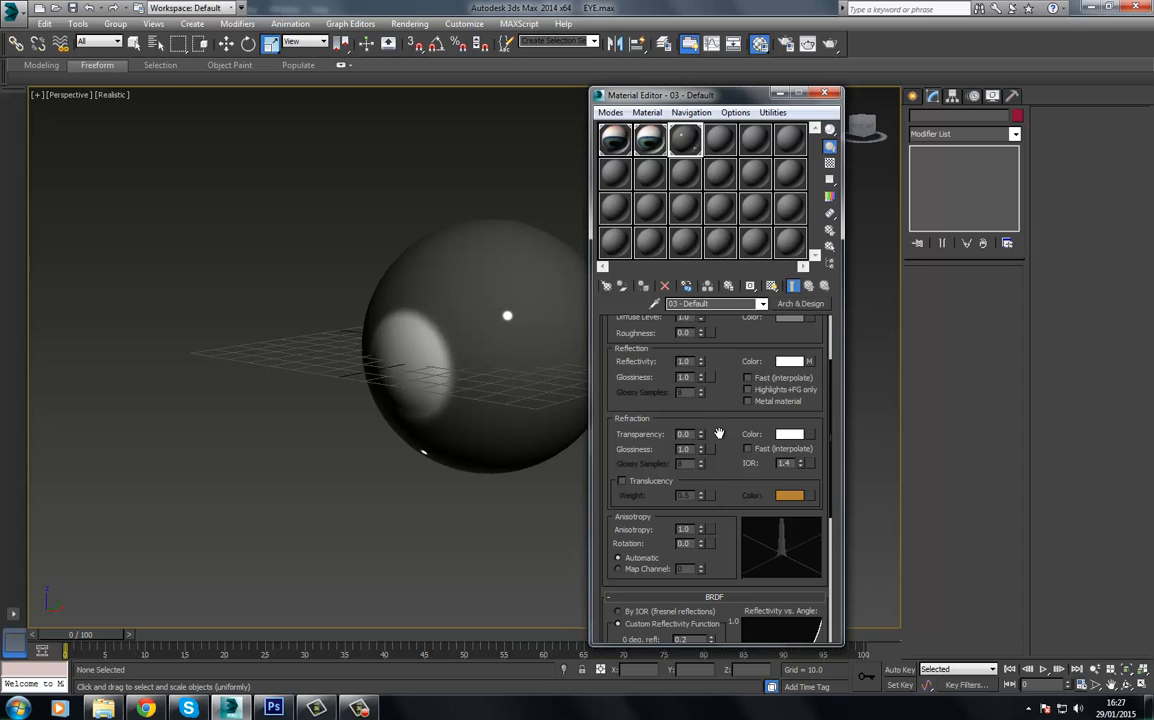
{"action": "scroll", "scroll_direction": "down", "scroll_amount": 3}
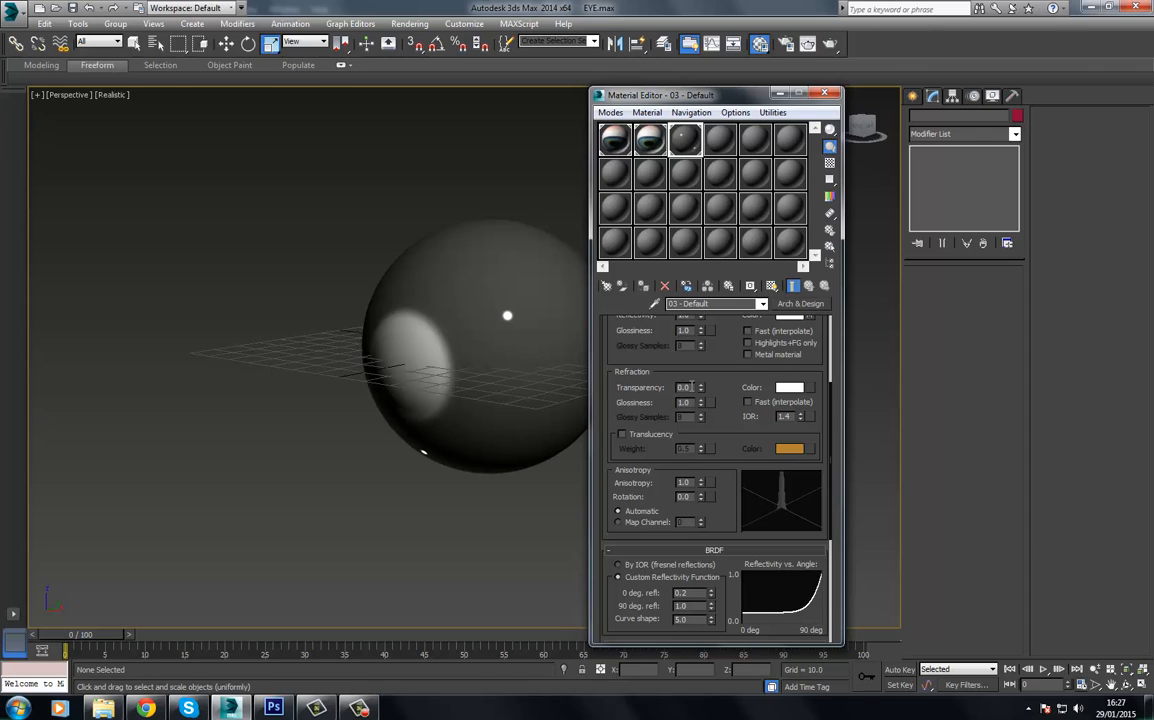
{"action": "triple_click", "coordinate": [684, 388]}
{"action": "type", "text": "1"}
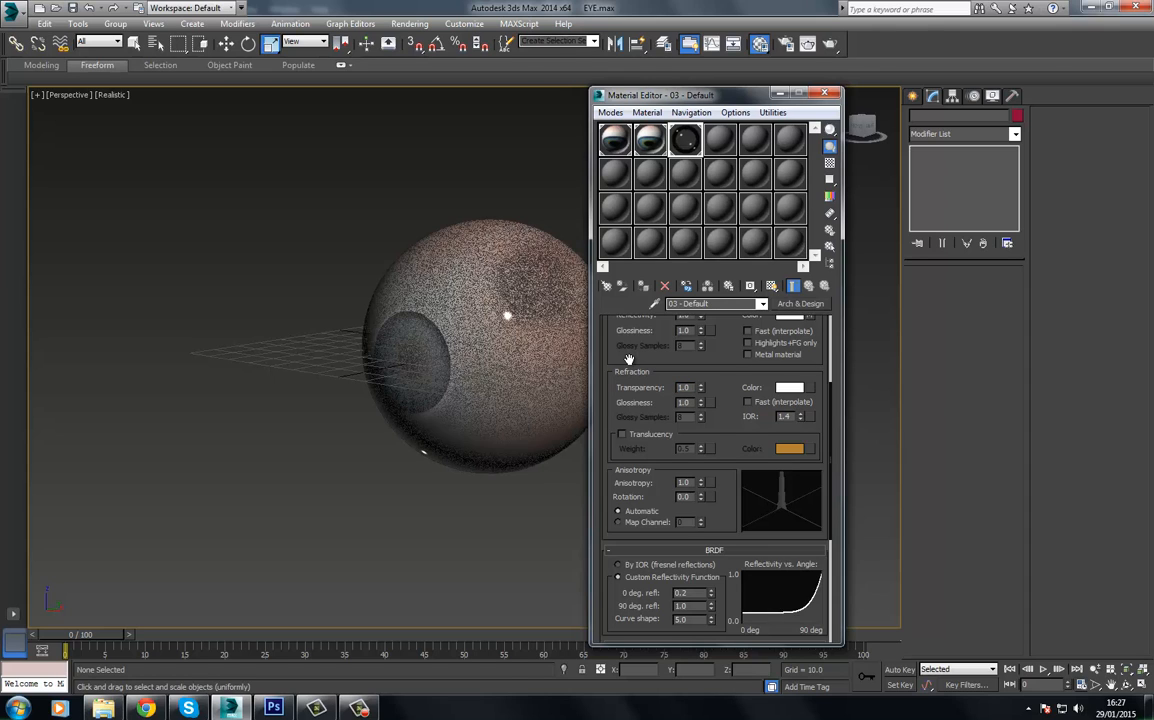
{"action": "triple_click", "coordinate": [684, 402]}
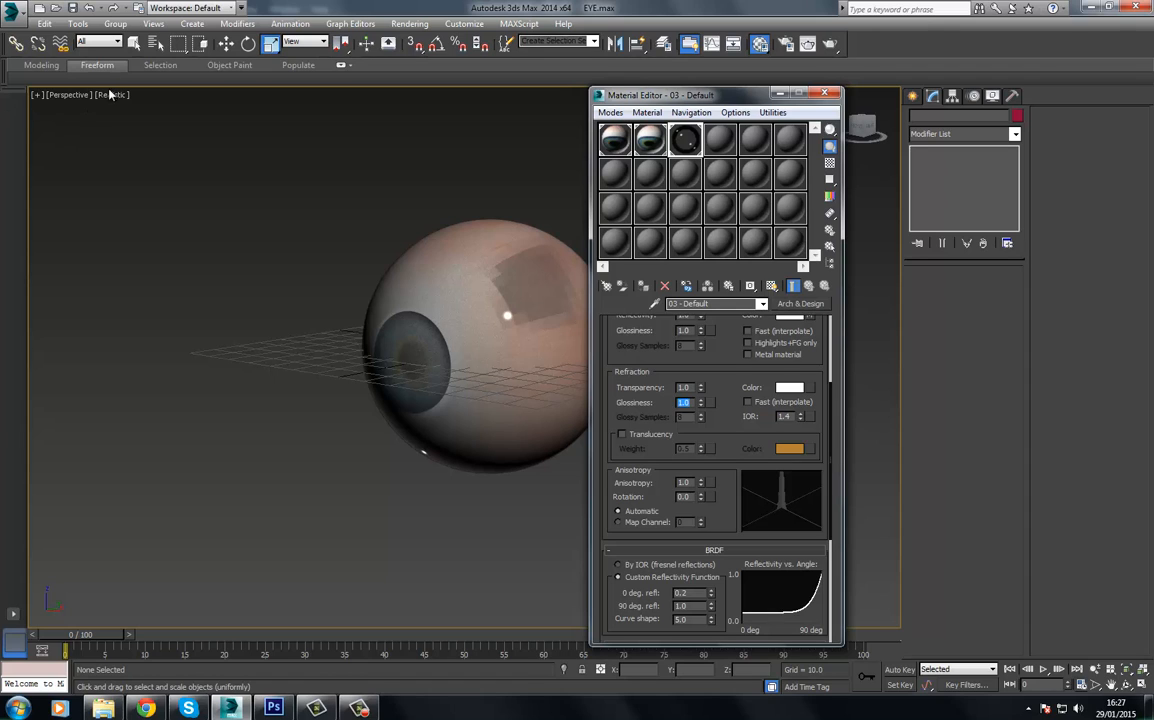
{"action": "left_click", "coordinate": [112, 94]}
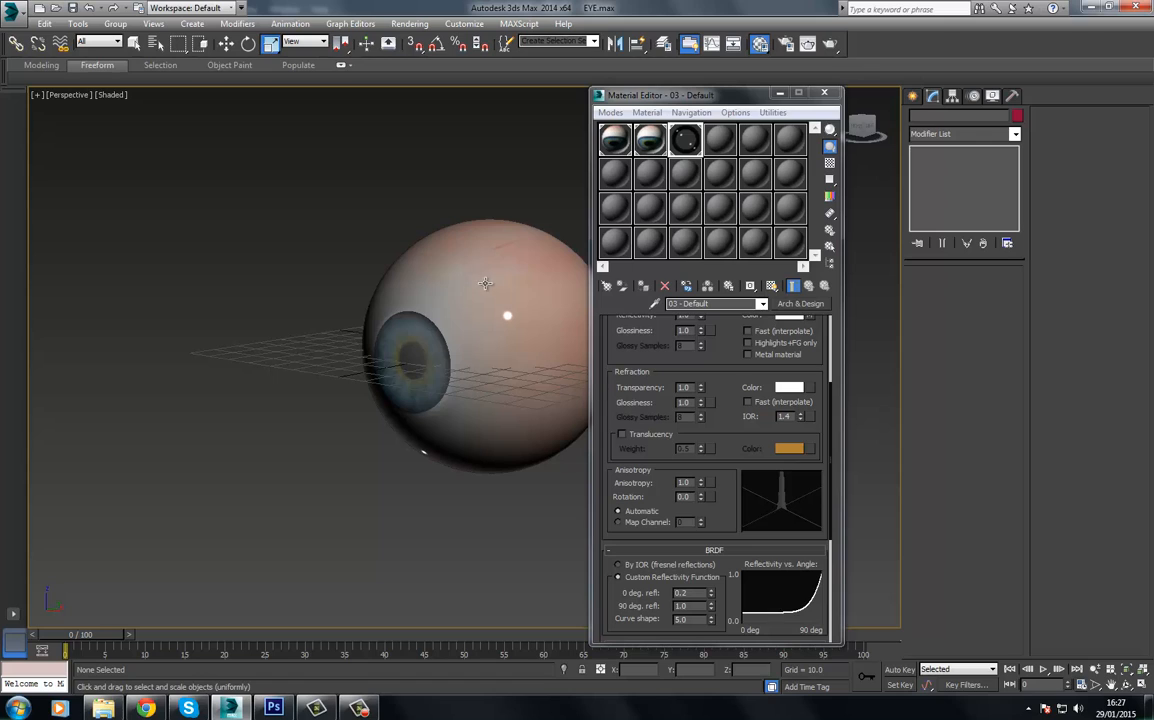
{"action": "mouse_move", "coordinate": [590, 404]}
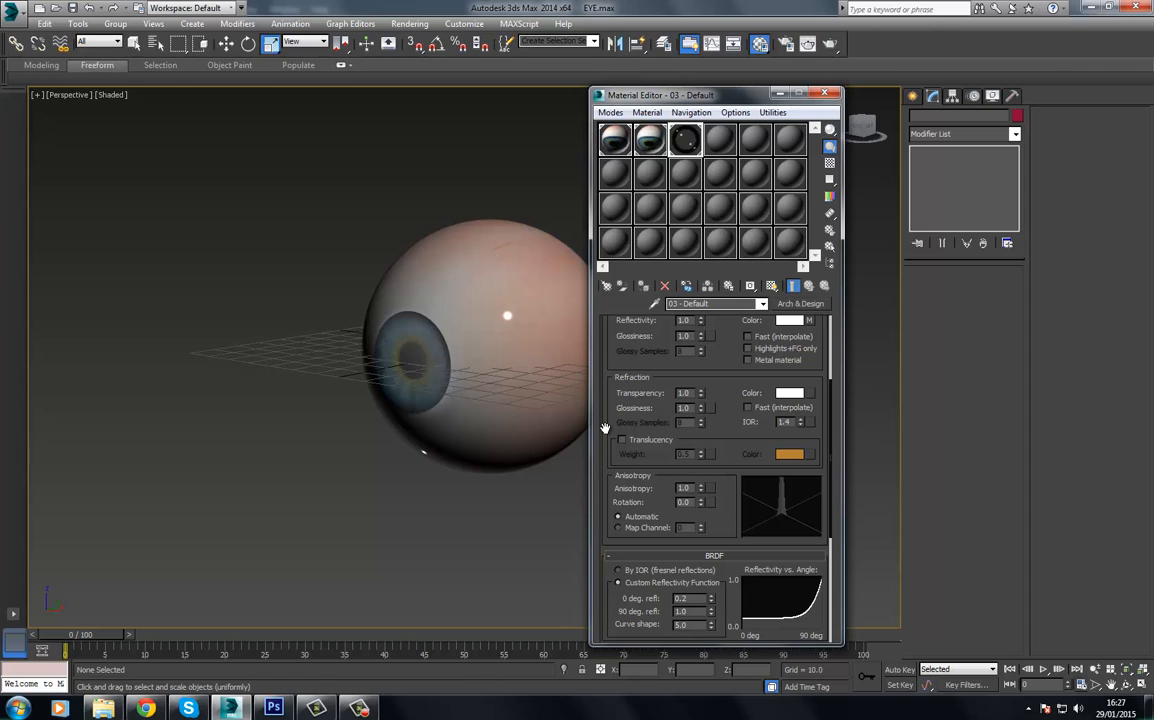
{"action": "mouse_move", "coordinate": [768, 424]}
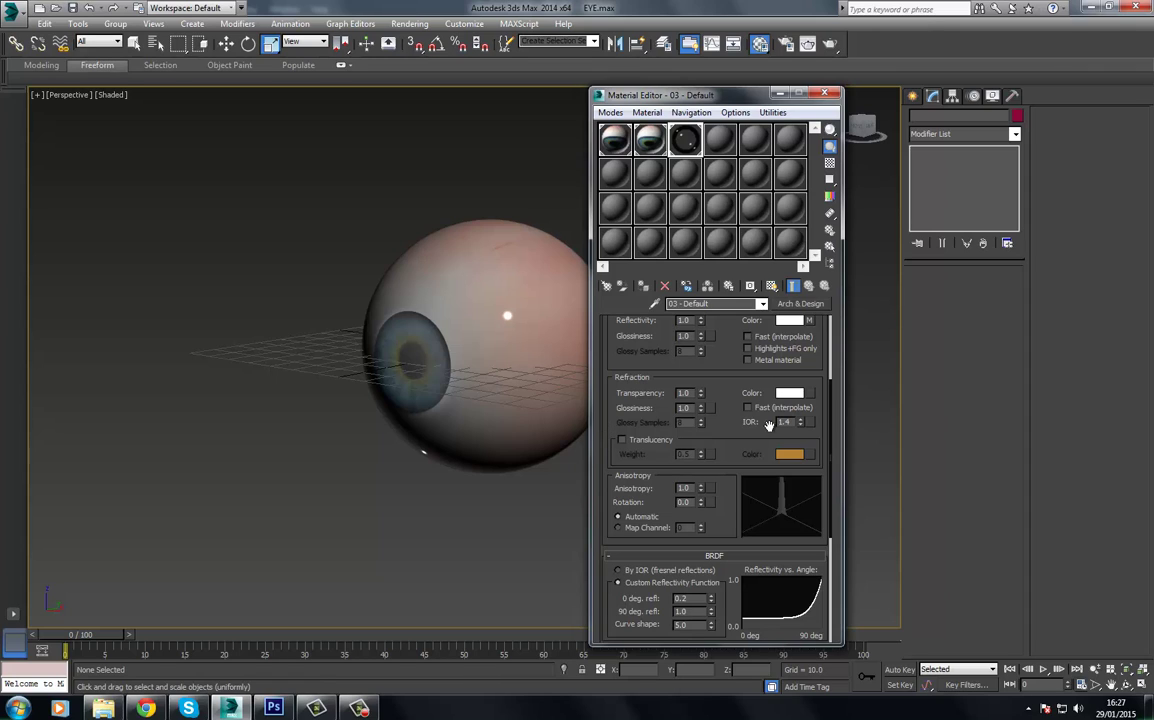
Set the eyeball material's index of refraction (IOR)
{"action": "triple_click", "coordinate": [784, 420]}
{"action": "type", "text": "1"}
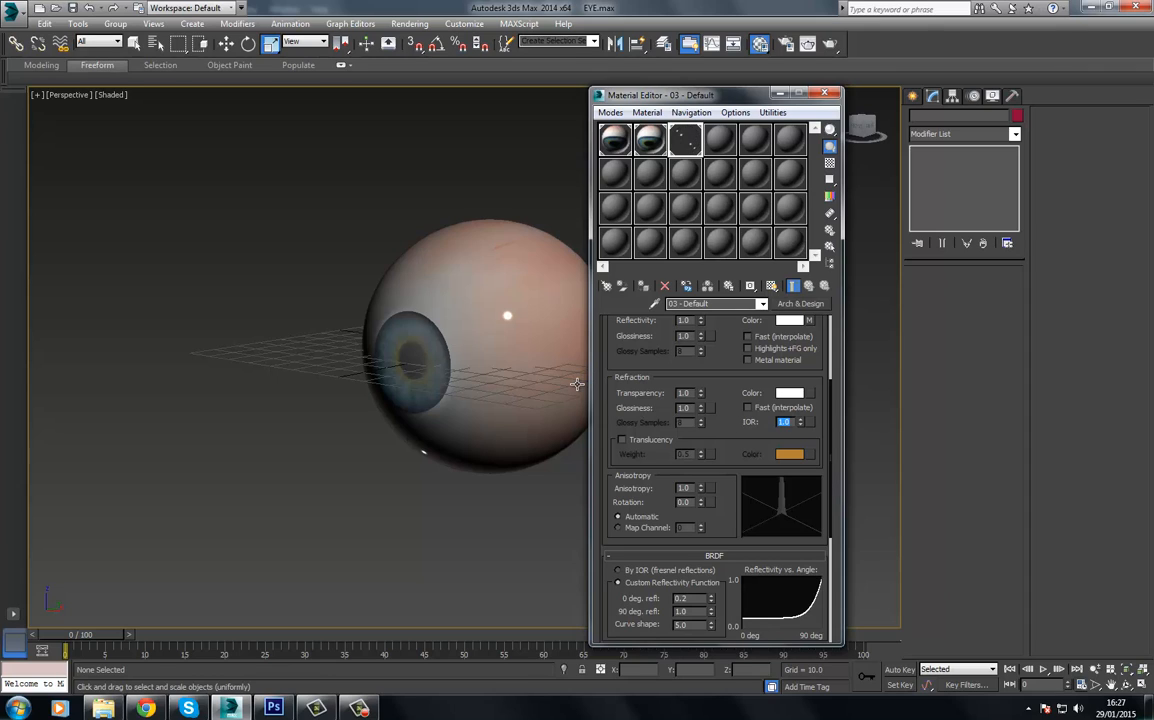
{"action": "scroll", "scroll_direction": "down", "scroll_amount": 3}
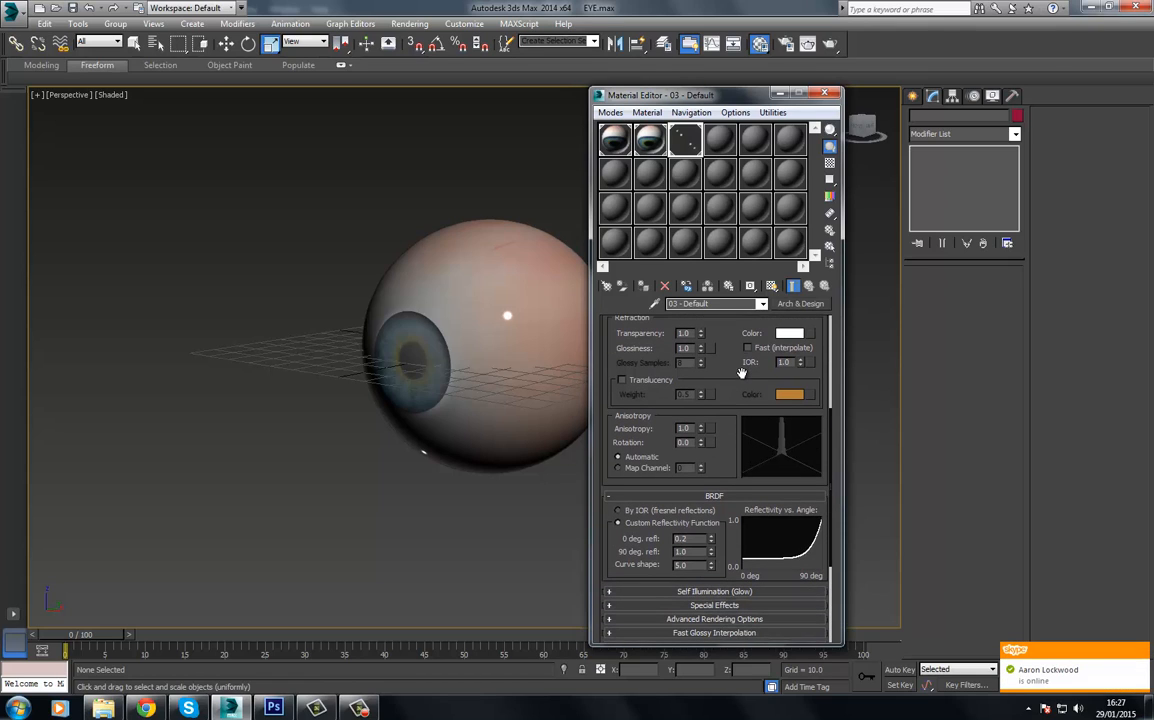
Enable Round Corners in Special Effects and enter the fillet radius value
{"action": "scroll", "scroll_direction": "down", "scroll_amount": 3}
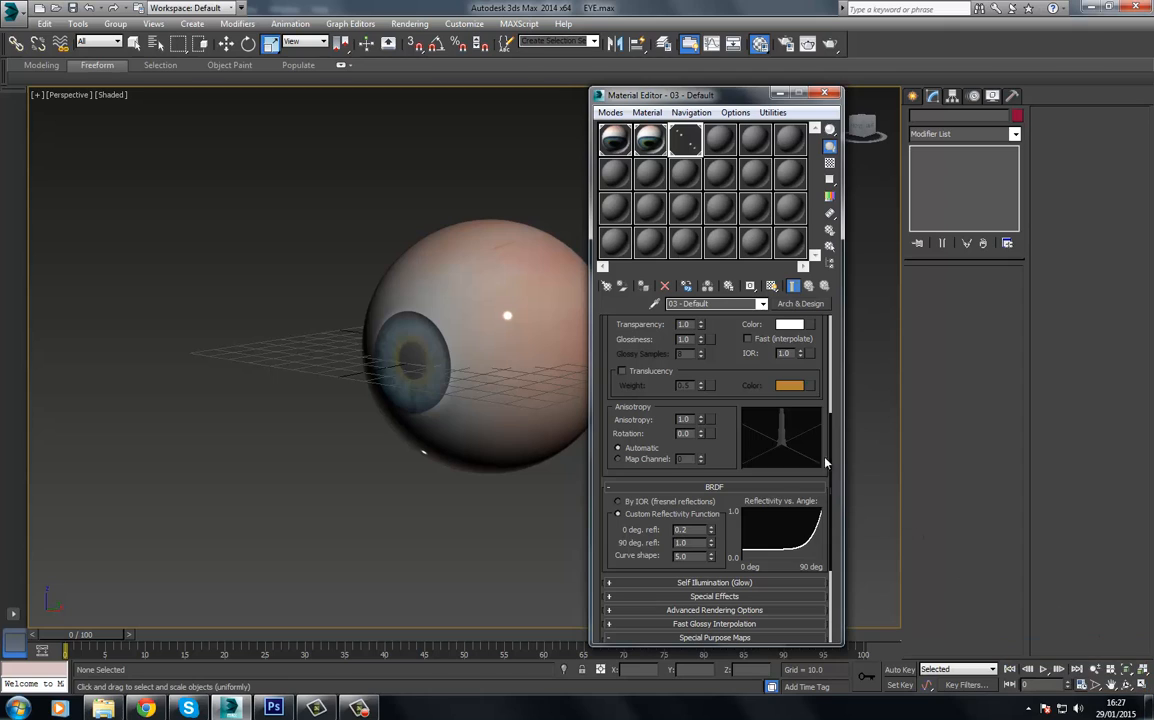
{"action": "mouse_move", "coordinate": [598, 428]}
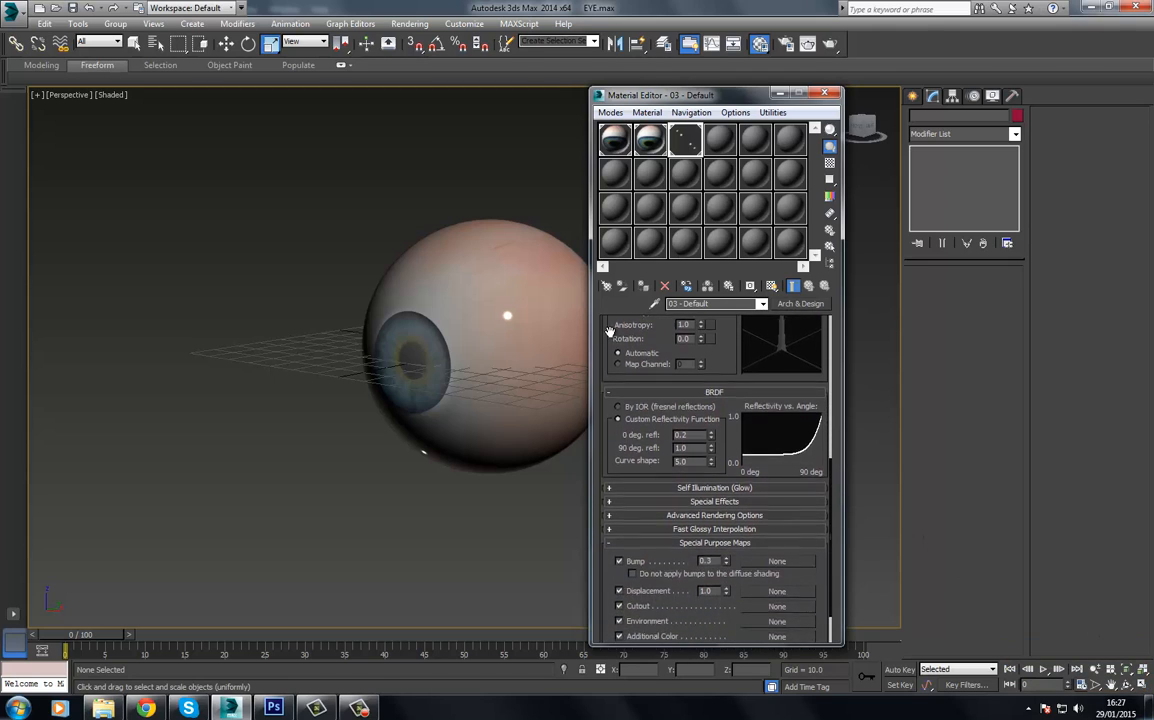
{"action": "scroll", "scroll_direction": "down", "scroll_amount": 3}
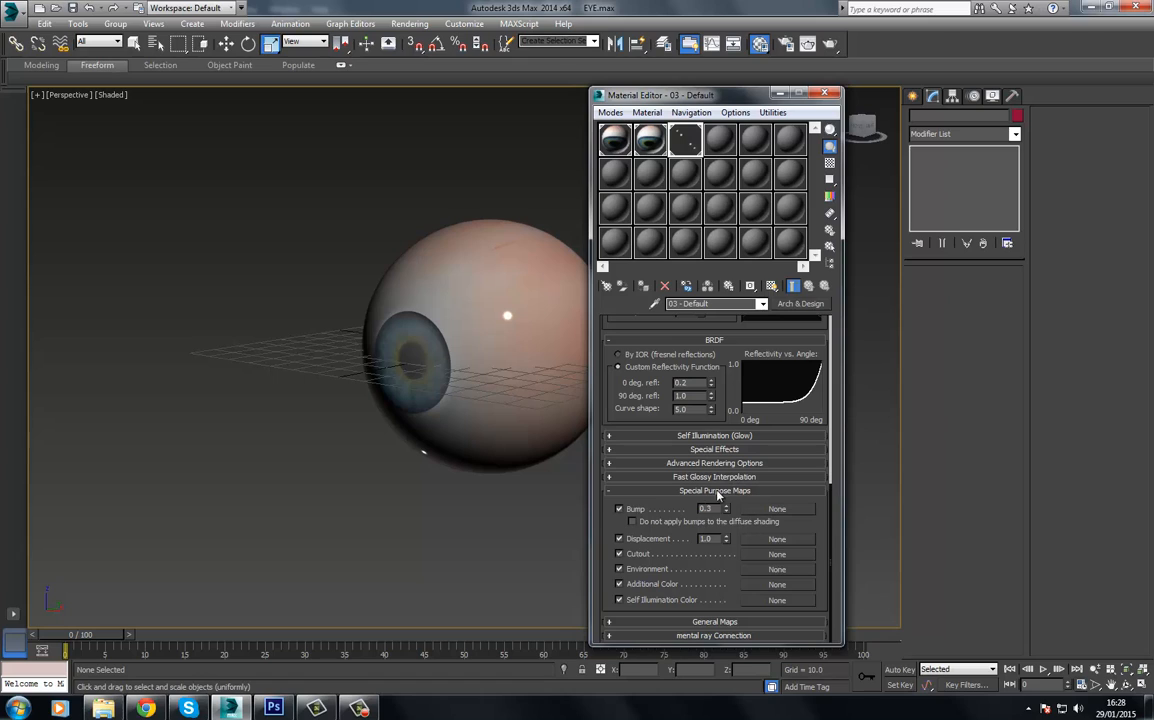
{"action": "mouse_move", "coordinate": [736, 452]}
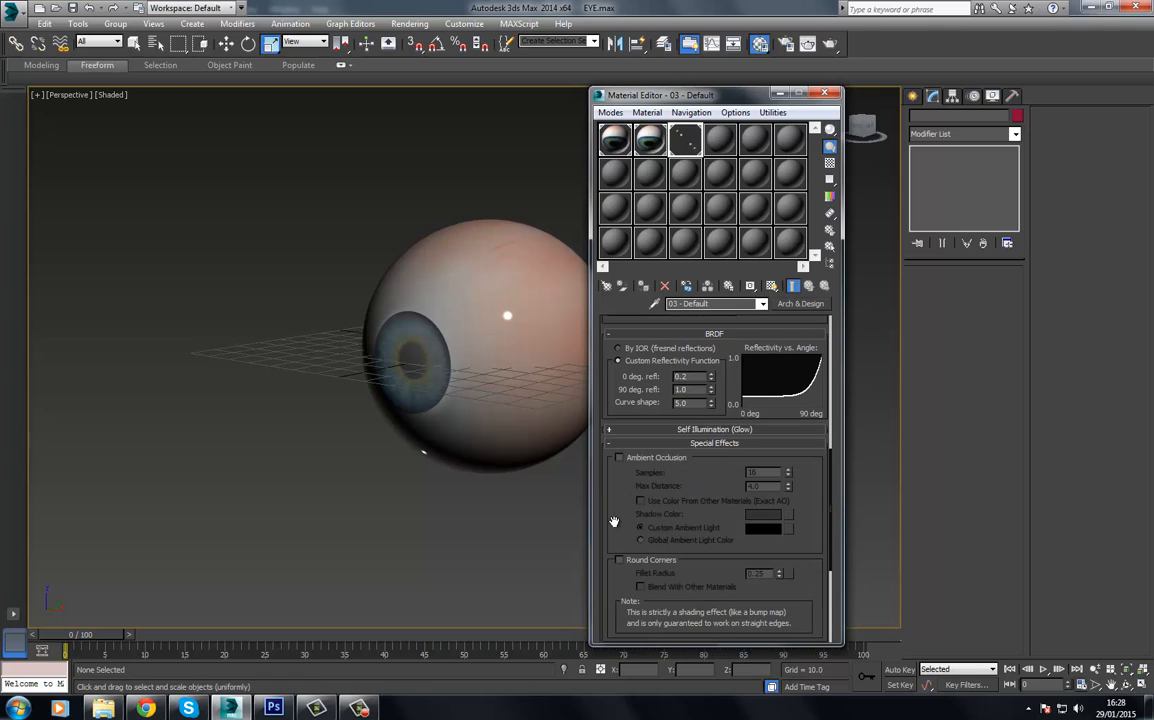
{"action": "scroll", "scroll_direction": "down", "scroll_amount": 3}
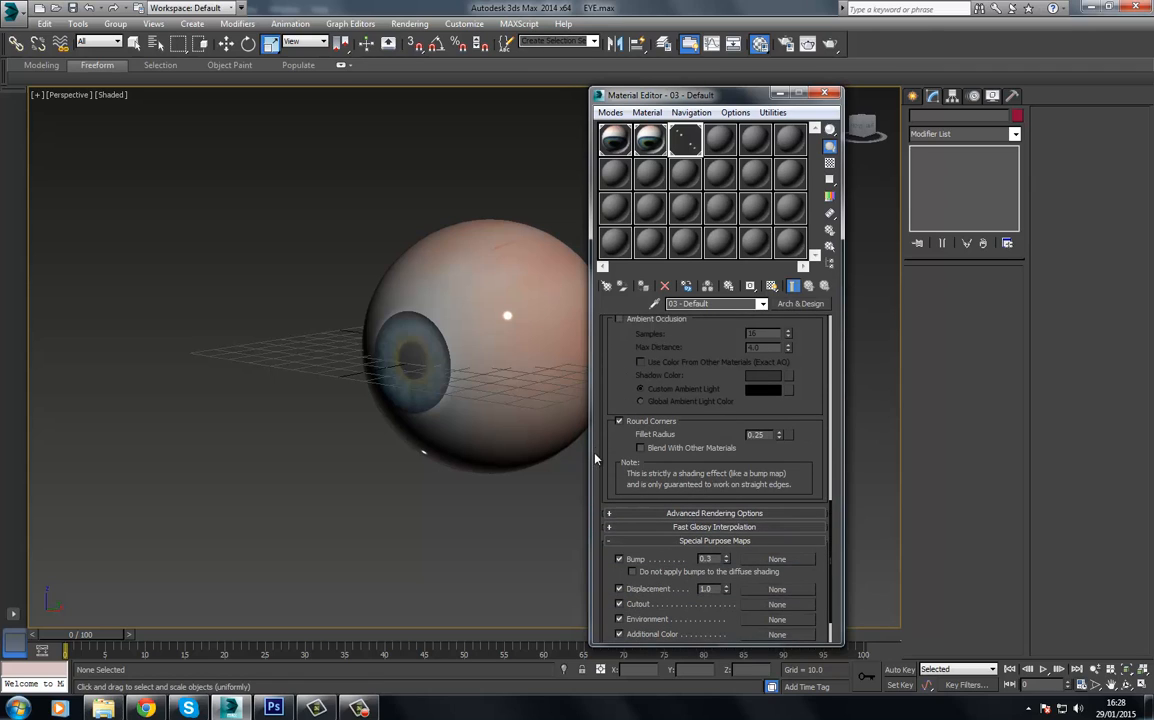
{"action": "mouse_move", "coordinate": [464, 348]}
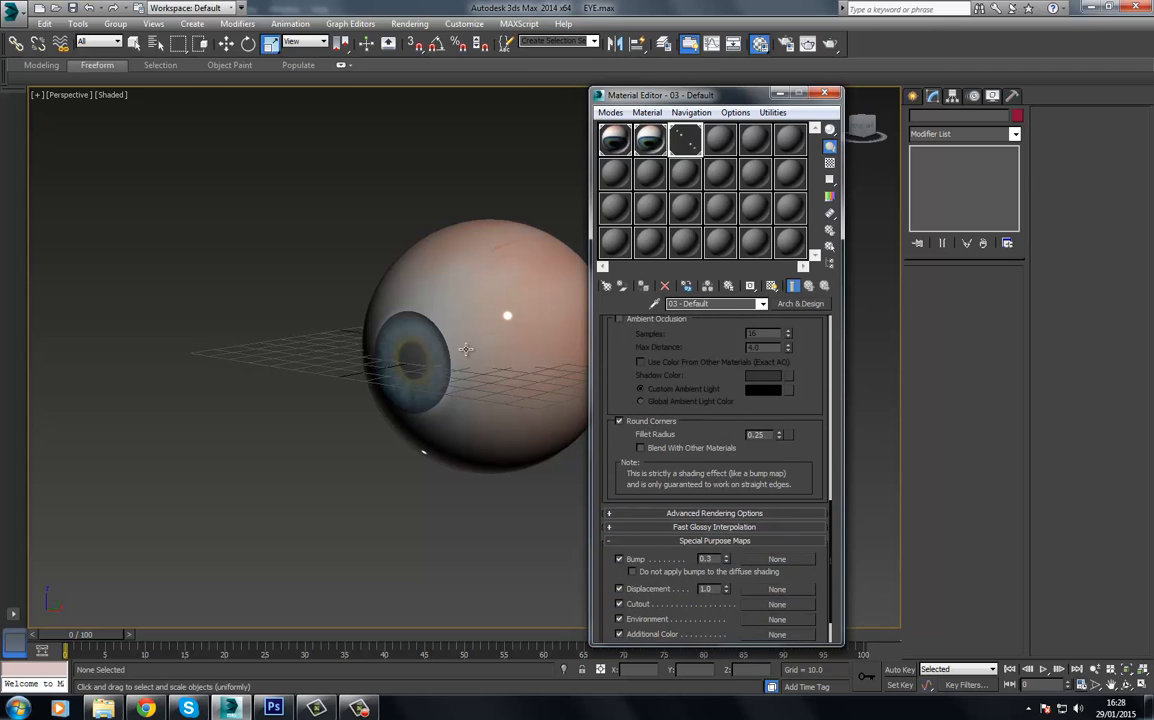
{"action": "mouse_move", "coordinate": [536, 400]}
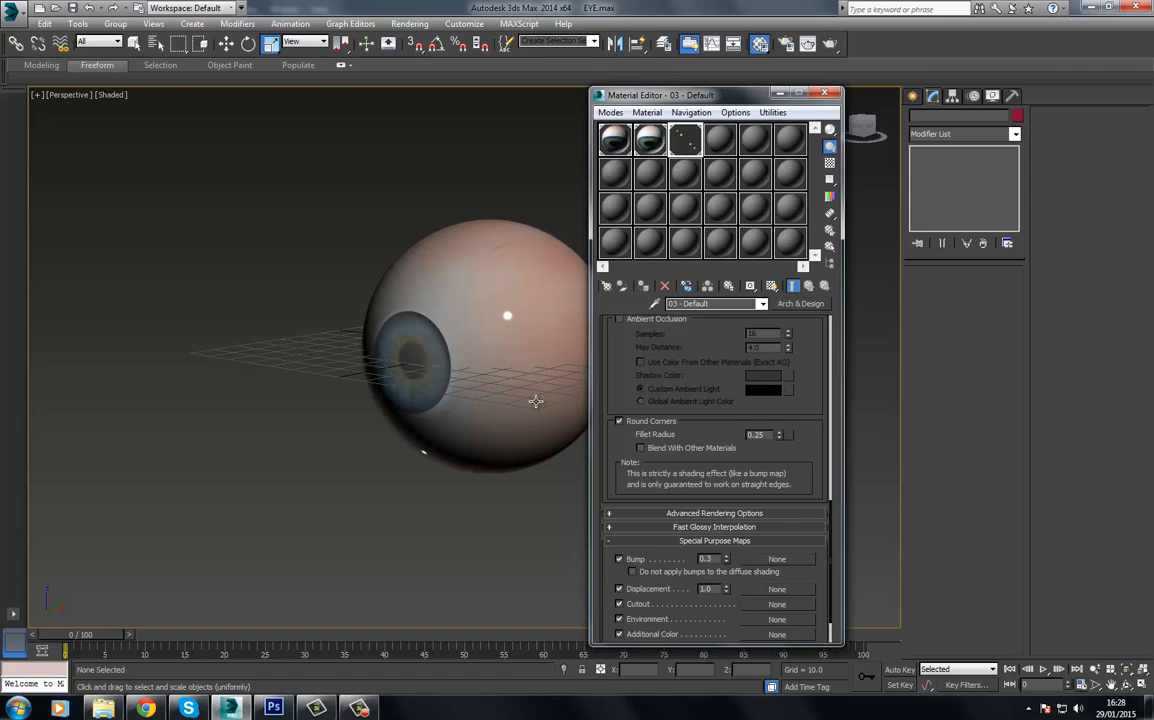
{"action": "mouse_move", "coordinate": [556, 348]}
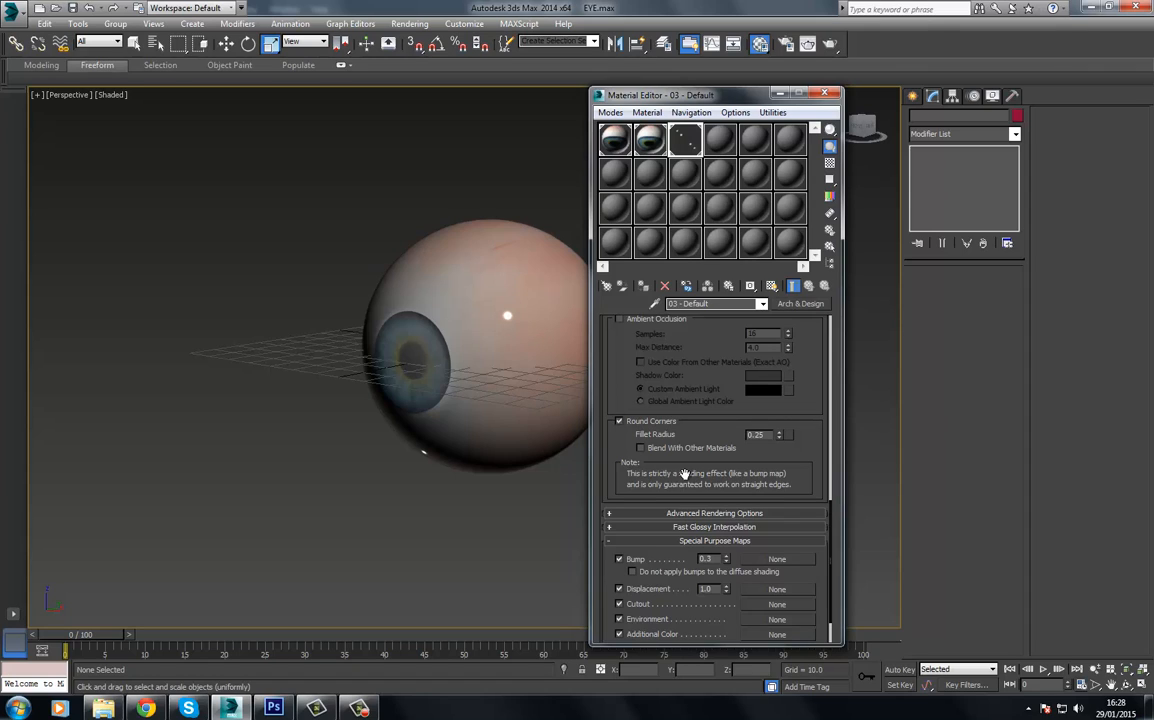
{"action": "mouse_move", "coordinate": [656, 448]}
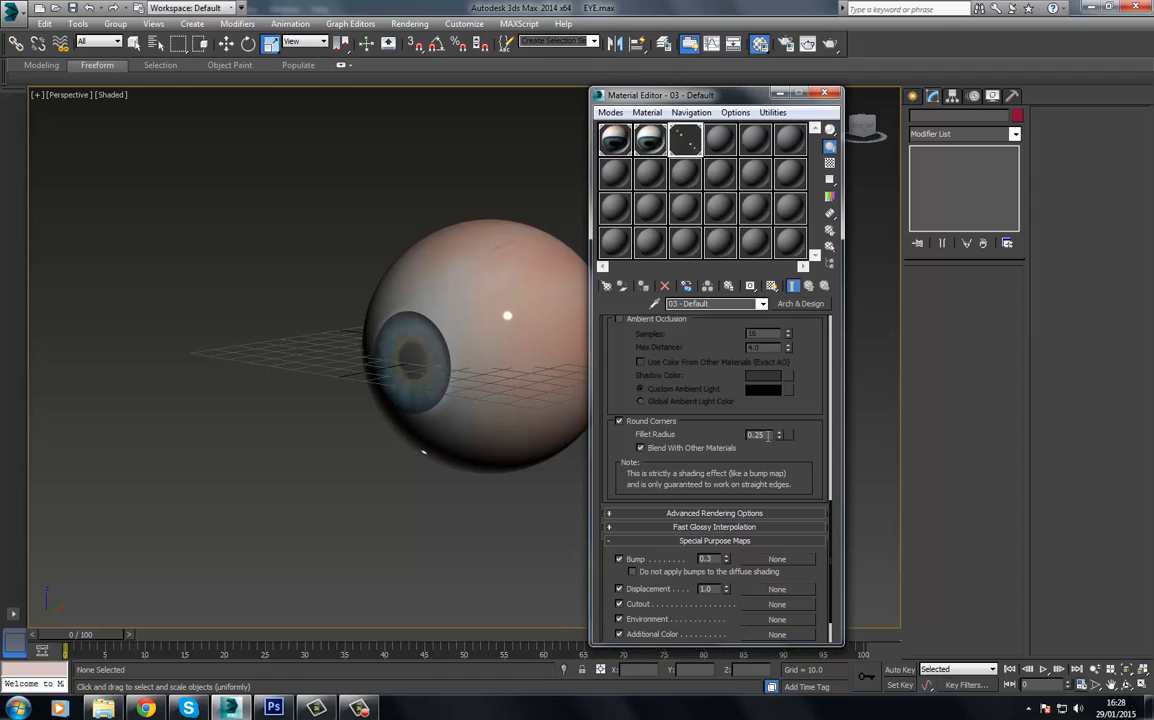
{"action": "triple_click", "coordinate": [760, 434]}
{"action": "type", "text": "0.7"}
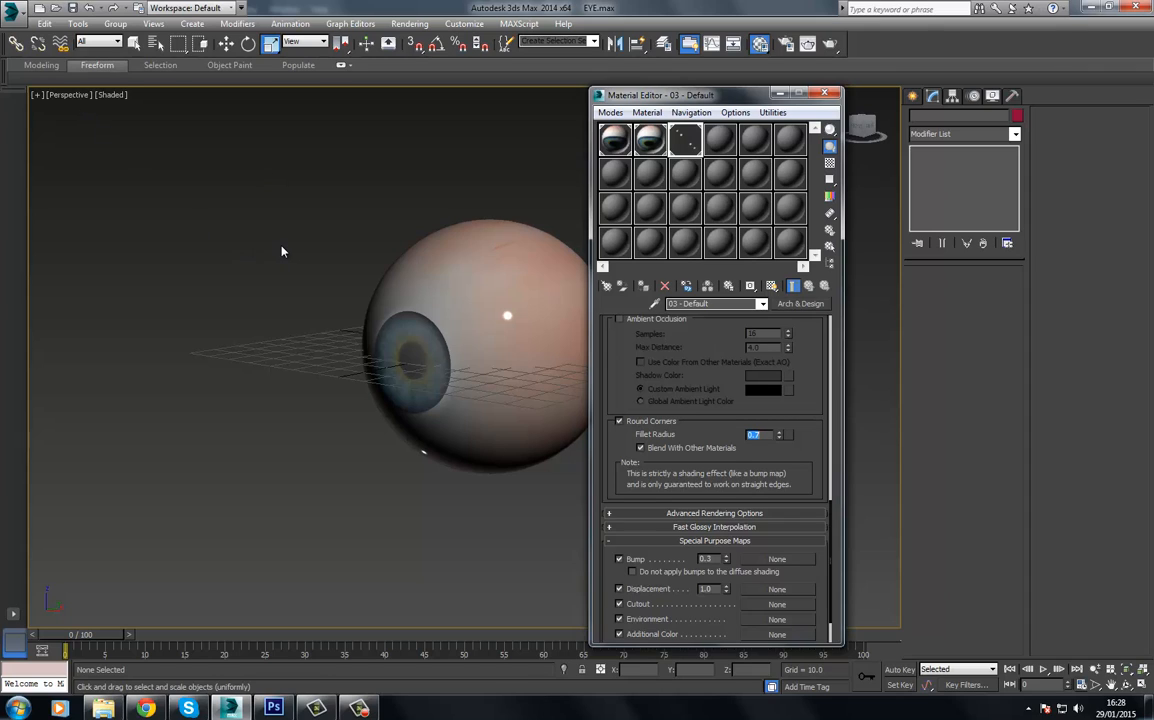
{"action": "mouse_move", "coordinate": [392, 164]}
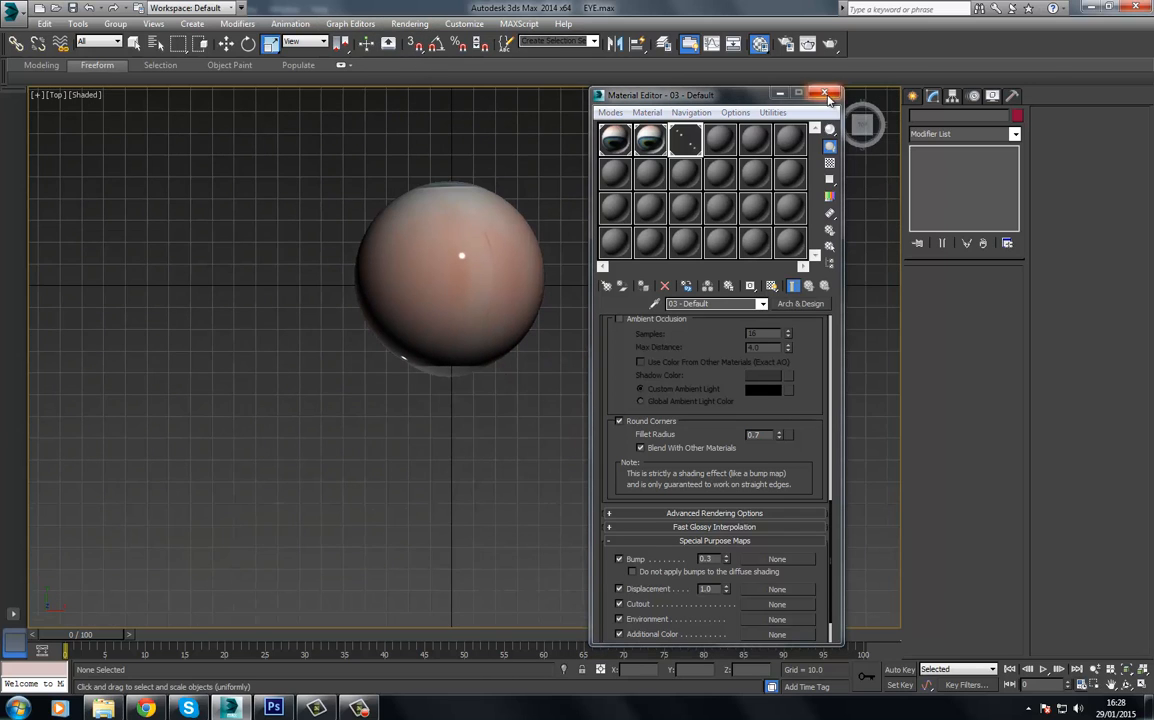
Place an omni light with Ray Traced Shadows in Top view and clone it as a Copy
{"action": "left_click", "coordinate": [826, 94]}
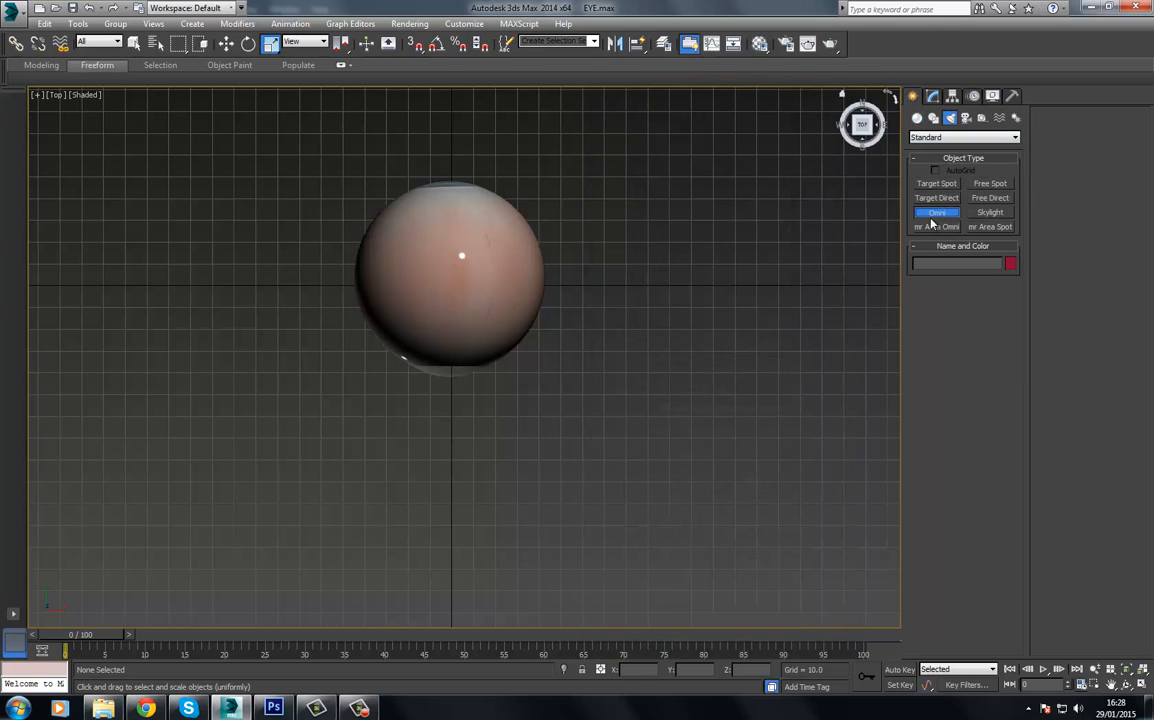
{"action": "left_click", "coordinate": [936, 212]}
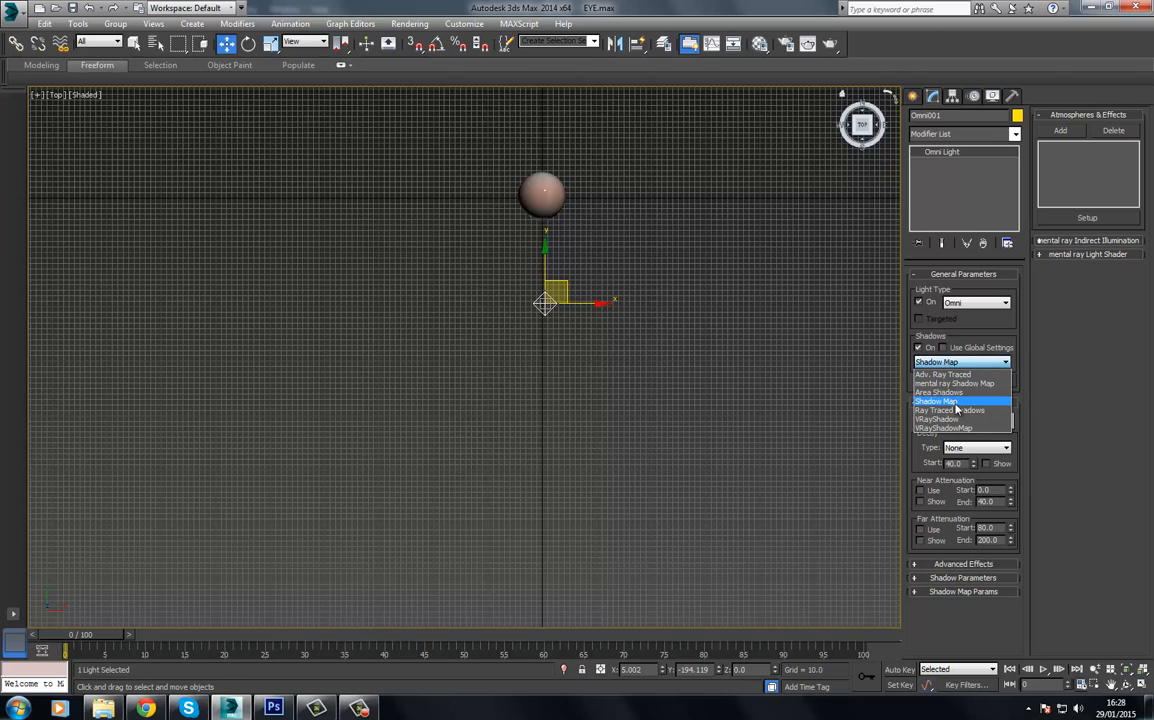
{"action": "left_click", "coordinate": [948, 410]}
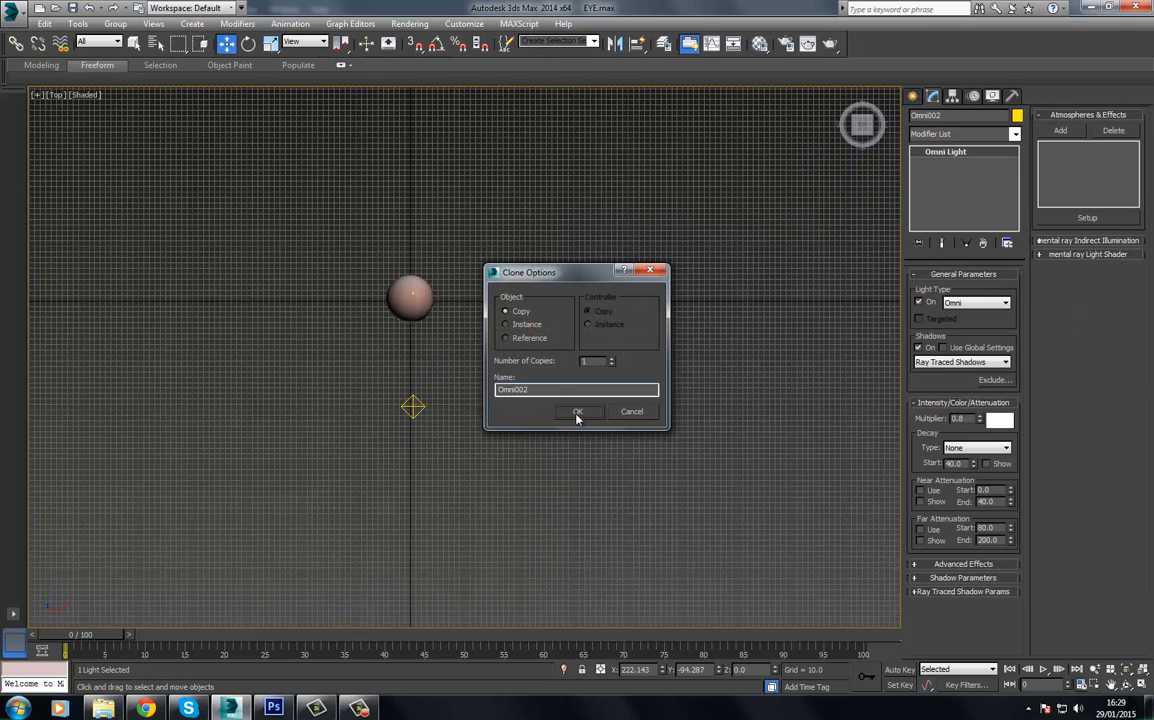
{"action": "left_click", "coordinate": [576, 412]}
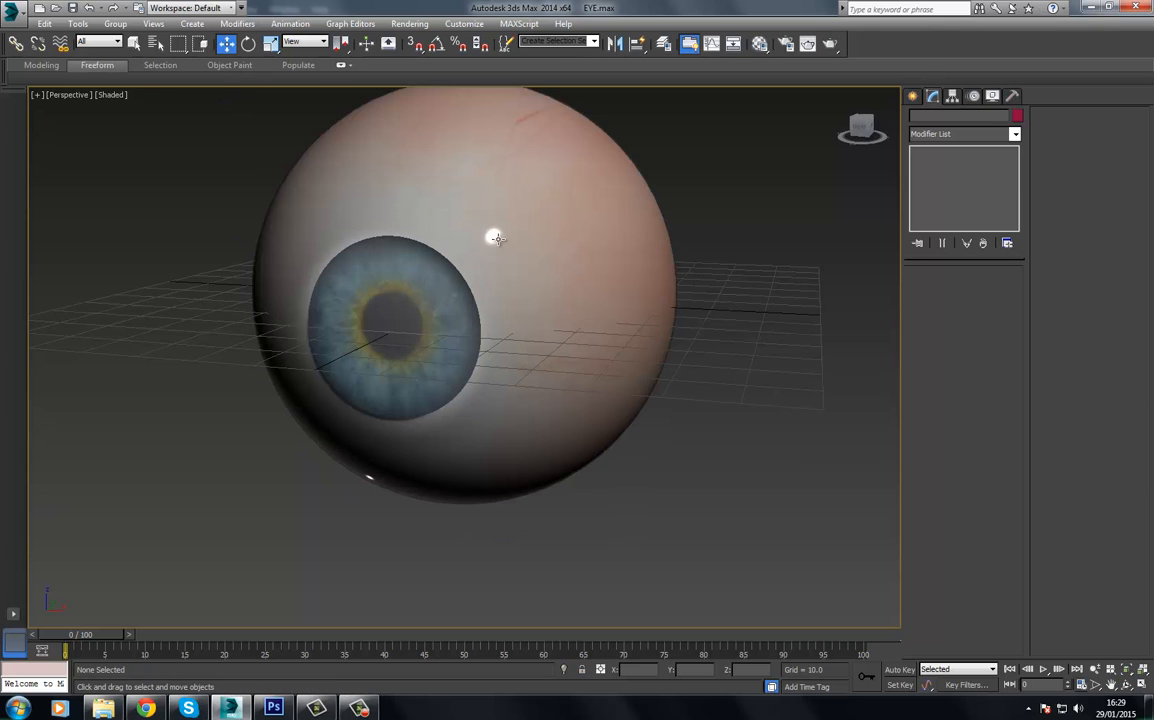
Render the lit eyeball from the Perspective viewport in the Rendered Frame Window
{"action": "left_click", "coordinate": [410, 24]}
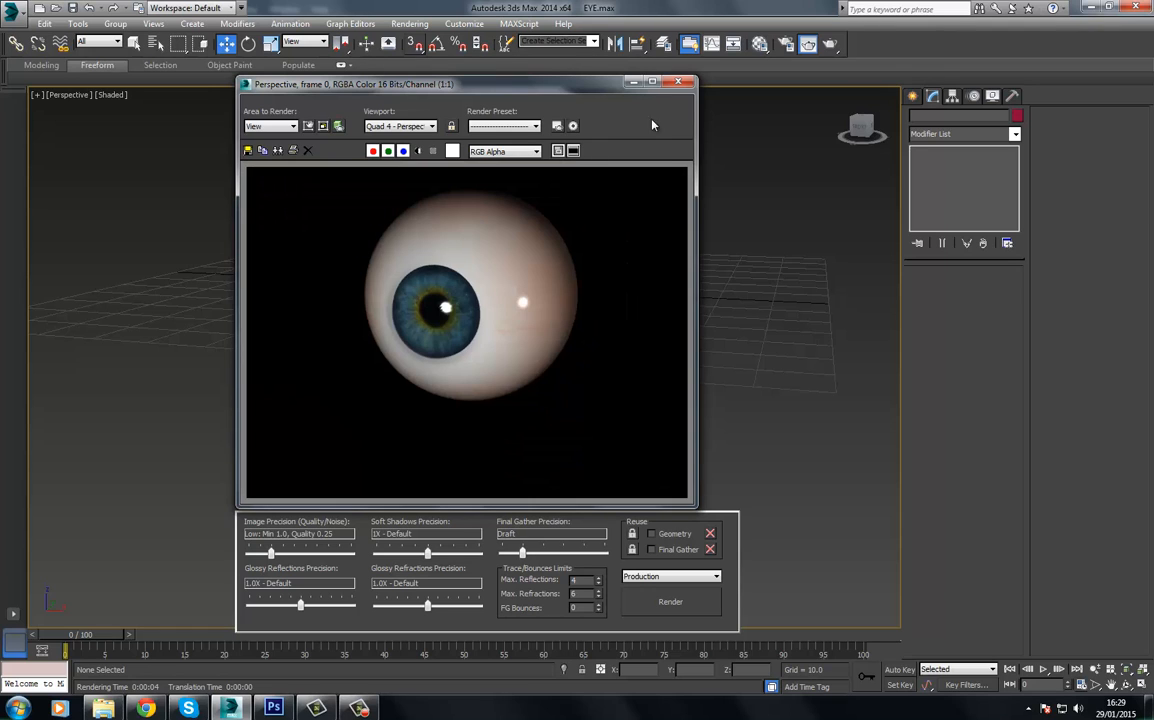
{"action": "left_click", "coordinate": [688, 80]}
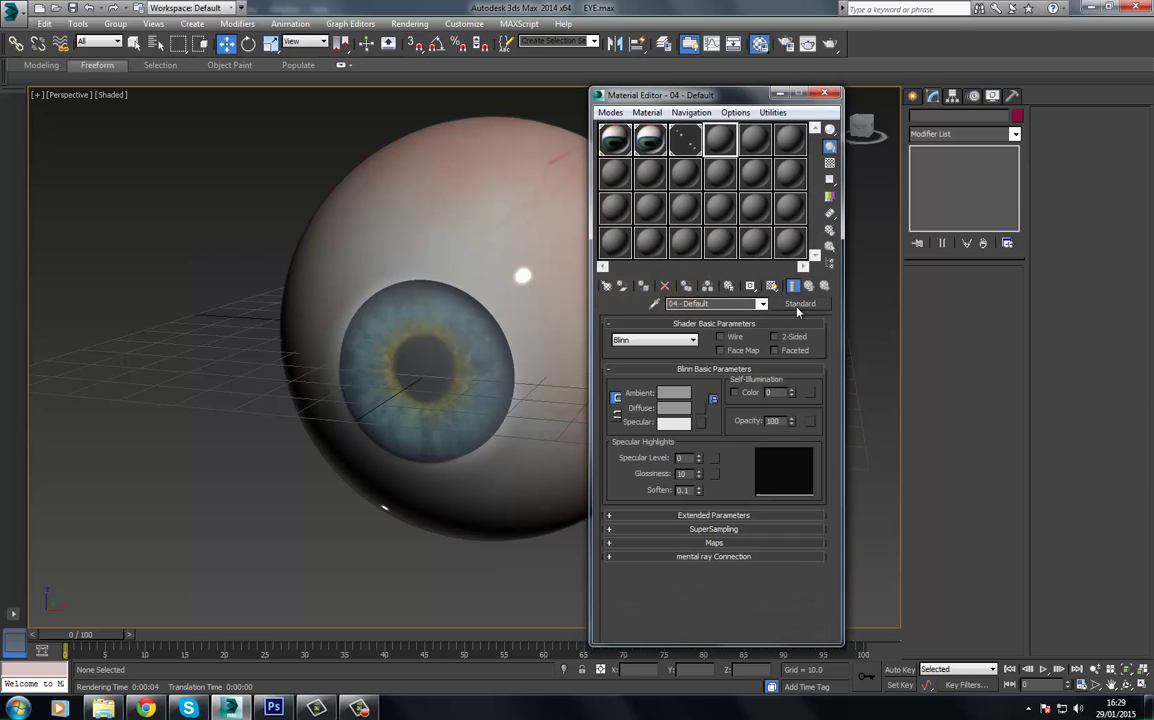
{"action": "left_click", "coordinate": [800, 304]}
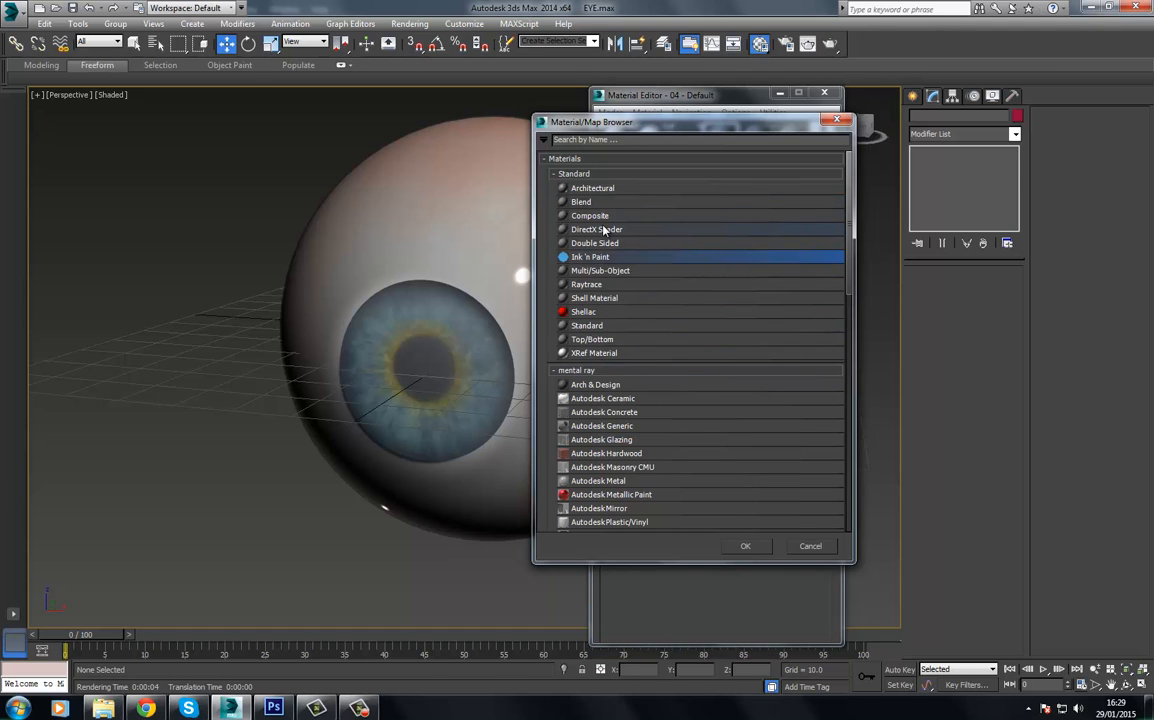
{"action": "scroll", "scroll_direction": "down", "scroll_amount": 3}
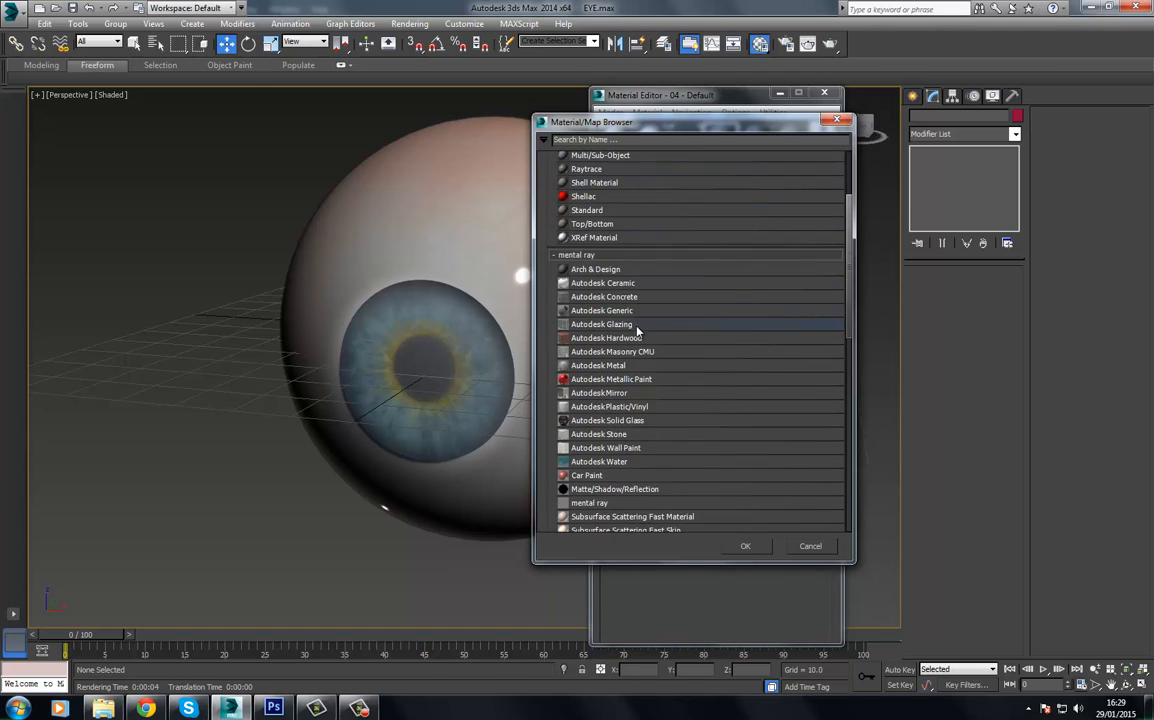
{"action": "scroll", "scroll_direction": "down", "scroll_amount": 3}
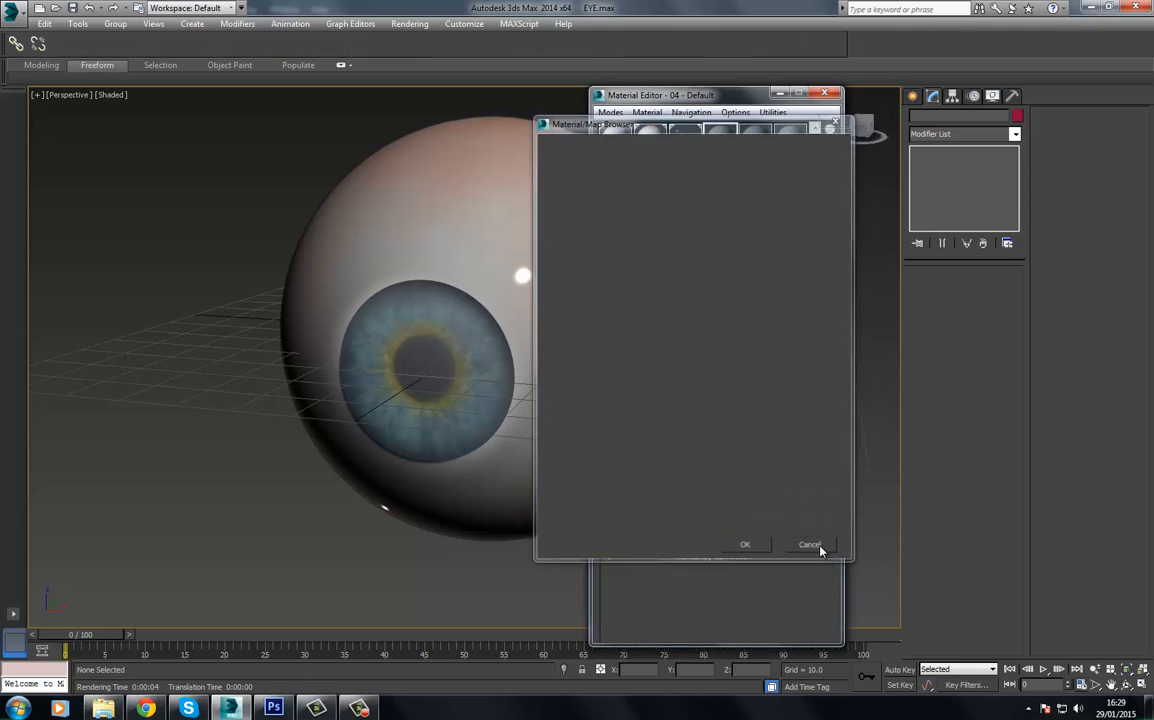
{"action": "left_click", "coordinate": [808, 544]}
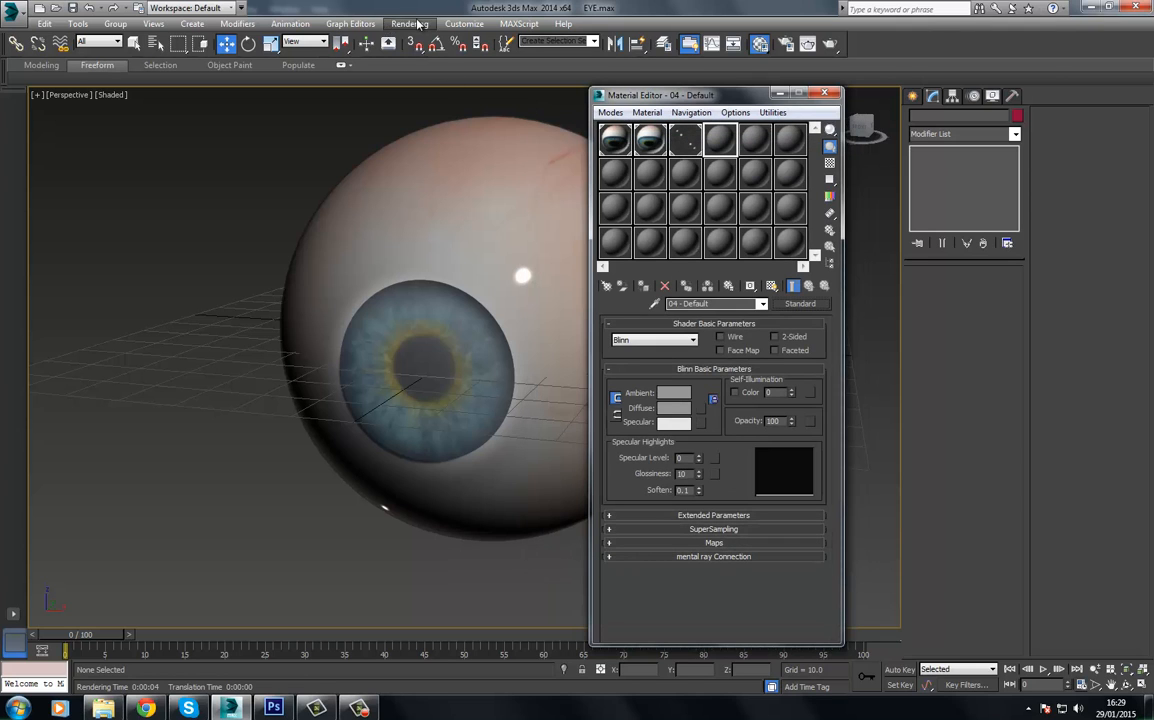
Reach Environment and Effects and choose a Bitmap as the scene's environment map
{"action": "left_click", "coordinate": [408, 24]}
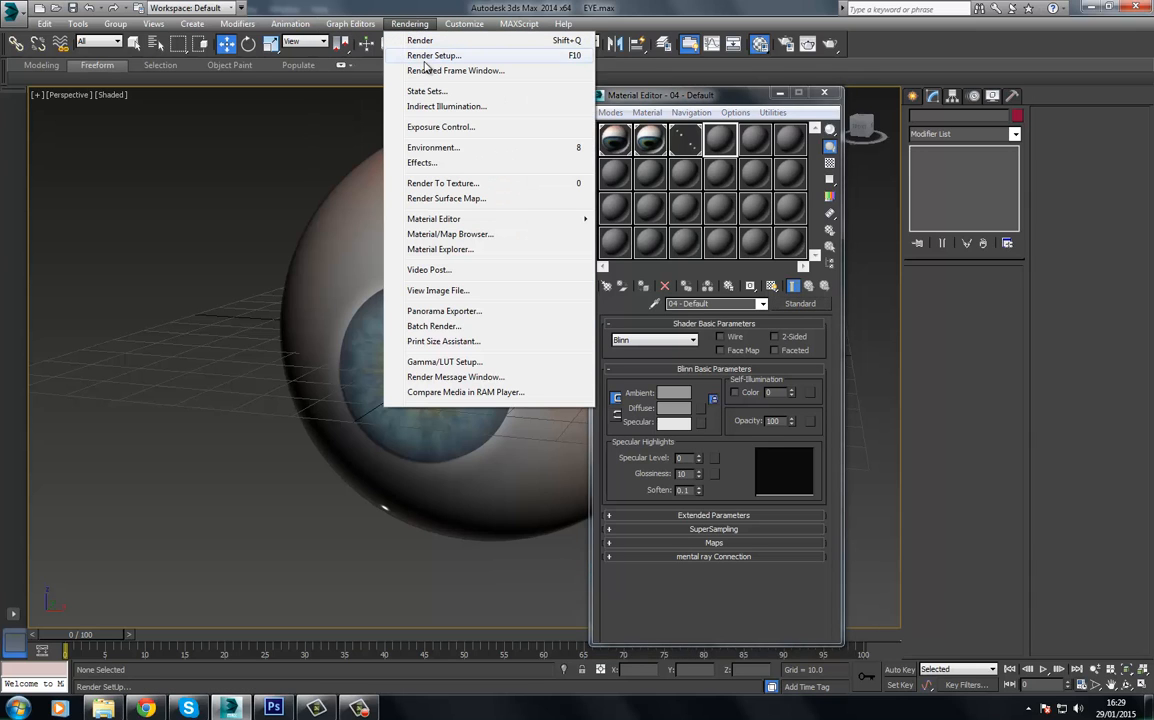
{"action": "left_click", "coordinate": [432, 56]}
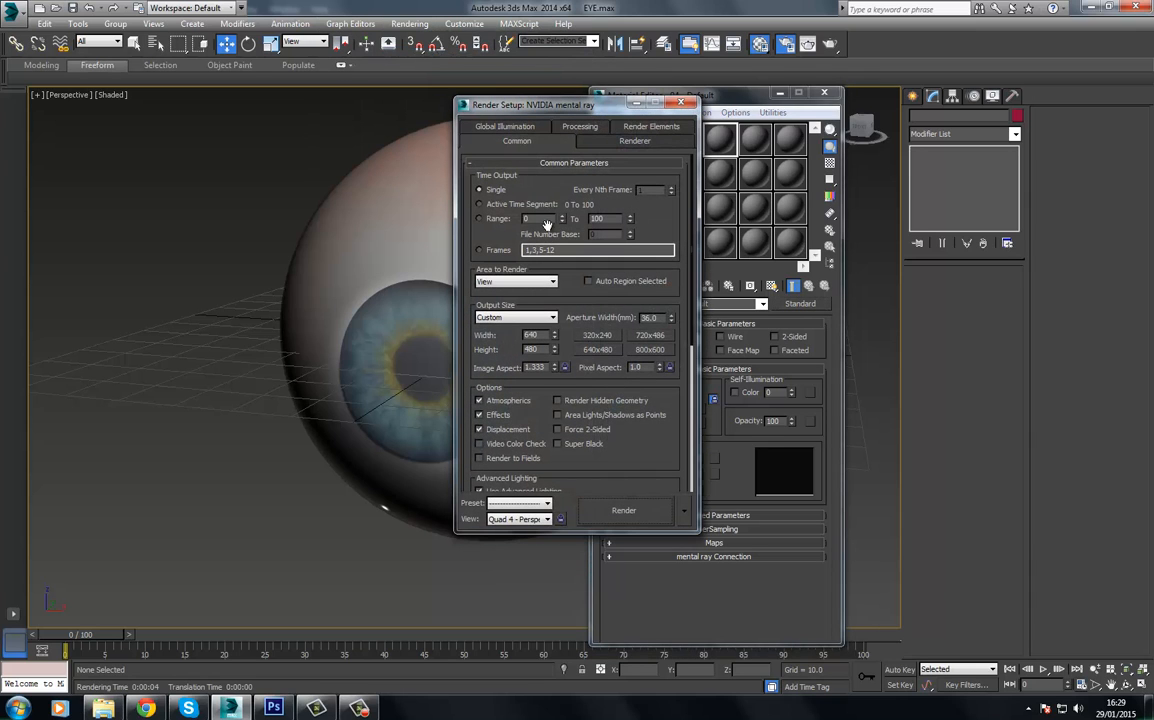
{"action": "scroll", "scroll_direction": "down", "scroll_amount": 3}
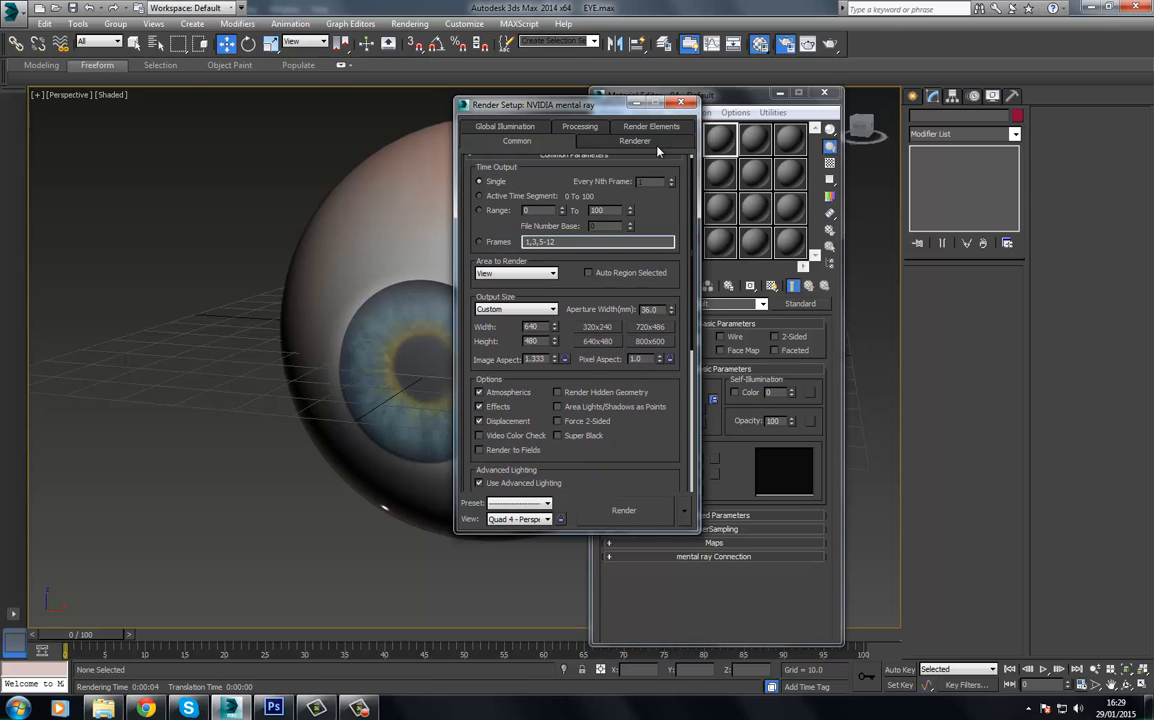
{"action": "left_click", "coordinate": [408, 24]}
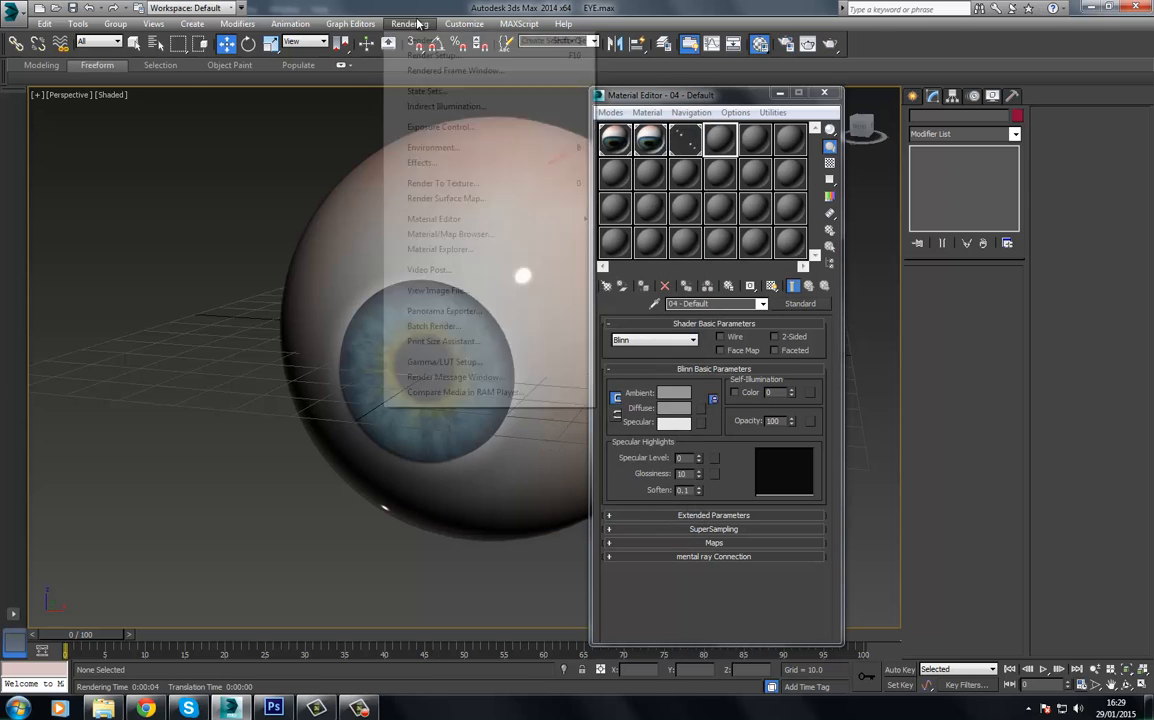
{"action": "left_click", "coordinate": [432, 148]}
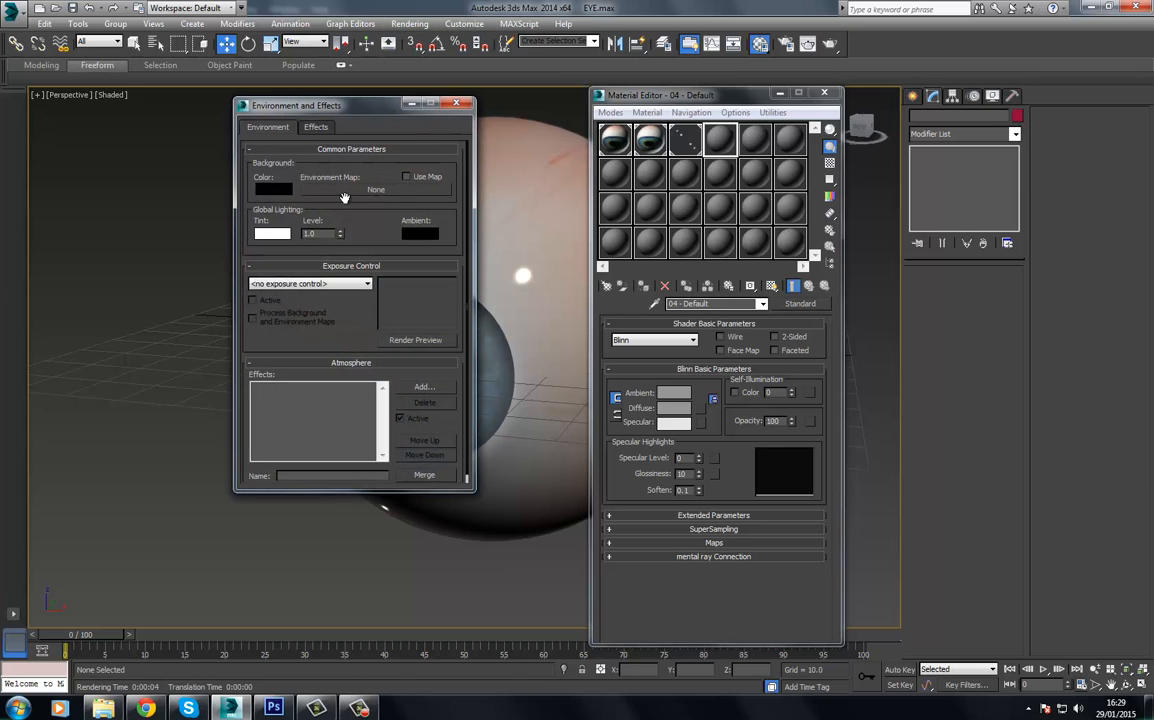
{"action": "left_click", "coordinate": [376, 190]}
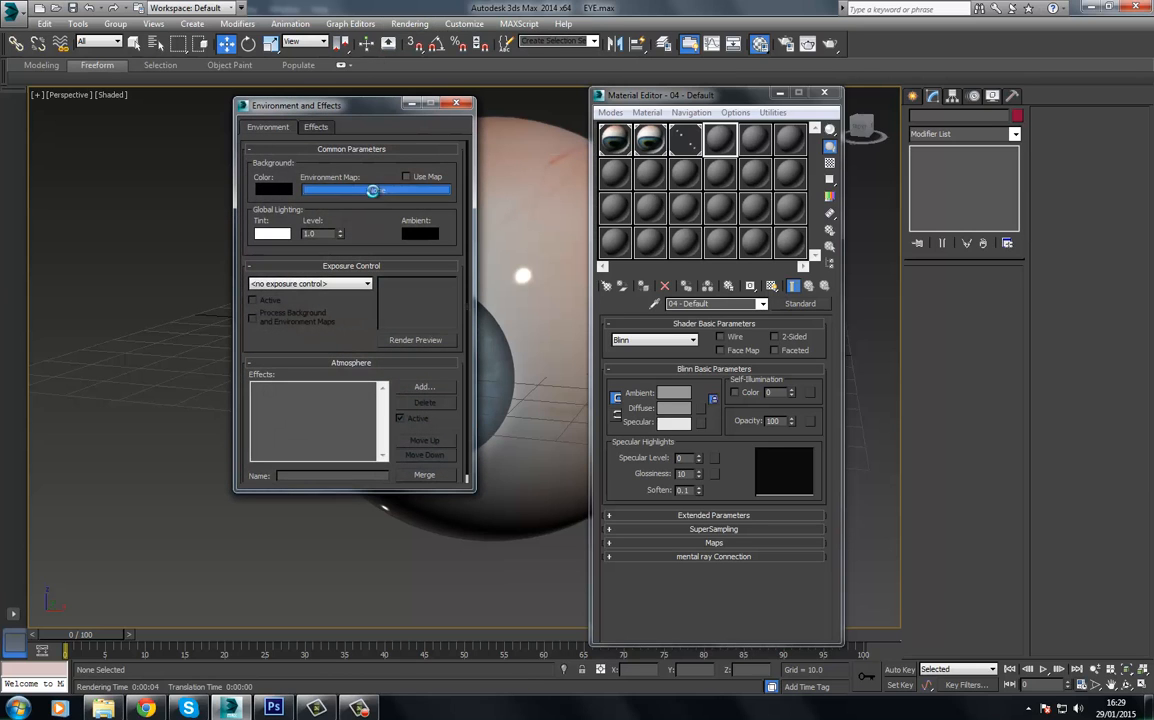
{"action": "left_click", "coordinate": [380, 190]}
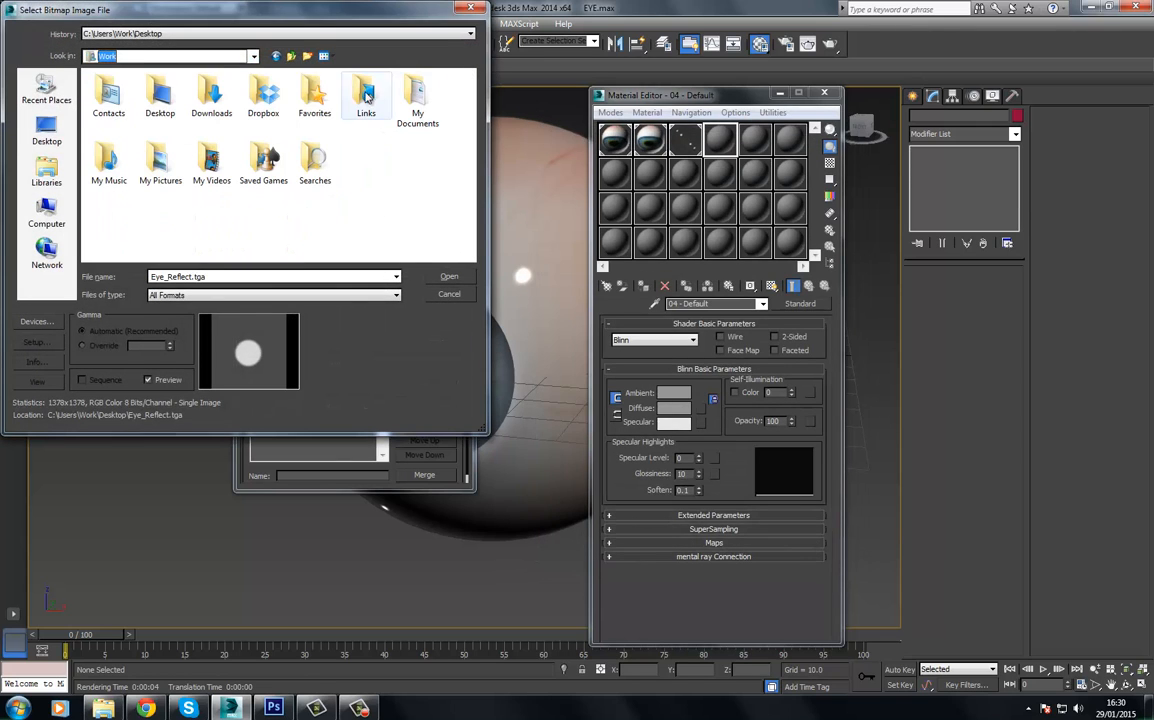
Load HDR001_4000x2000.hdr from the free HDR maps folder and share it as an Instance
{"action": "left_click", "coordinate": [108, 160]}
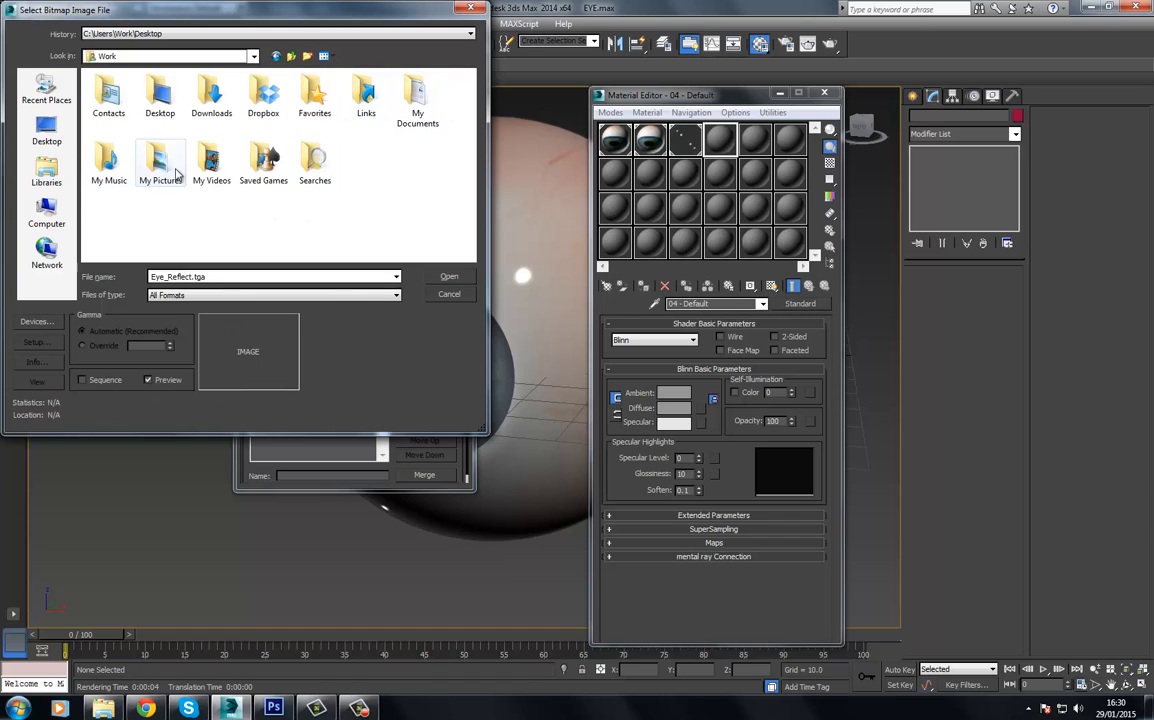
{"action": "double_click", "coordinate": [160, 164]}
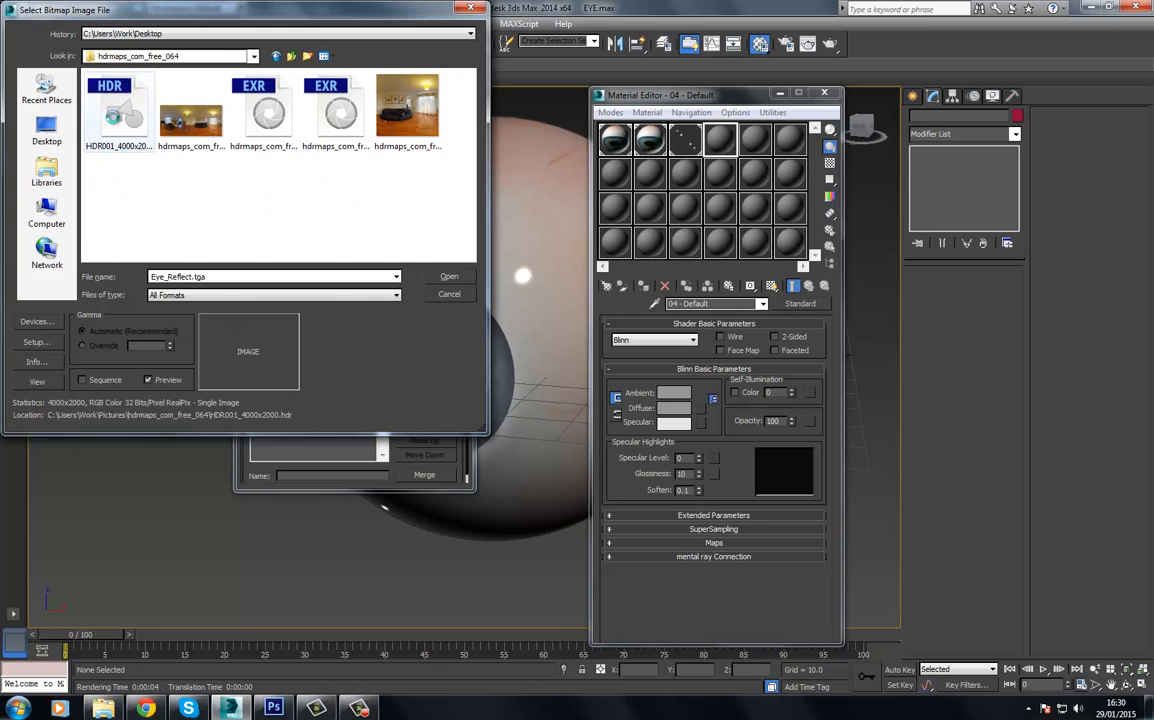
{"action": "left_click", "coordinate": [120, 108]}
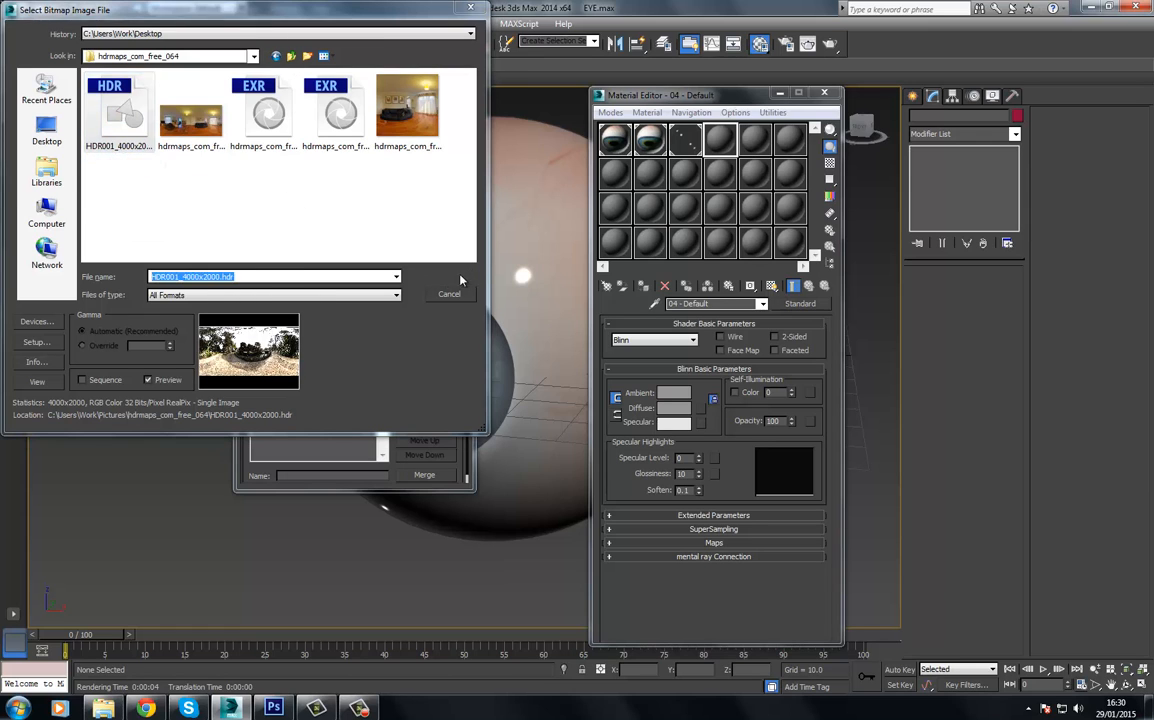
{"action": "left_click", "coordinate": [448, 294]}
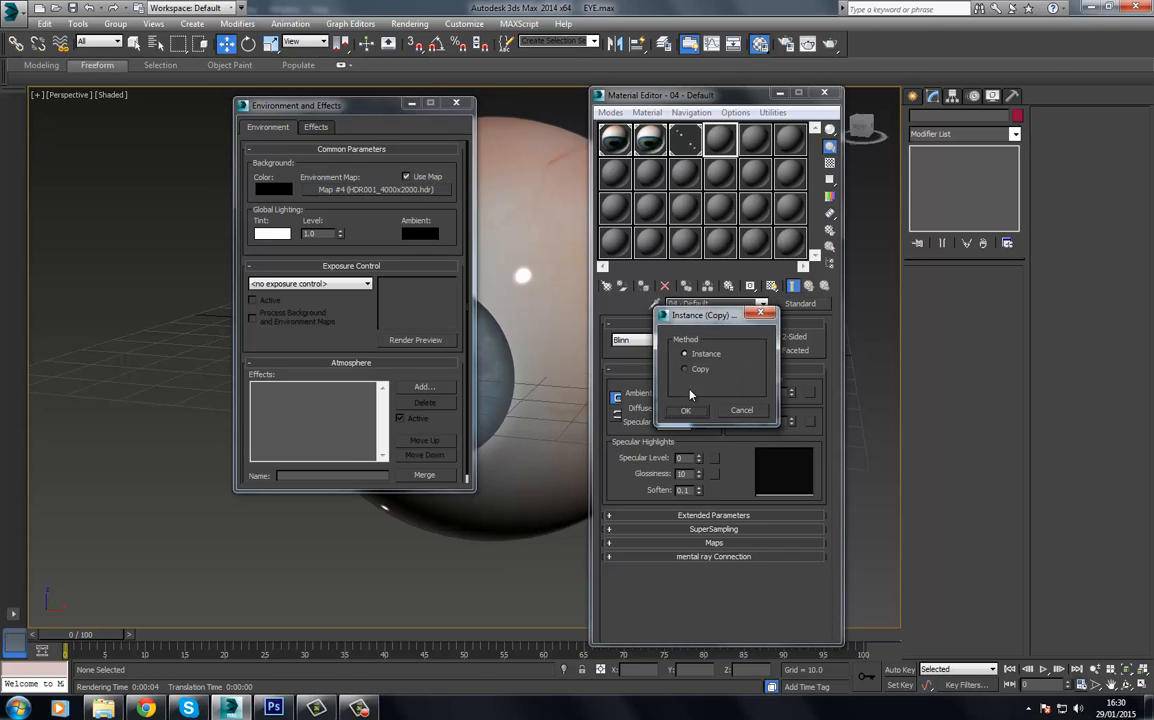
{"action": "left_click", "coordinate": [686, 410]}
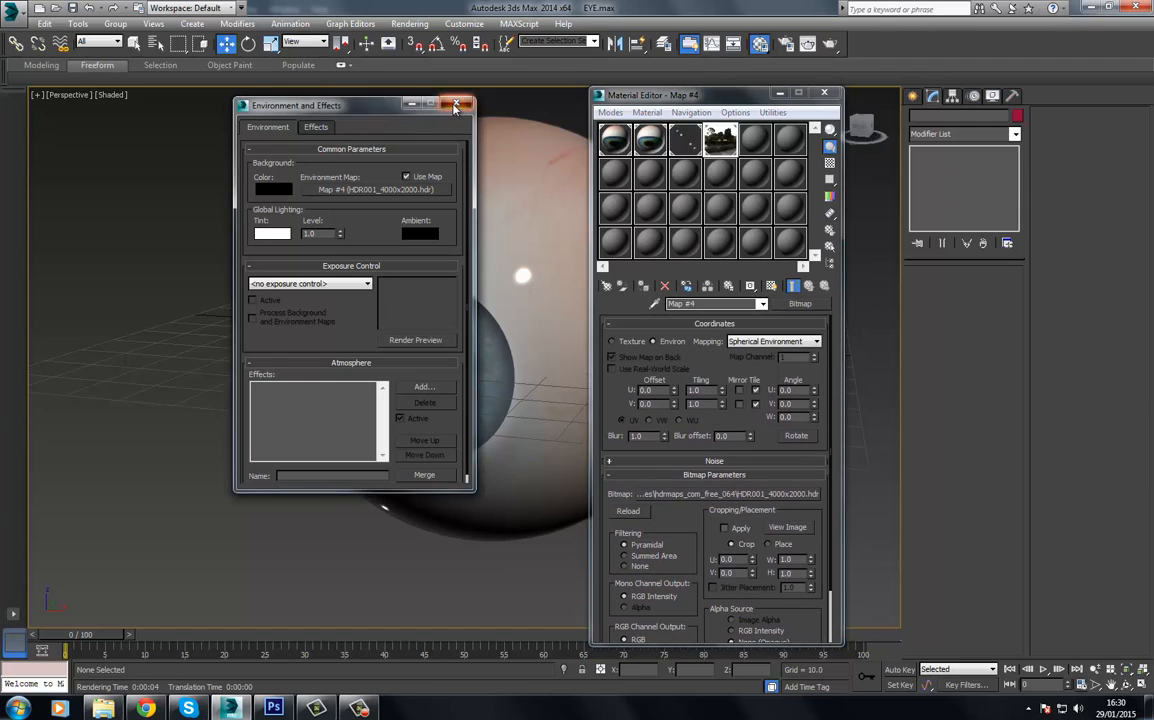
Close Environment and Effects and render the eyeball reflecting the garden HDR
{"action": "left_click", "coordinate": [456, 104]}
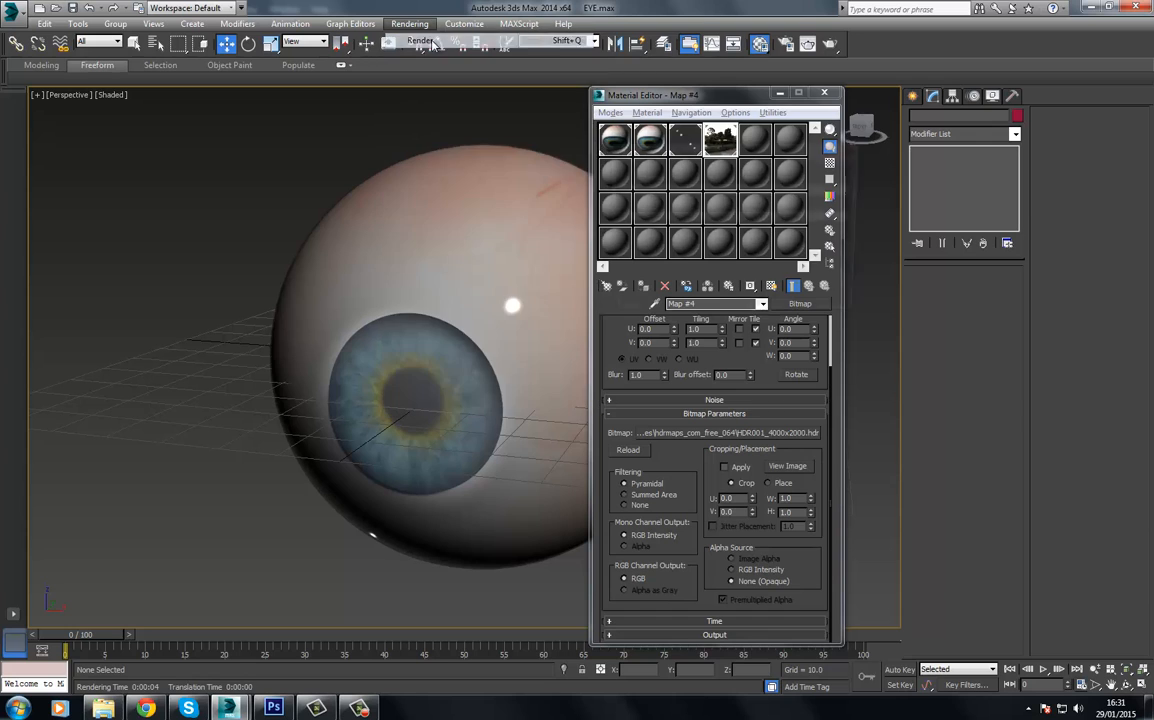
{"action": "left_click", "coordinate": [420, 40]}
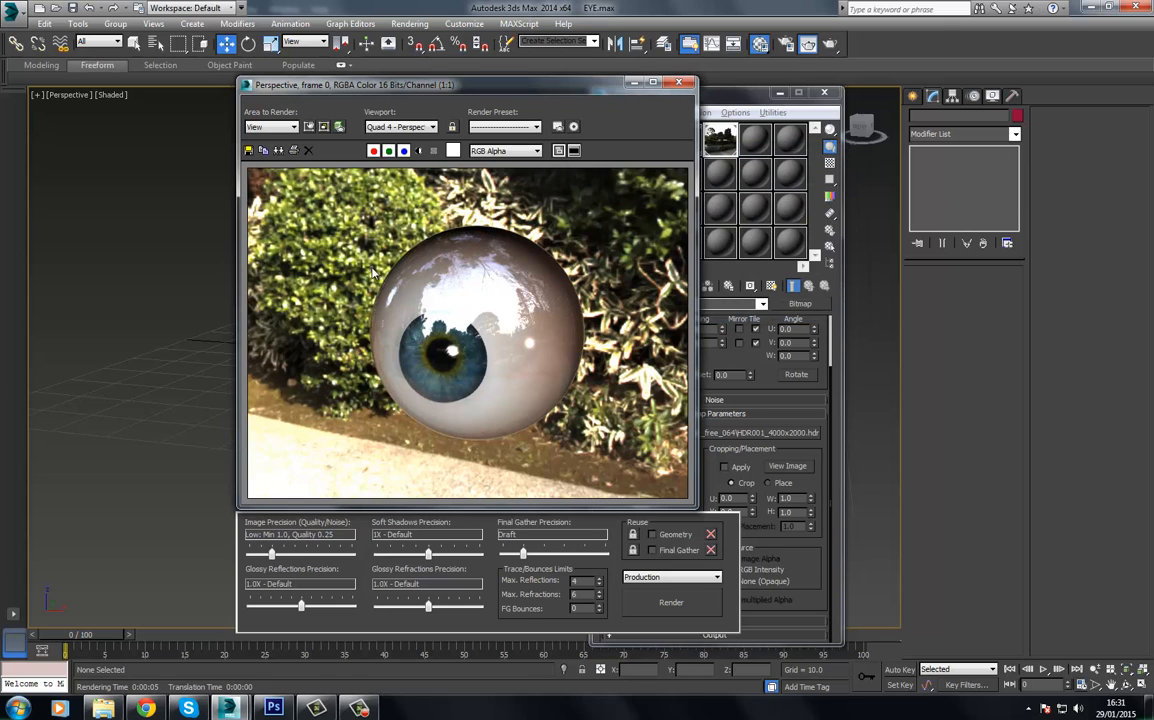
{"action": "mouse_move", "coordinate": [416, 230]}
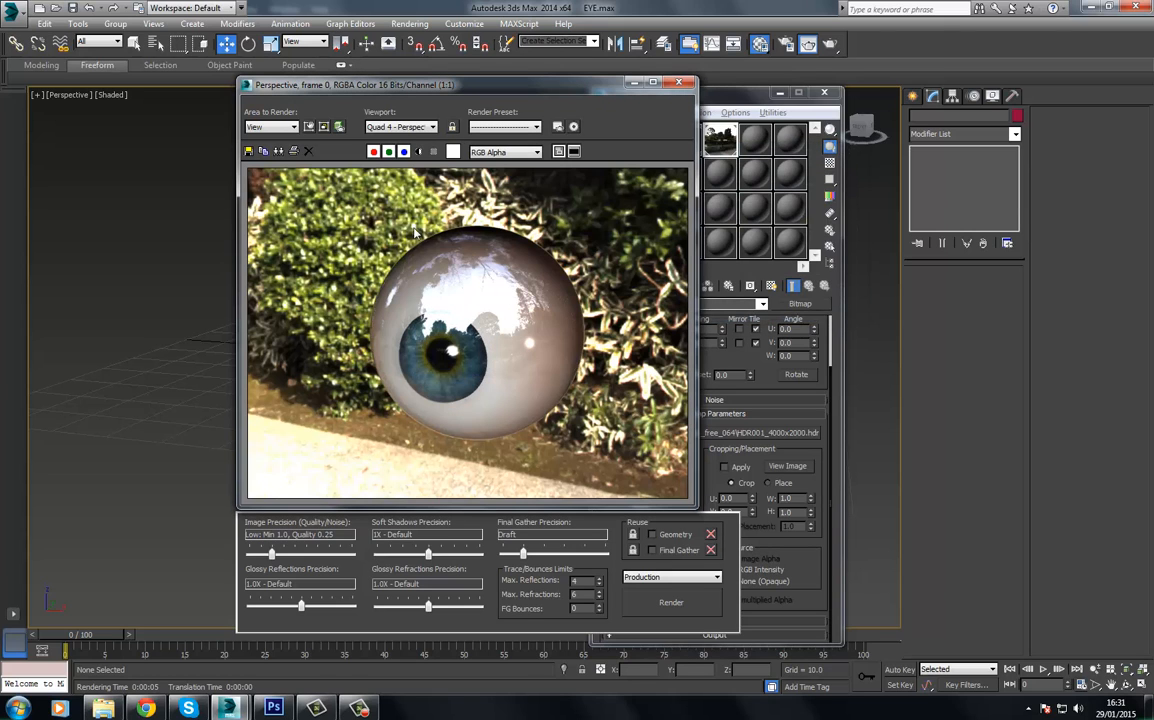
{"action": "mouse_move", "coordinate": [428, 266]}
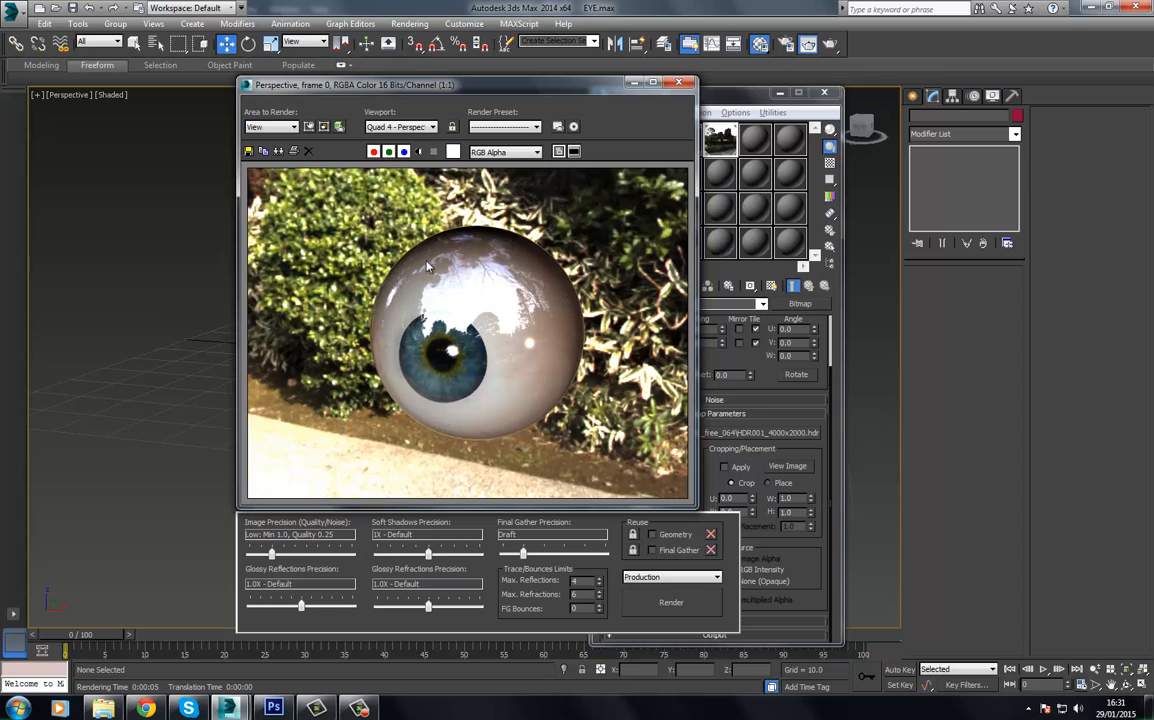
{"action": "mouse_move", "coordinate": [612, 164]}
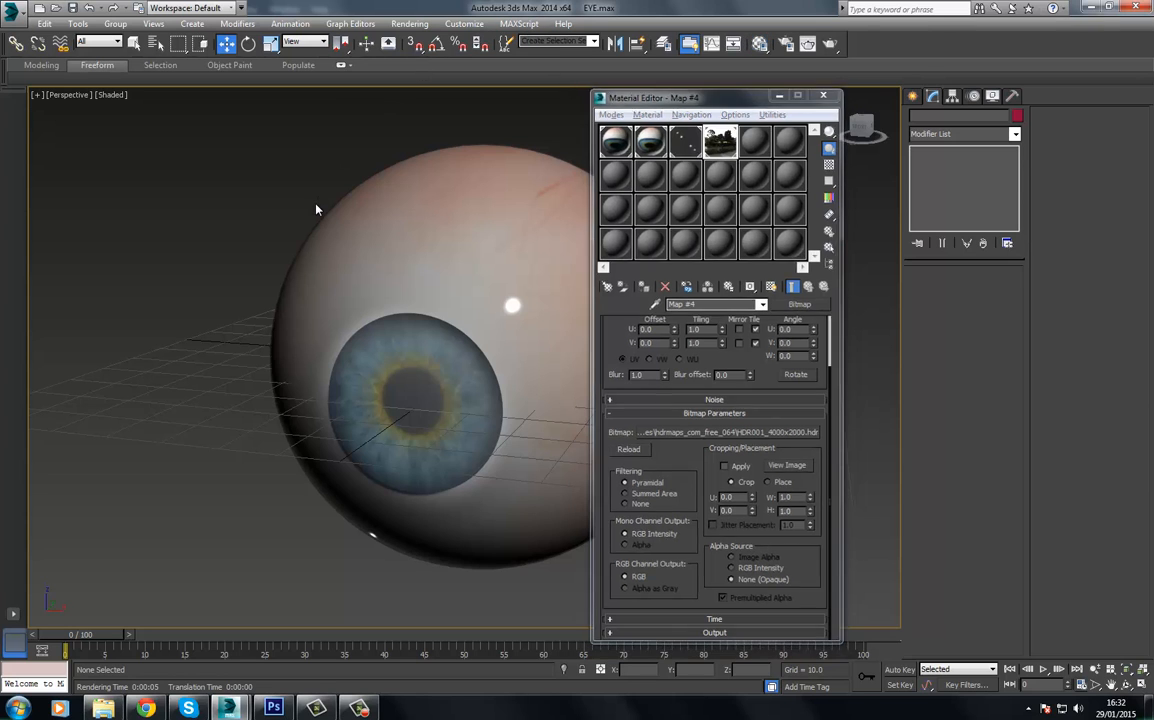
Return to the Environment and Effects settings from the Rendering menu
{"action": "left_click", "coordinate": [408, 24]}
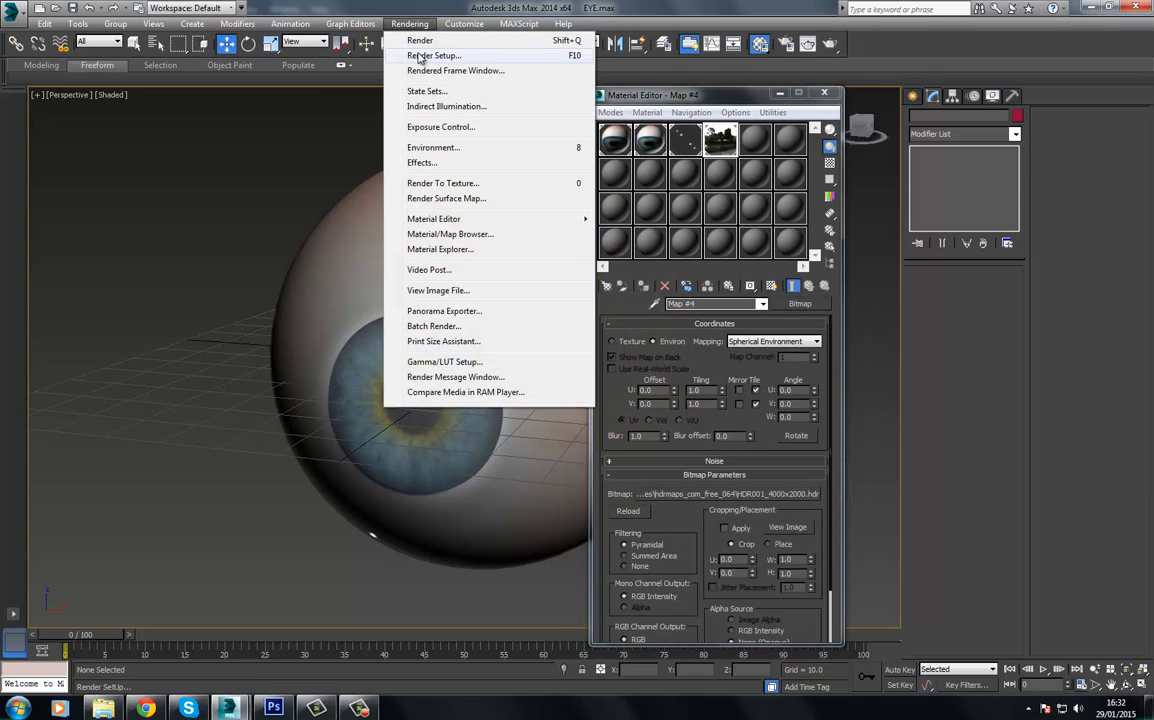
{"action": "left_click", "coordinate": [432, 56]}
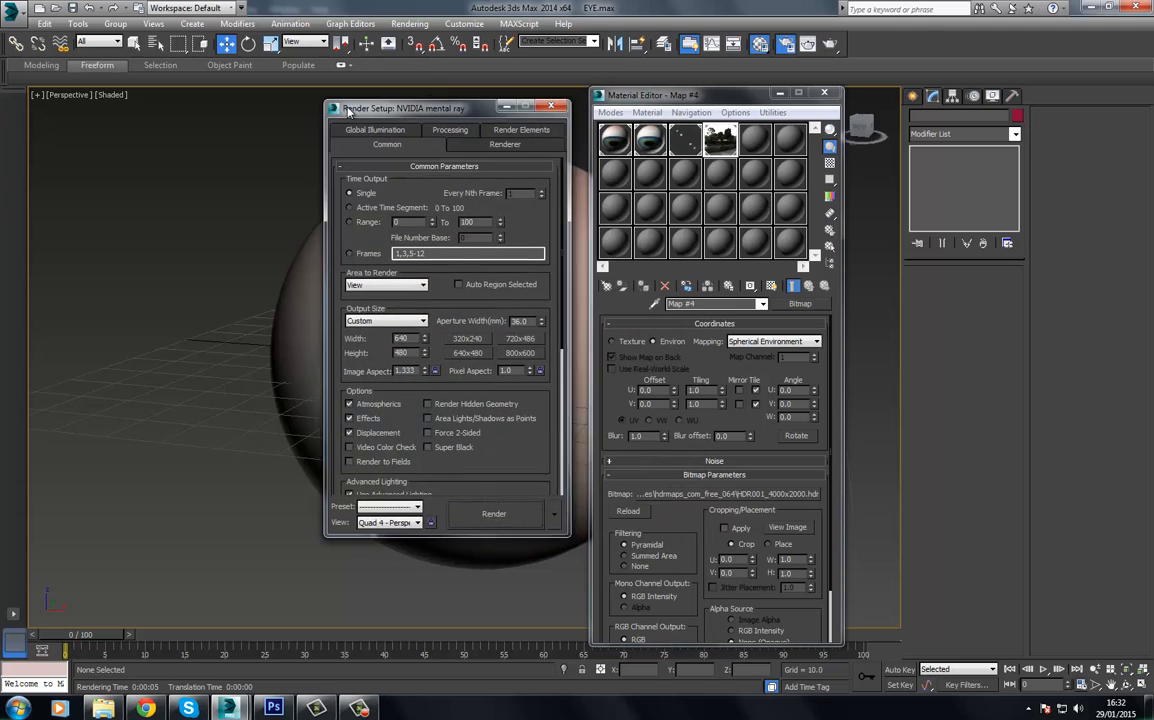
{"action": "left_click", "coordinate": [408, 24]}
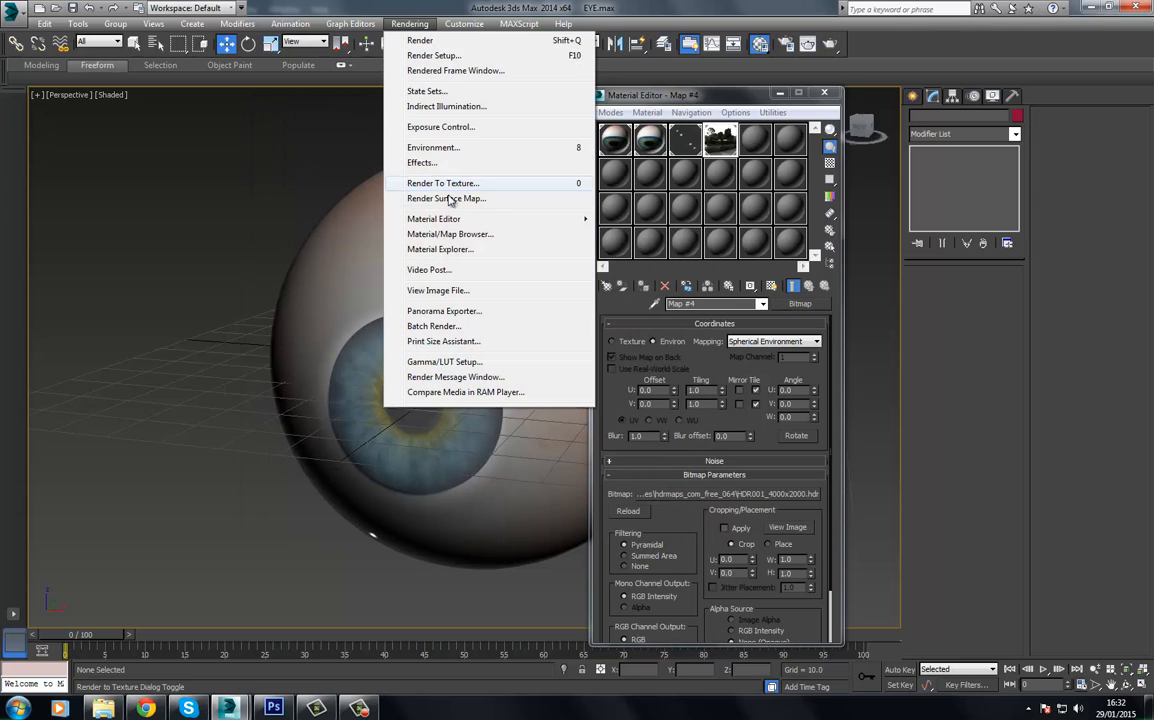
{"action": "left_click", "coordinate": [432, 148]}
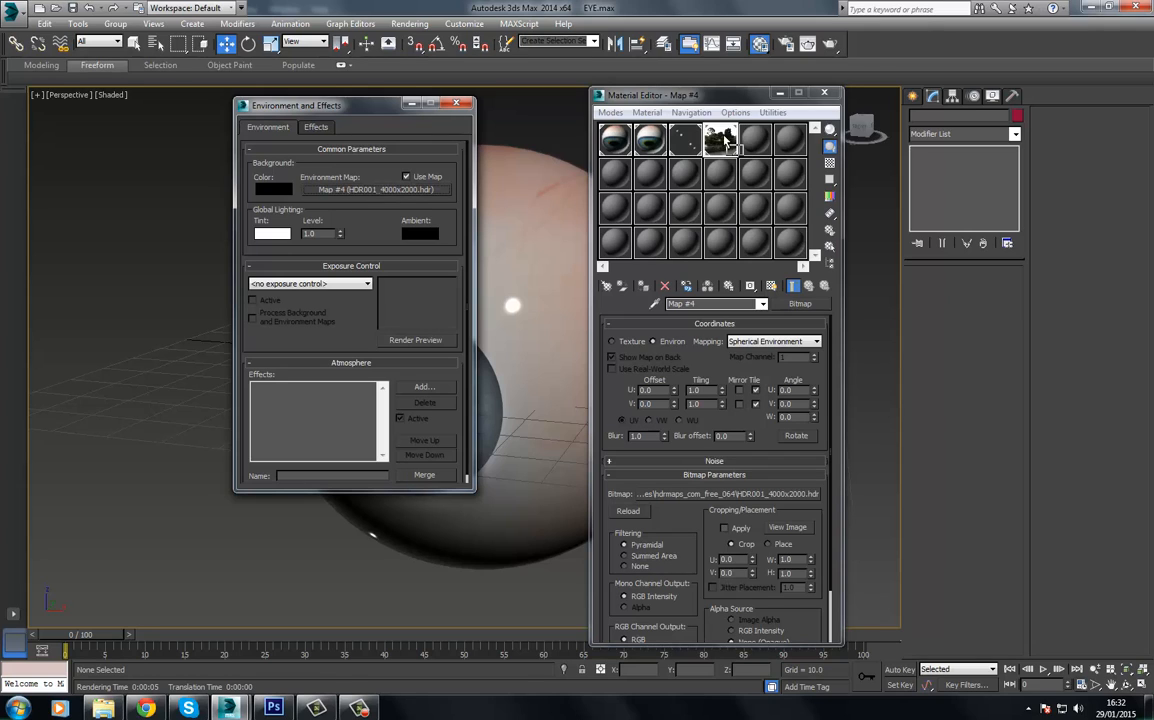
{"action": "mouse_move", "coordinate": [728, 148]}
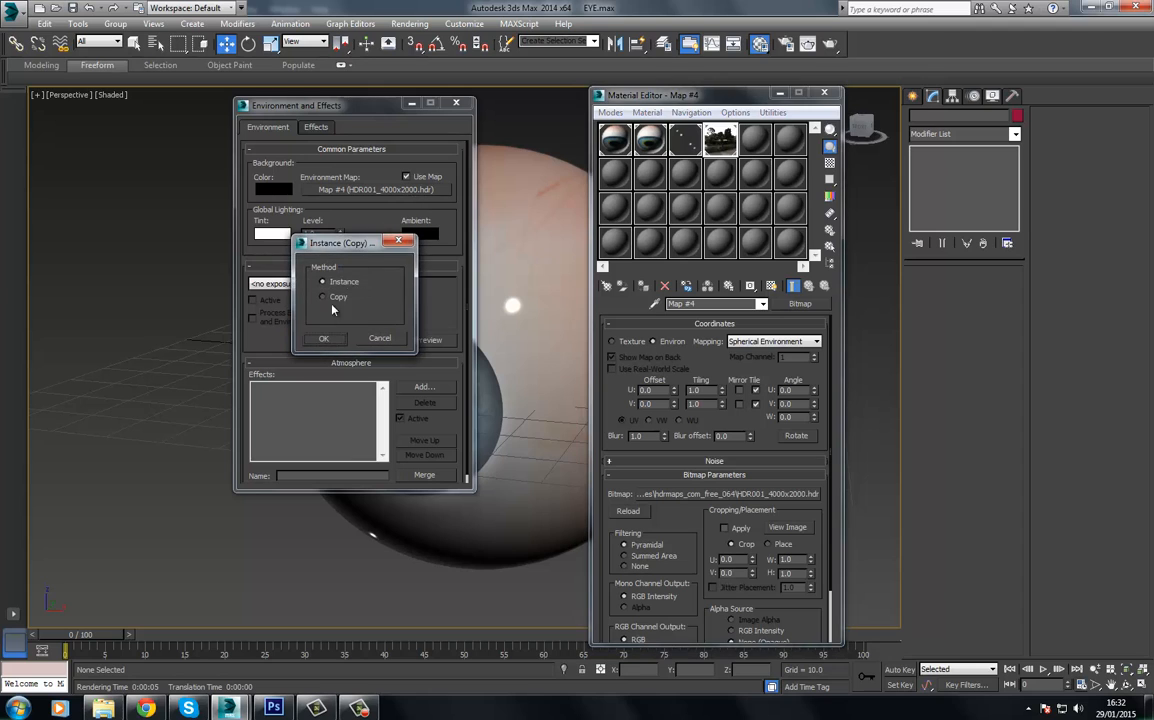
Confirm the map as an Instance and pick 10.hdr from the StudioHDR folder
{"action": "left_click", "coordinate": [324, 338]}
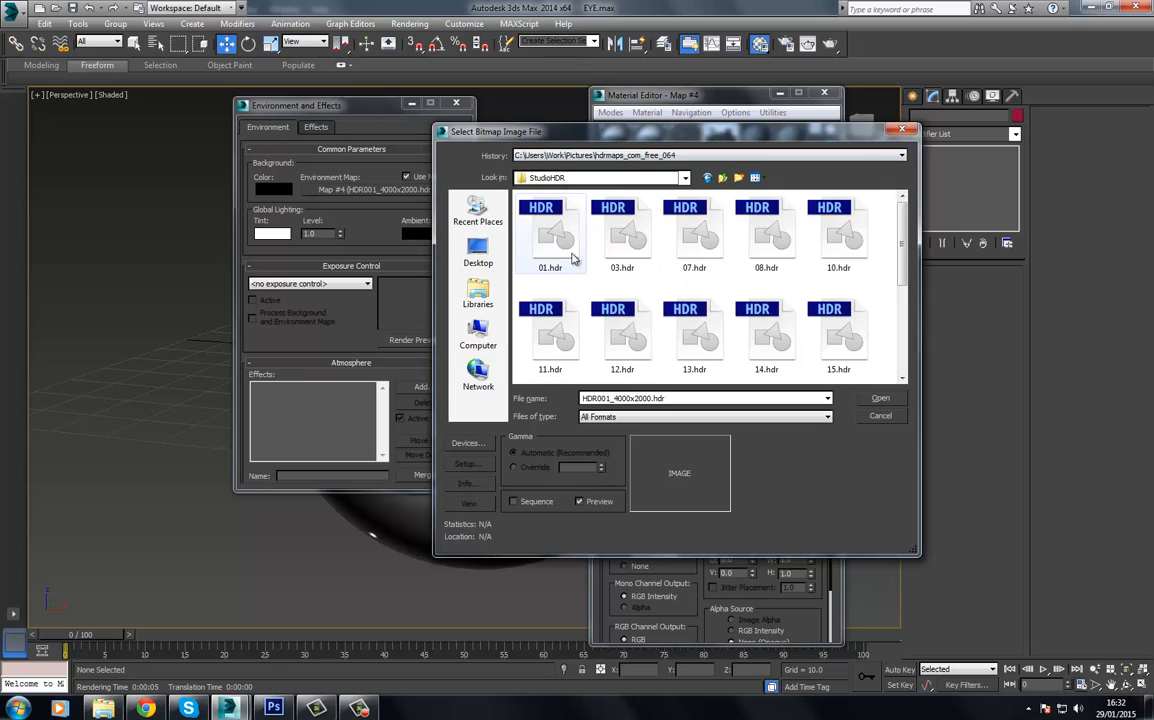
{"action": "mouse_move", "coordinate": [624, 240]}
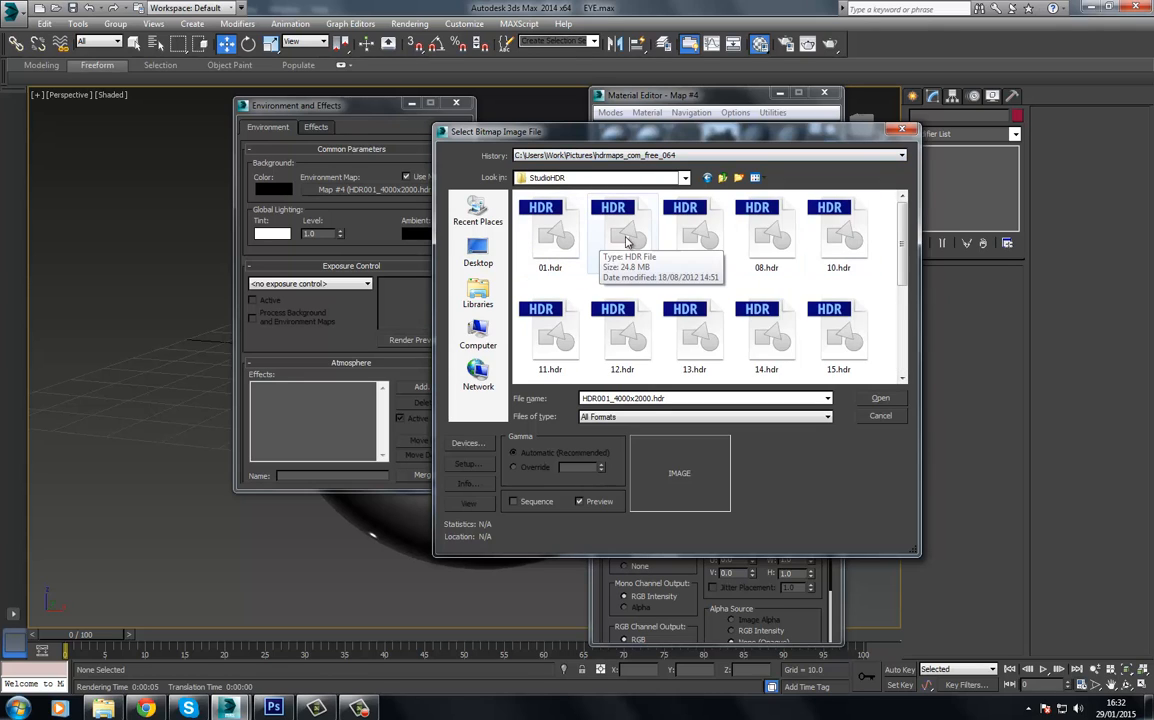
{"action": "left_click", "coordinate": [622, 236]}
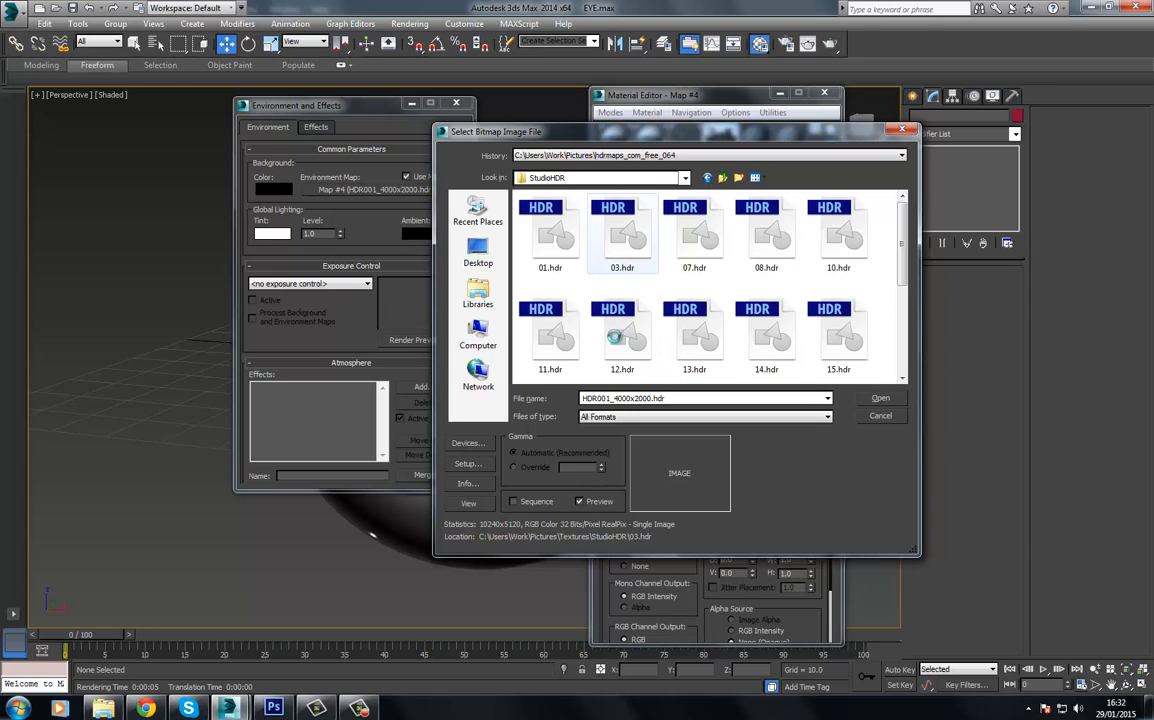
{"action": "left_click", "coordinate": [622, 236]}
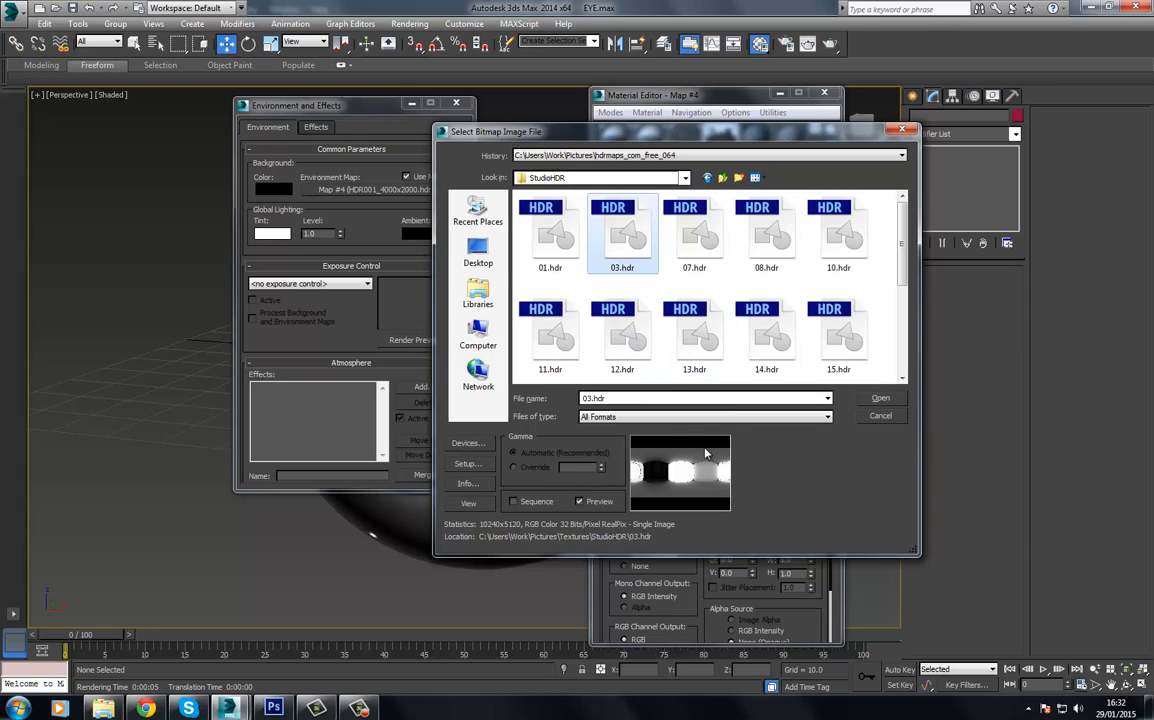
{"action": "mouse_move", "coordinate": [592, 300]}
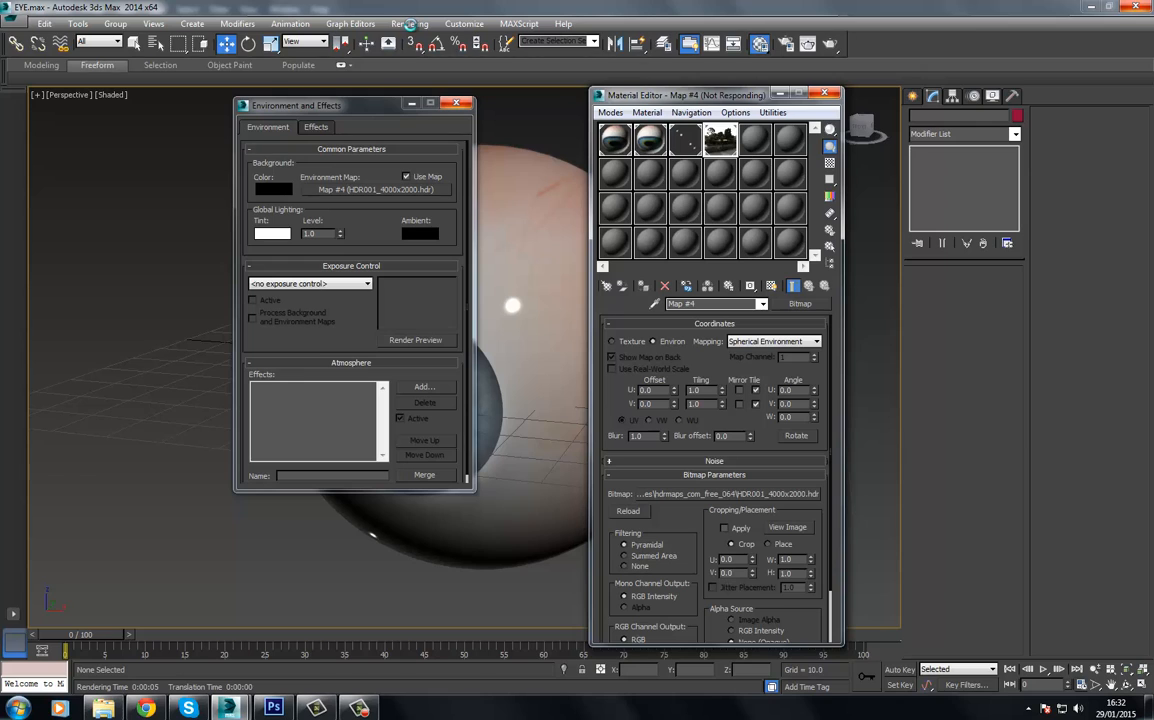
Render with the studio HDR, then load the outdoor garden HDR image as the environment map
{"action": "left_click", "coordinate": [408, 24]}
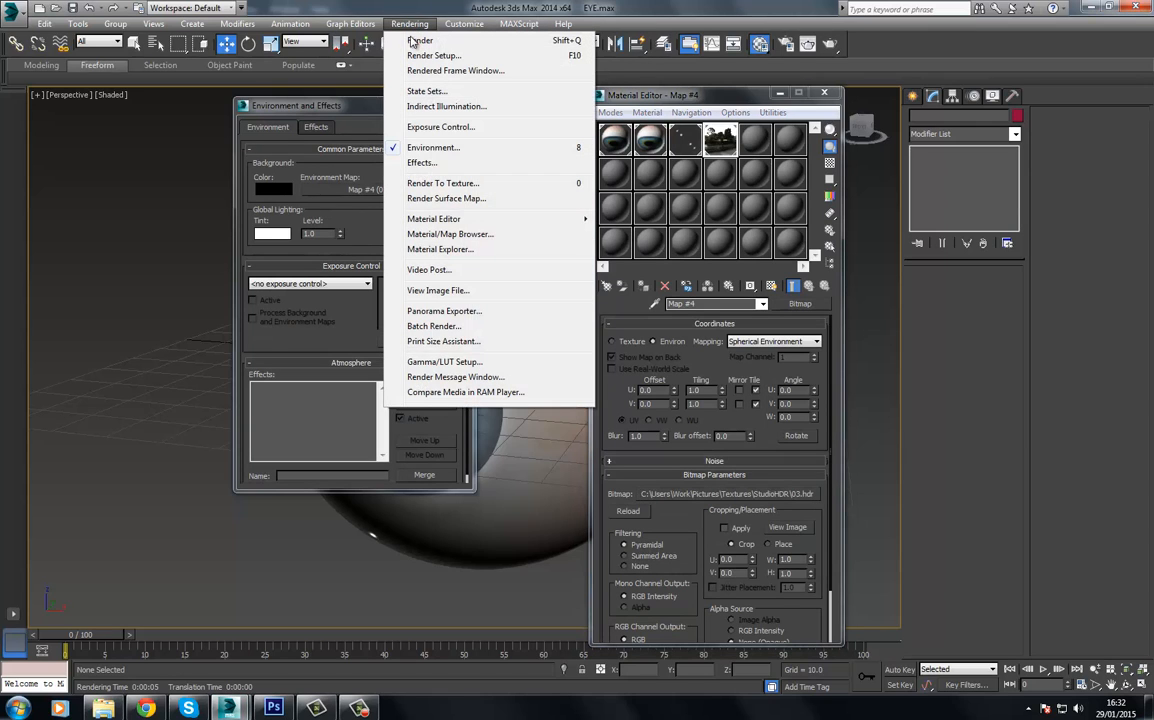
{"action": "mouse_move", "coordinate": [418, 40]}
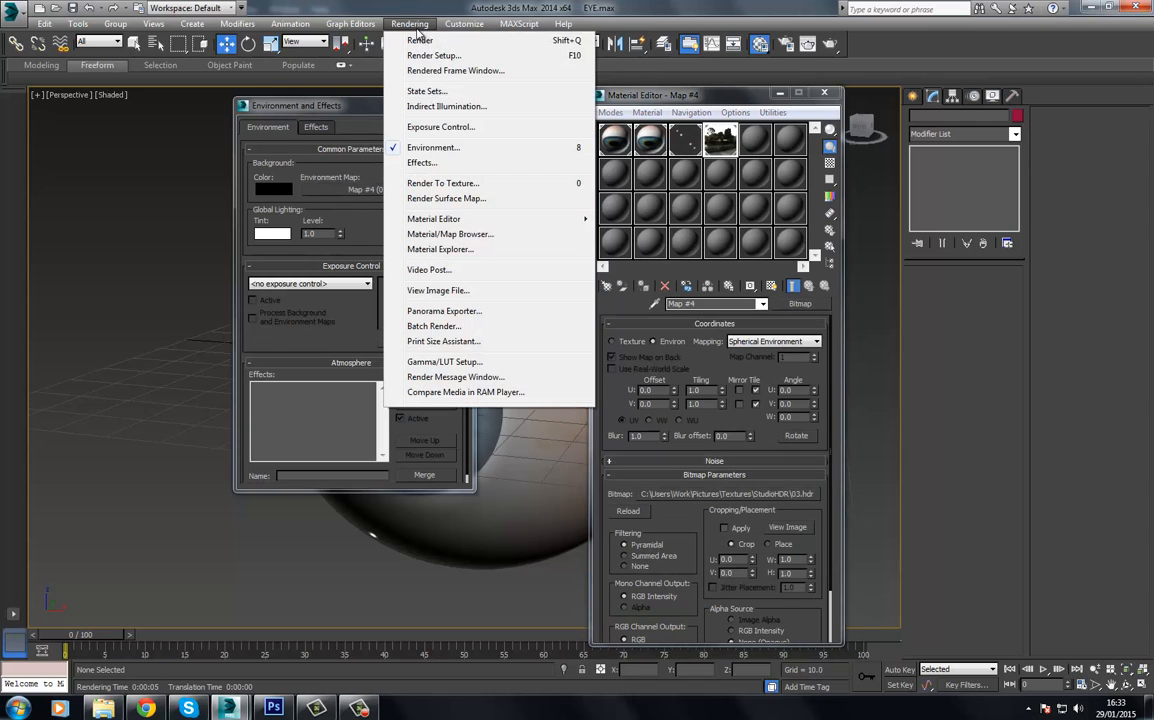
{"action": "left_click", "coordinate": [420, 40]}
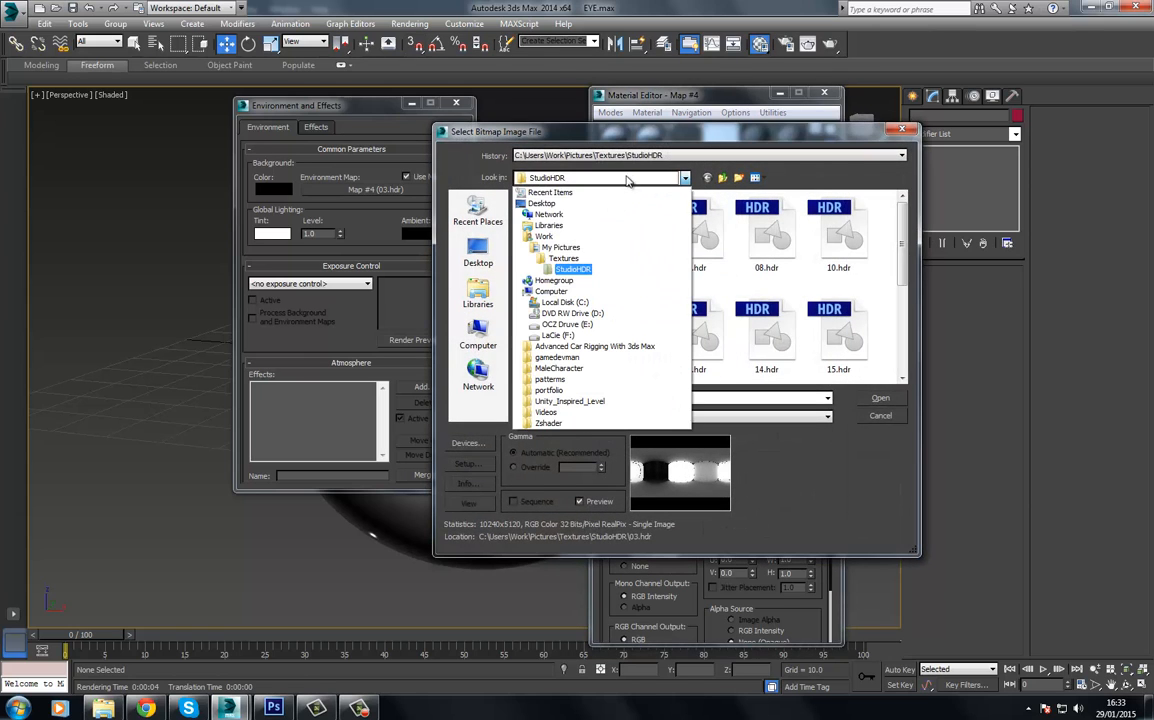
{"action": "left_click", "coordinate": [560, 248]}
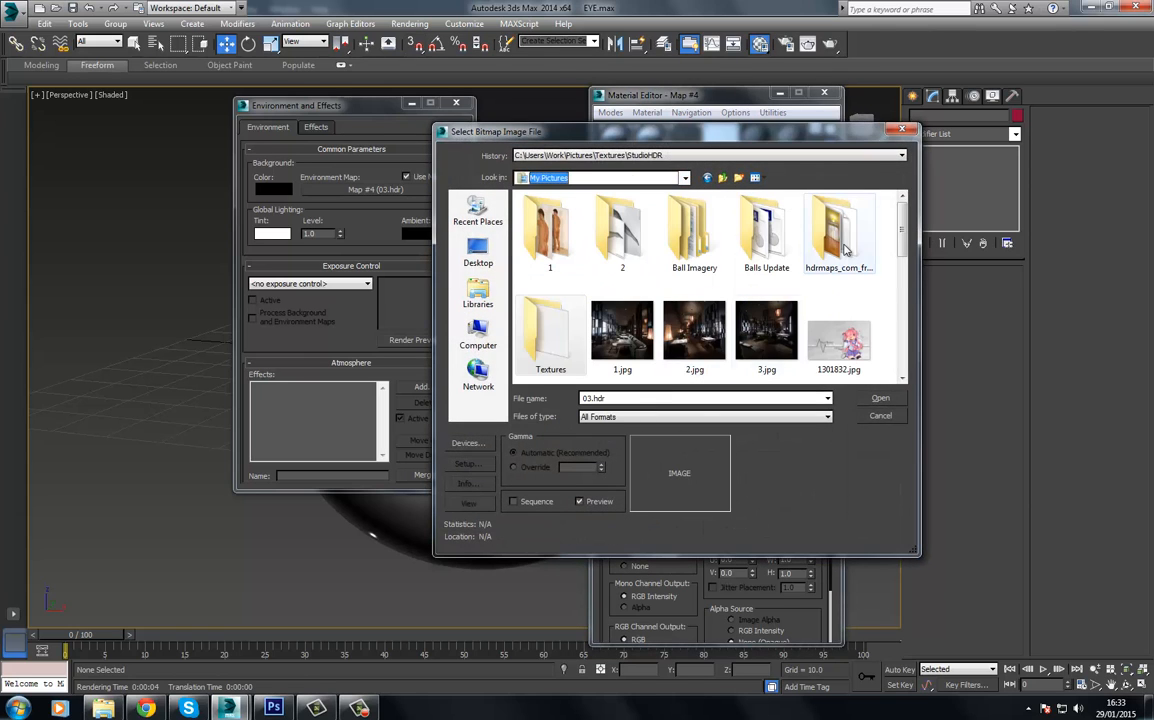
{"action": "double_click", "coordinate": [838, 230]}
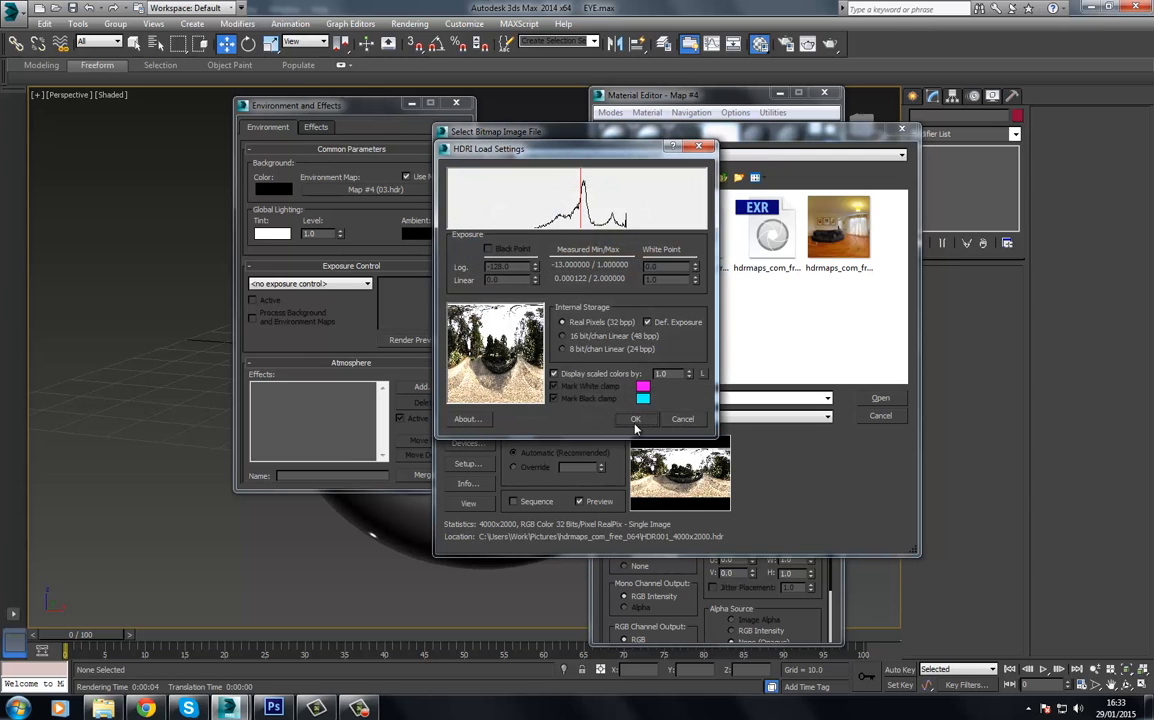
{"action": "left_click", "coordinate": [636, 418]}
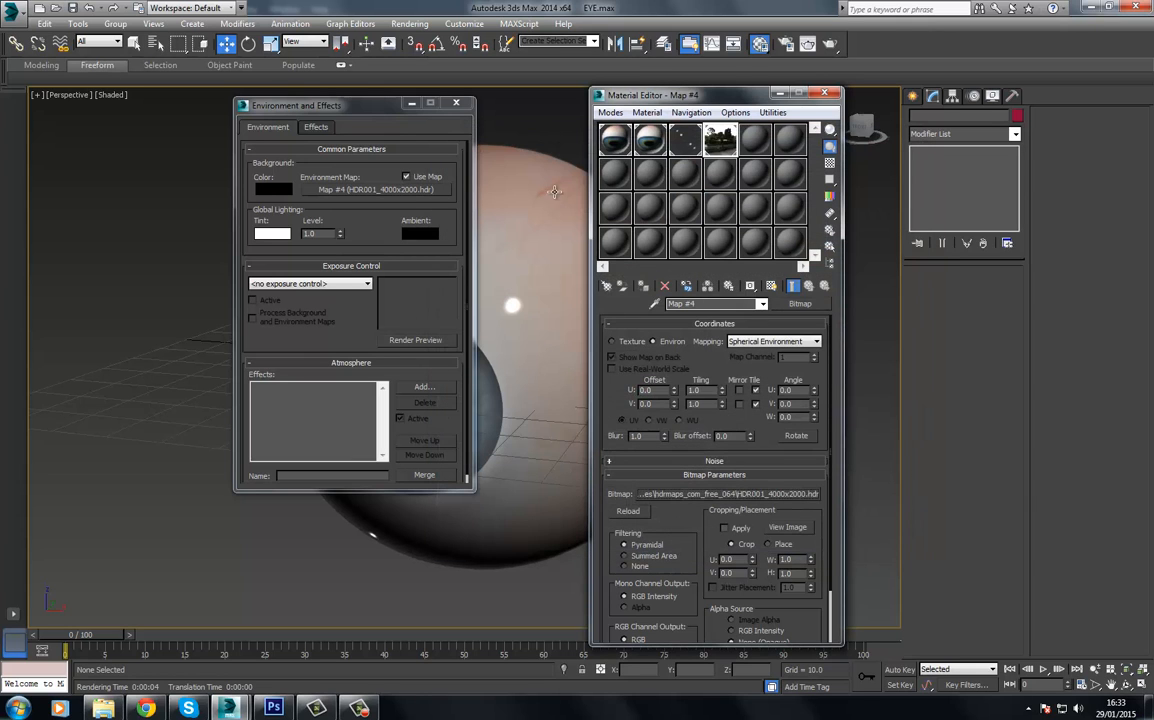
Render the eyeball against the garden HDR and close the rendered frame
{"action": "left_click", "coordinate": [408, 24]}
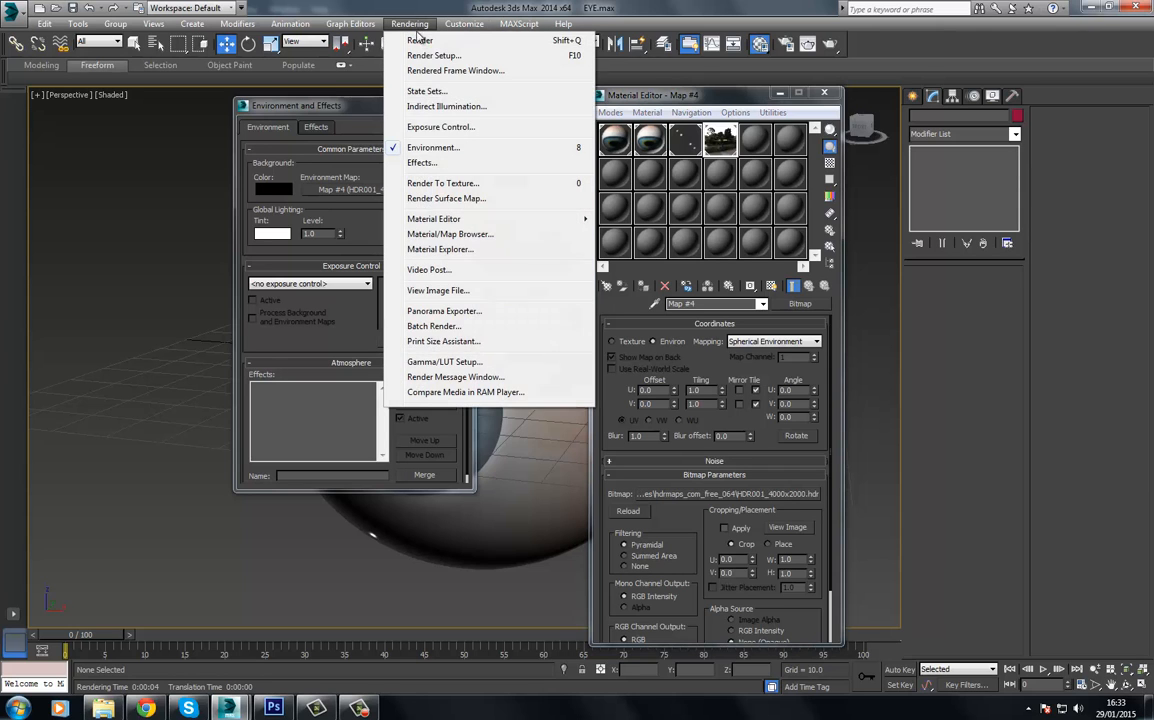
{"action": "left_click", "coordinate": [420, 40]}
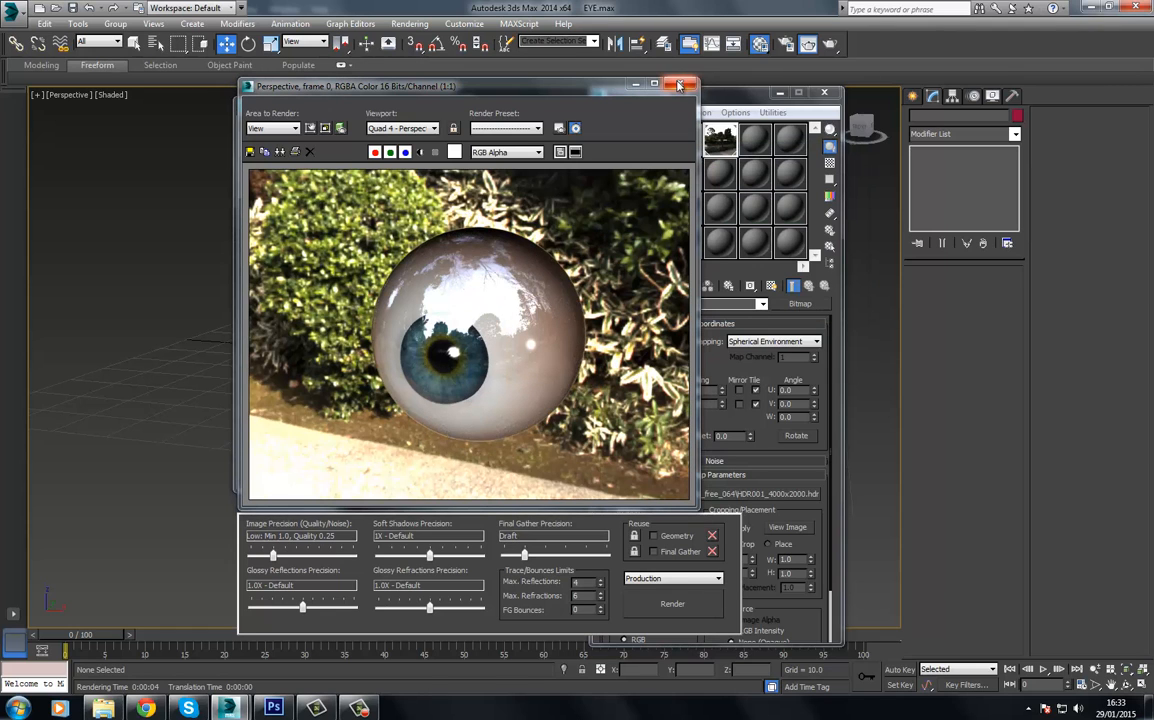
{"action": "left_click", "coordinate": [684, 84]}
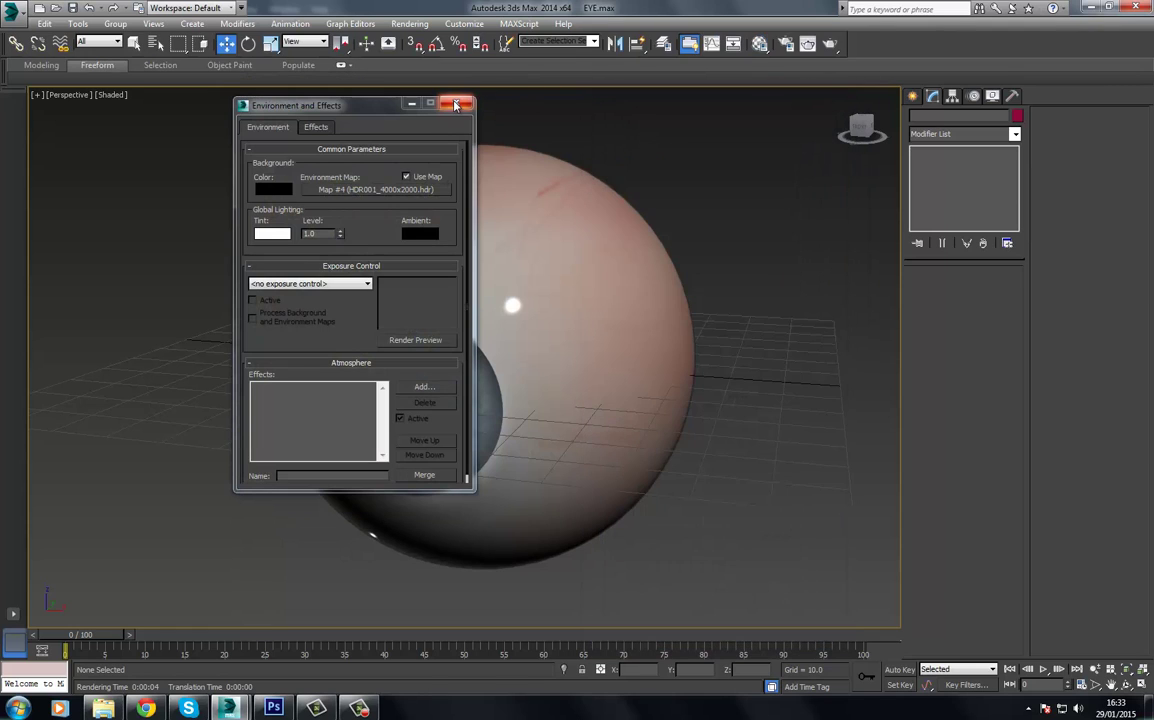
Draw a Plane for the studio backdrop and convert it to an Editable Poly
{"action": "left_click", "coordinate": [466, 104]}
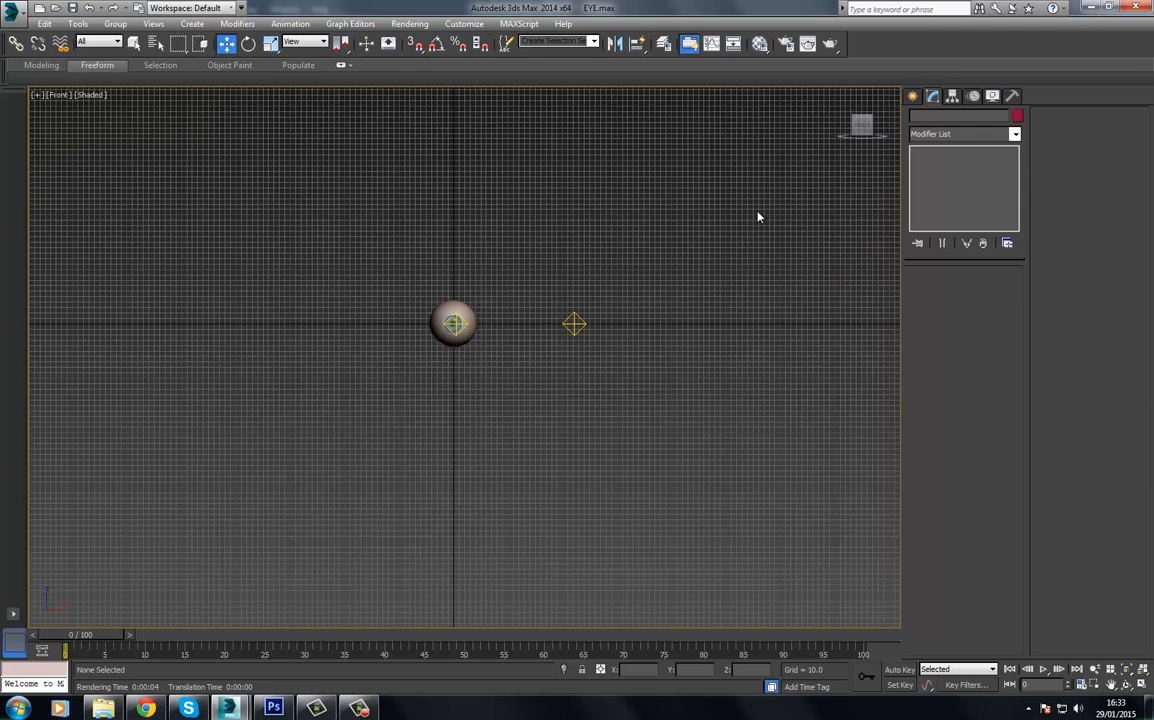
{"action": "left_click", "coordinate": [948, 118]}
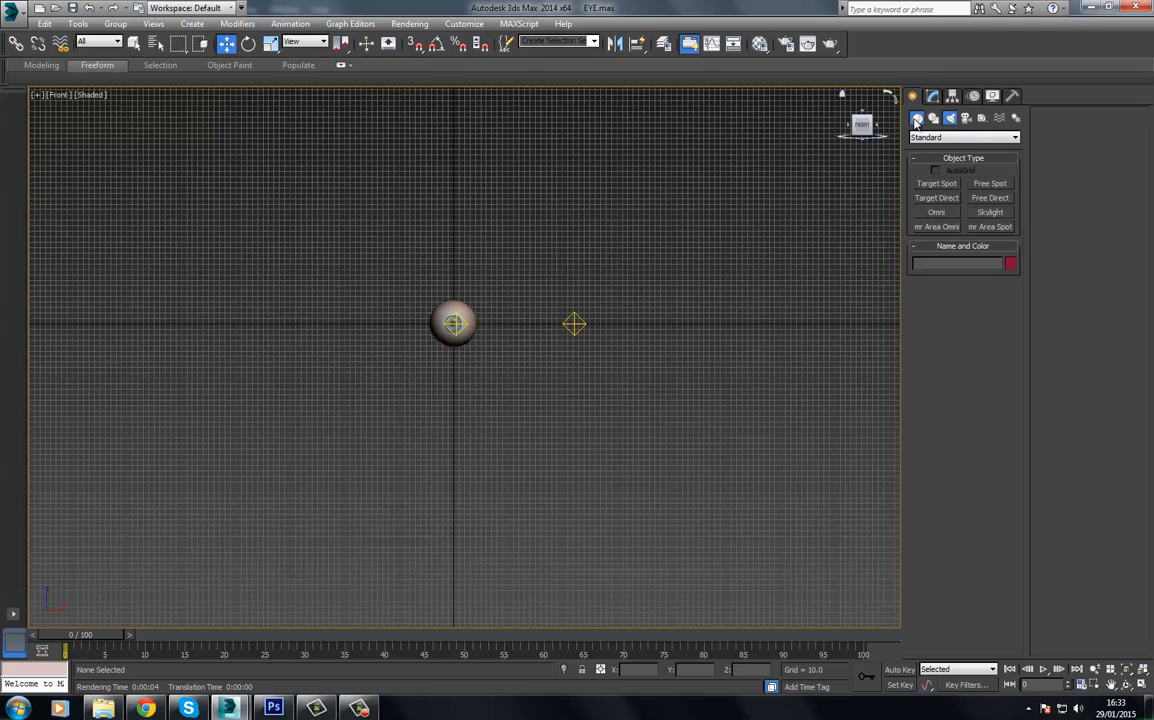
{"action": "left_click", "coordinate": [916, 118]}
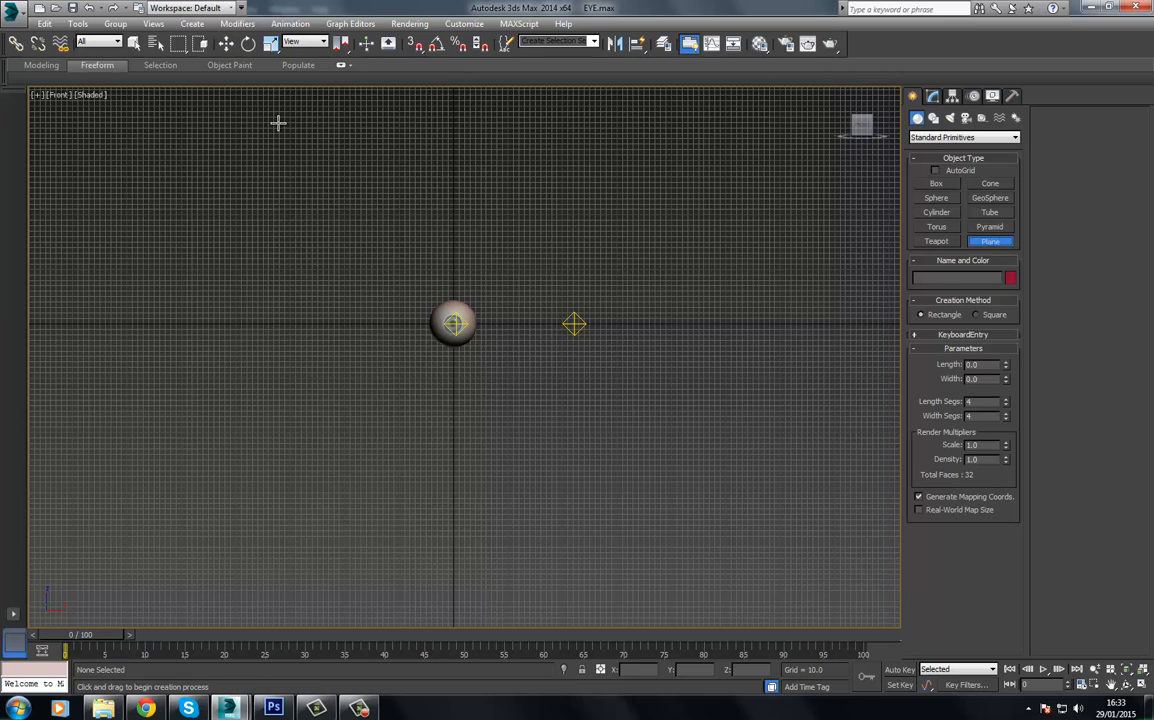
{"action": "left_click_drag", "start_coordinate": [278, 122], "coordinate": [648, 510]}
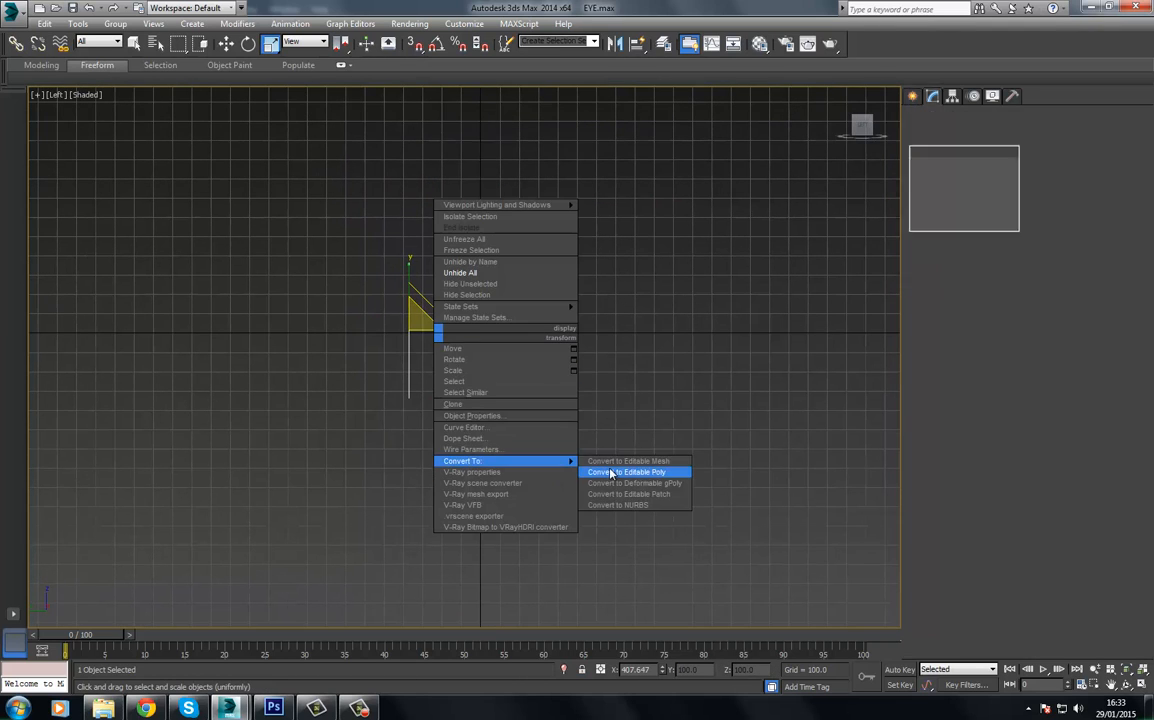
{"action": "left_click", "coordinate": [628, 472]}
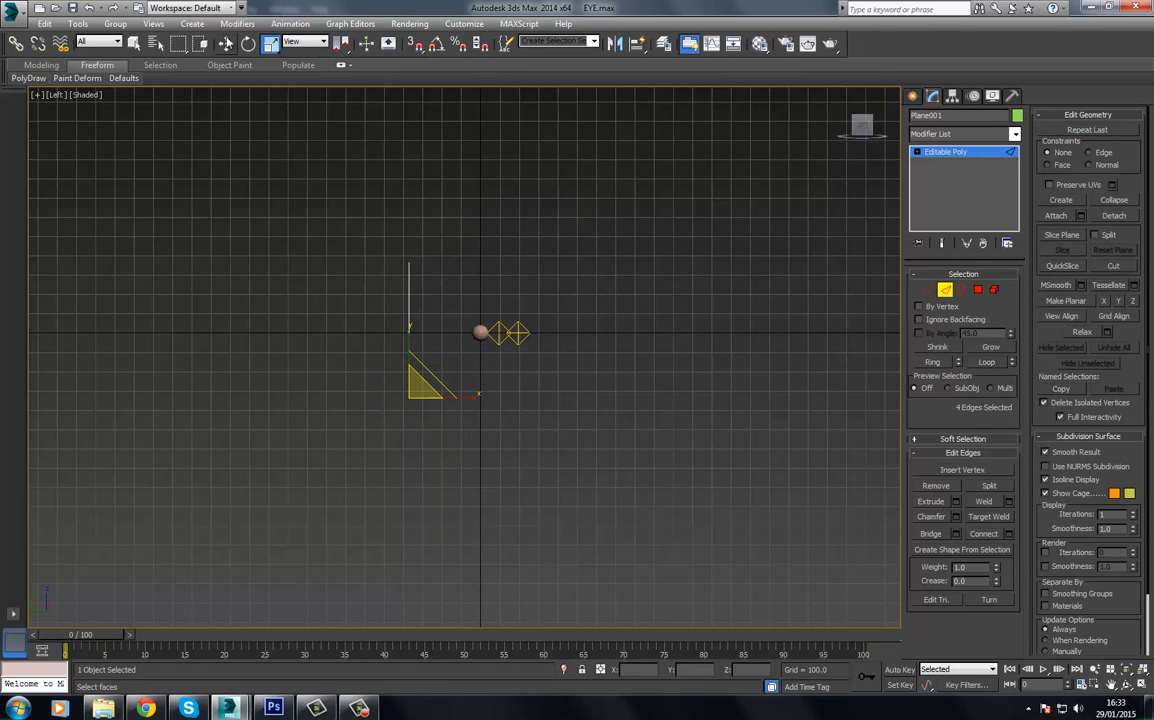
Shift-drag the plane's edge out to form the floor of an L-shaped backdrop
{"action": "left_click_drag", "start_coordinate": [430, 384], "coordinate": [470, 402]}
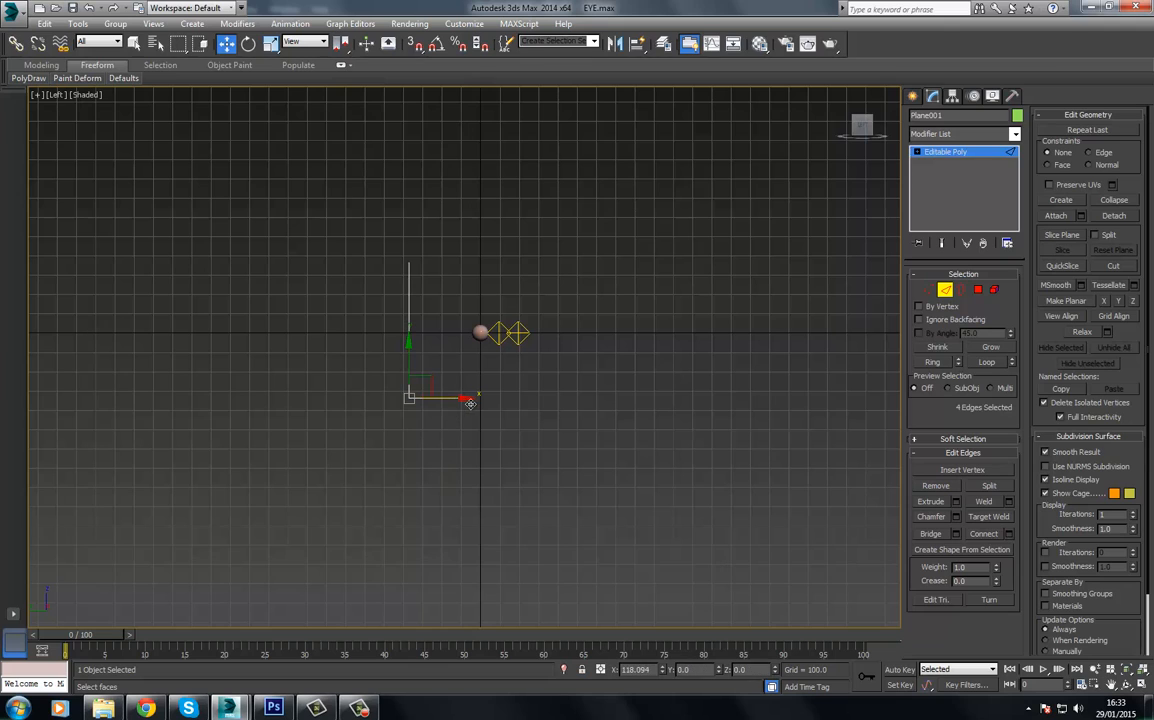
{"action": "left_click_drag", "start_coordinate": [470, 400], "coordinate": [570, 398]}
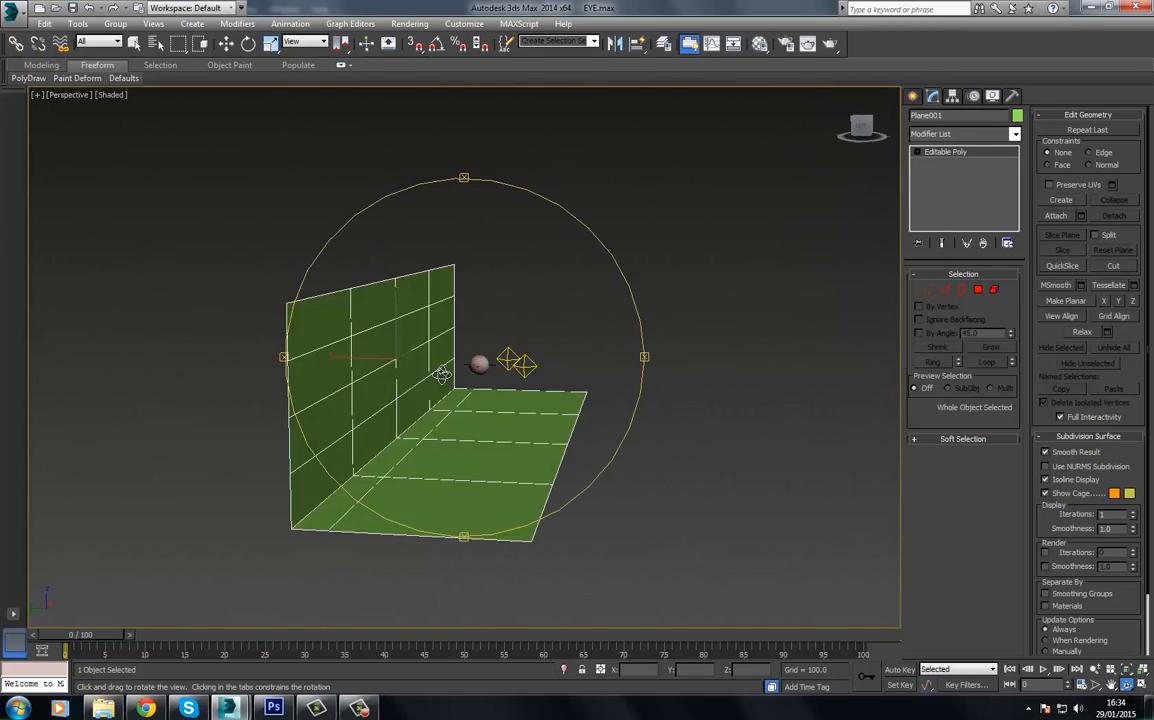
{"action": "left_click_drag", "start_coordinate": [444, 376], "coordinate": [500, 430]}
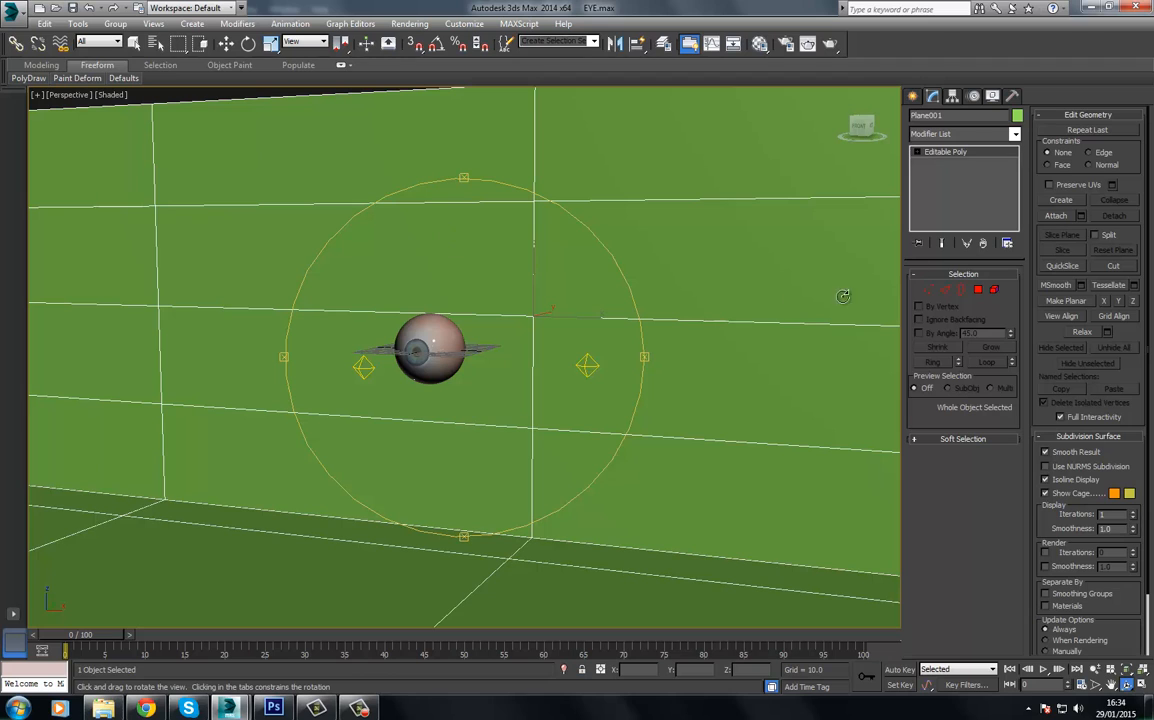
{"action": "left_click", "coordinate": [1016, 134]}
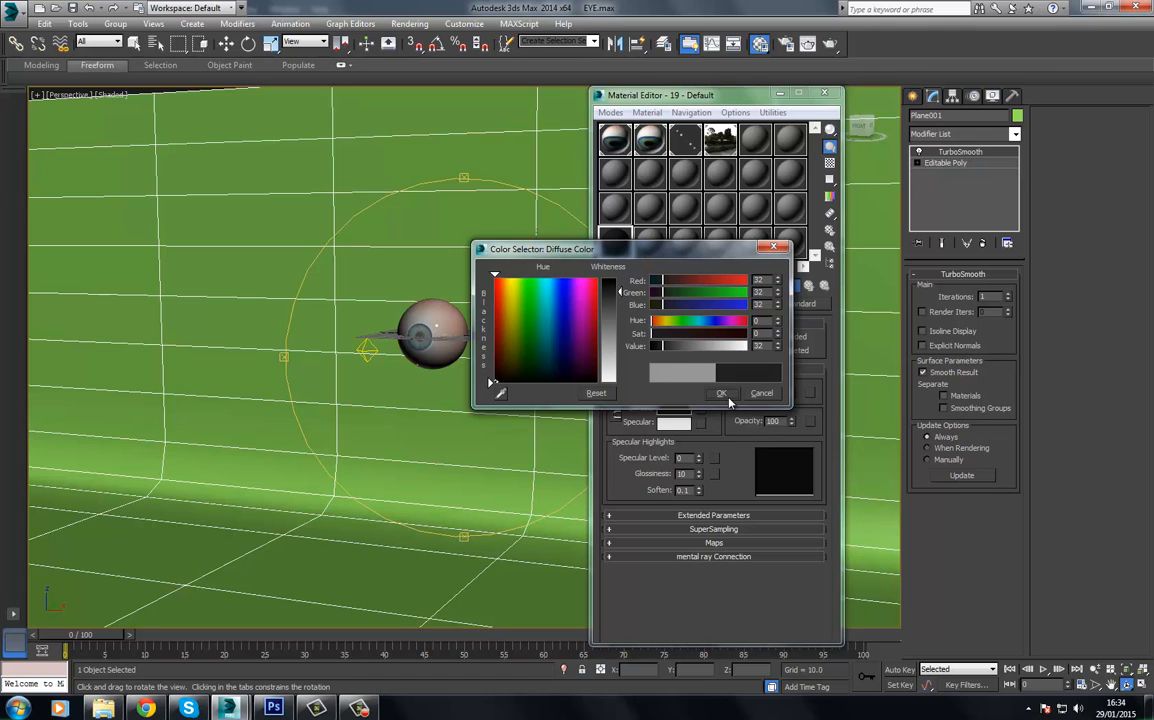
Make the backdrop's Diffuse colour black and render the eyeball in the dark studio
{"action": "left_click", "coordinate": [722, 392]}
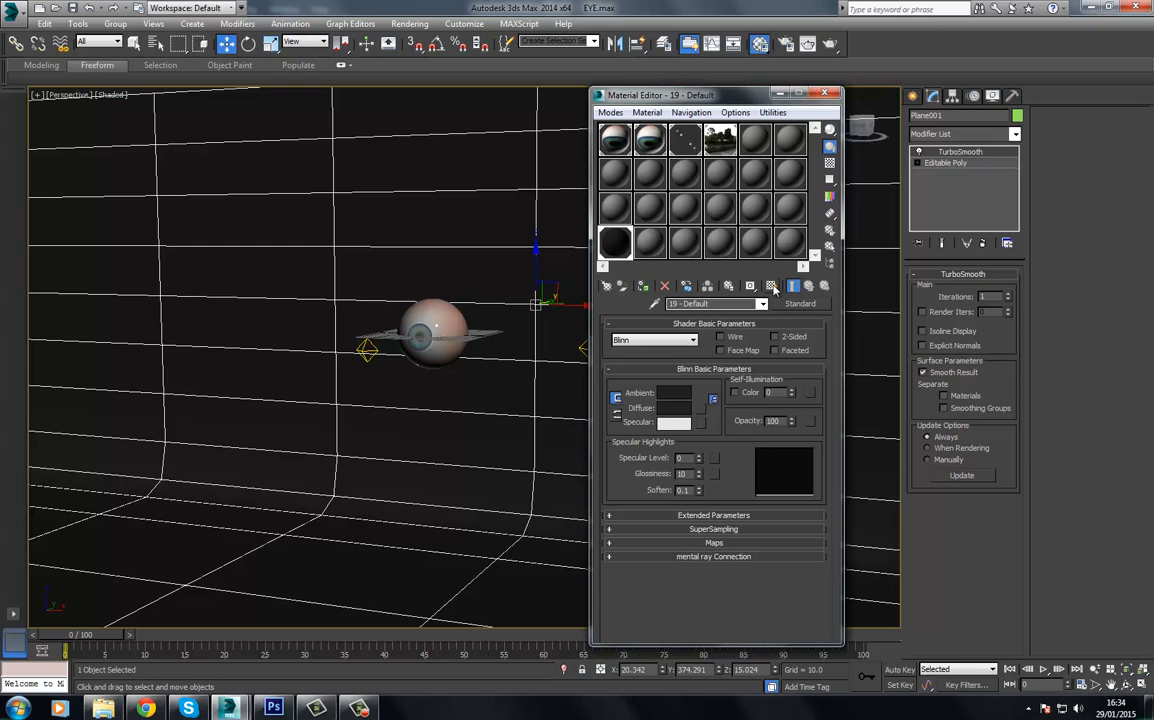
{"action": "left_click", "coordinate": [824, 94]}
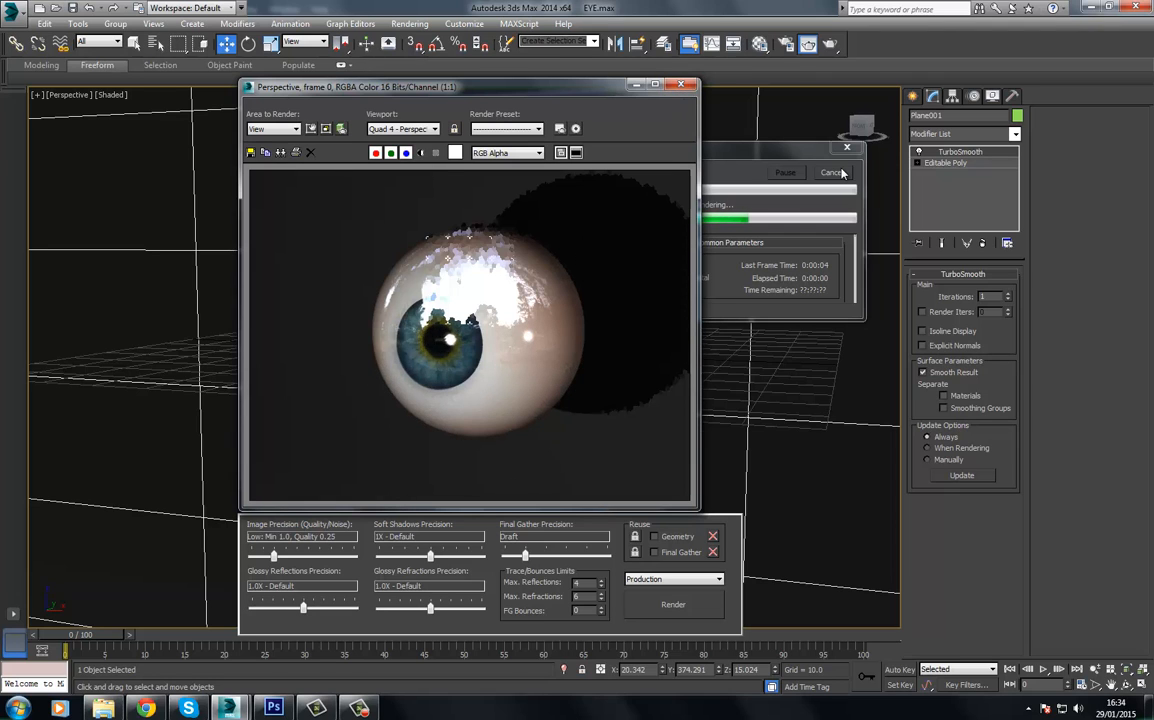
{"action": "left_click", "coordinate": [832, 172]}
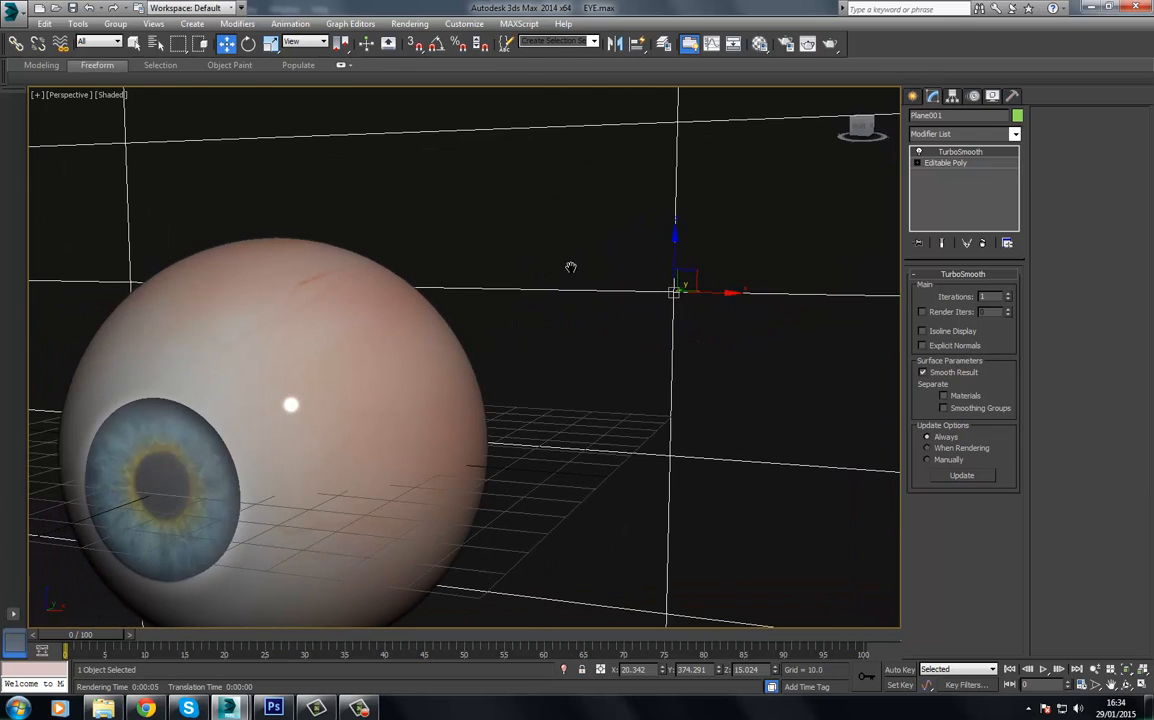
{"action": "mouse_move", "coordinate": [866, 172]}
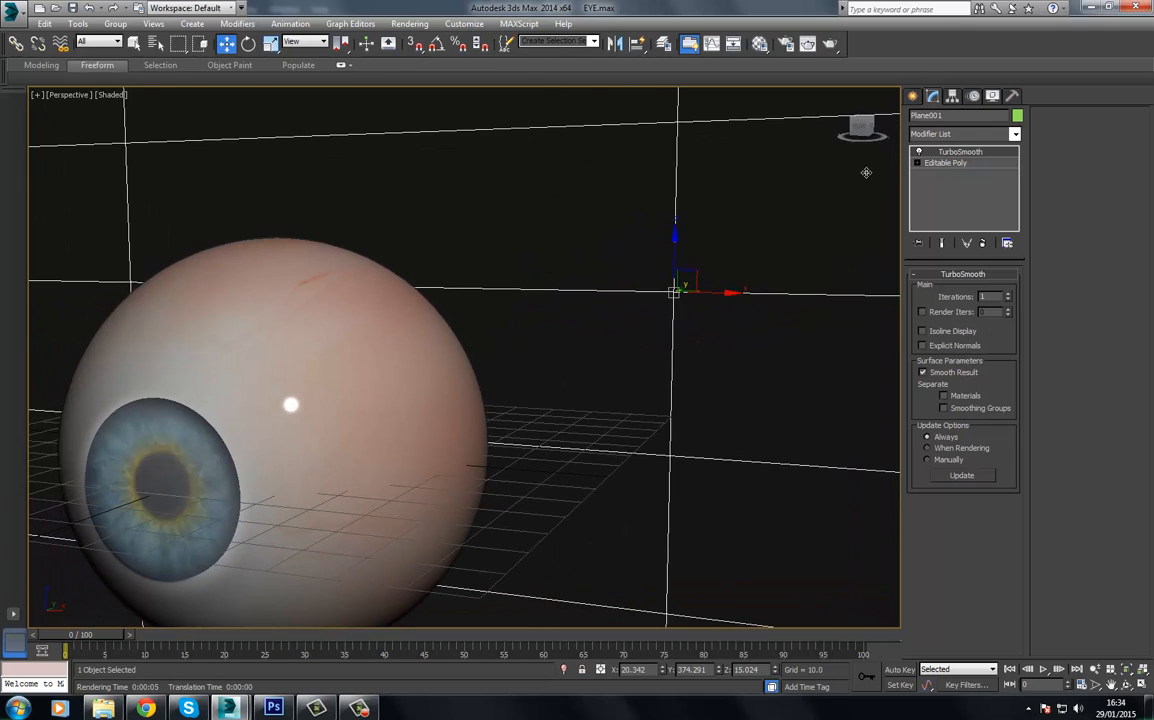
{"action": "mouse_move", "coordinate": [924, 180]}
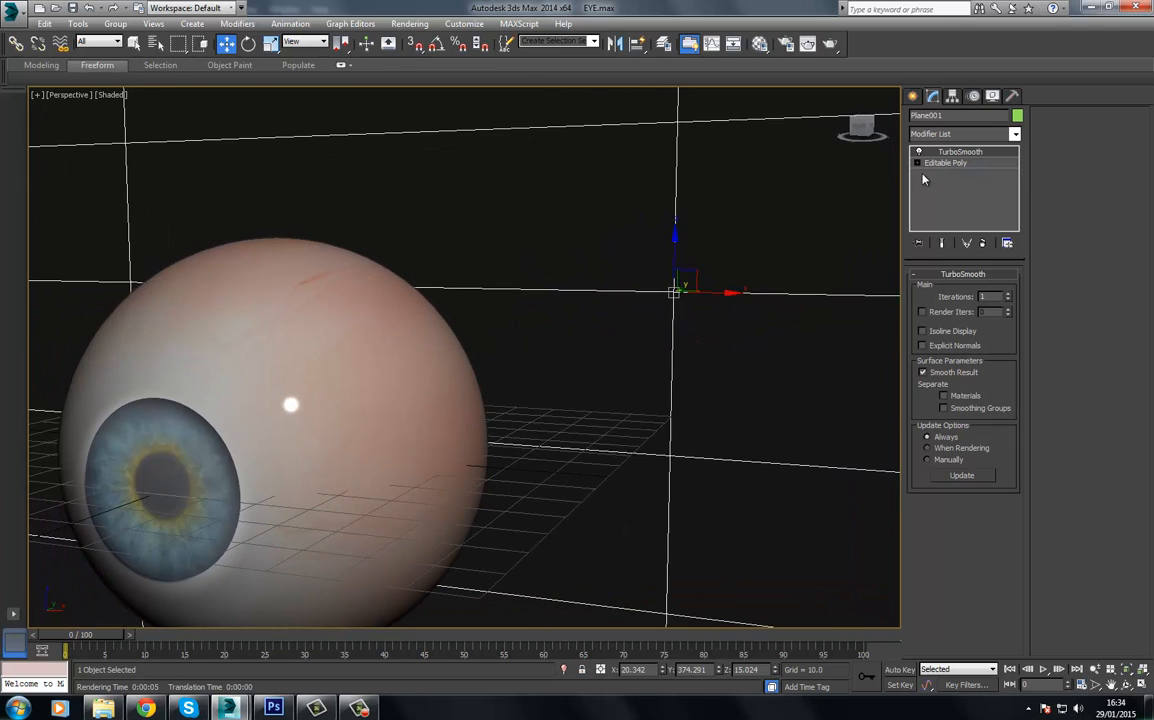
Set which objects the new omni light affects via its Exclude/Include list and position it beside the eyeball
{"action": "scroll", "scroll_direction": "down", "scroll_amount": 3}
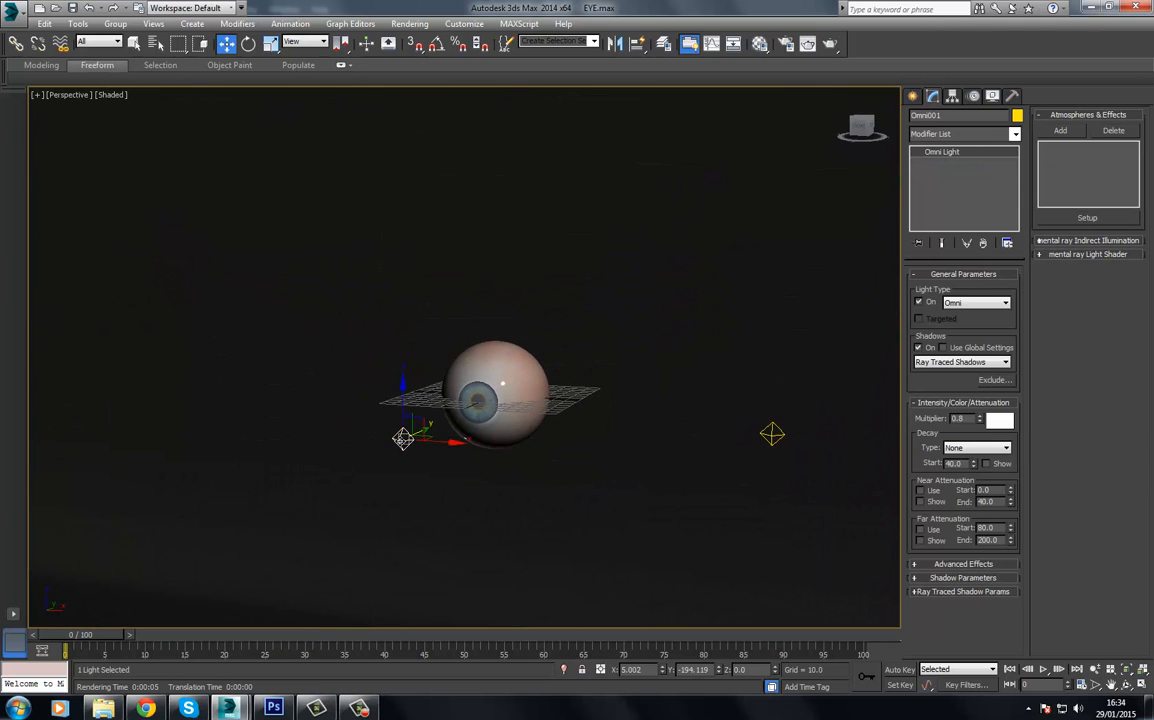
{"action": "left_click", "coordinate": [992, 380]}
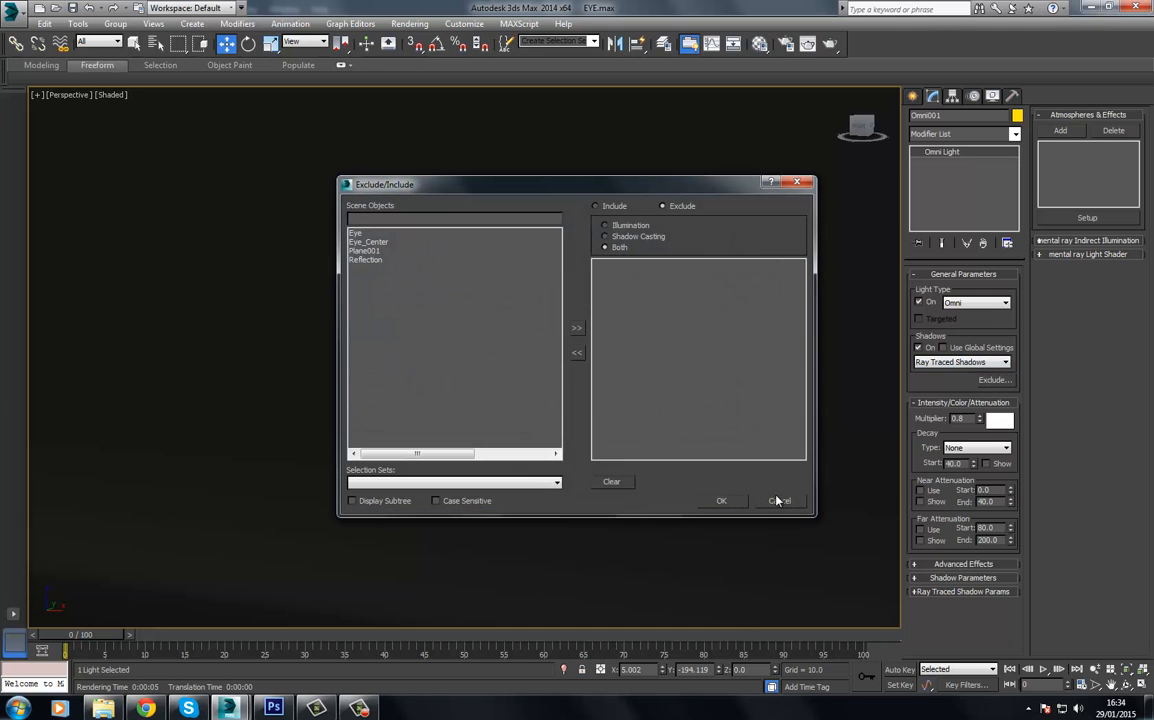
{"action": "left_click", "coordinate": [780, 500]}
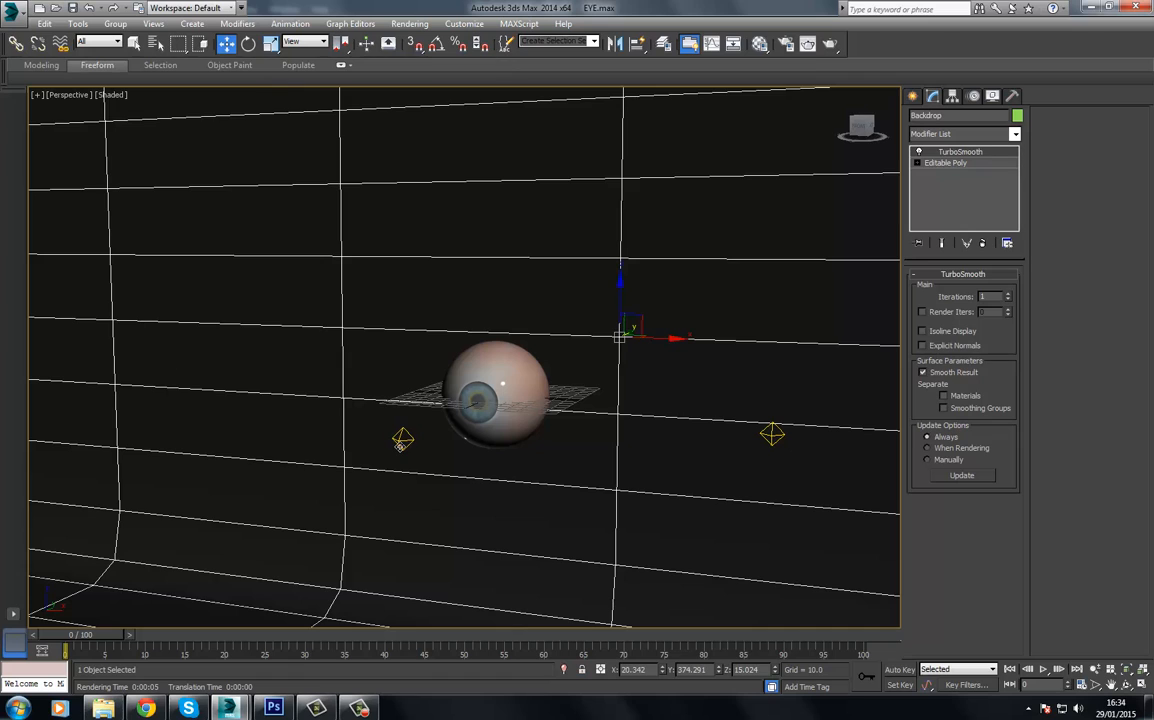
{"action": "left_click", "coordinate": [404, 438]}
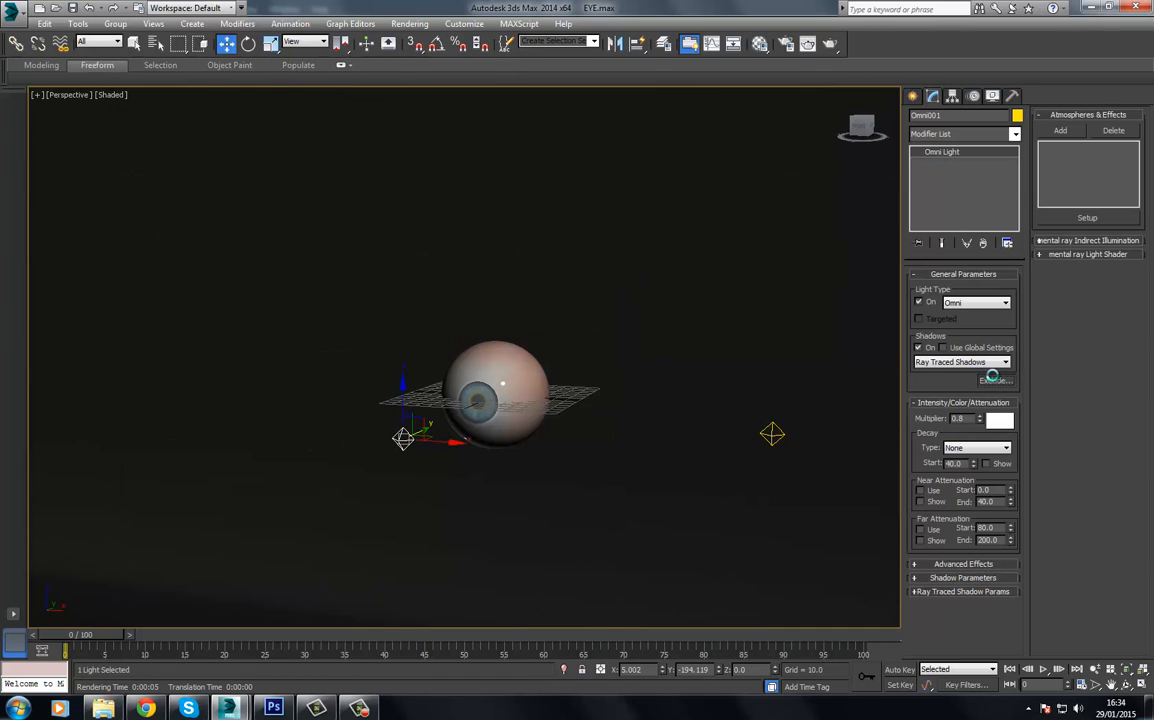
{"action": "left_click", "coordinate": [994, 380]}
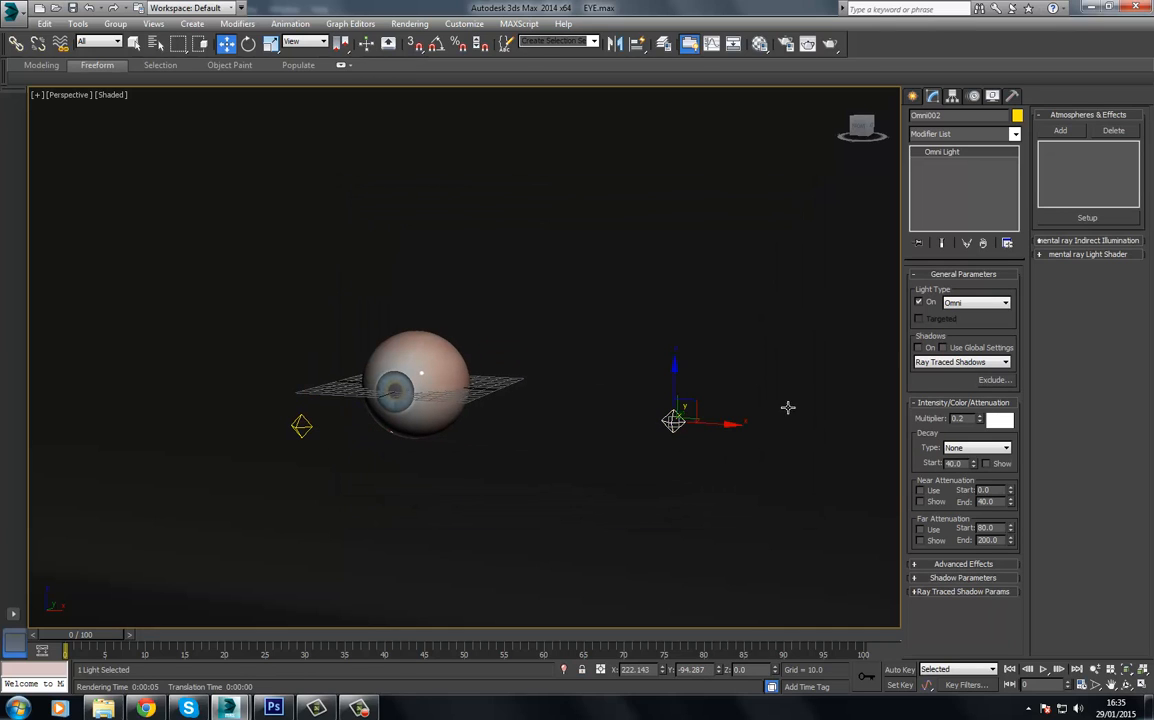
{"action": "left_click", "coordinate": [994, 380]}
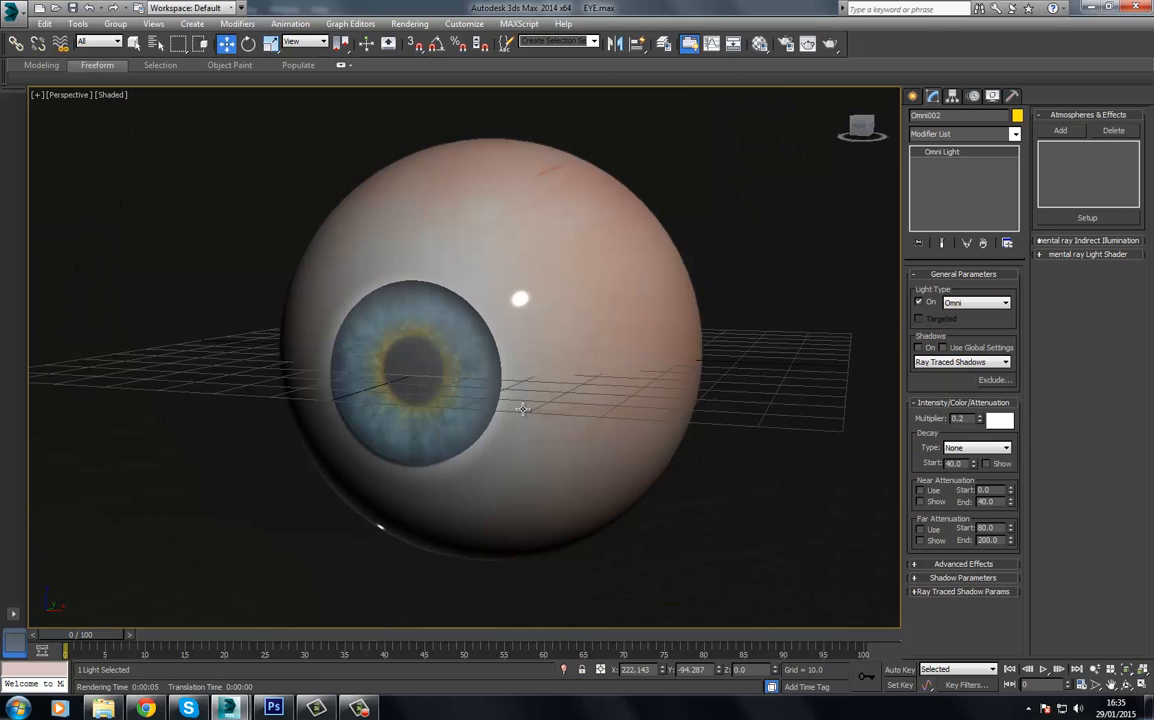
Render the newly lit eyeball against the black studio background
{"action": "left_click", "coordinate": [408, 24]}
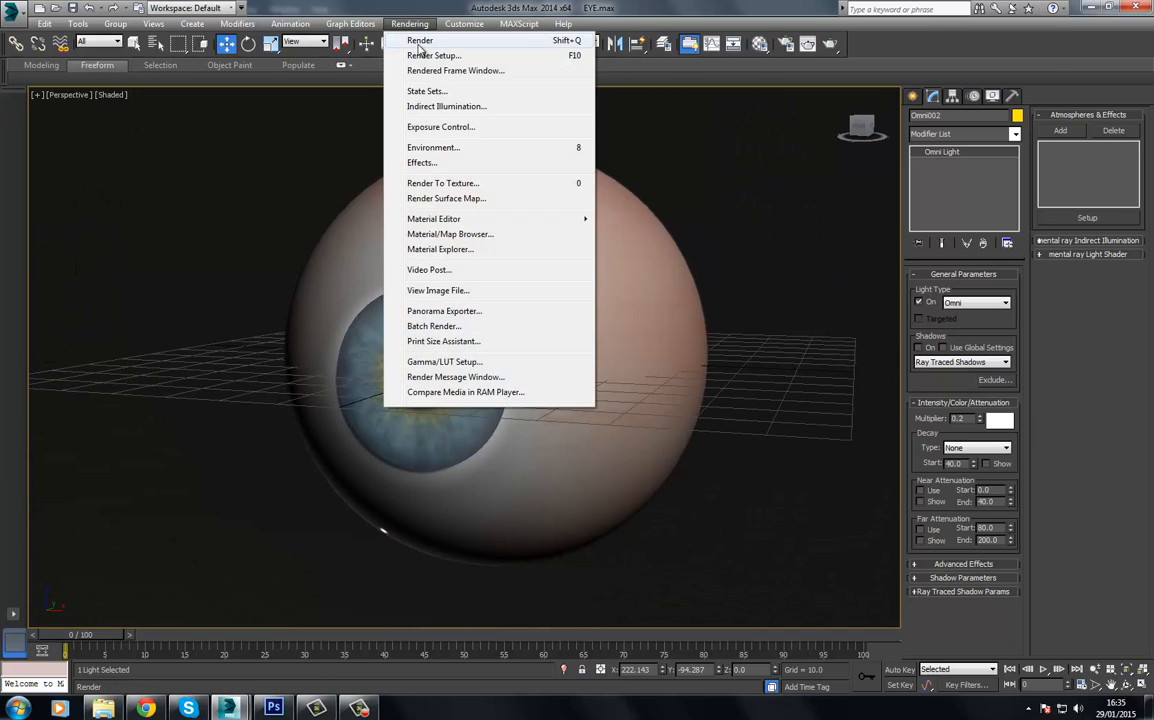
{"action": "left_click", "coordinate": [420, 40]}
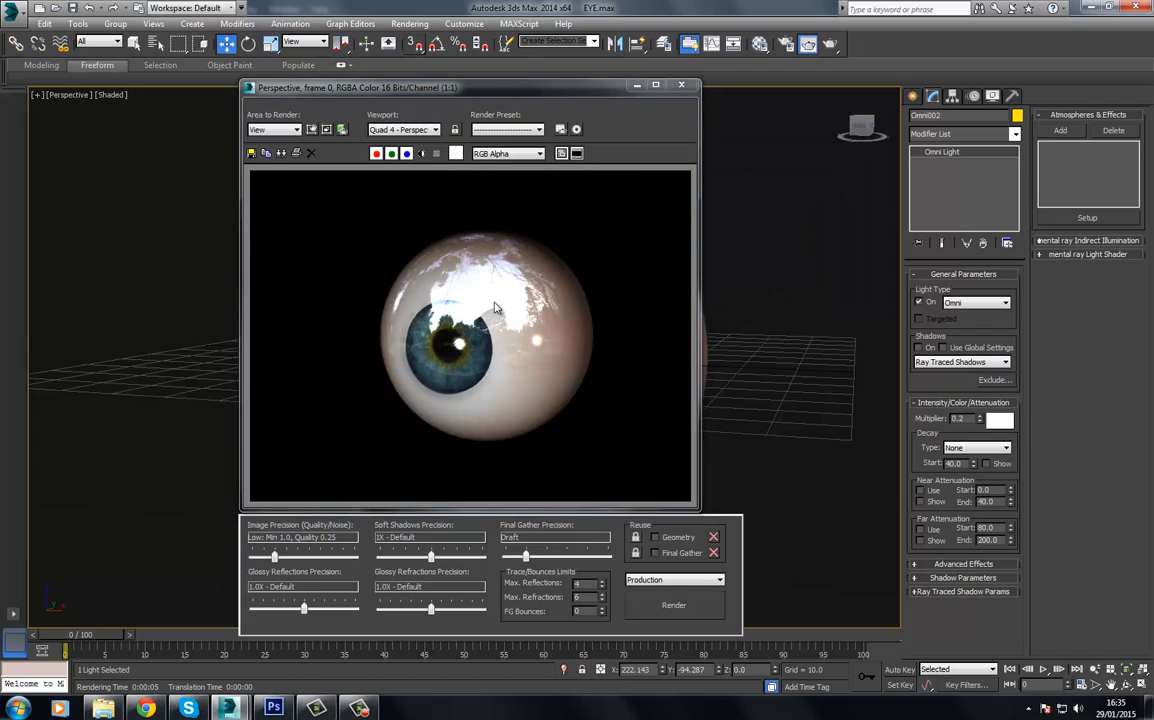
{"action": "mouse_move", "coordinate": [456, 292]}
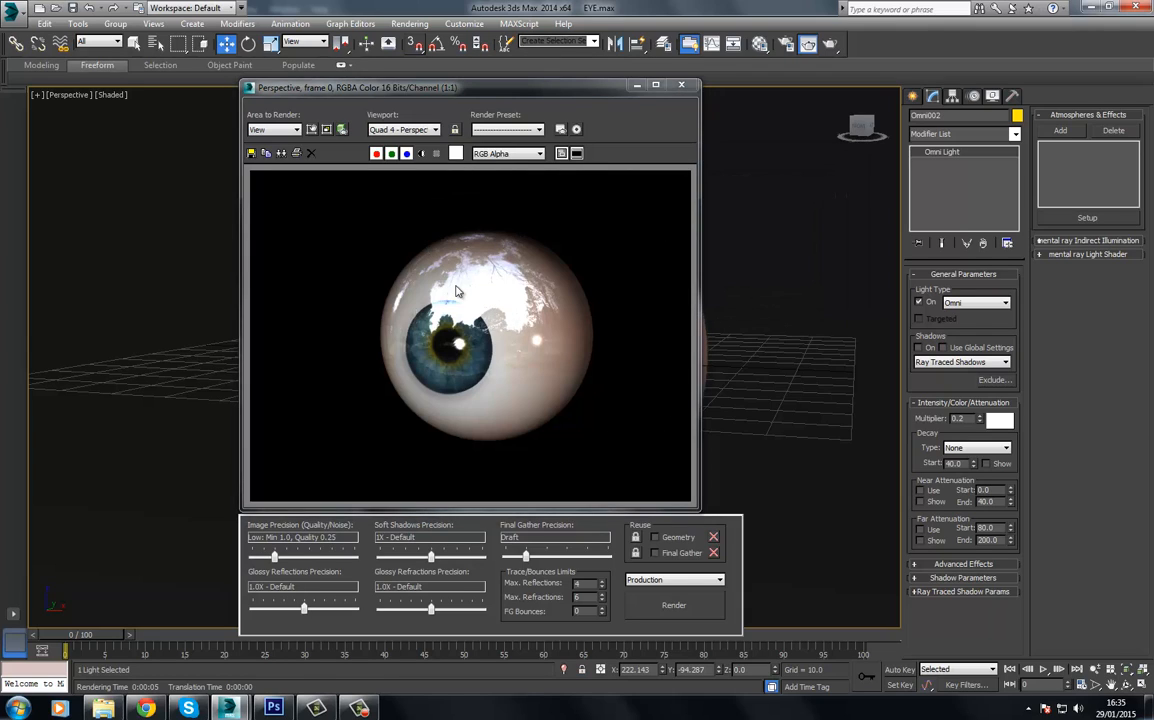
{"action": "mouse_move", "coordinate": [390, 334]}
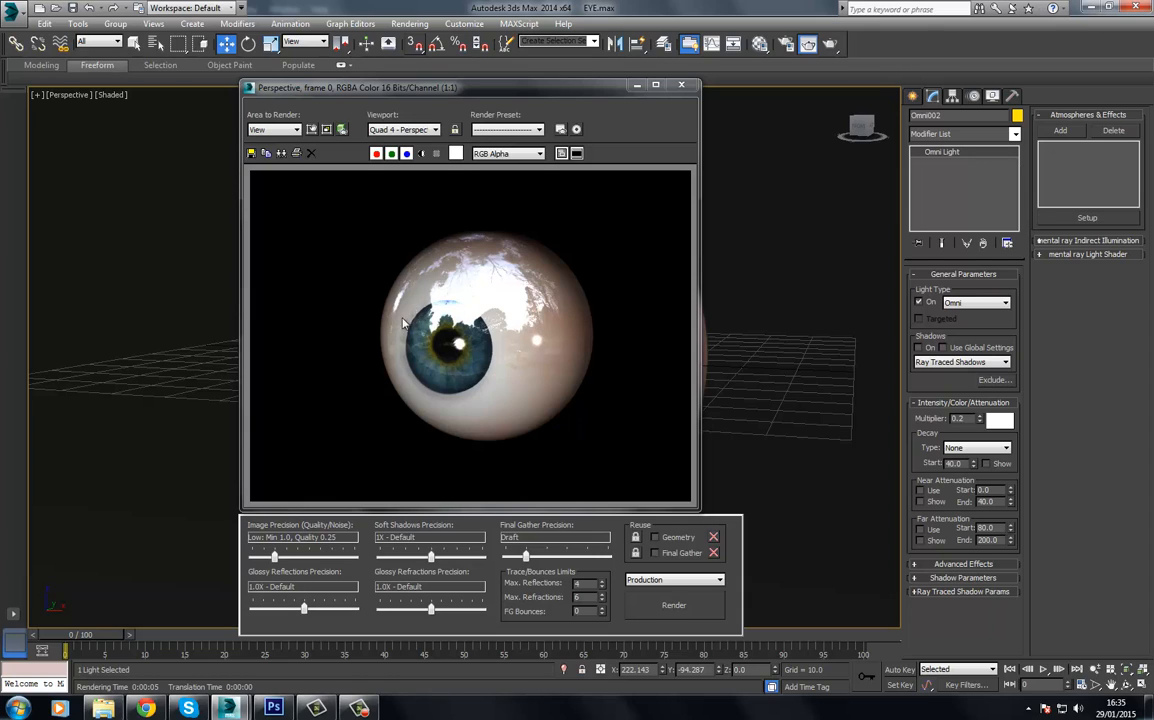
{"action": "mouse_move", "coordinate": [420, 312]}
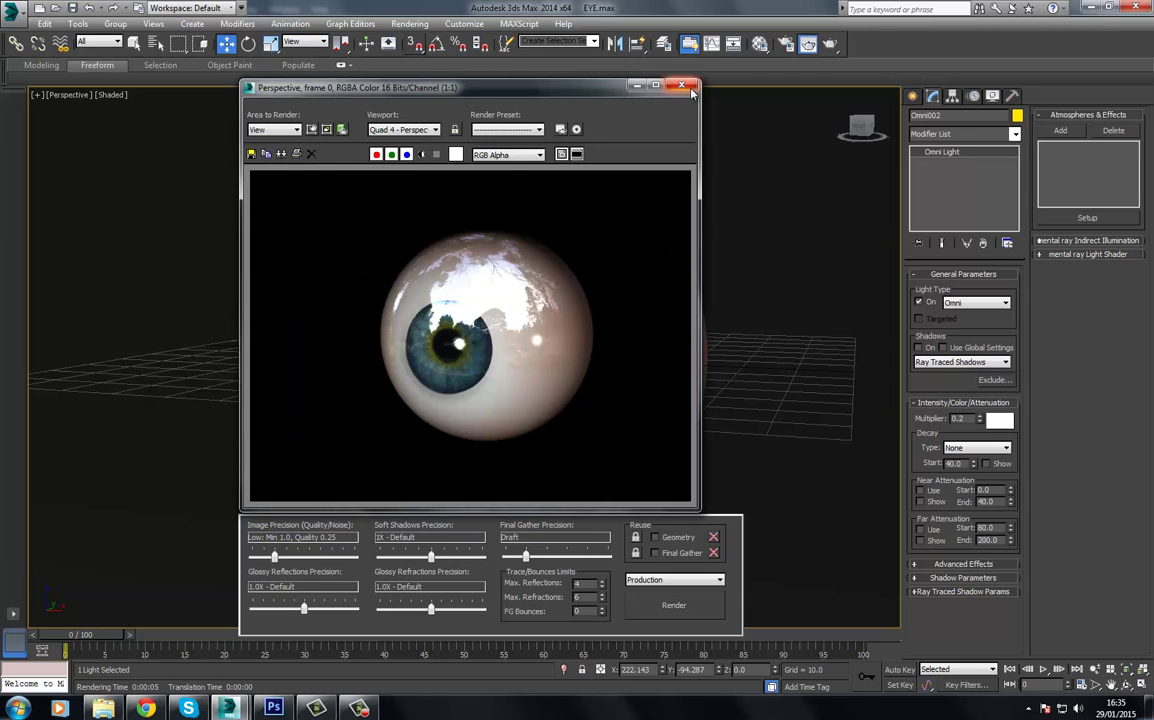
Bring the HDR environment map into the Material Editor, enable its Color Map output and edit the RGB Level
{"action": "left_click", "coordinate": [410, 24]}
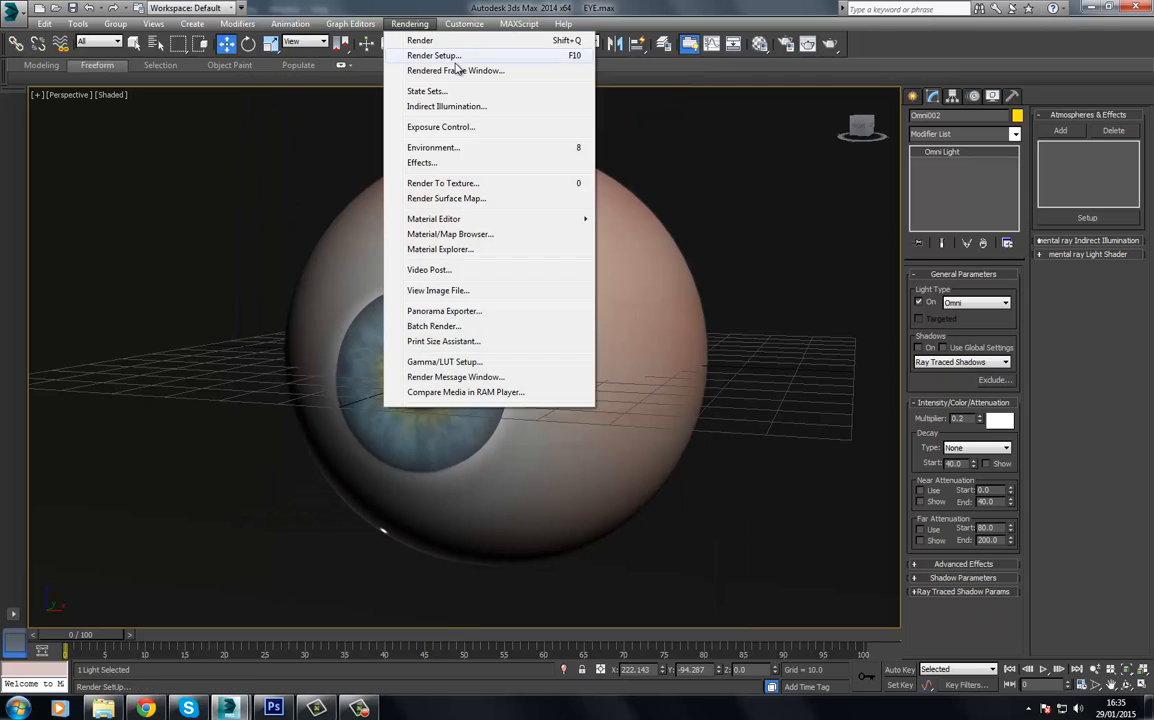
{"action": "left_click", "coordinate": [432, 148]}
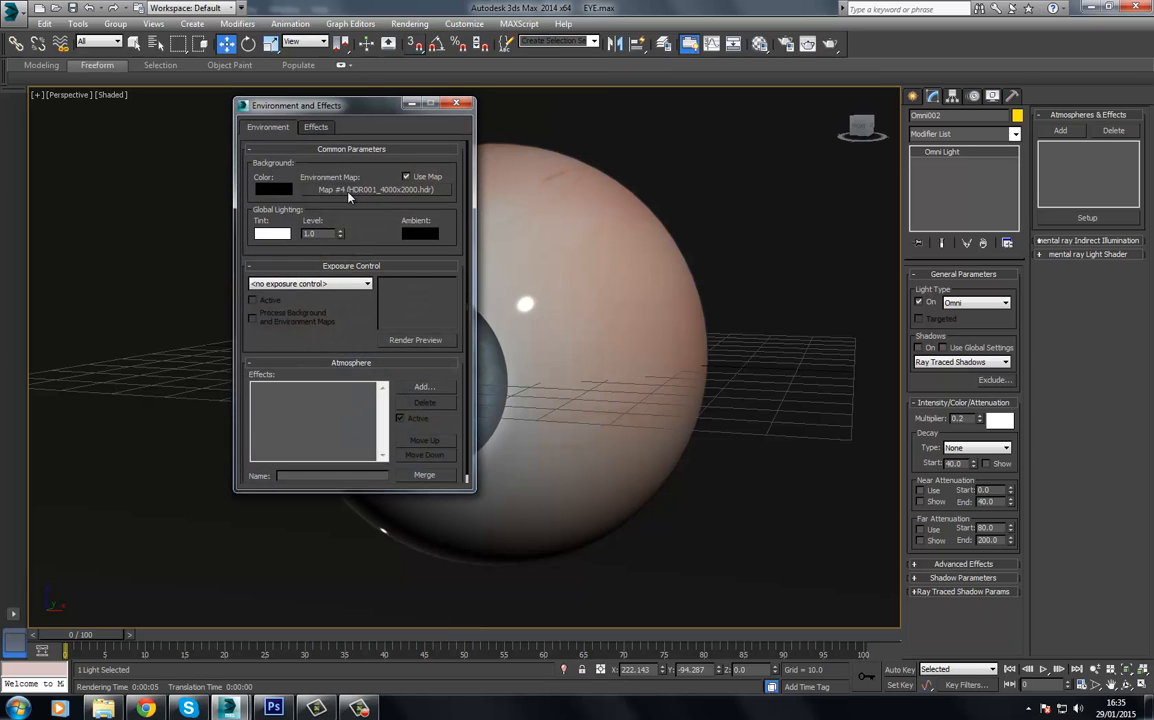
{"action": "left_click", "coordinate": [456, 104]}
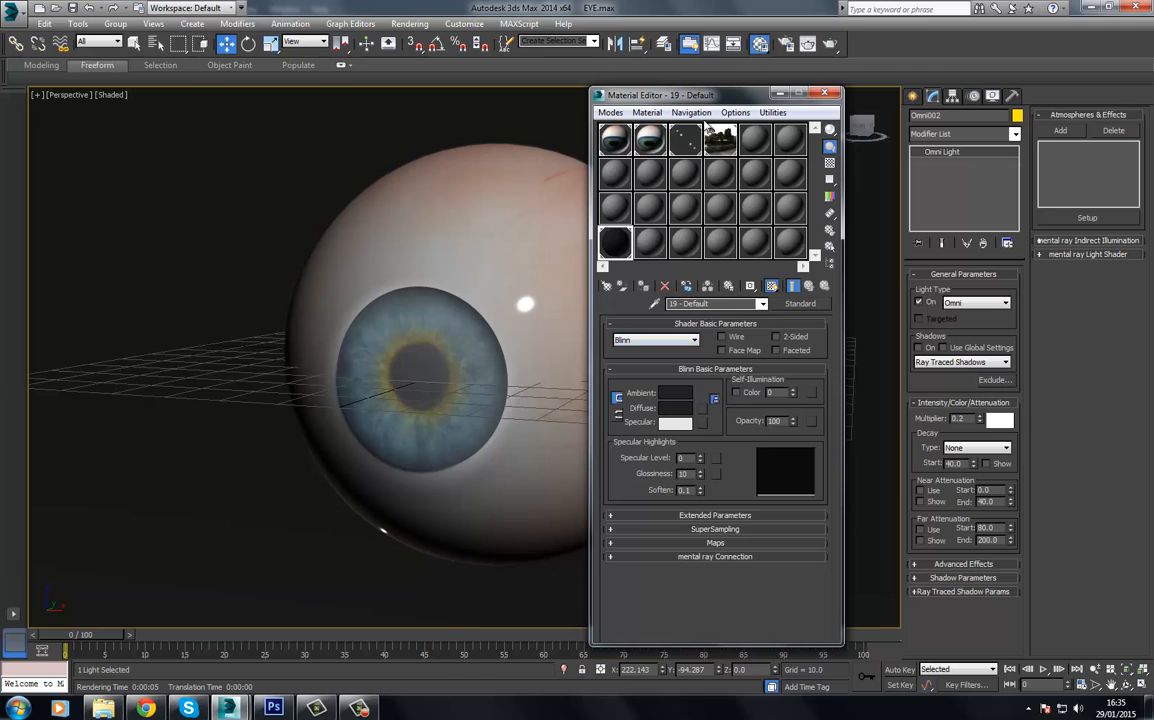
{"action": "double_click", "coordinate": [720, 140]}
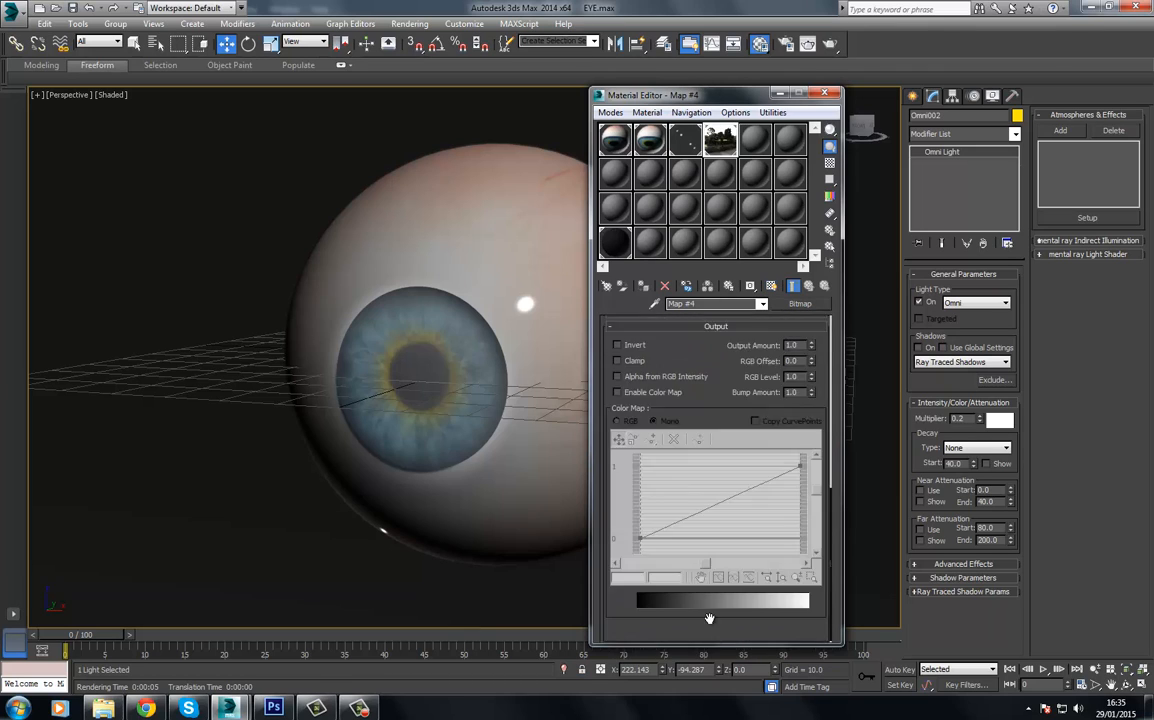
{"action": "left_click", "coordinate": [616, 392]}
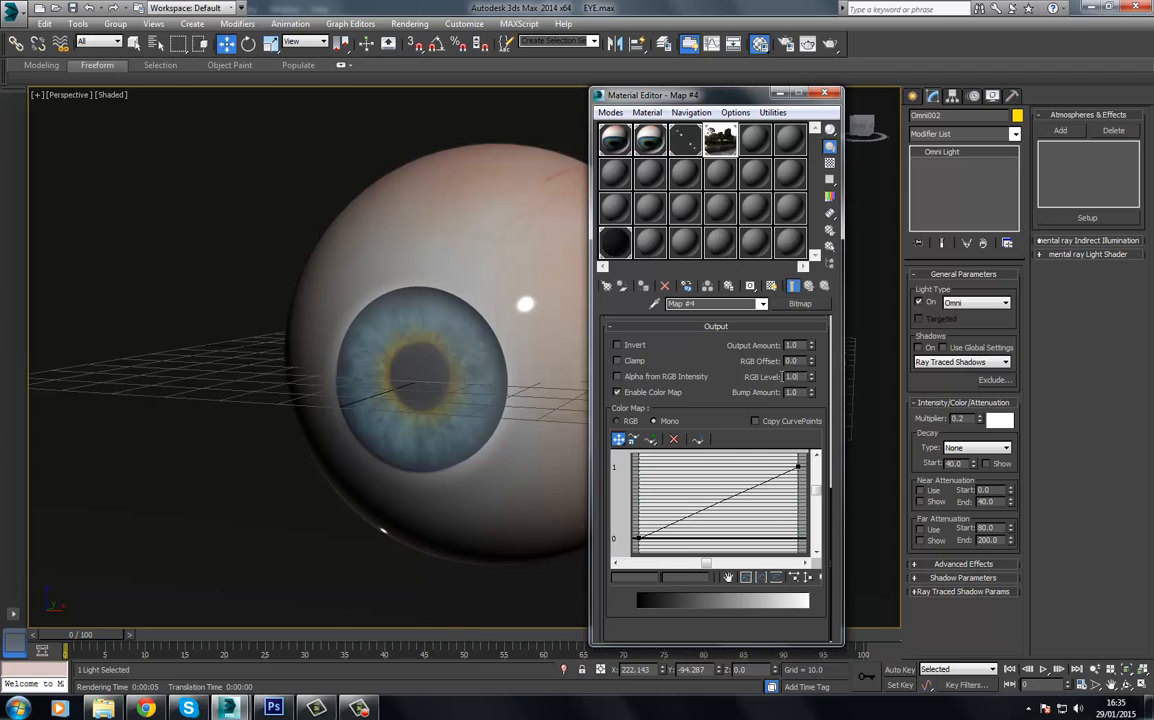
{"action": "triple_click", "coordinate": [792, 376]}
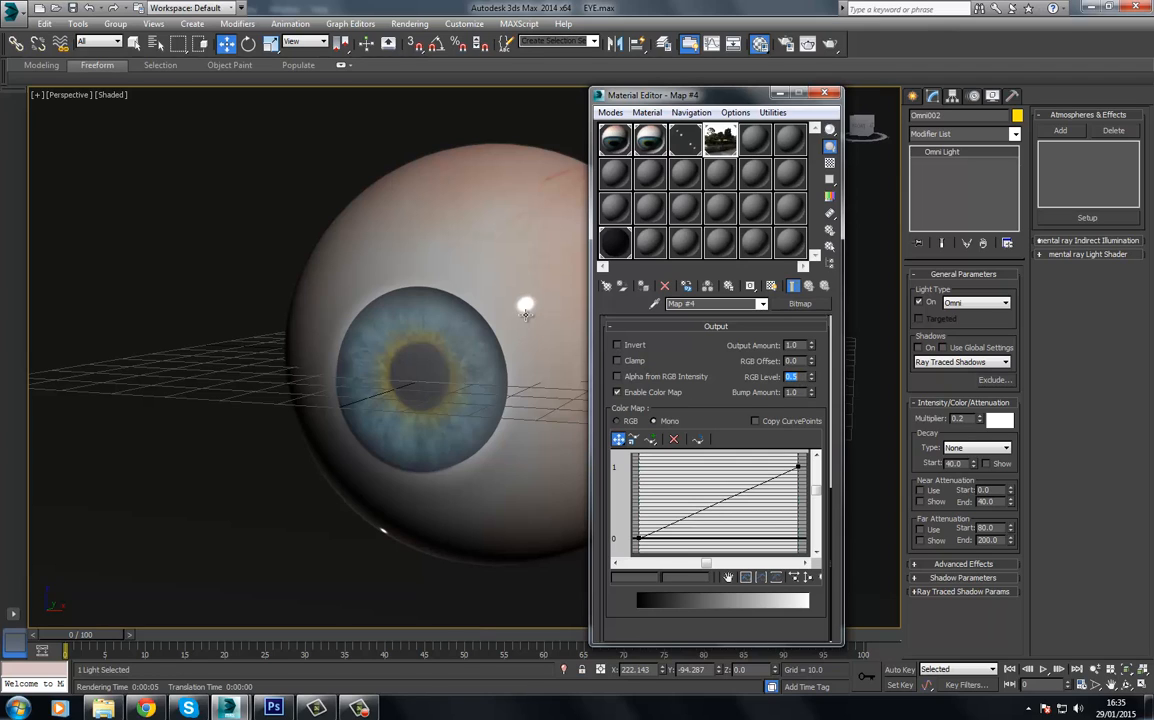
{"action": "mouse_move", "coordinate": [528, 316]}
{"action": "type", "text": "0.1"}
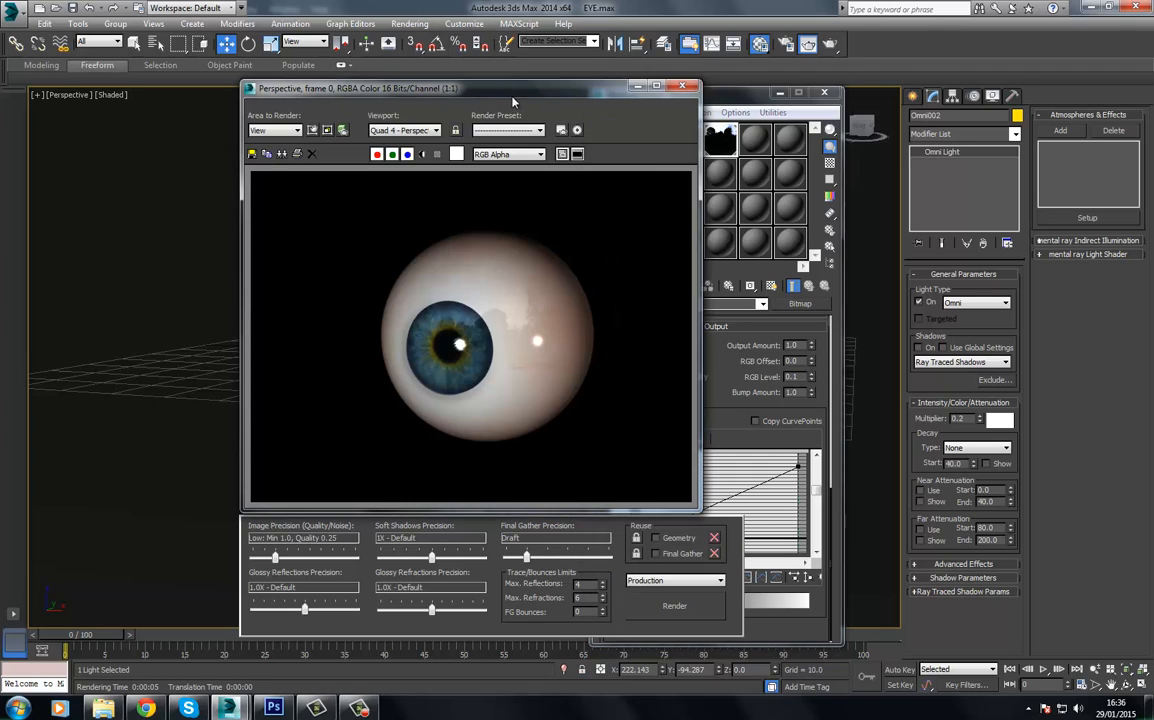
Change the environment bitmap's RGB Level again and re-render for stronger reflections
{"action": "left_click", "coordinate": [674, 604]}
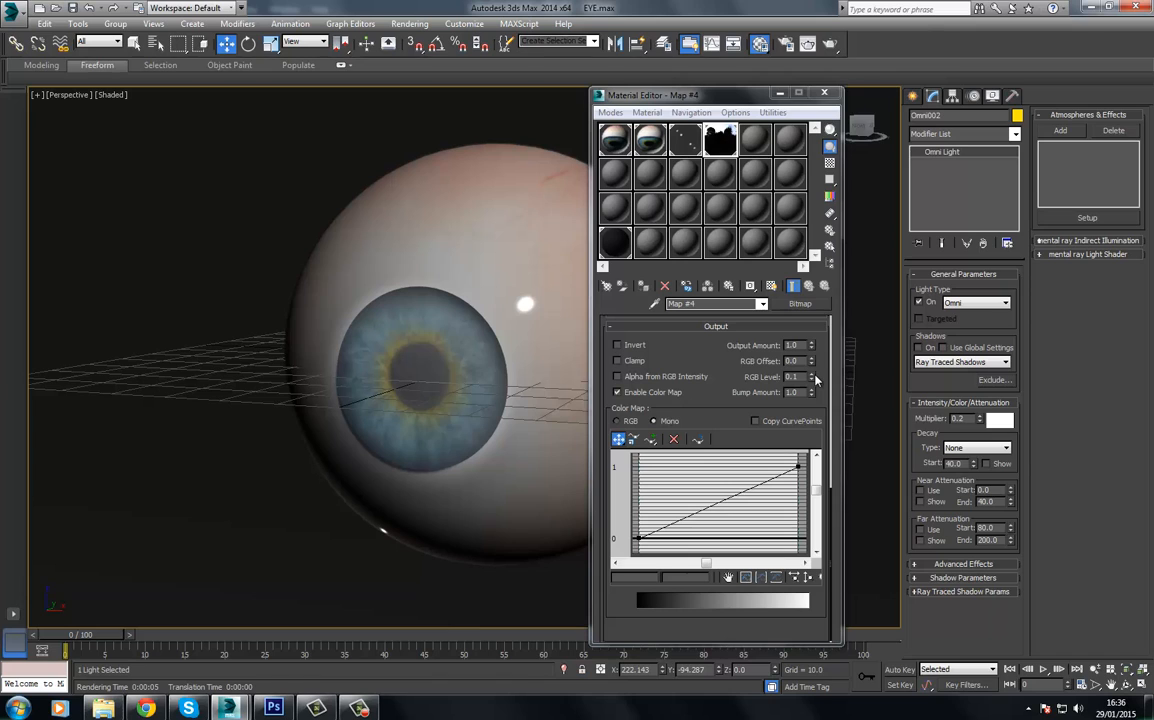
{"action": "left_click", "coordinate": [812, 374]}
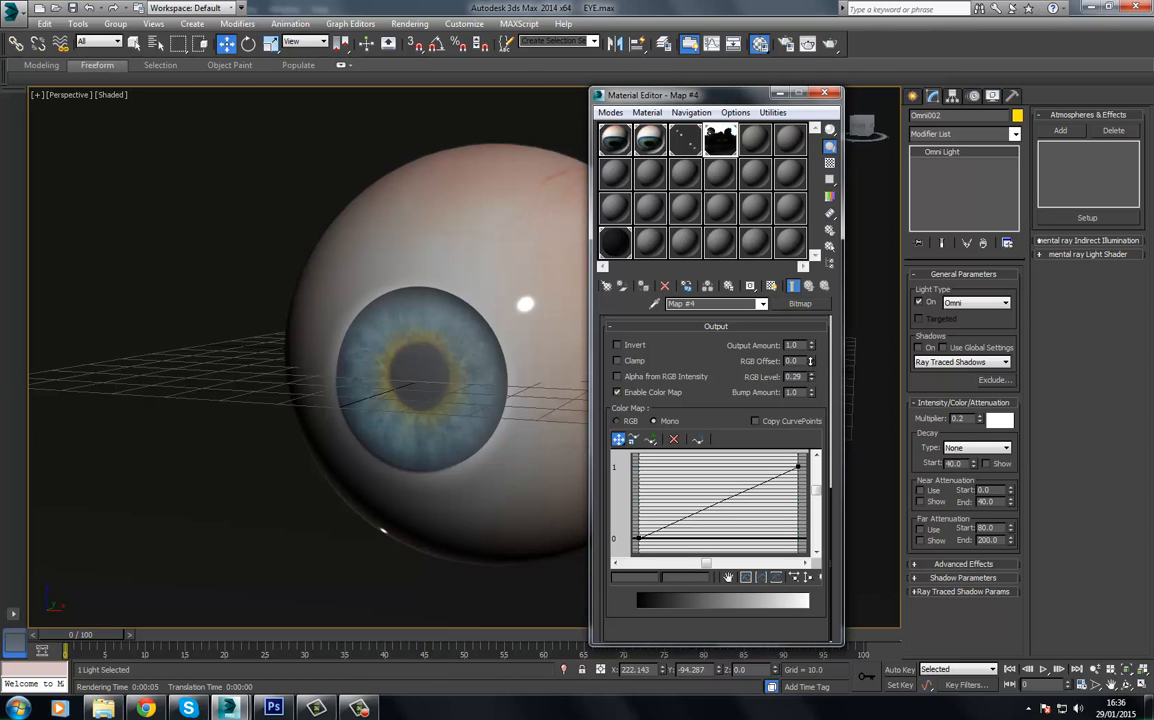
{"action": "left_click", "coordinate": [408, 24]}
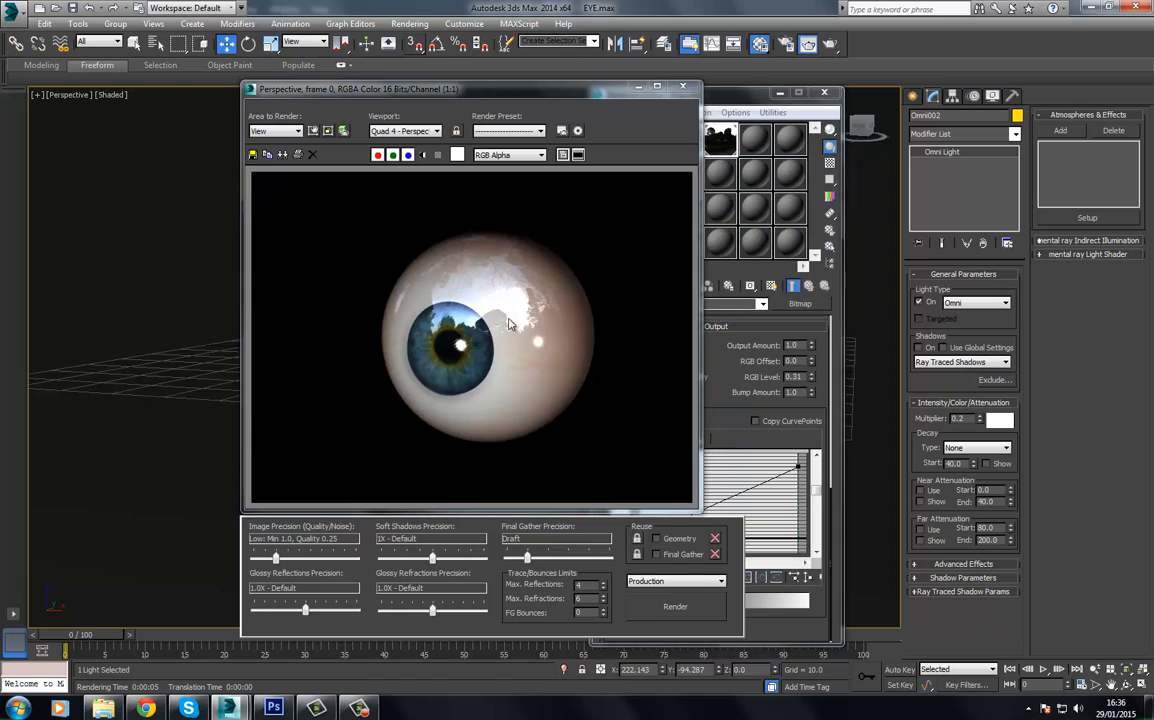
{"action": "mouse_move", "coordinate": [470, 364]}
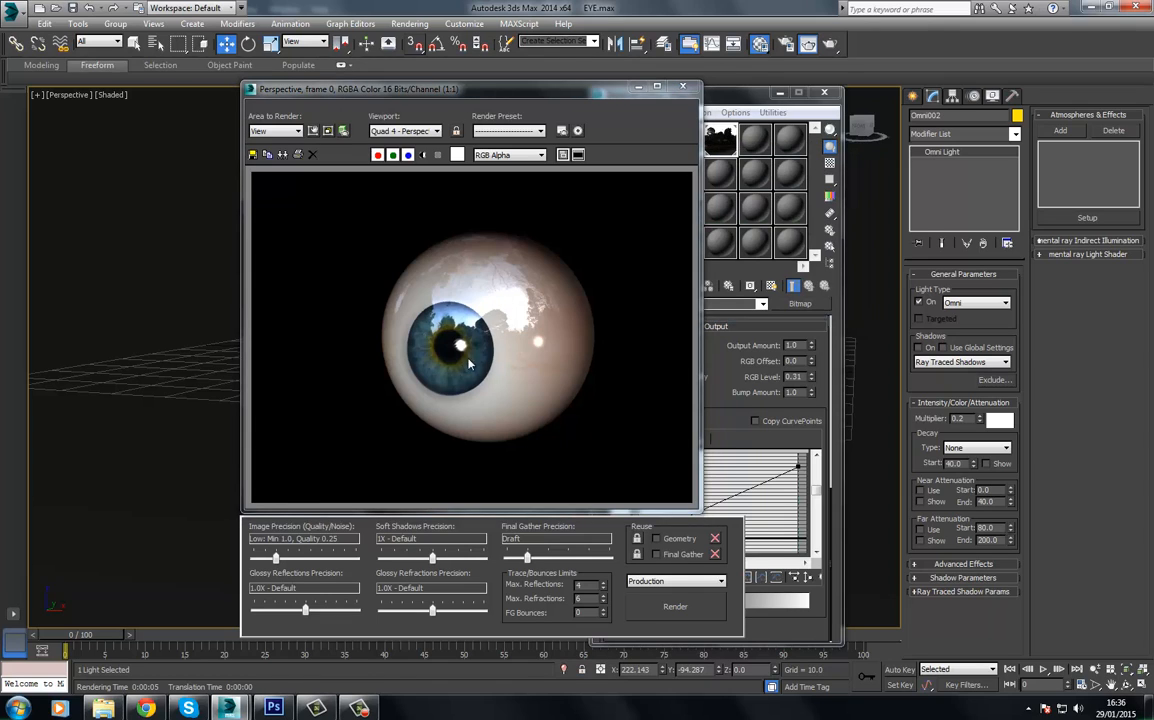
{"action": "mouse_move", "coordinate": [444, 332]}
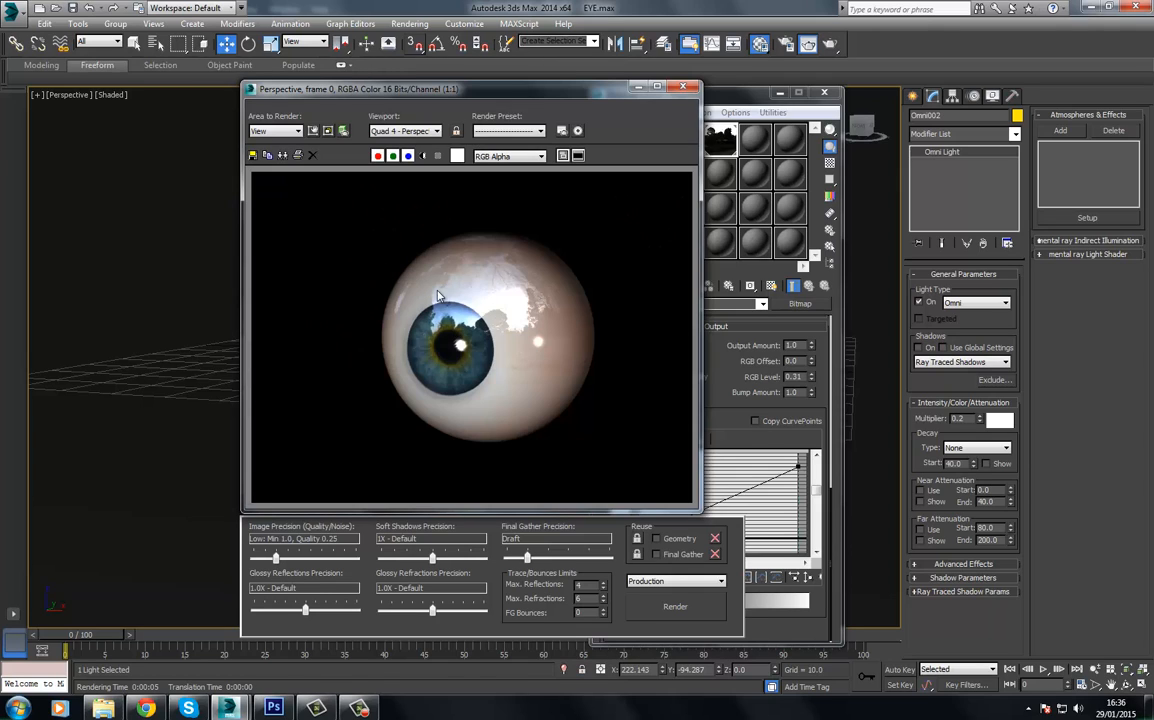
{"action": "mouse_move", "coordinate": [404, 292]}
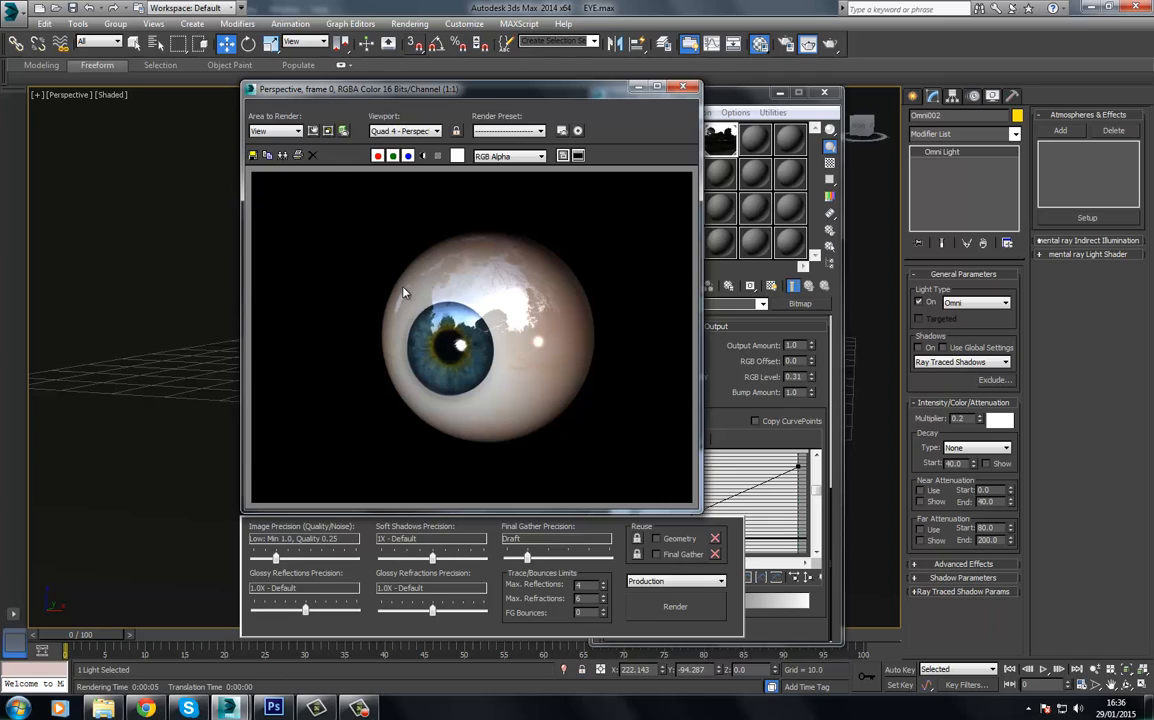
{"action": "mouse_move", "coordinate": [390, 288]}
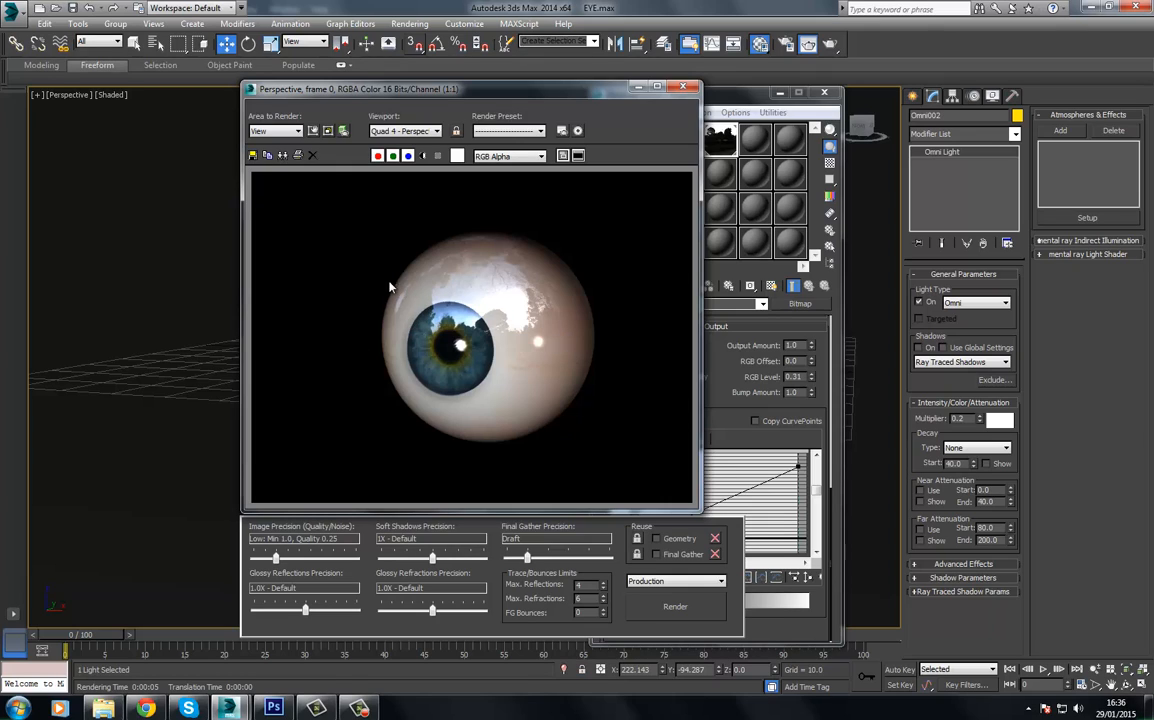
{"action": "mouse_move", "coordinate": [458, 328]}
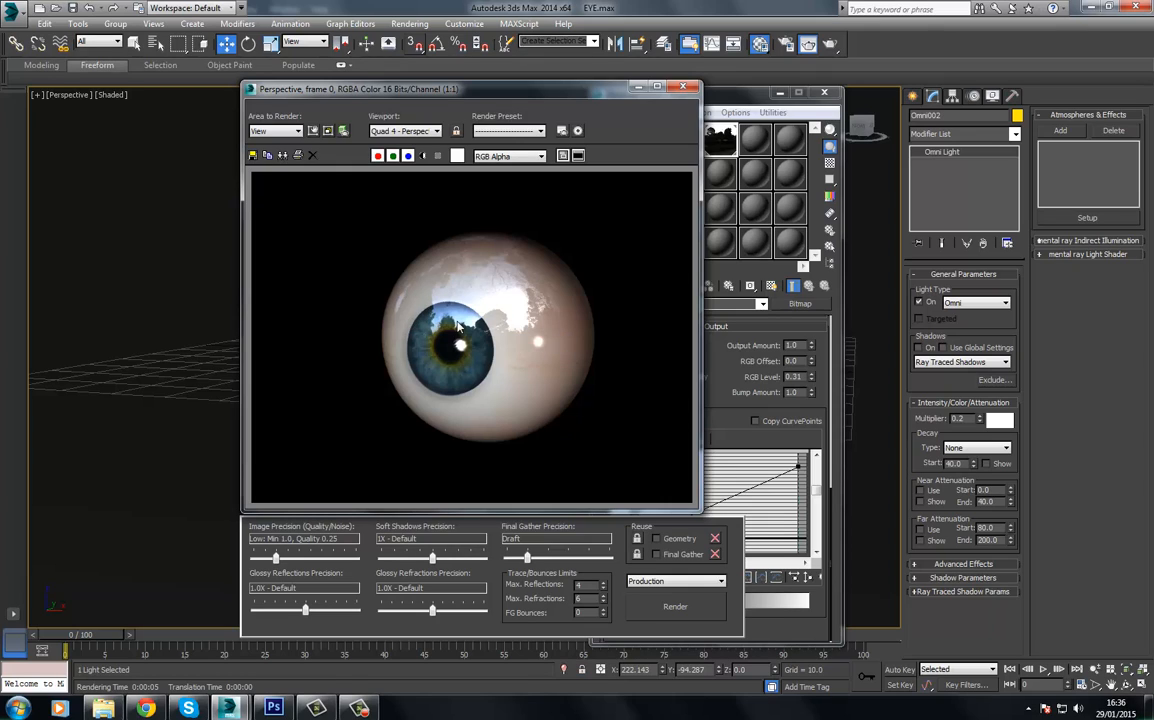
{"action": "mouse_move", "coordinate": [432, 300]}
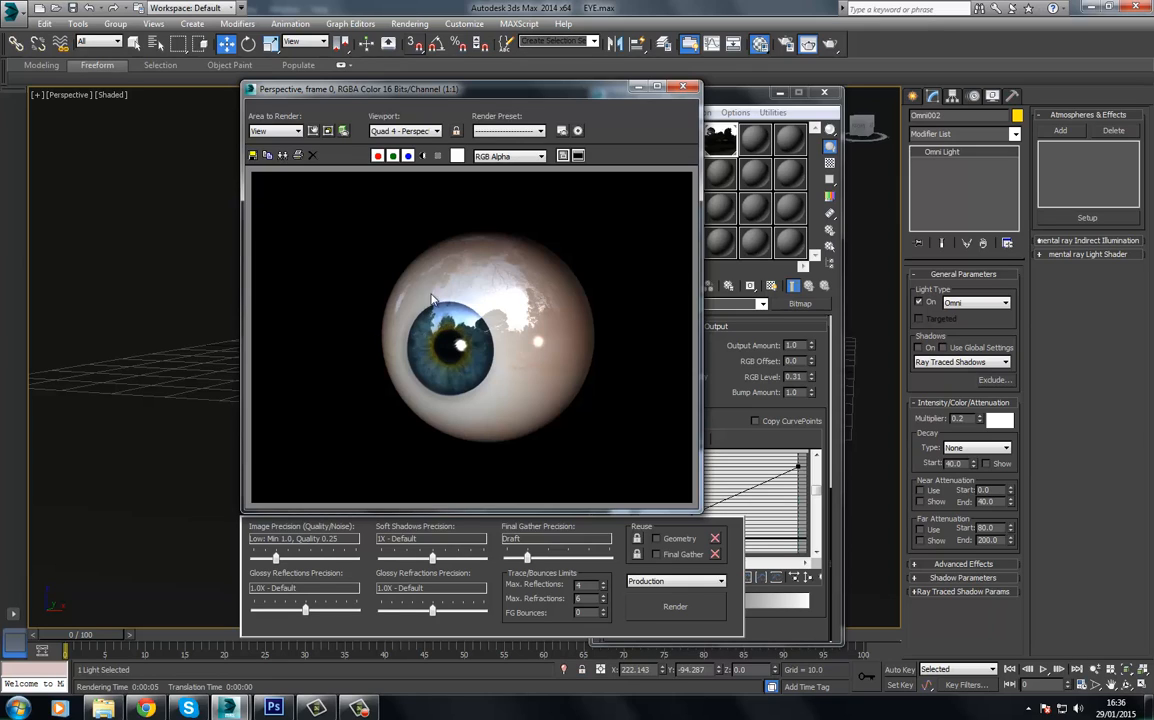
{"action": "mouse_move", "coordinate": [464, 288]}
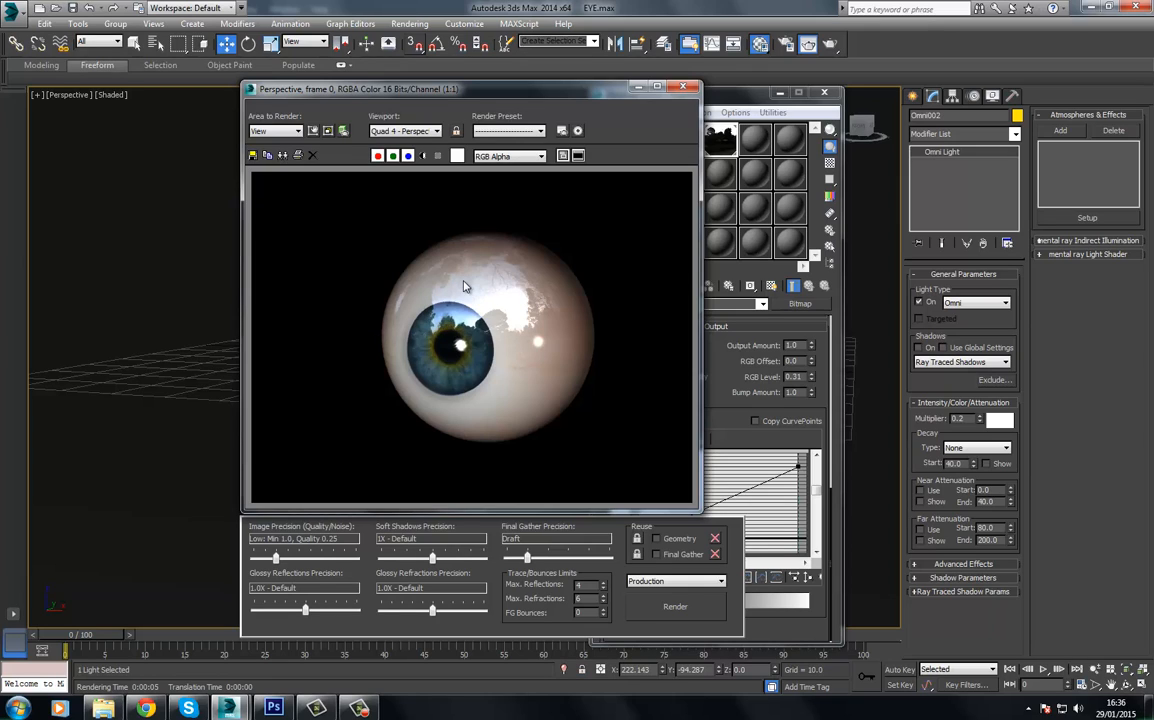
{"action": "mouse_move", "coordinate": [470, 318]}
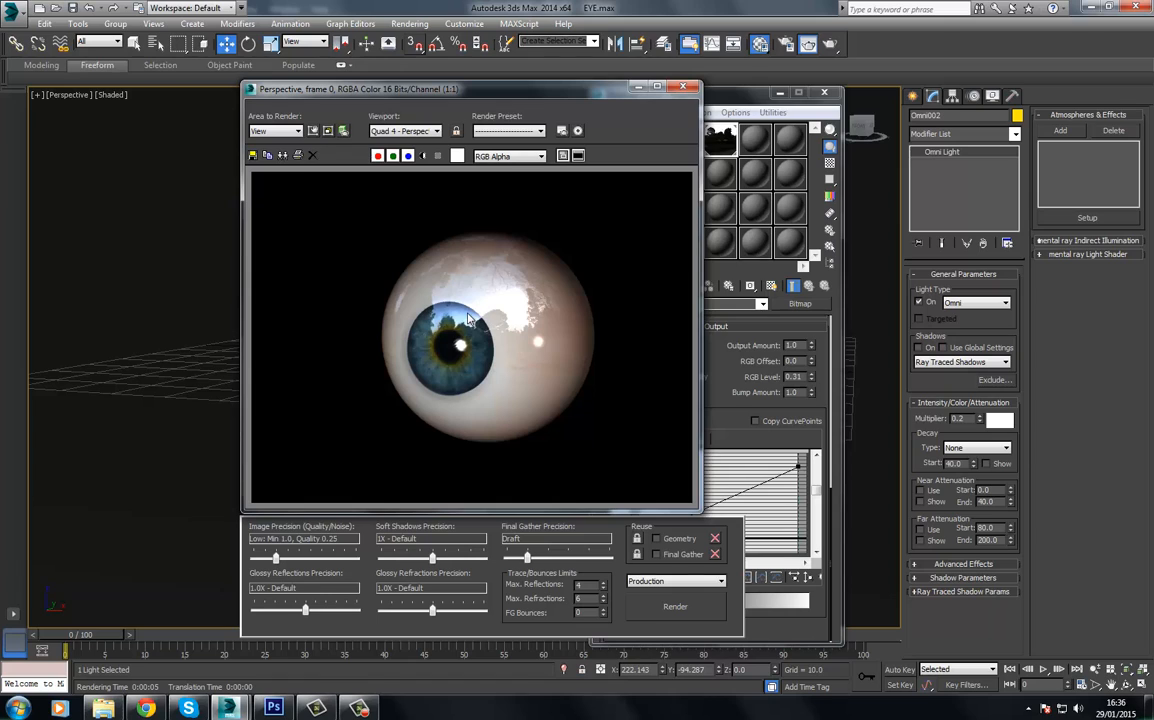
{"action": "mouse_move", "coordinate": [412, 318]}
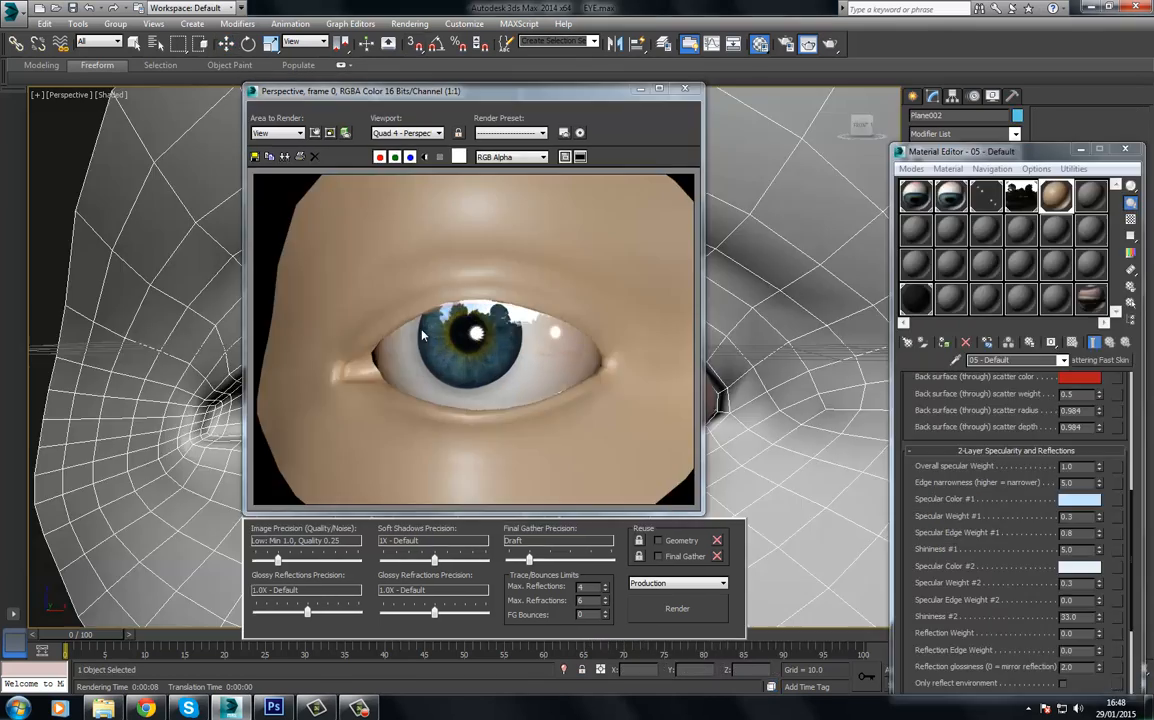
{"action": "mouse_move", "coordinate": [608, 340]}
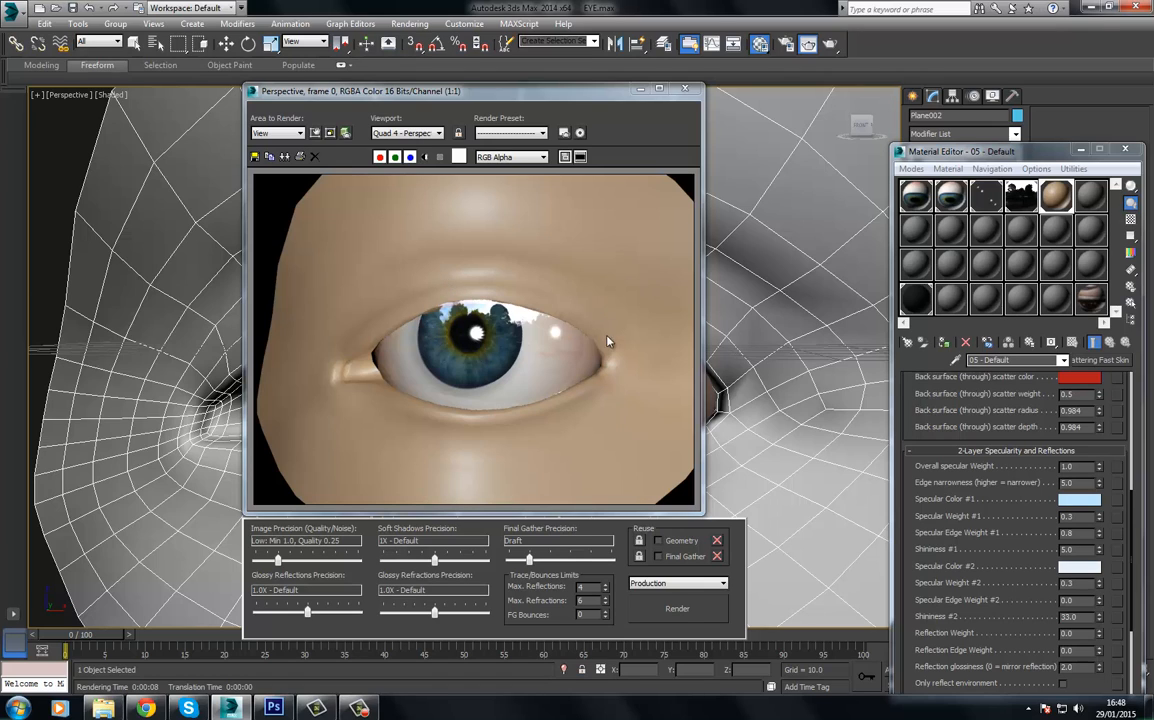
{"action": "mouse_move", "coordinate": [560, 300]}
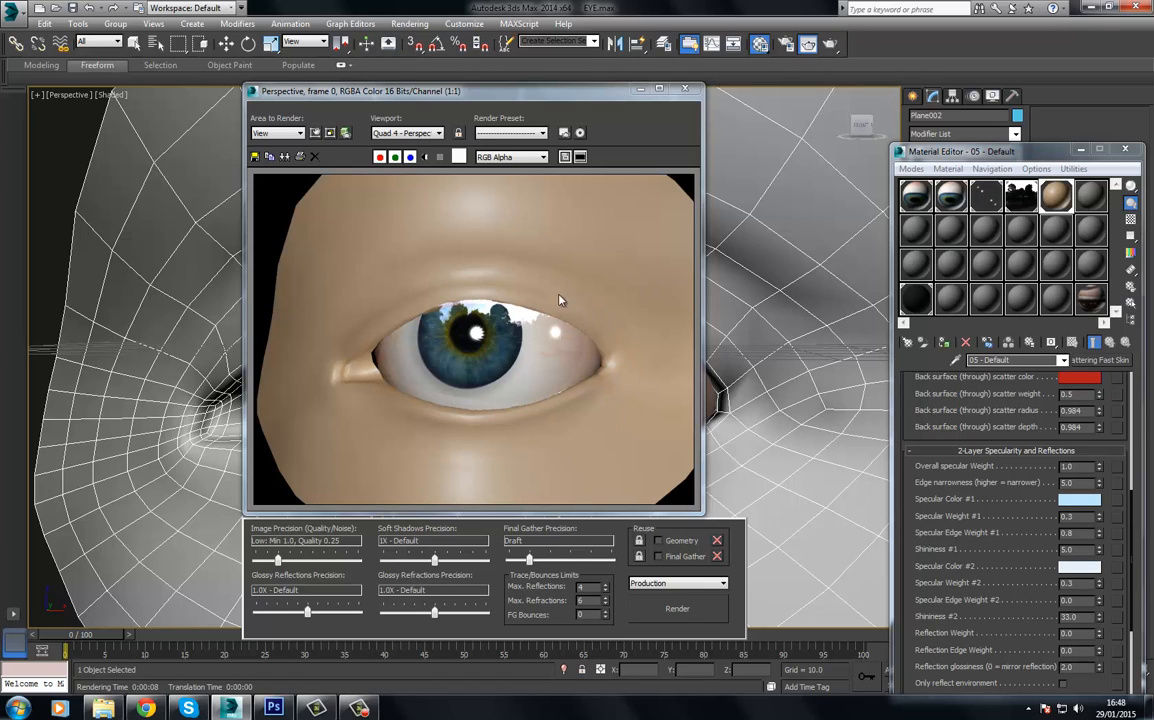
{"action": "mouse_move", "coordinate": [484, 276]}
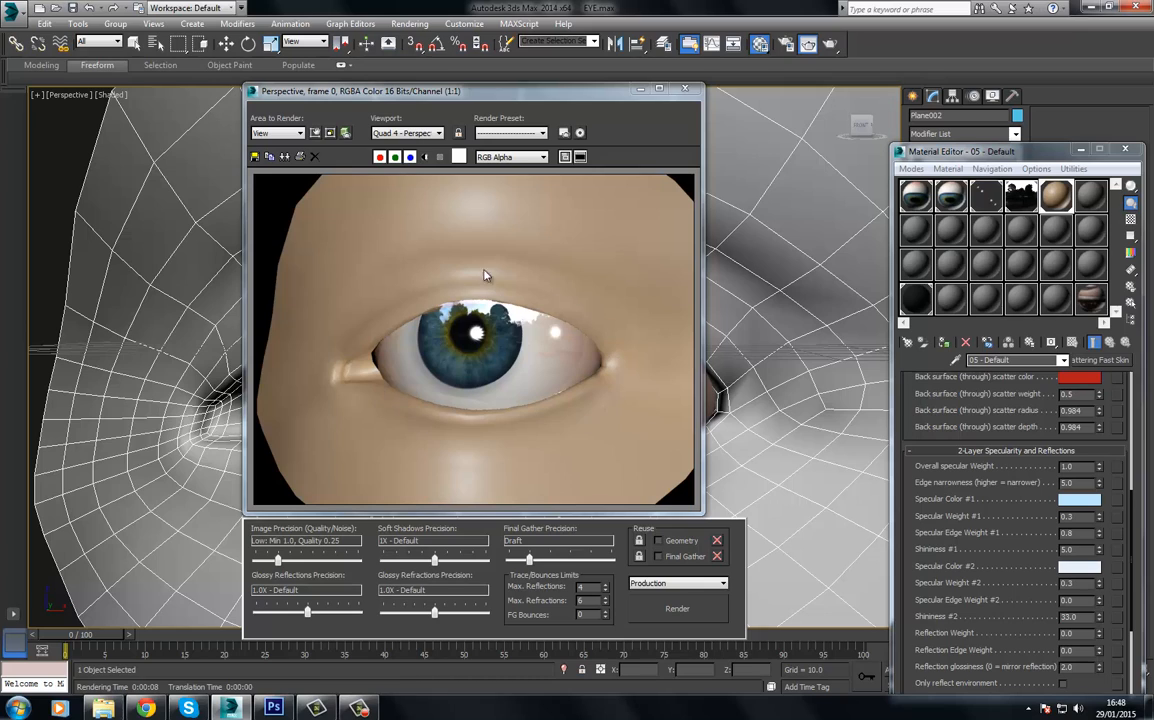
{"action": "mouse_move", "coordinate": [504, 334]}
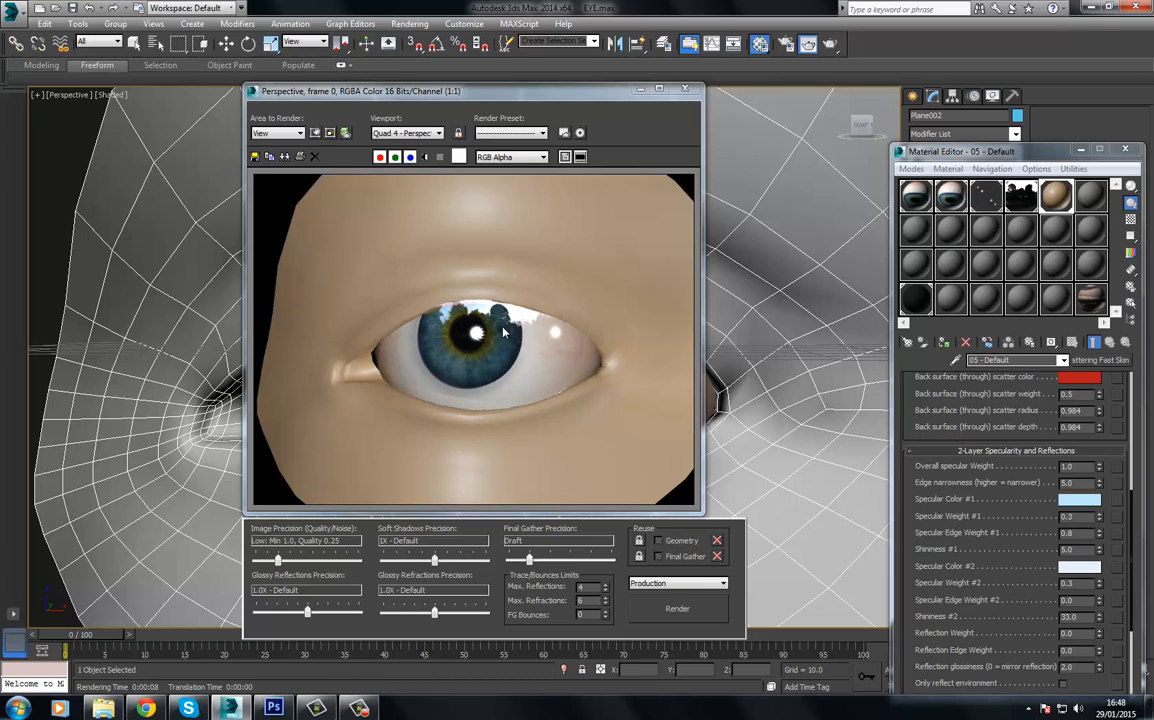
{"action": "mouse_move", "coordinate": [588, 352]}
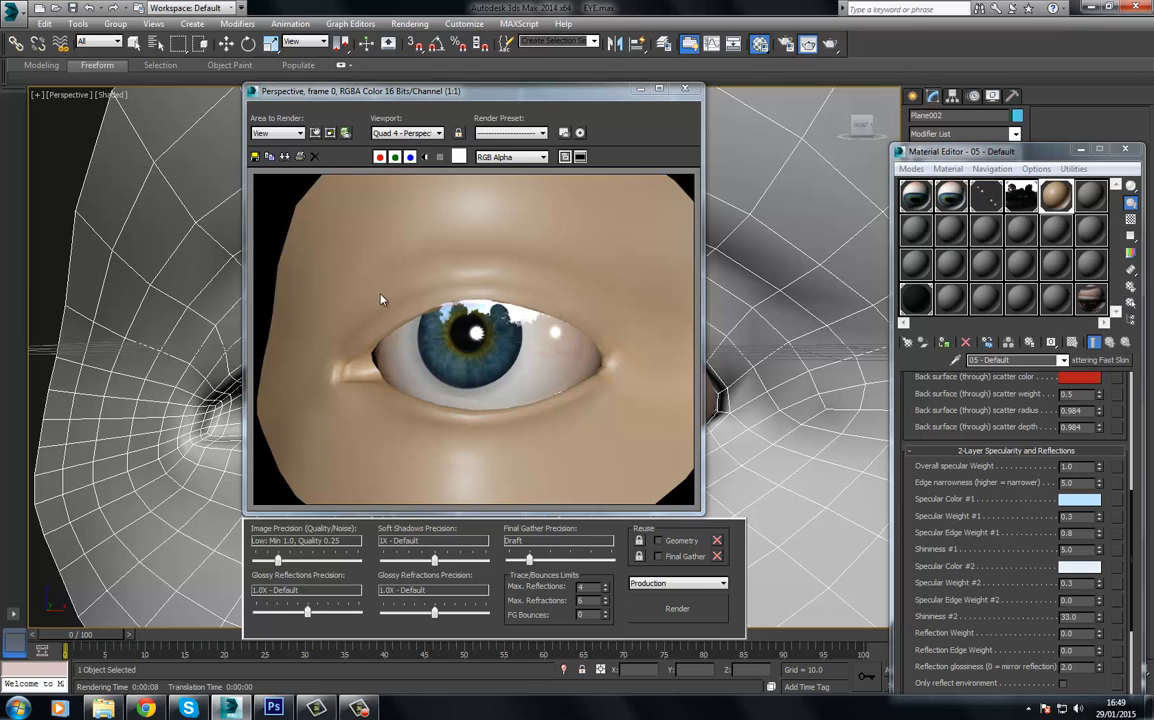
{"action": "mouse_move", "coordinate": [488, 426]}
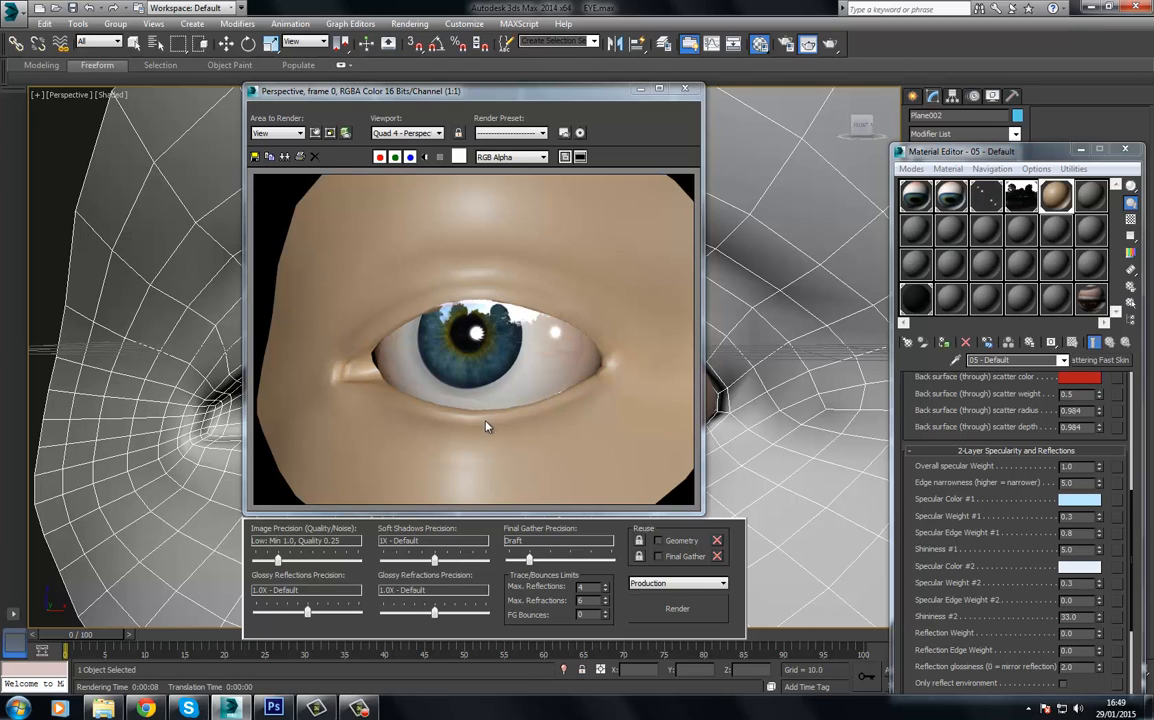
{"action": "mouse_move", "coordinate": [478, 370]}
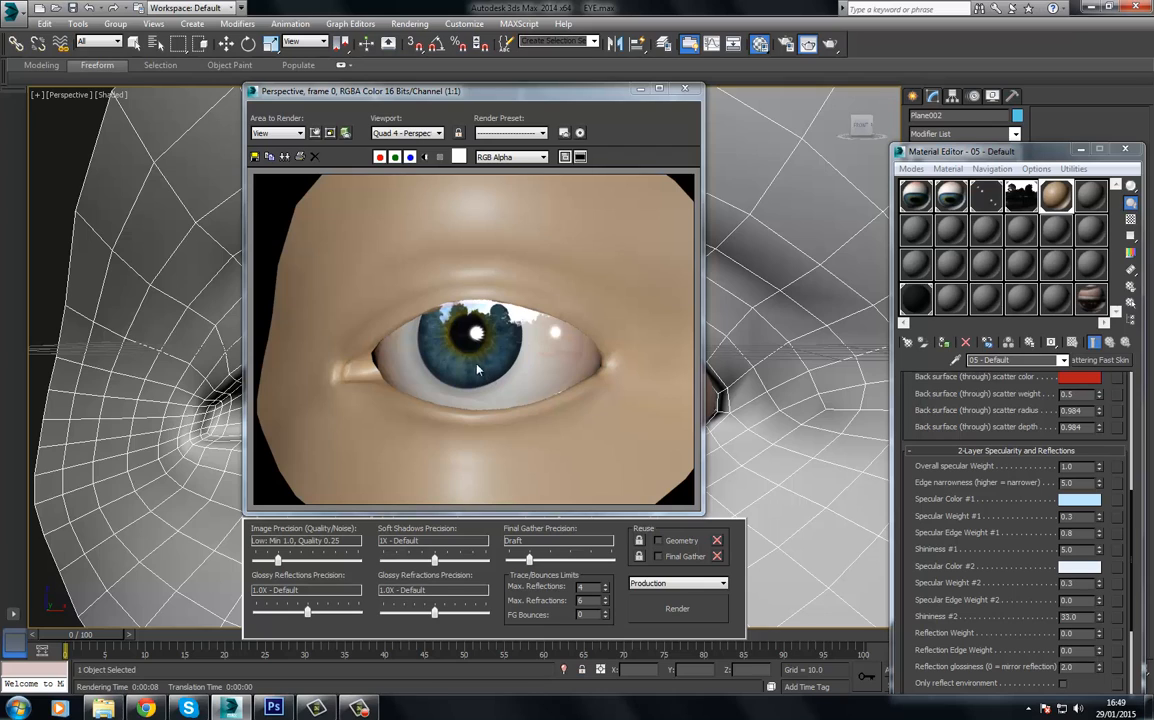
{"action": "mouse_move", "coordinate": [444, 310]}
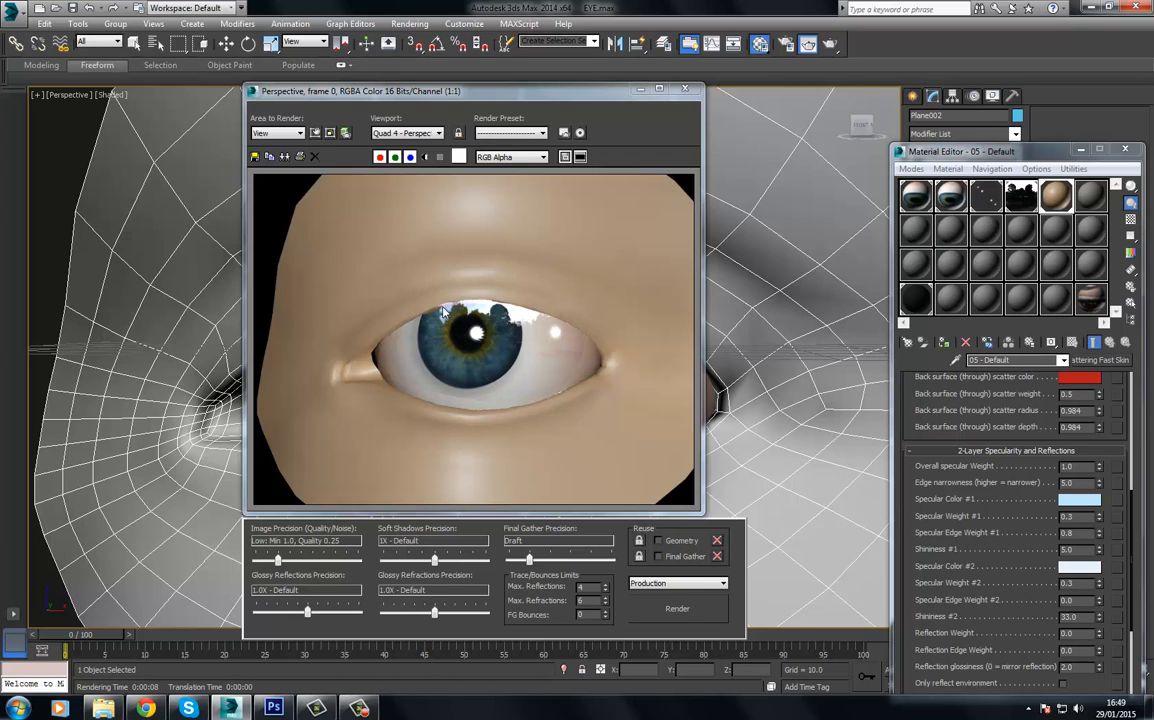